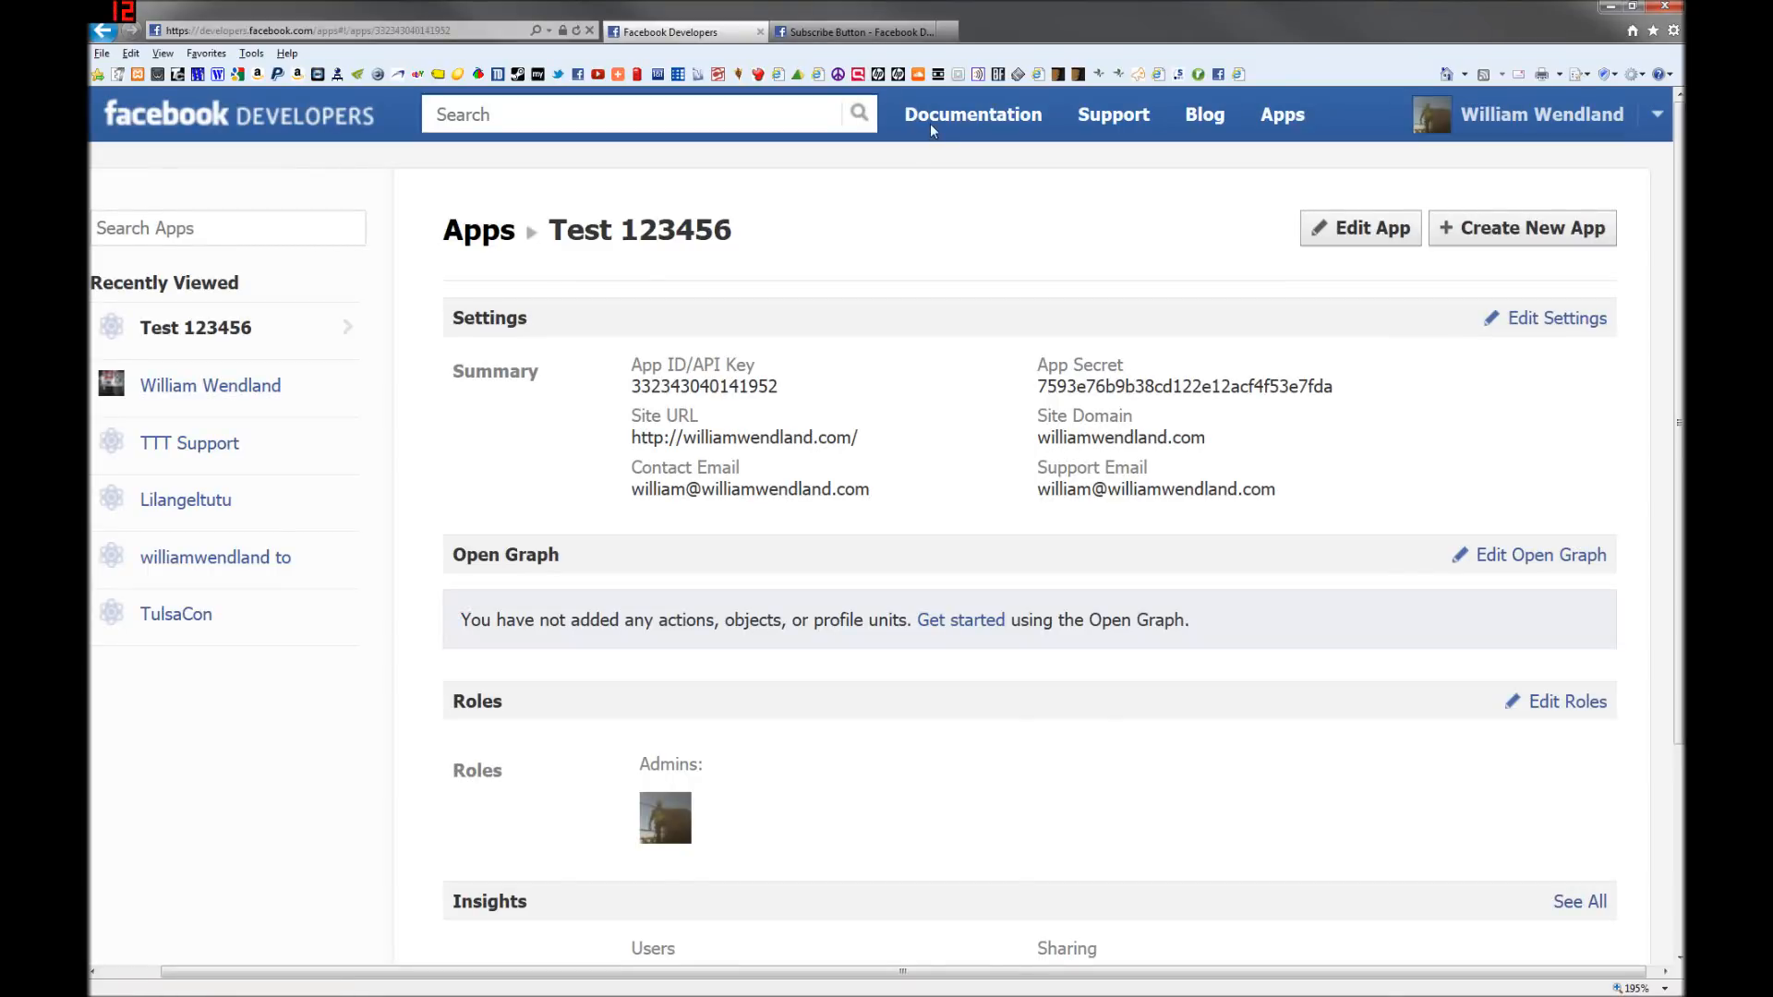
pyautogui.moveTo(920, 104)
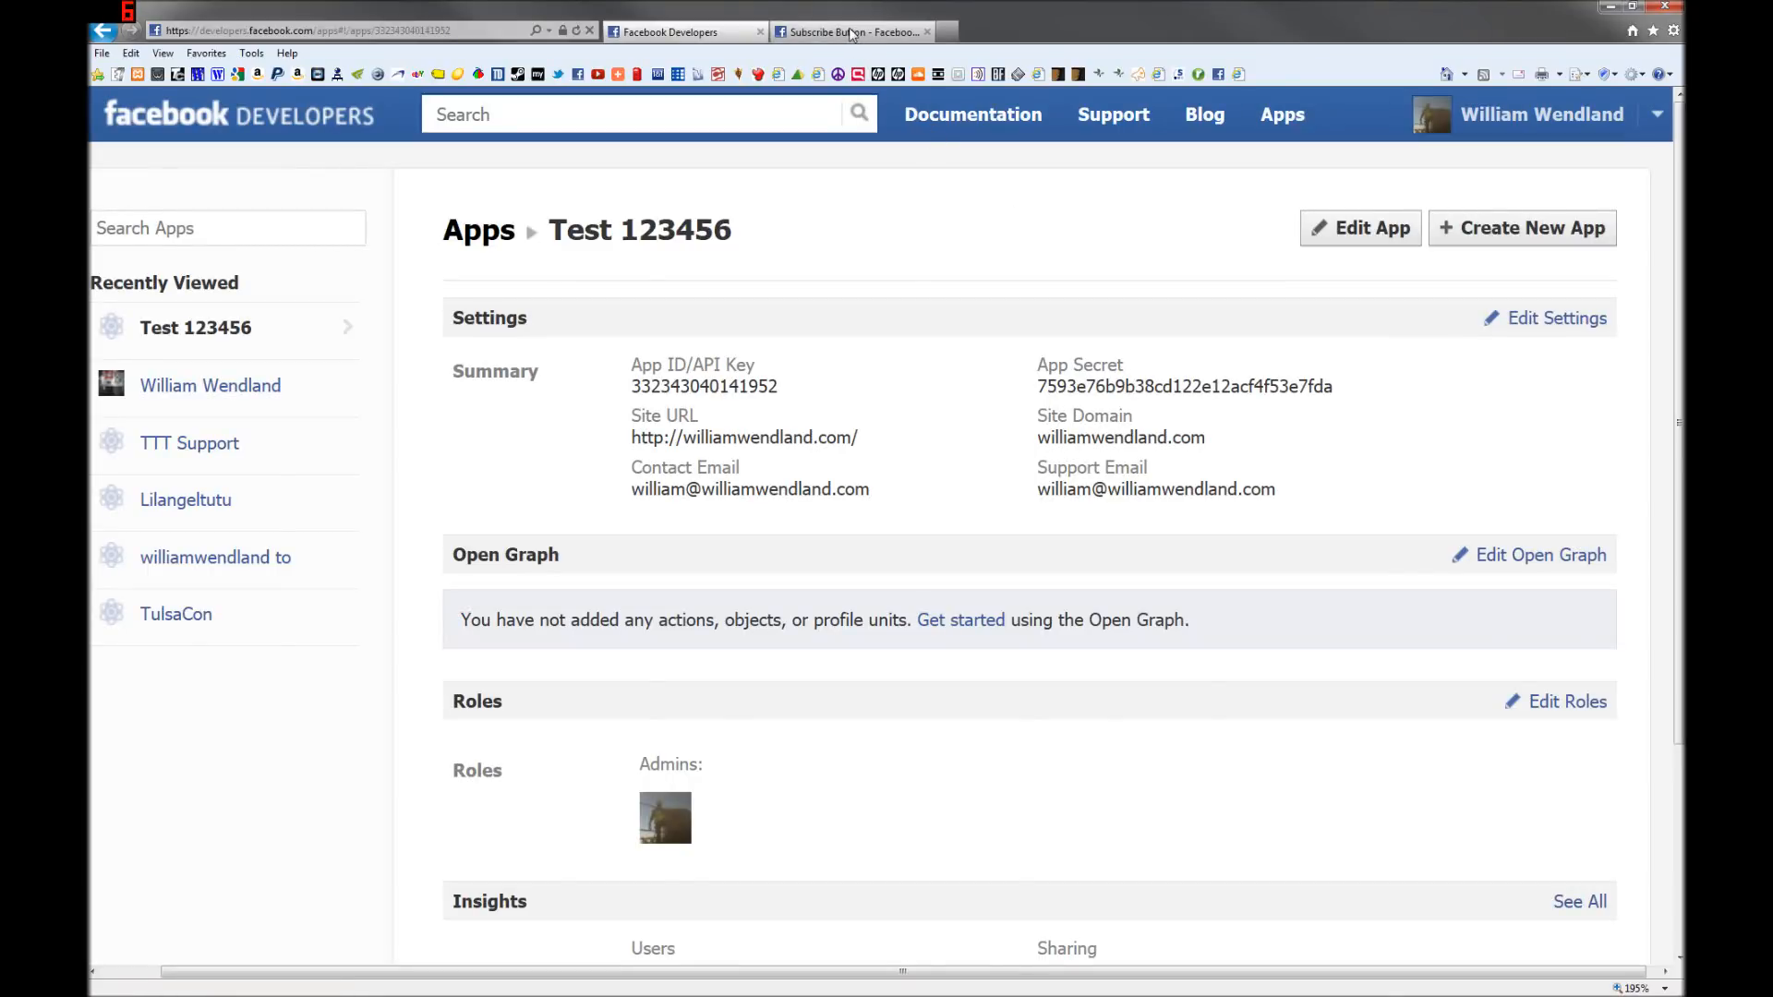
# Step: Create a new app named Test123456789, agree to the Platform Policies and continue
pyautogui.click(854, 31)
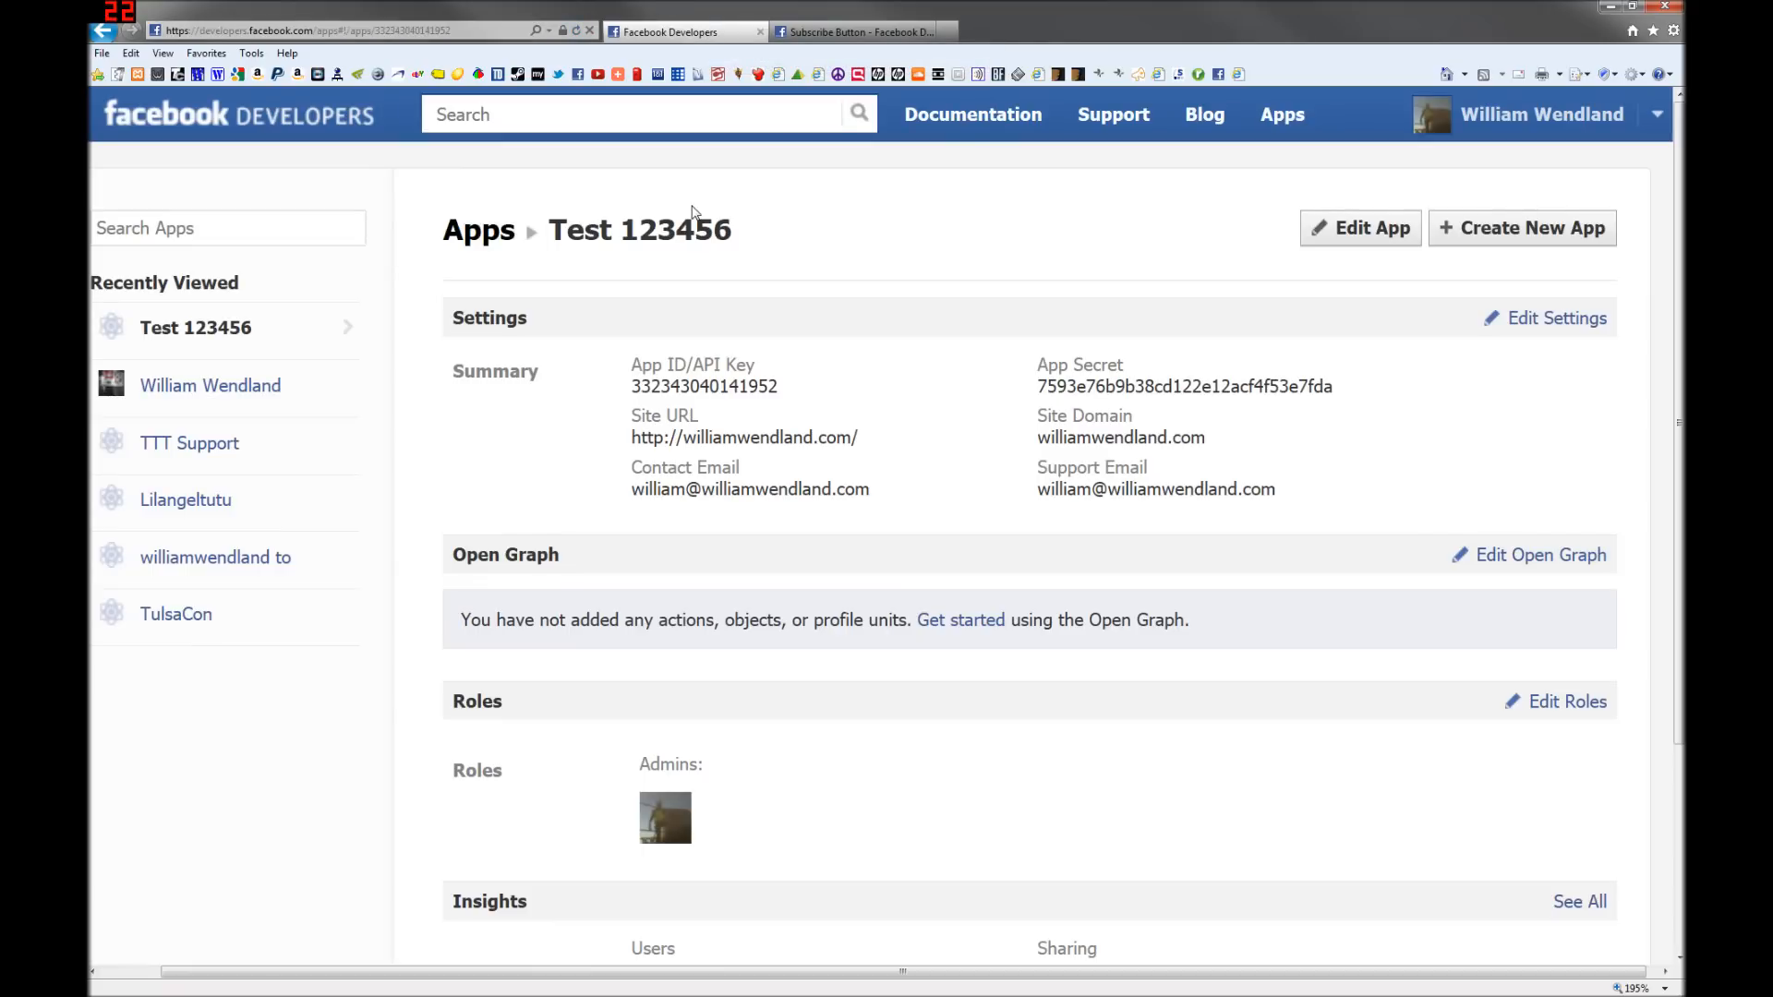
pyautogui.click(283, 31)
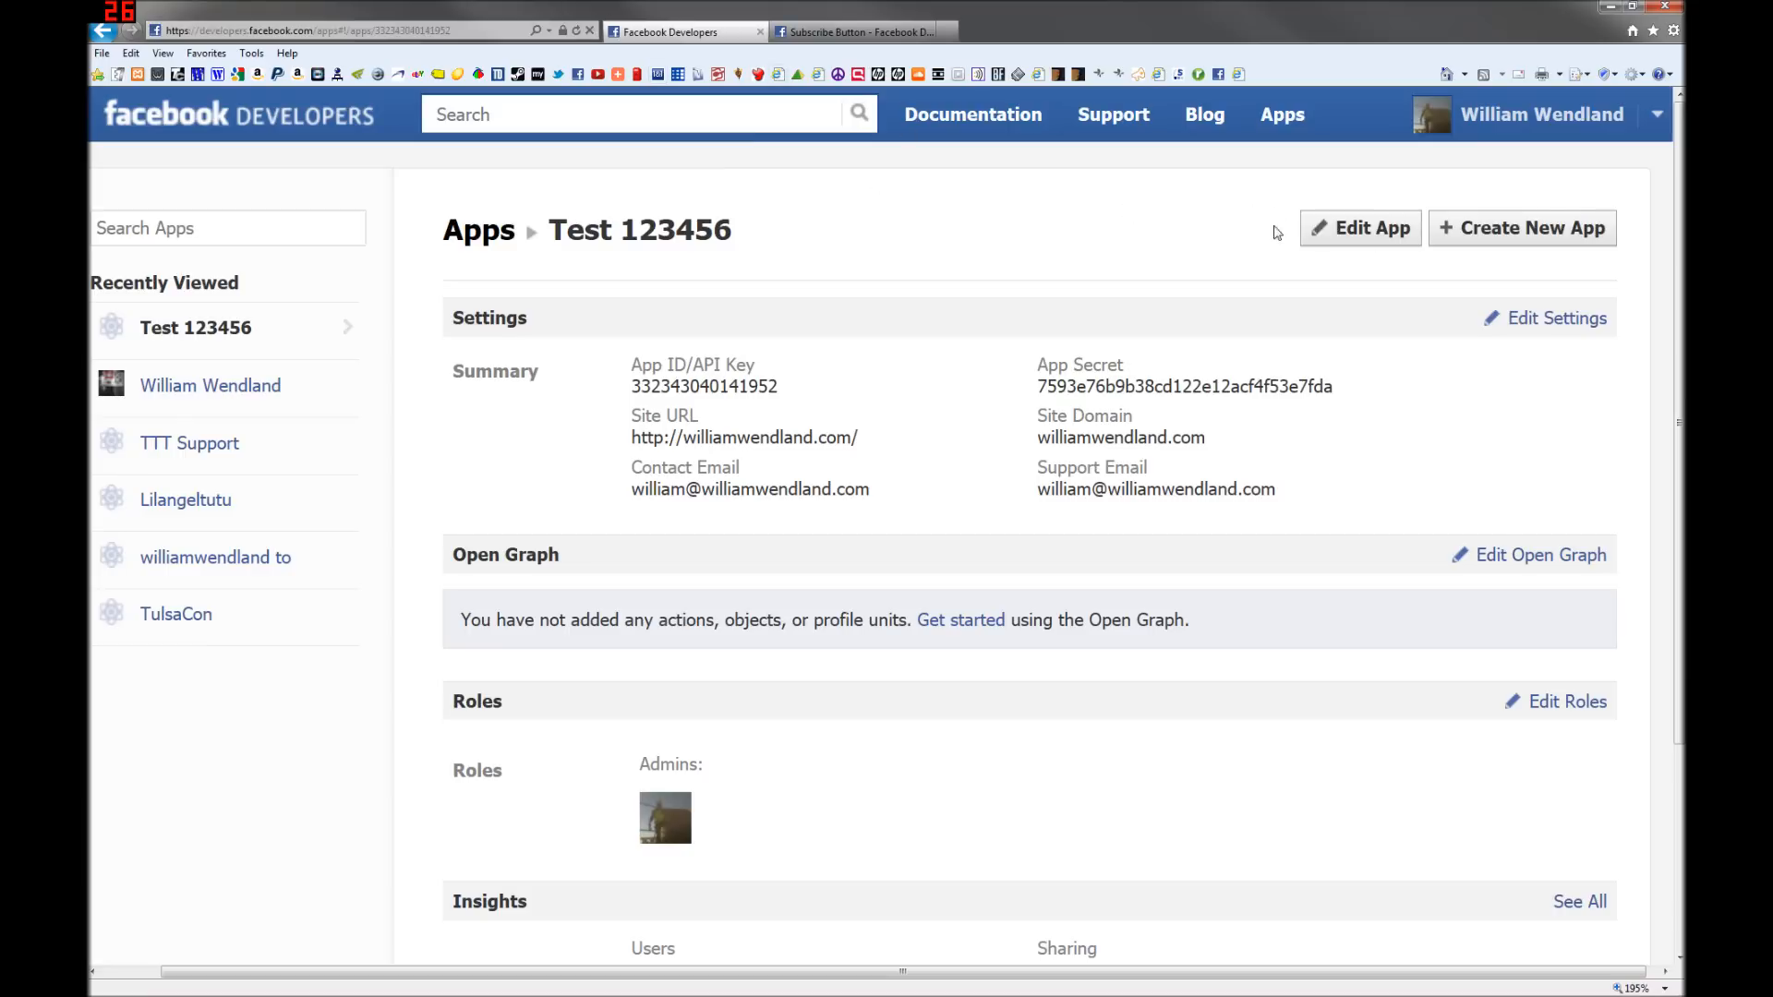
pyautogui.click(1521, 227)
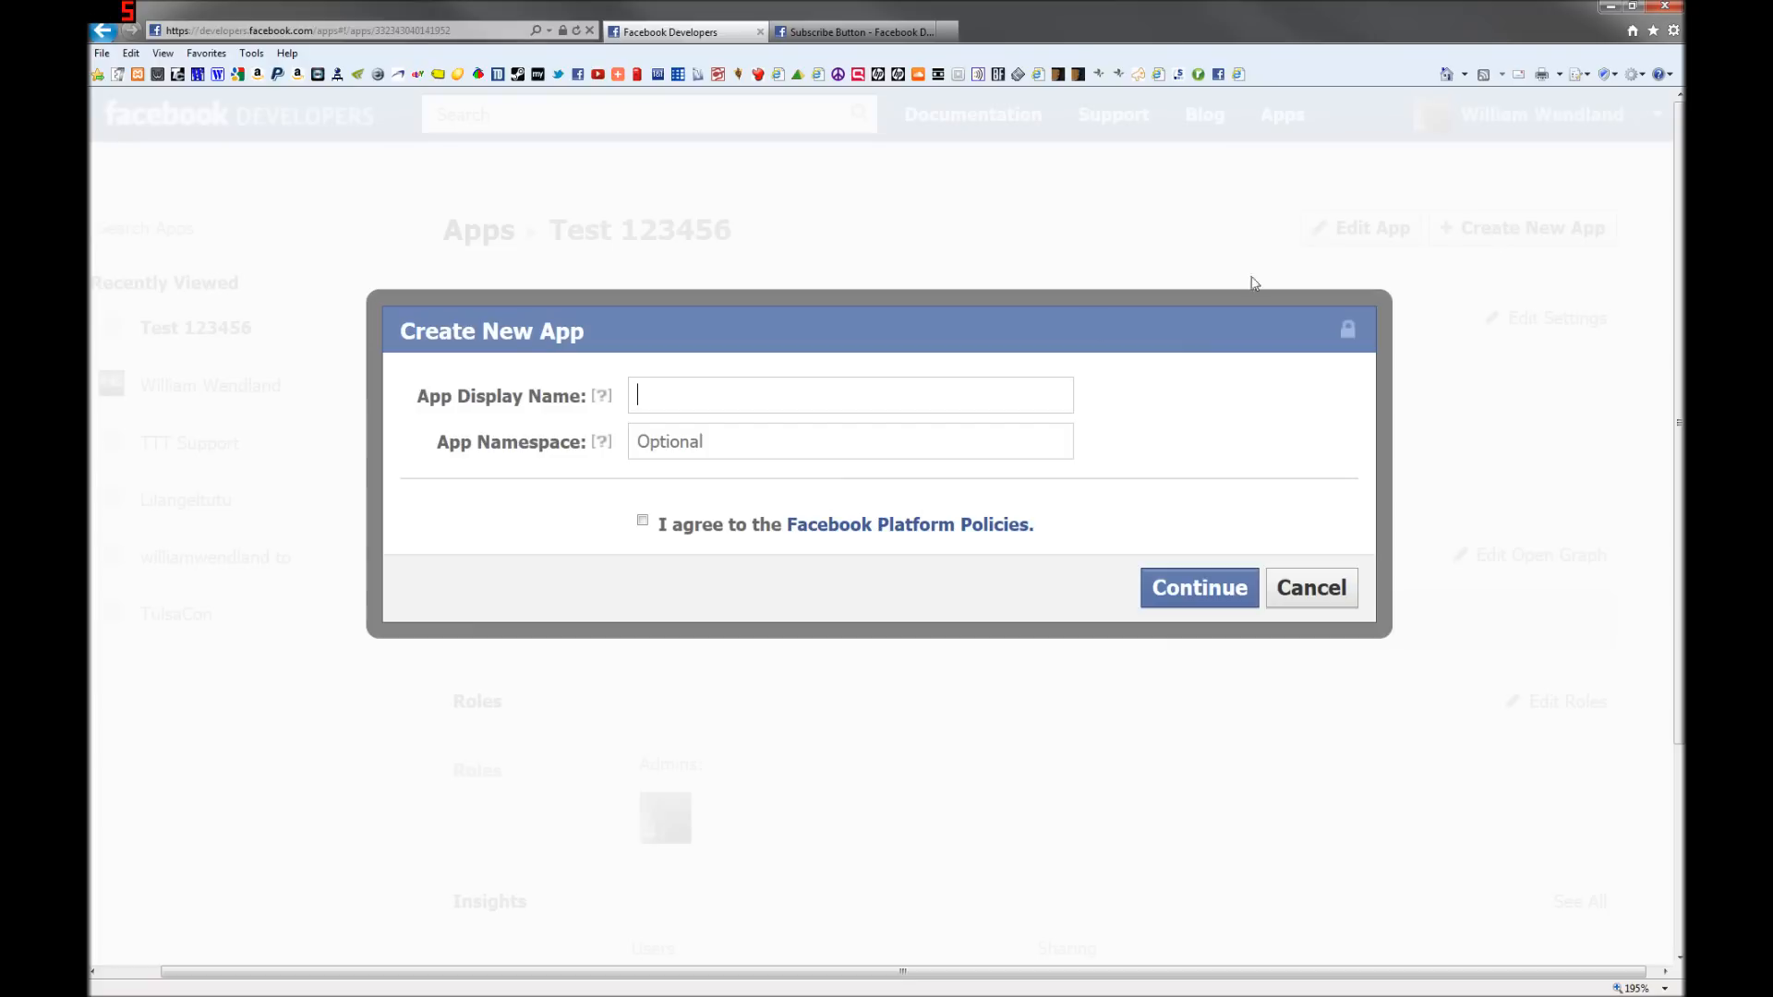
pyautogui.write('Test123456789')
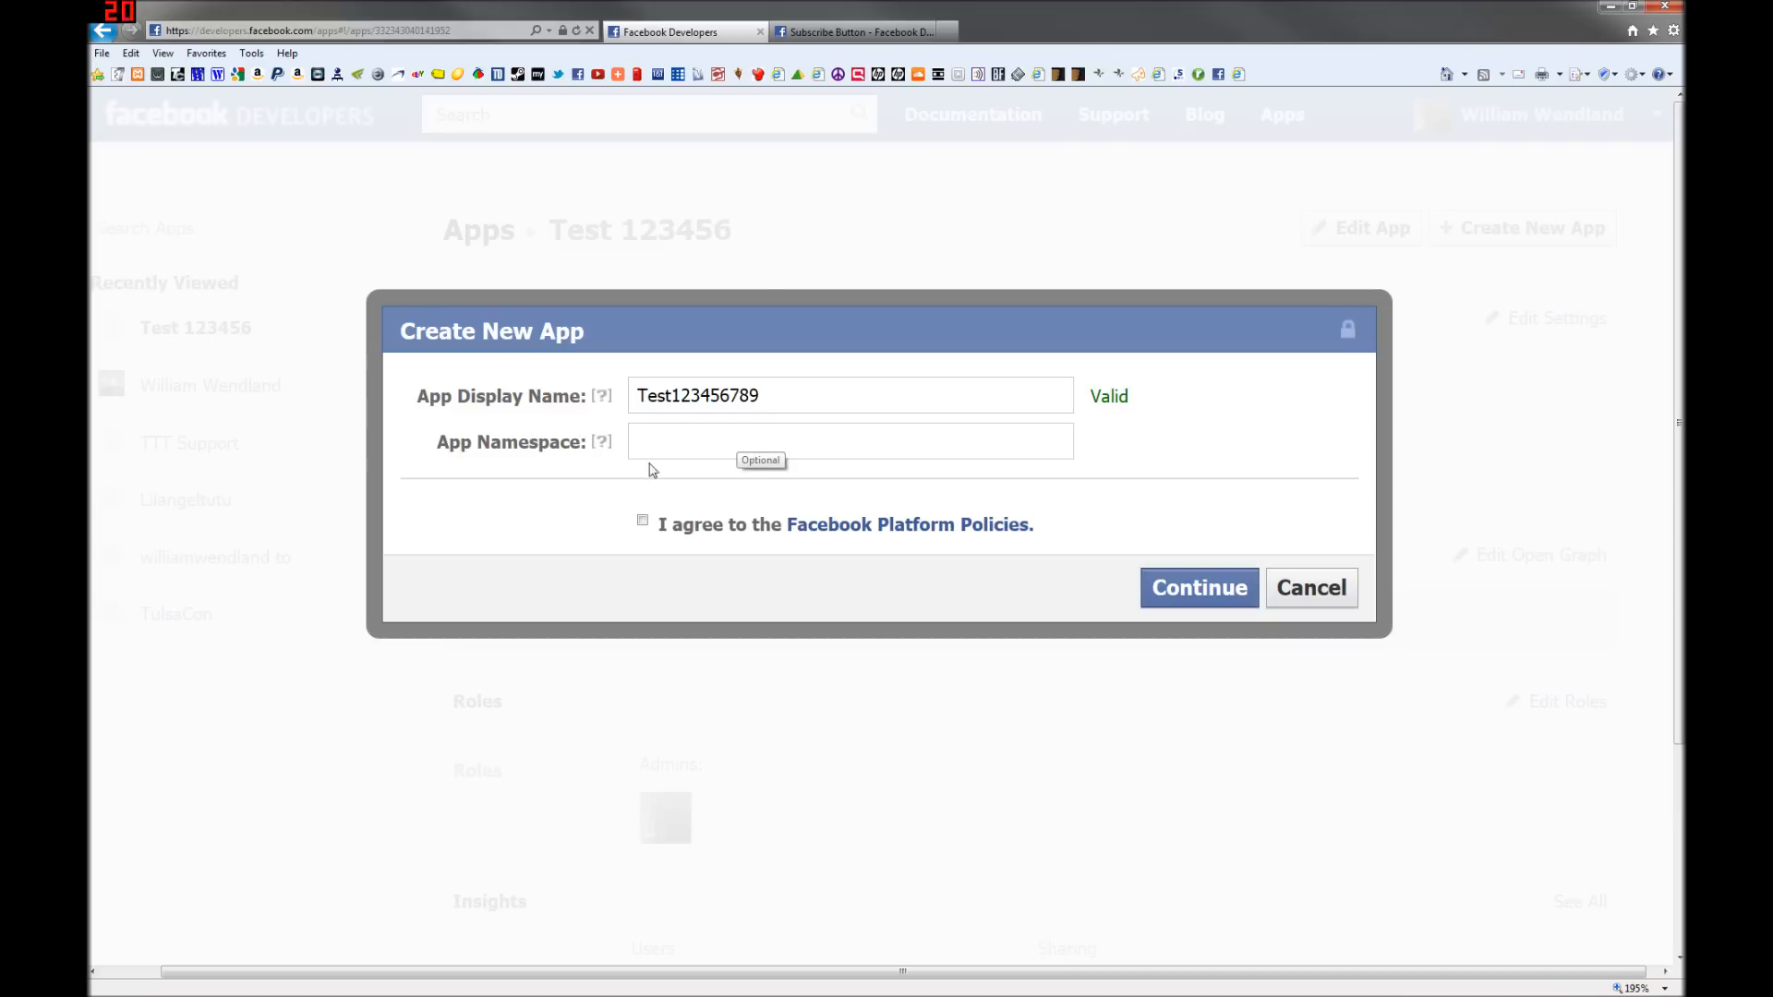
pyautogui.click(643, 523)
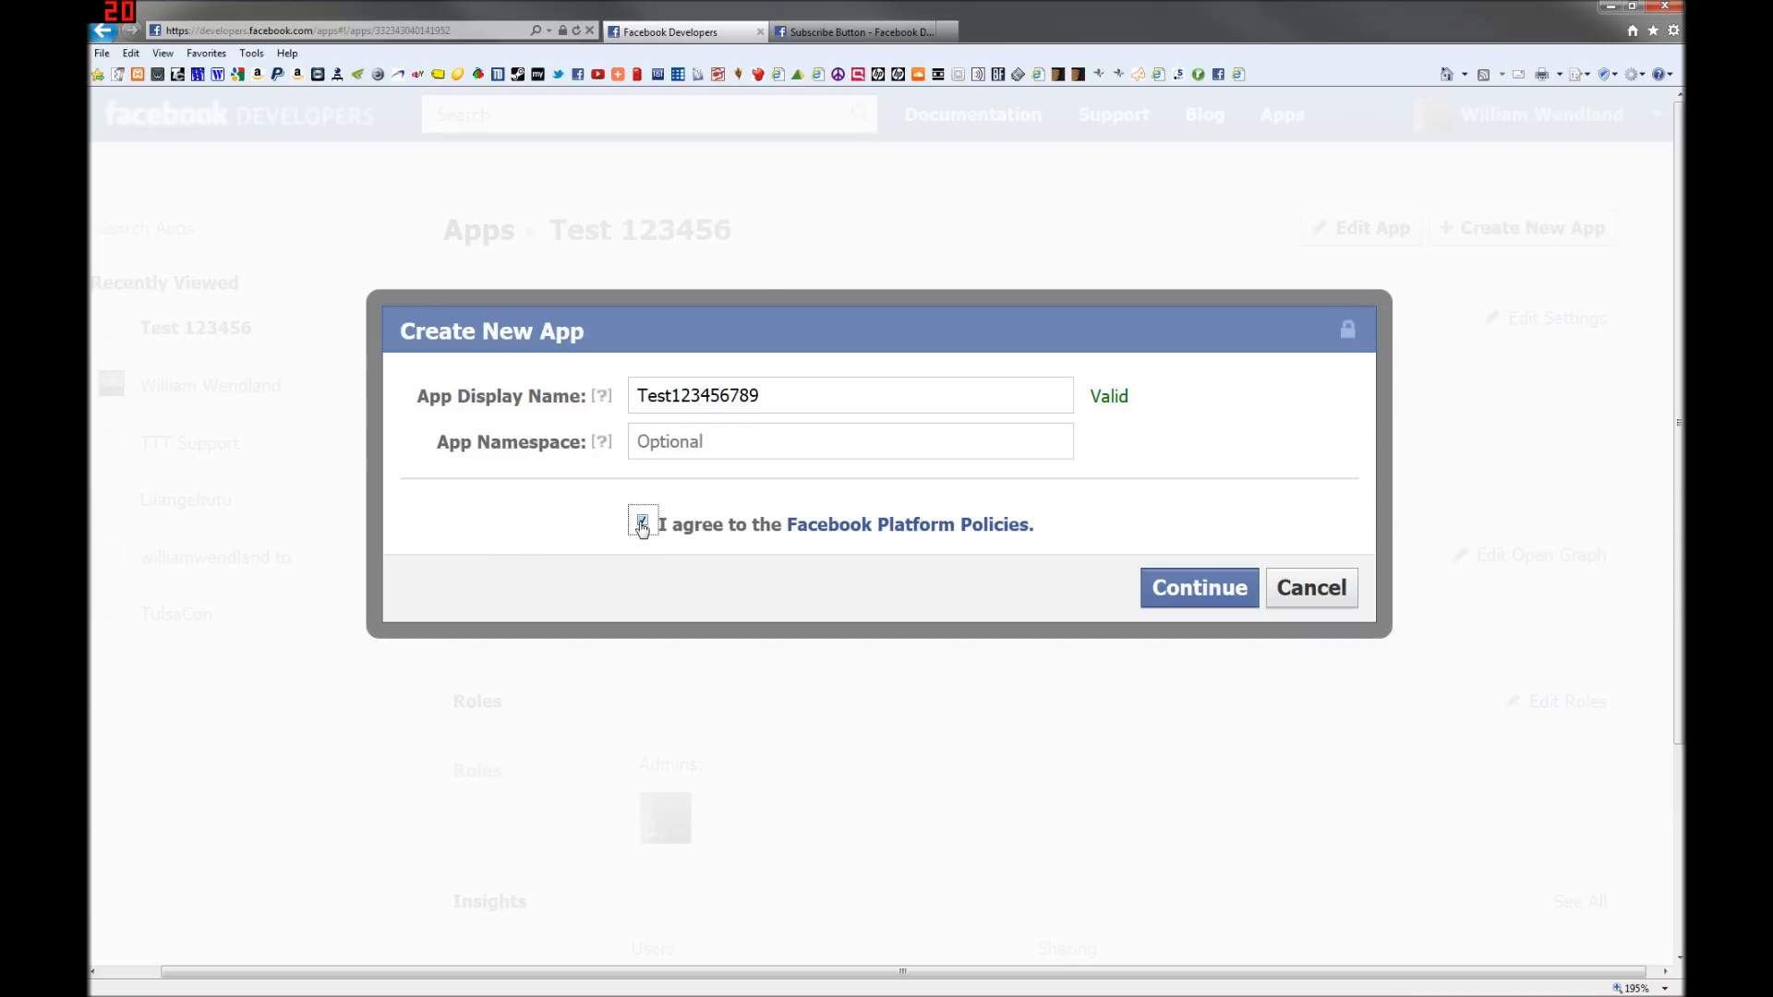
pyautogui.click(1198, 588)
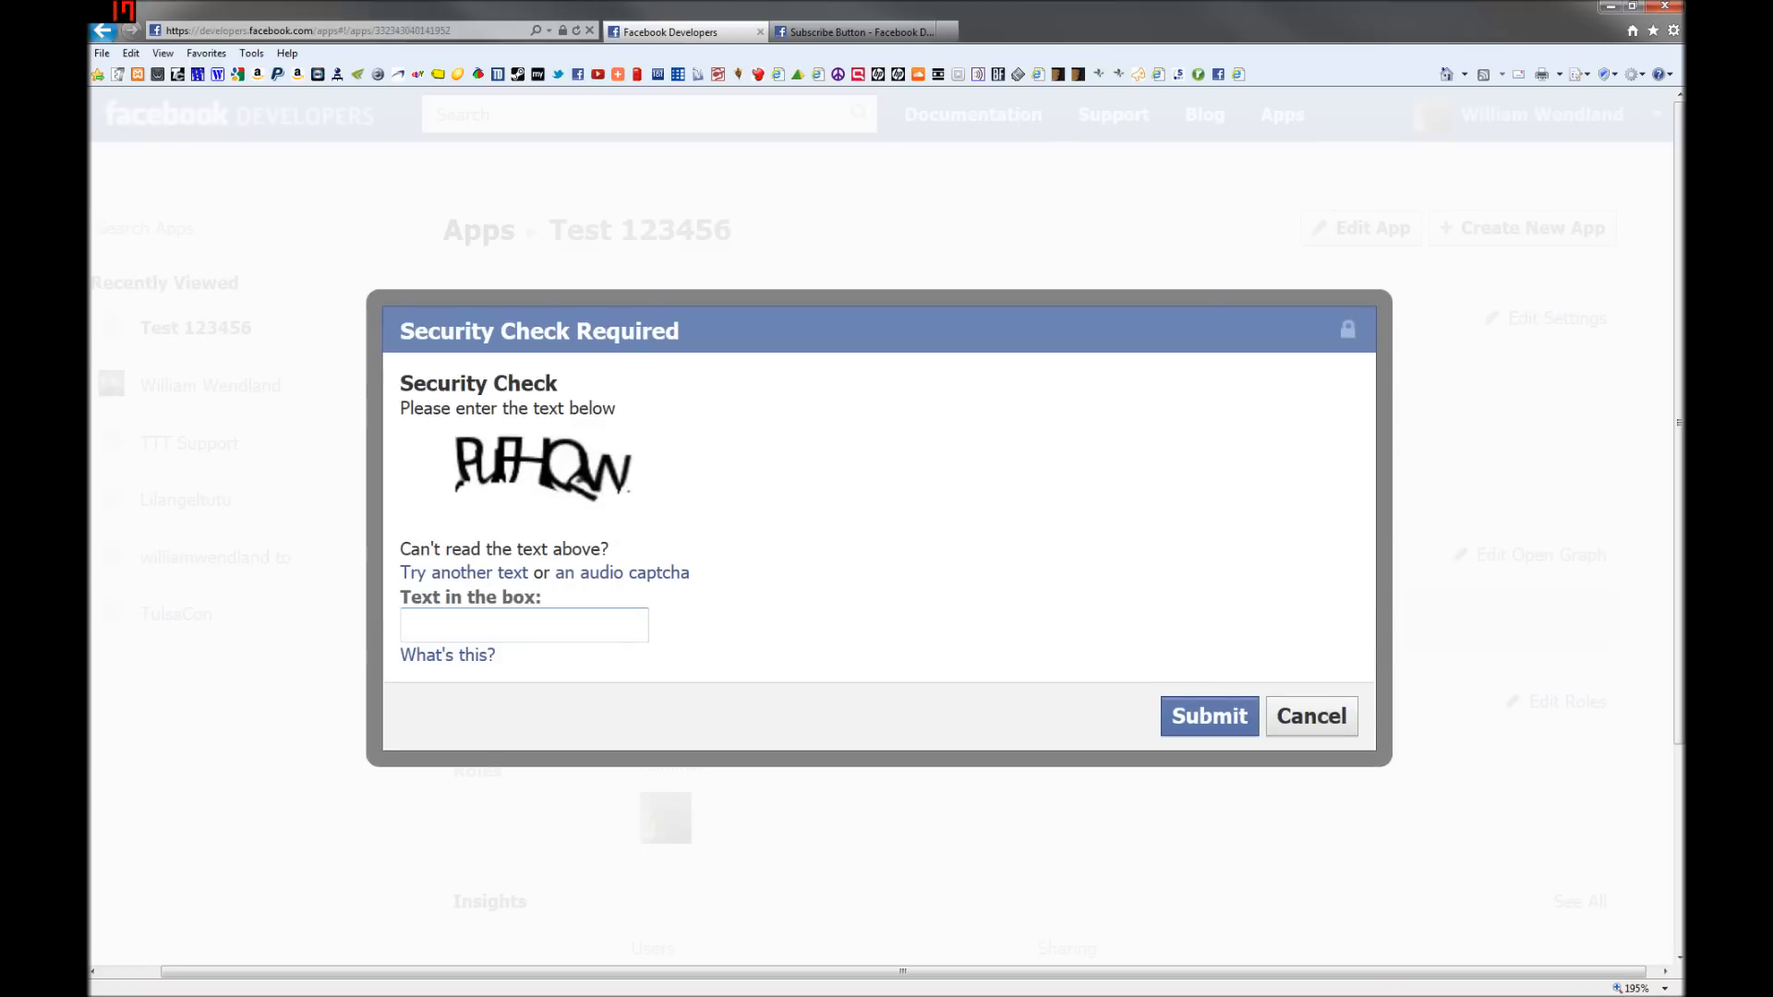
# Step: Enter the captcha text in the security check and submit it
pyautogui.write('puahq')
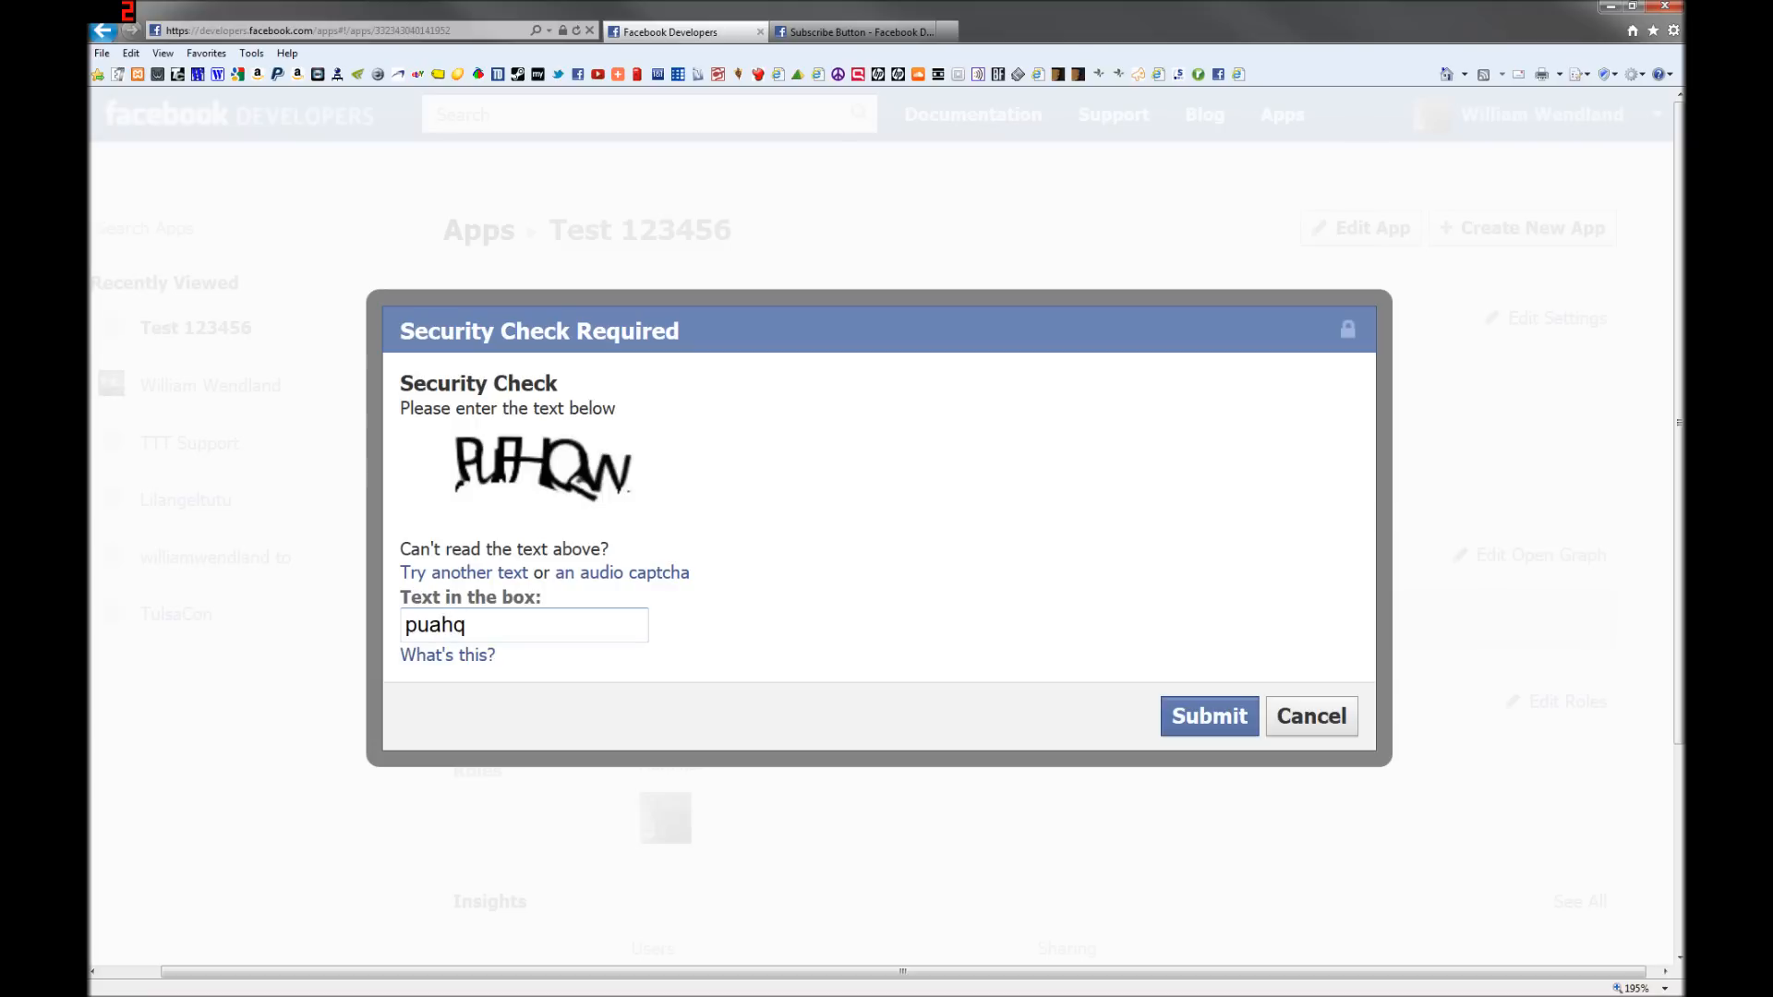
pyautogui.click(1208, 715)
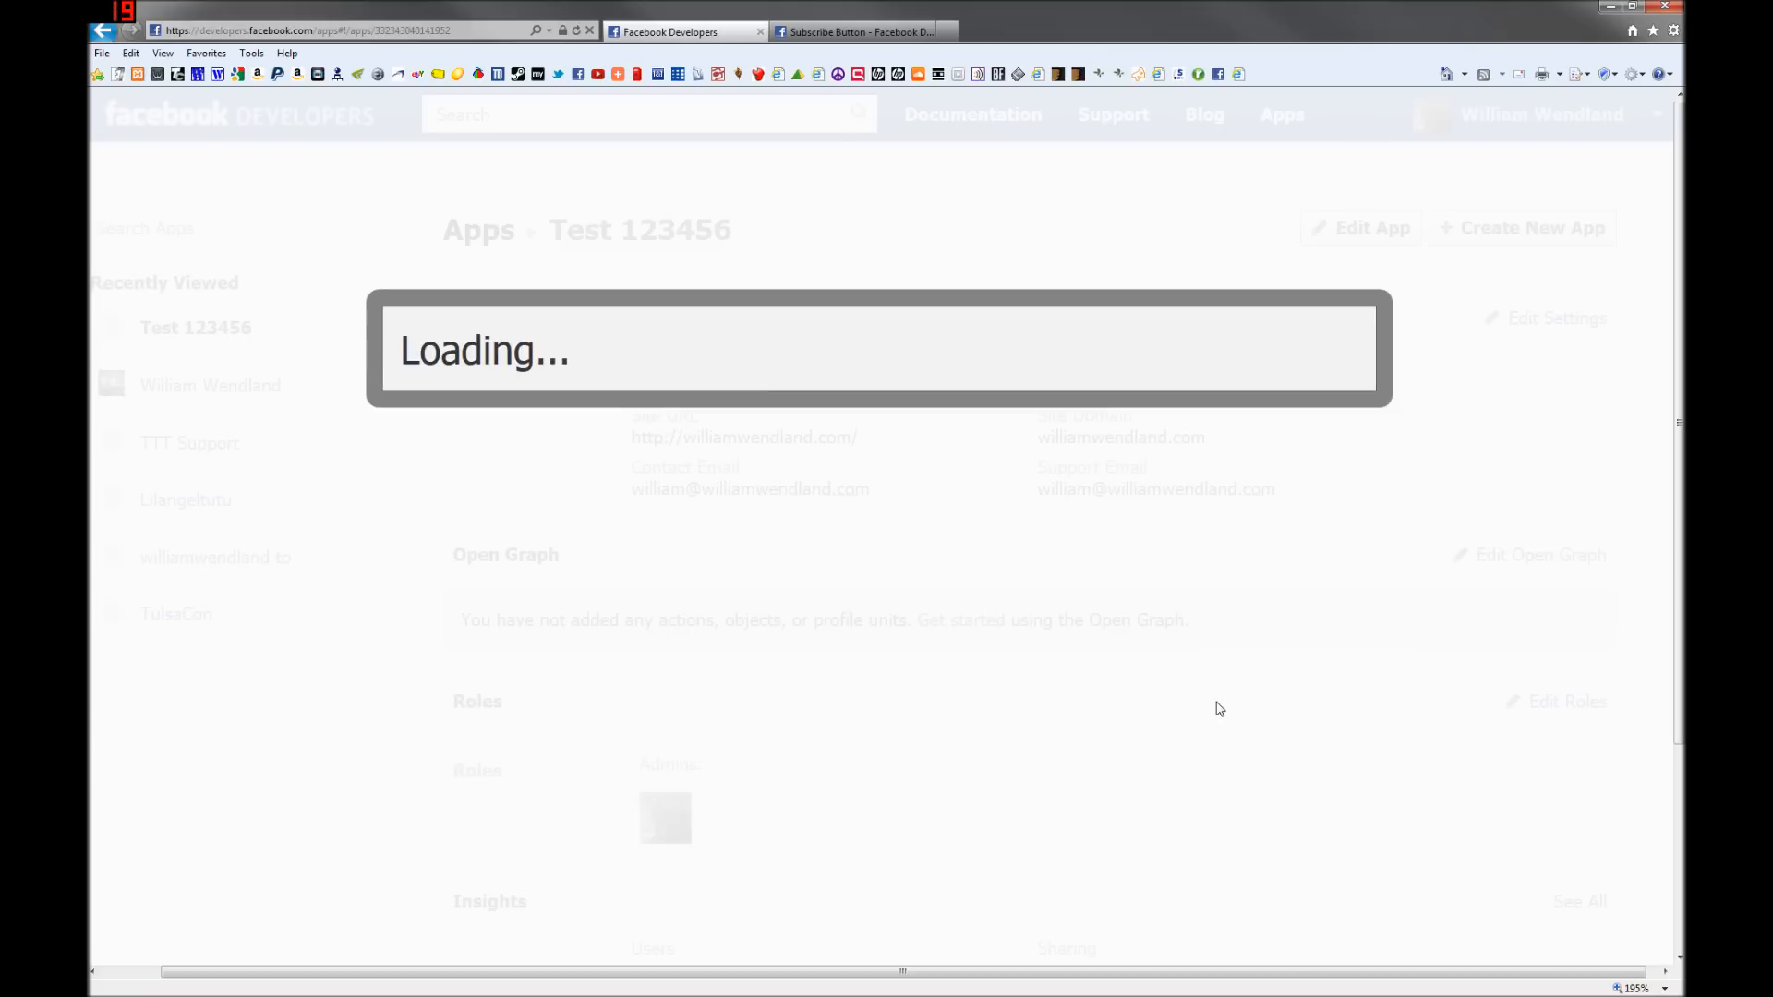
pyautogui.moveTo(1067, 554)
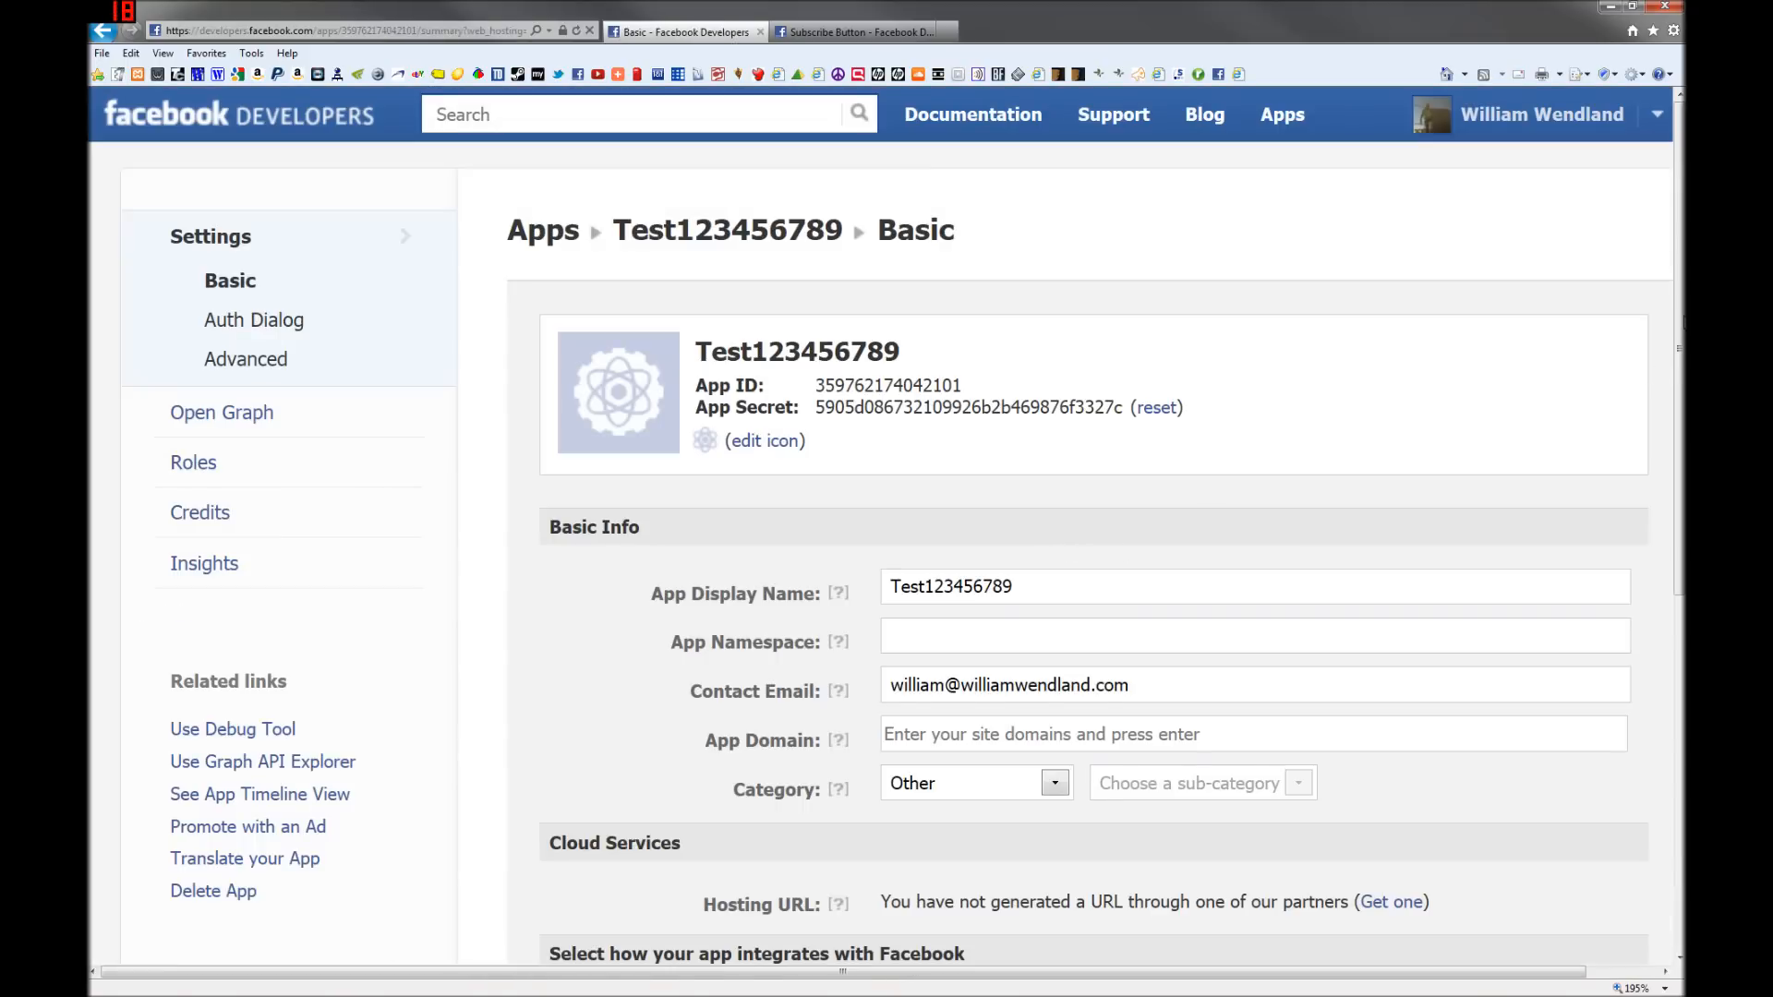
# Step: Scroll down Test123456789's Settings > Basic page to the Basic Info section
pyautogui.scroll(-3)
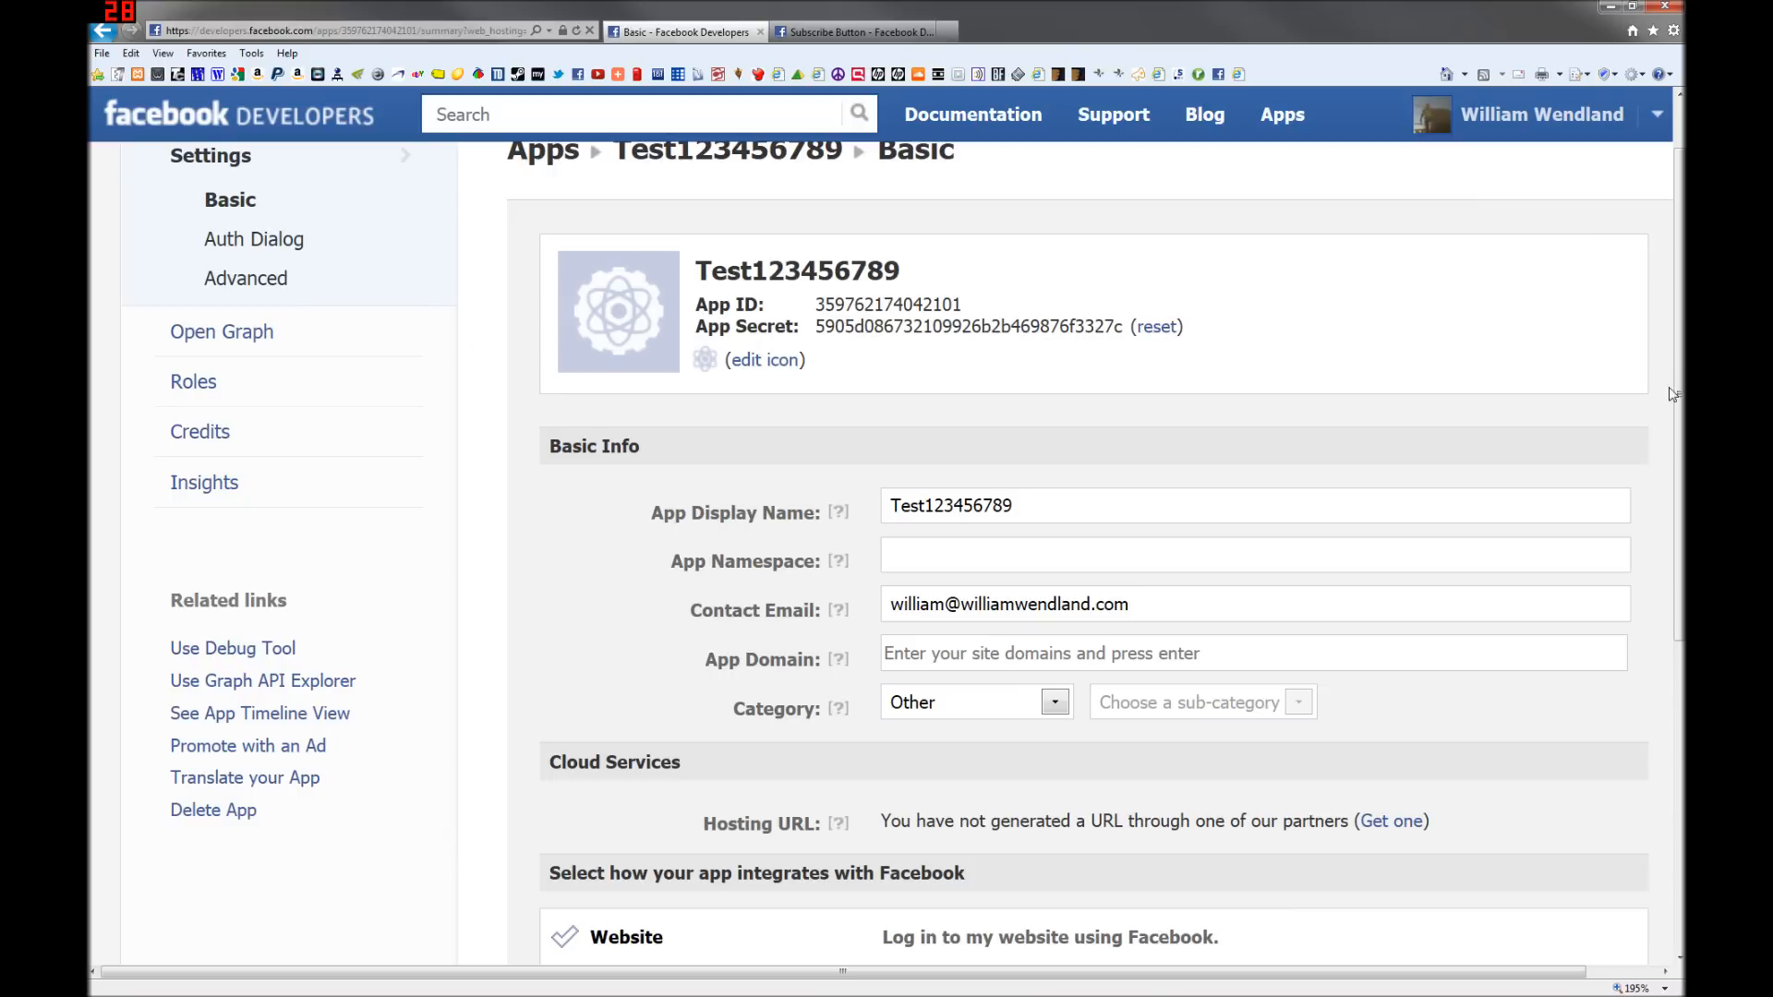
pyautogui.scroll(-3)
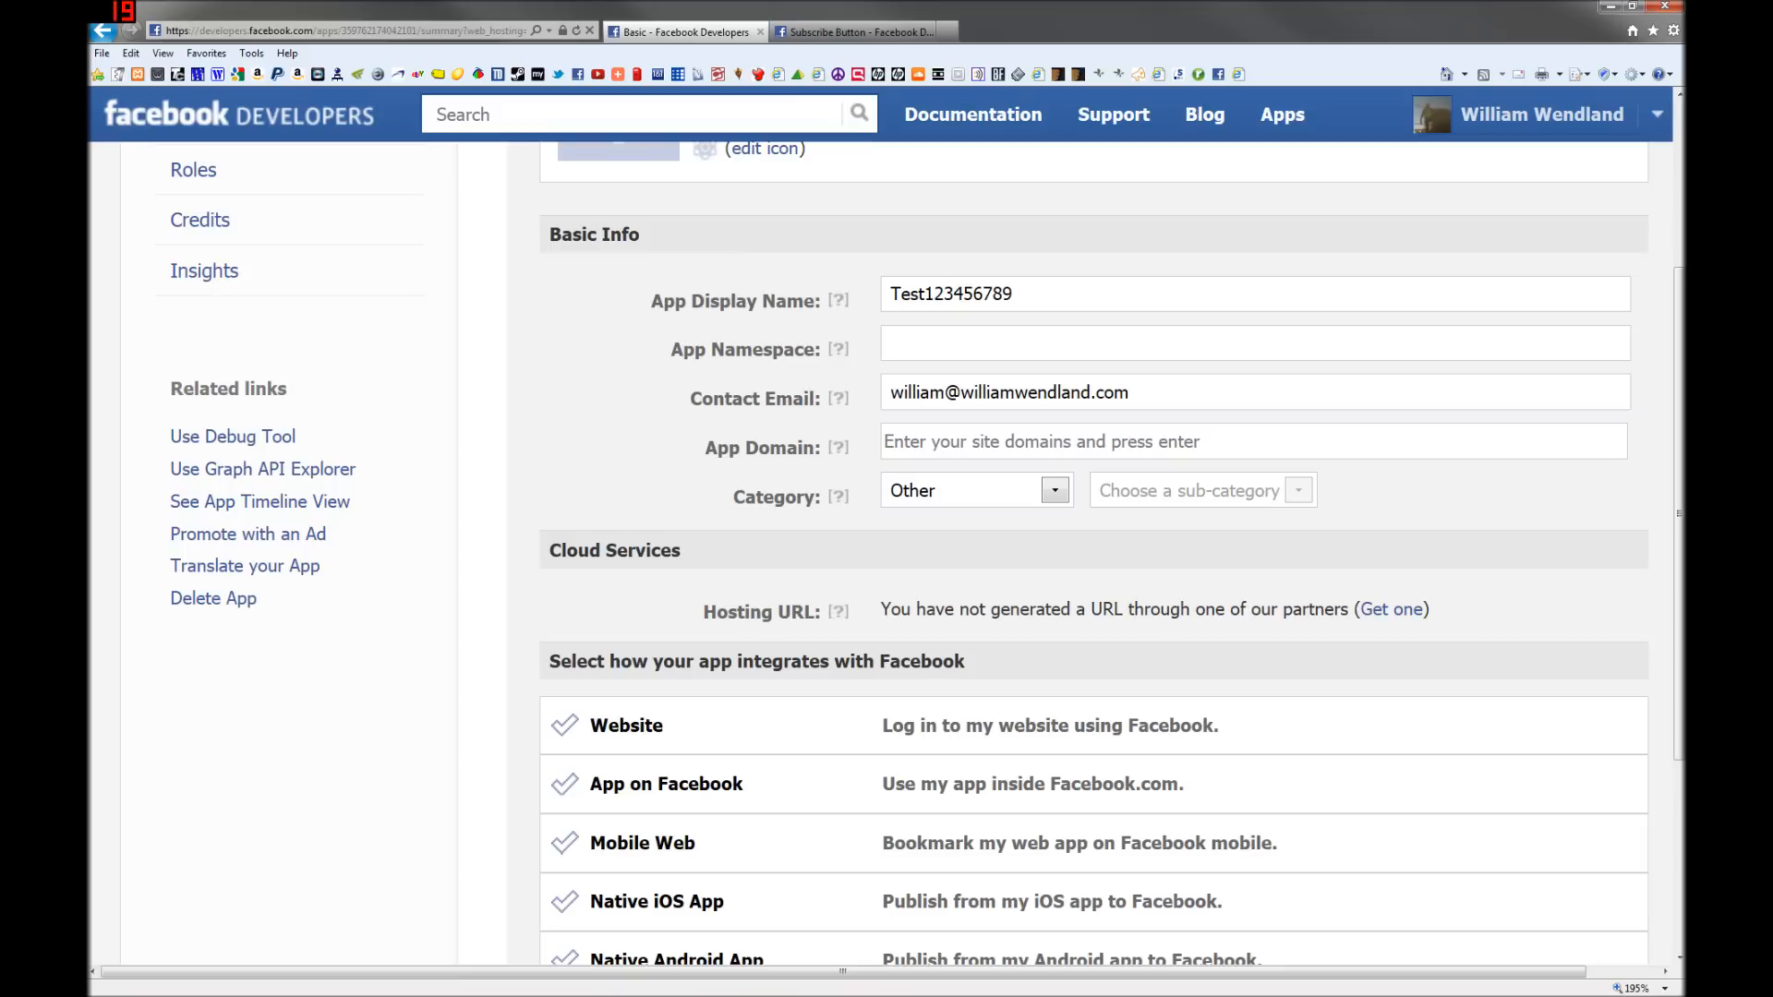
# Step: Enter williamwendland.com in the App Domain field of the Basic settings
pyautogui.write('w')
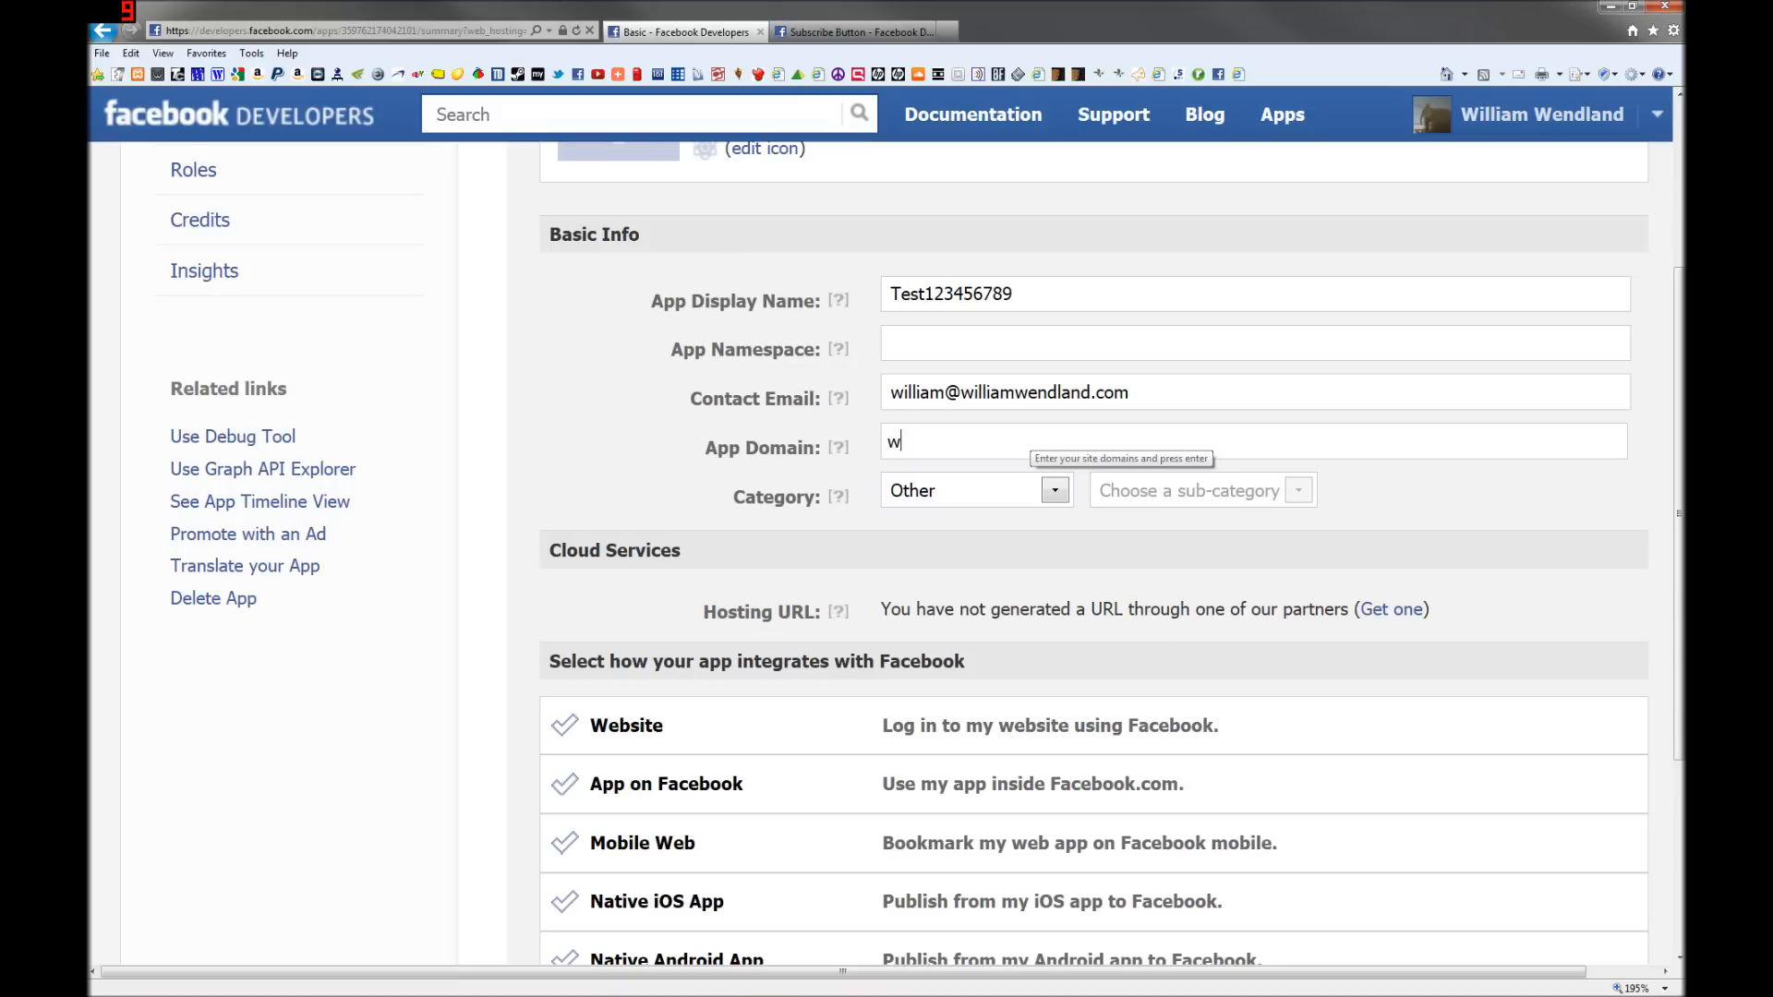
pyautogui.write('illiamwendland.com')
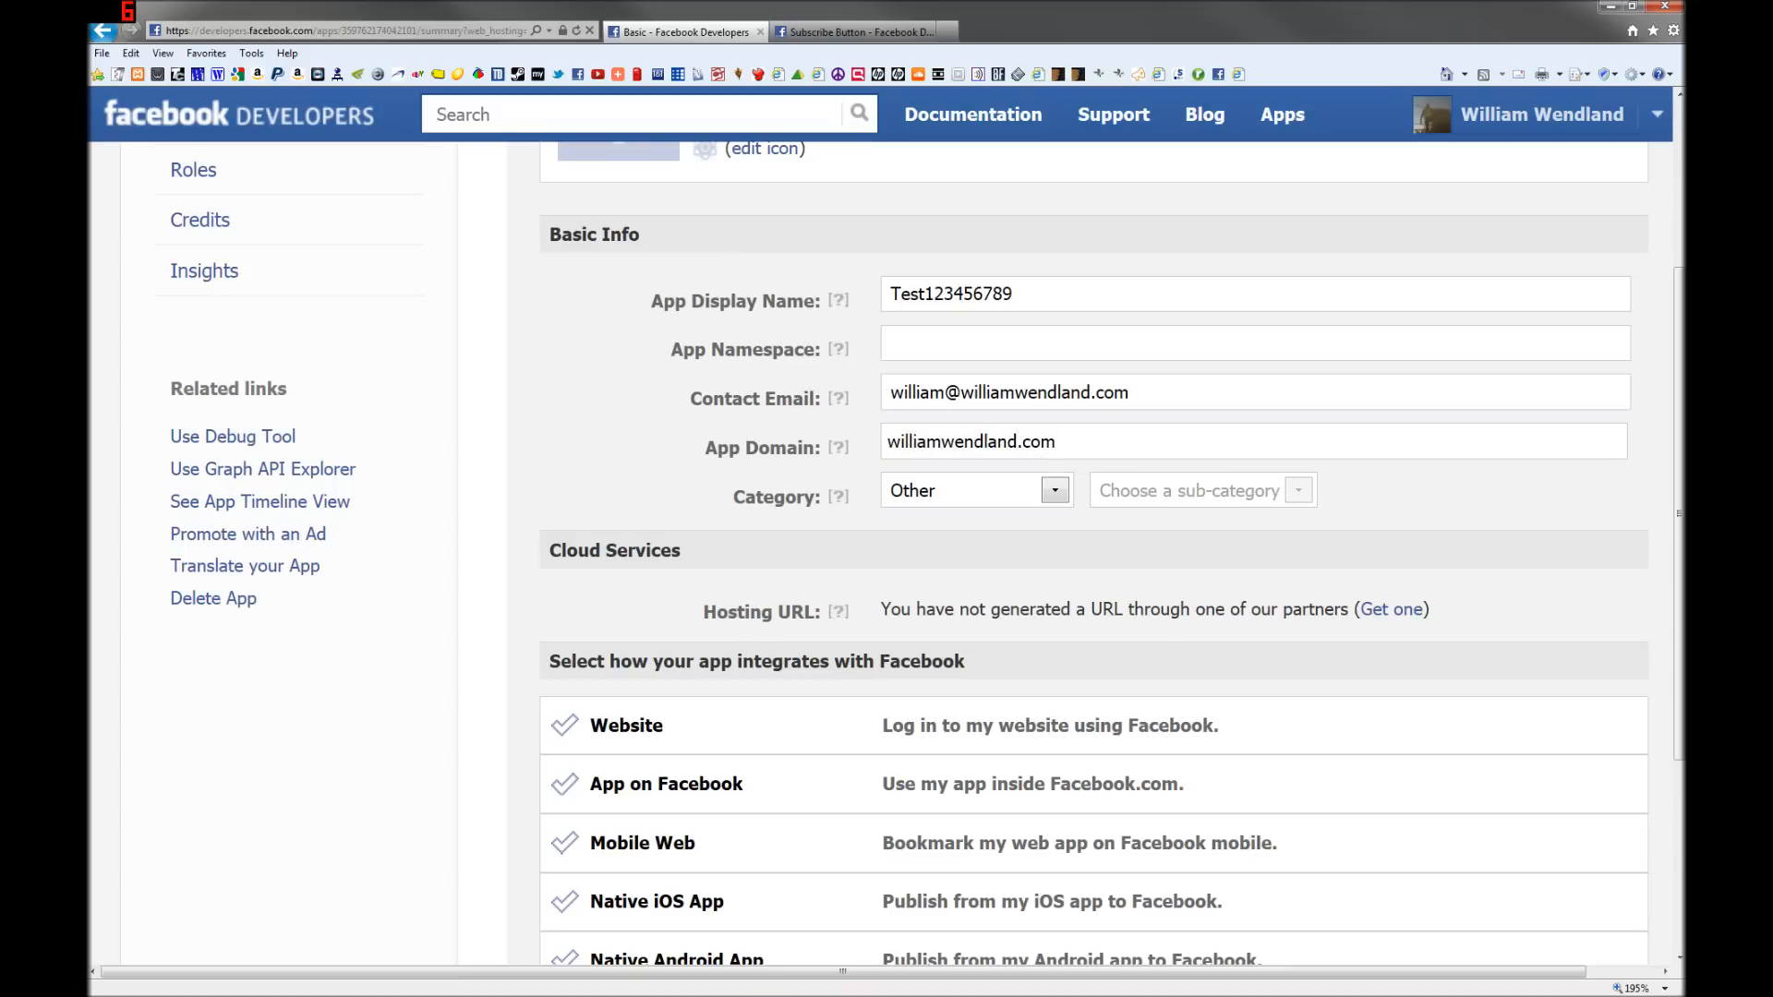
pyautogui.write('h')
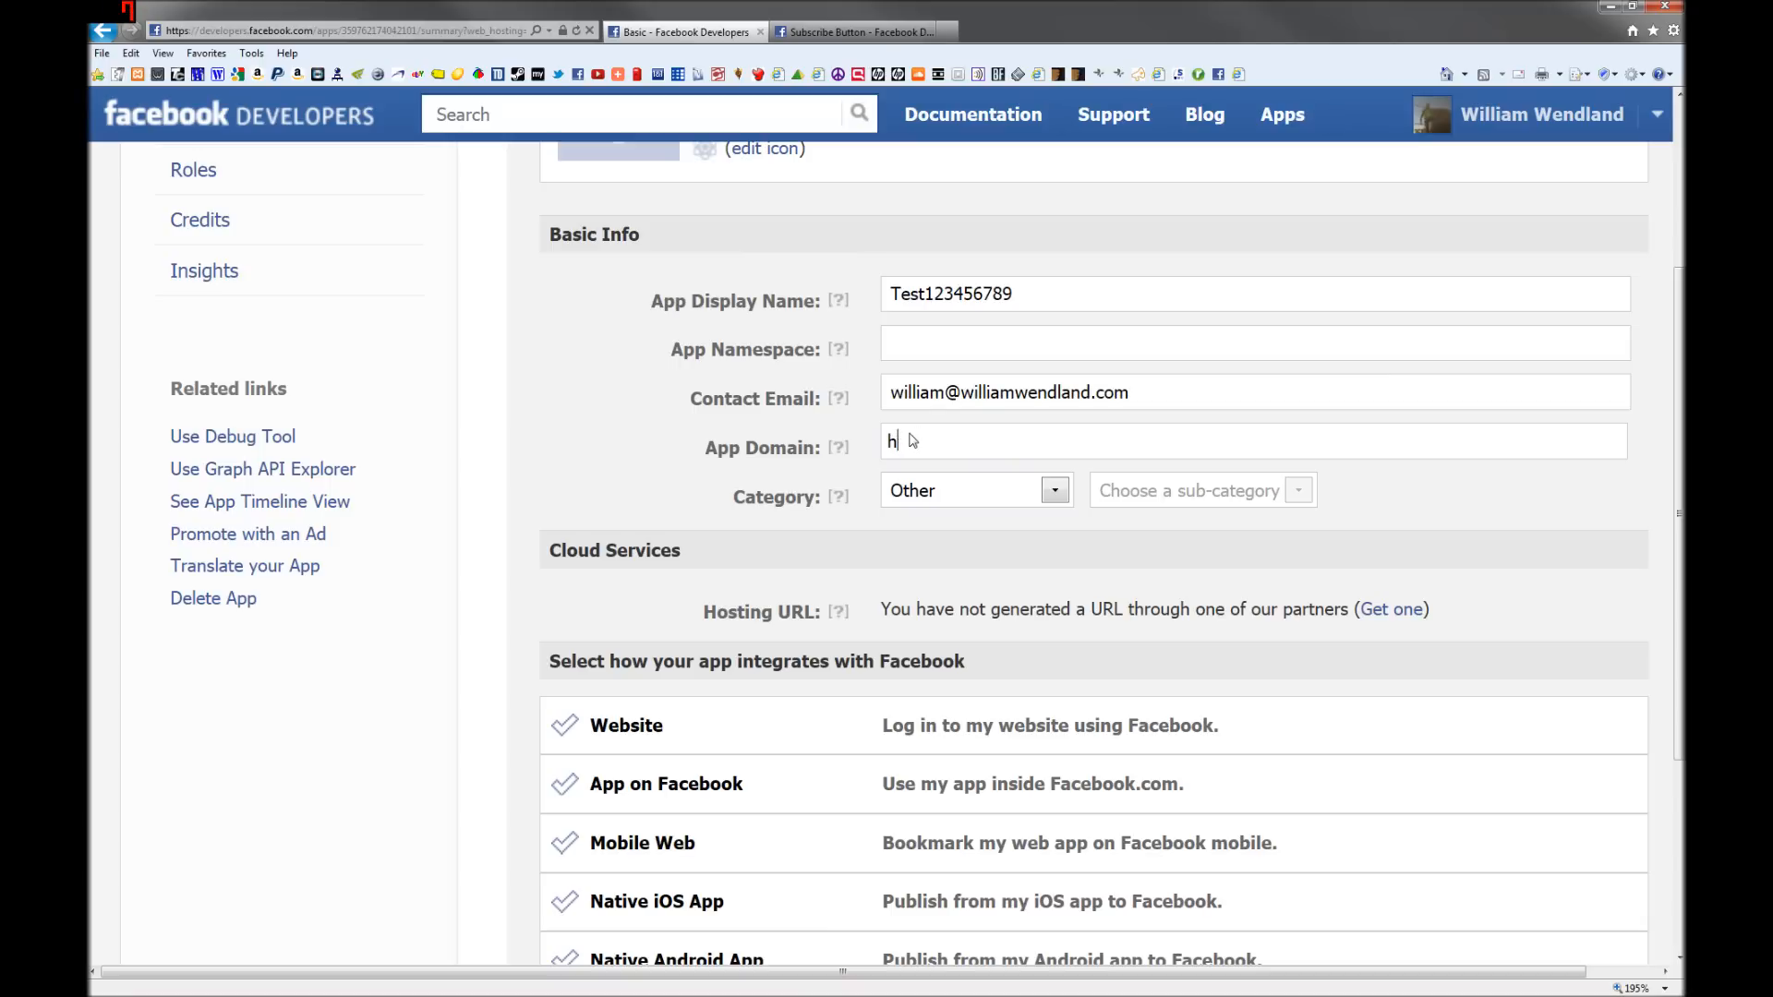
pyautogui.write('illiamwendland.com')
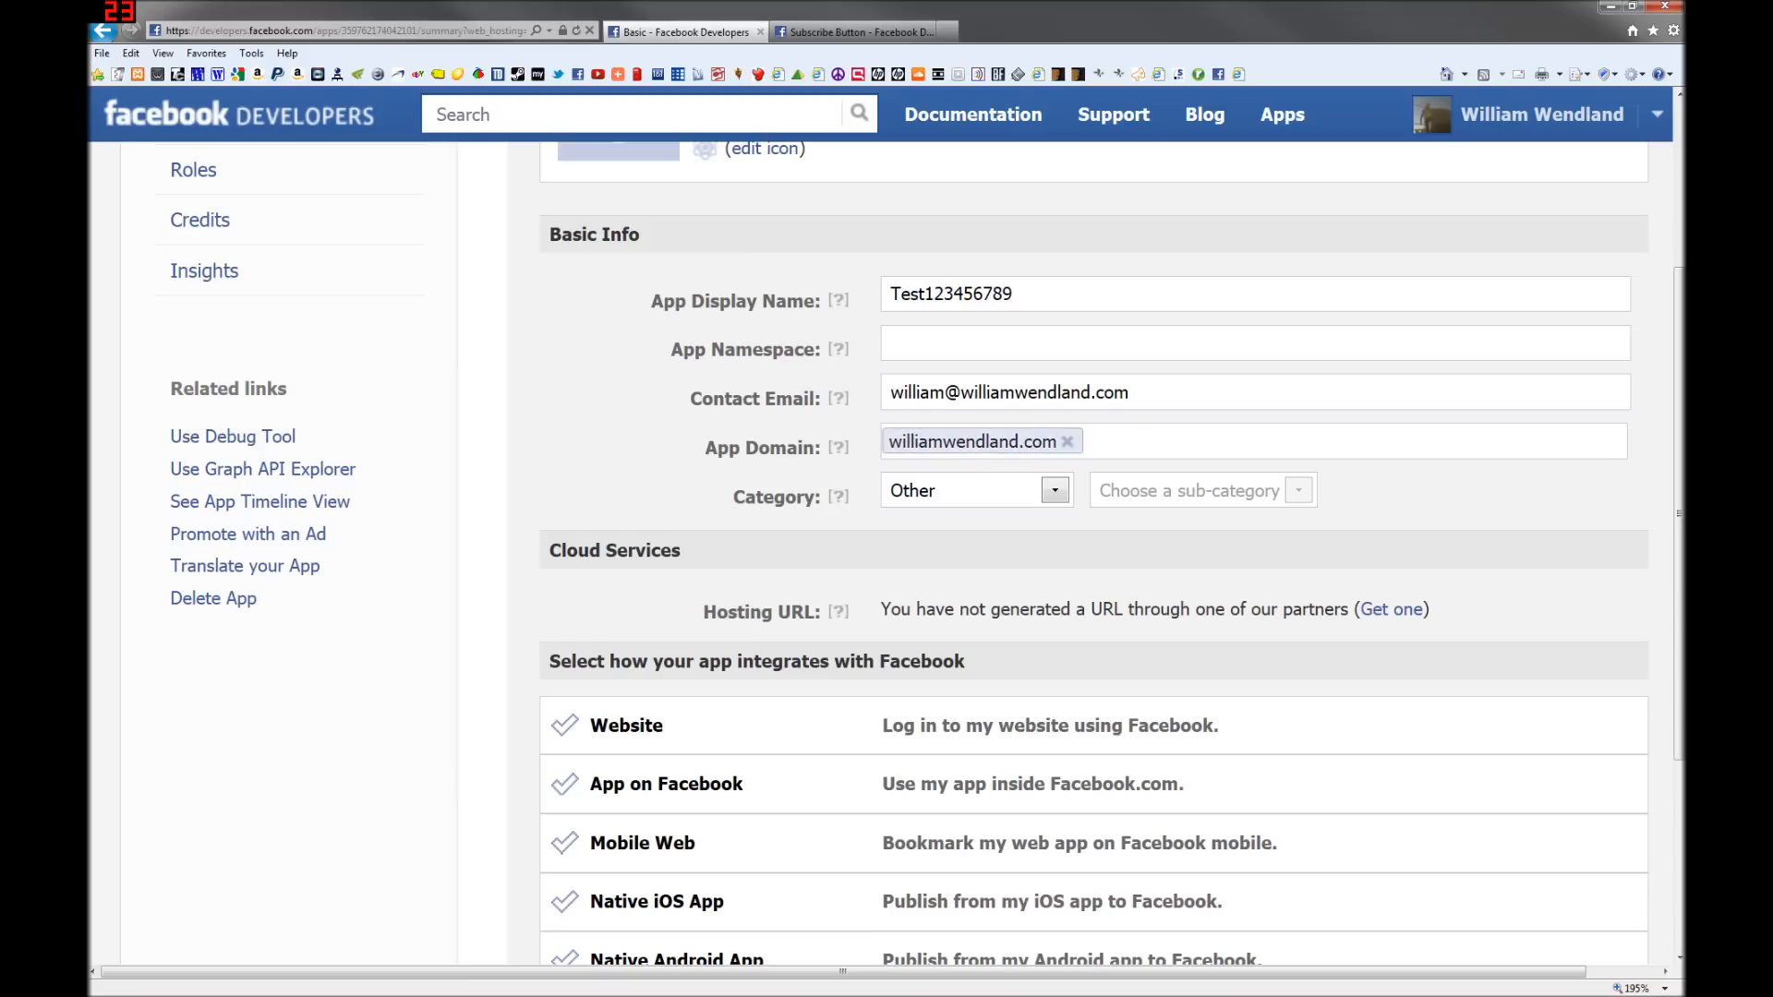
pyautogui.scroll(-3)
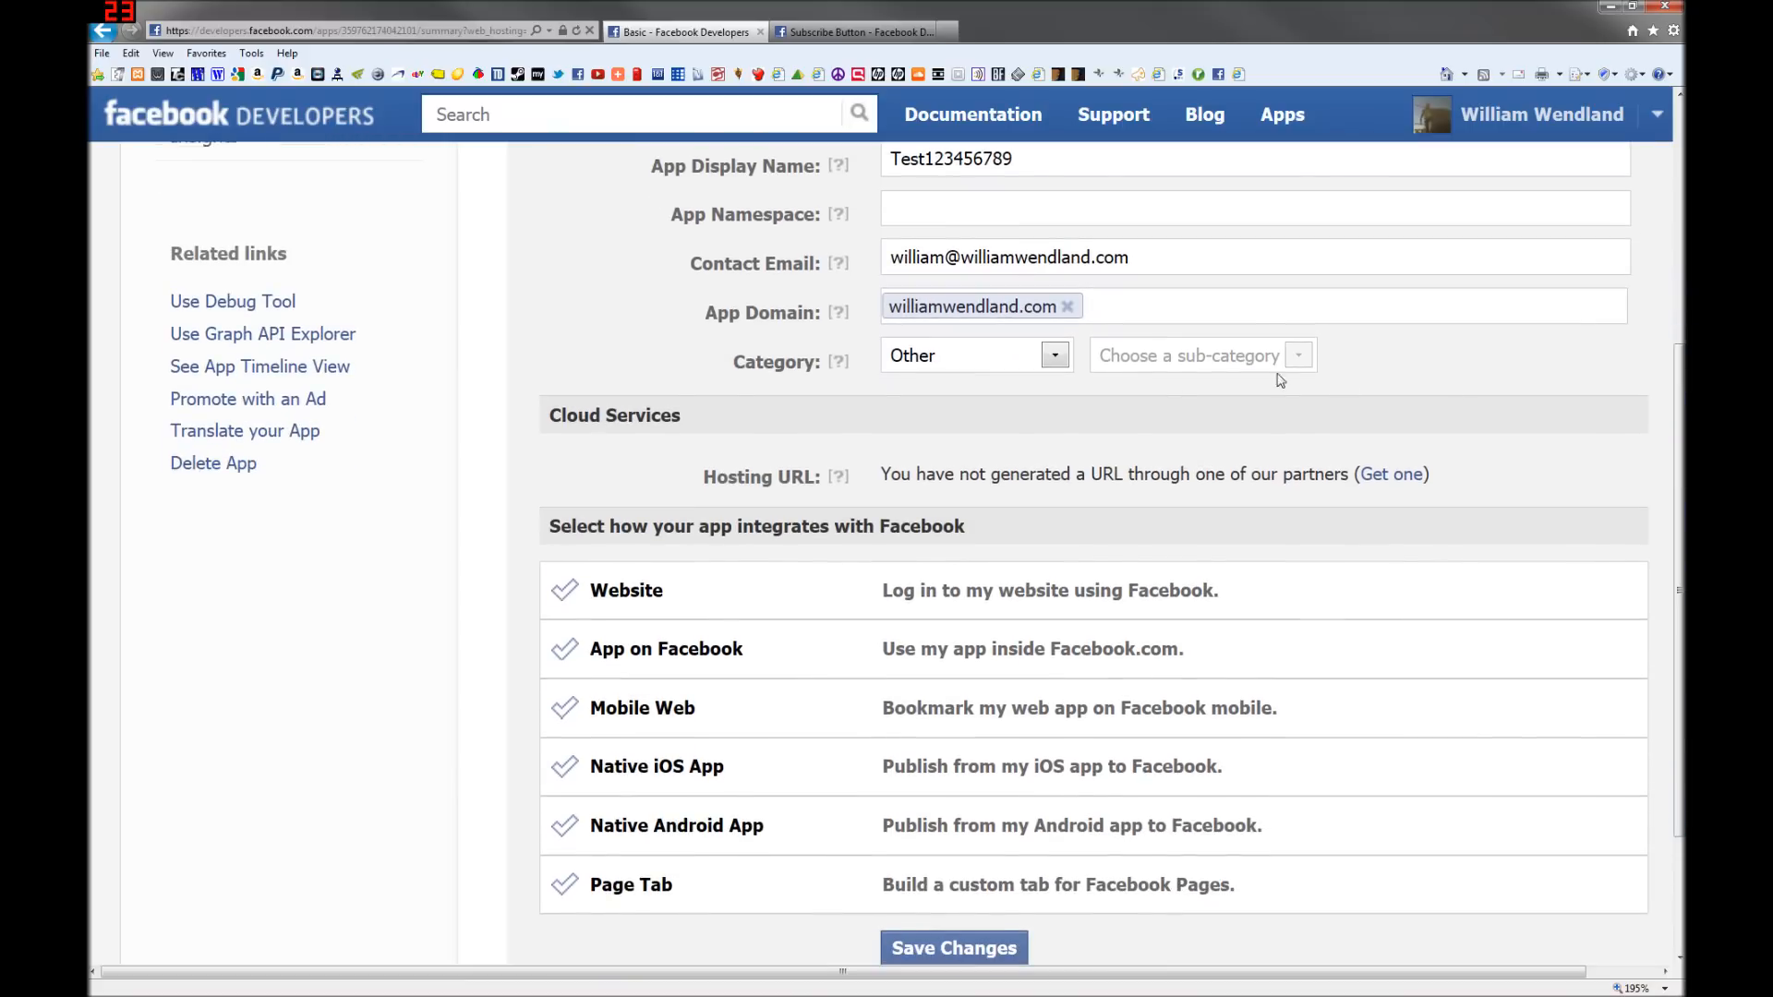
pyautogui.click(967, 354)
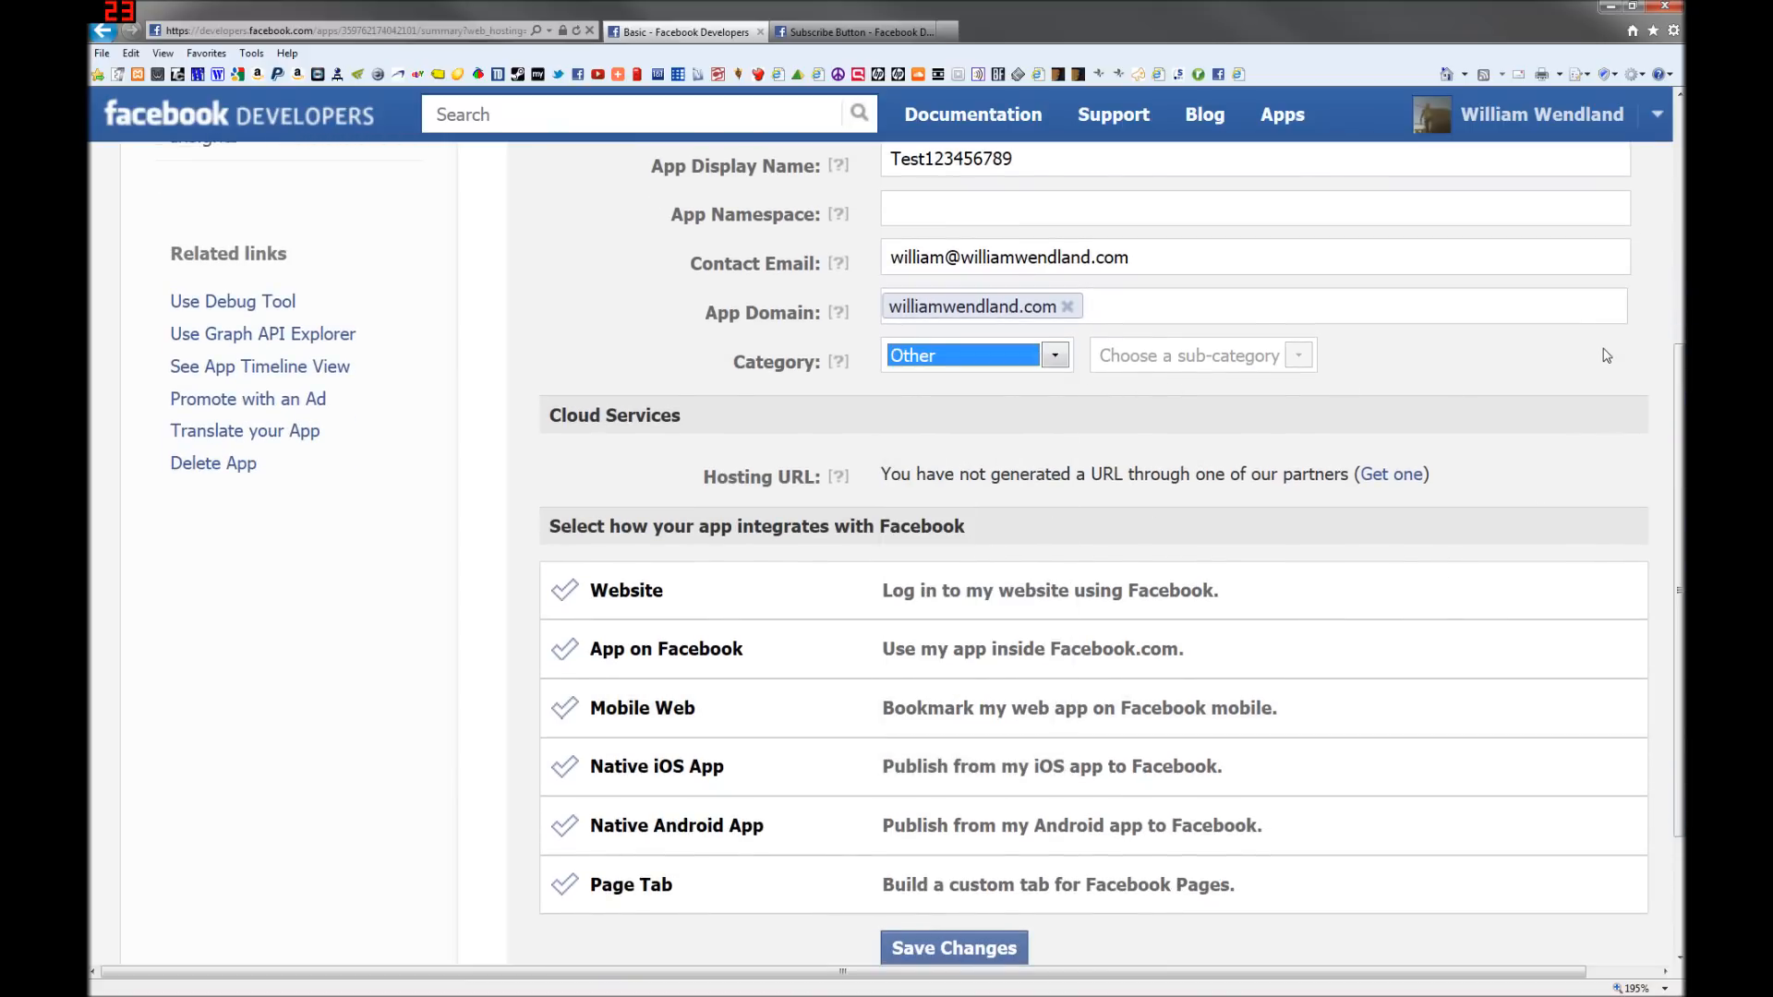
pyautogui.scroll(-3)
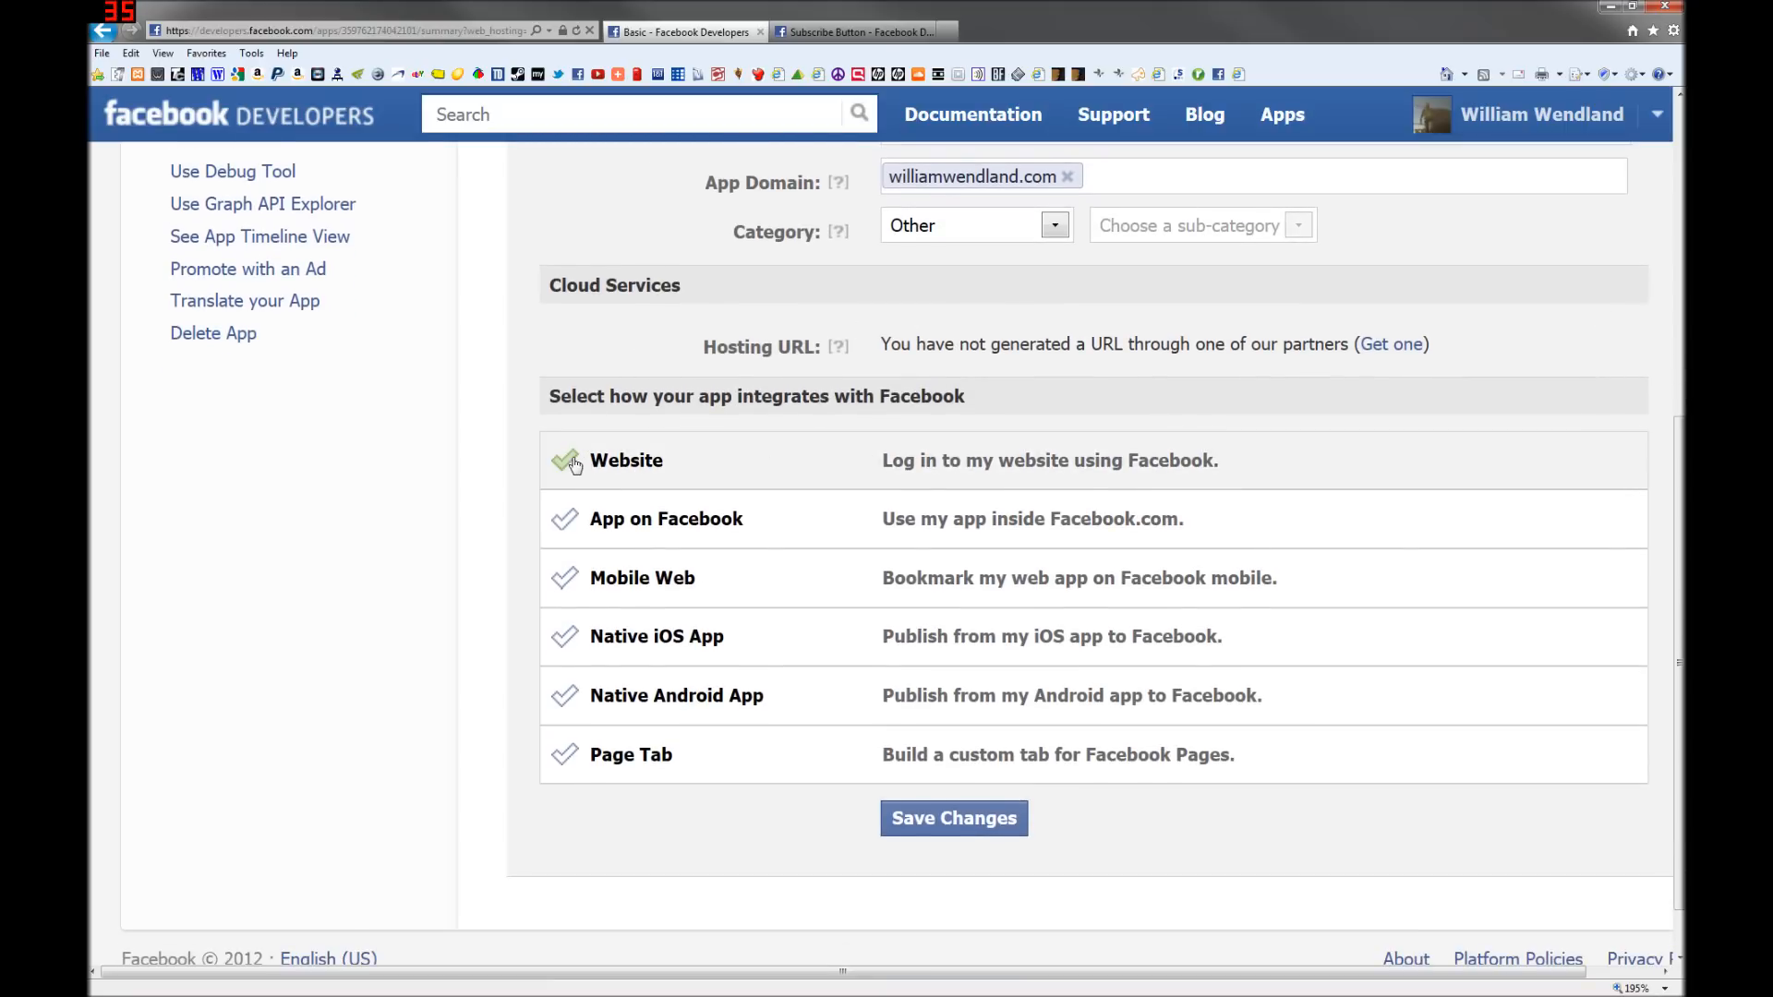
pyautogui.click(626, 460)
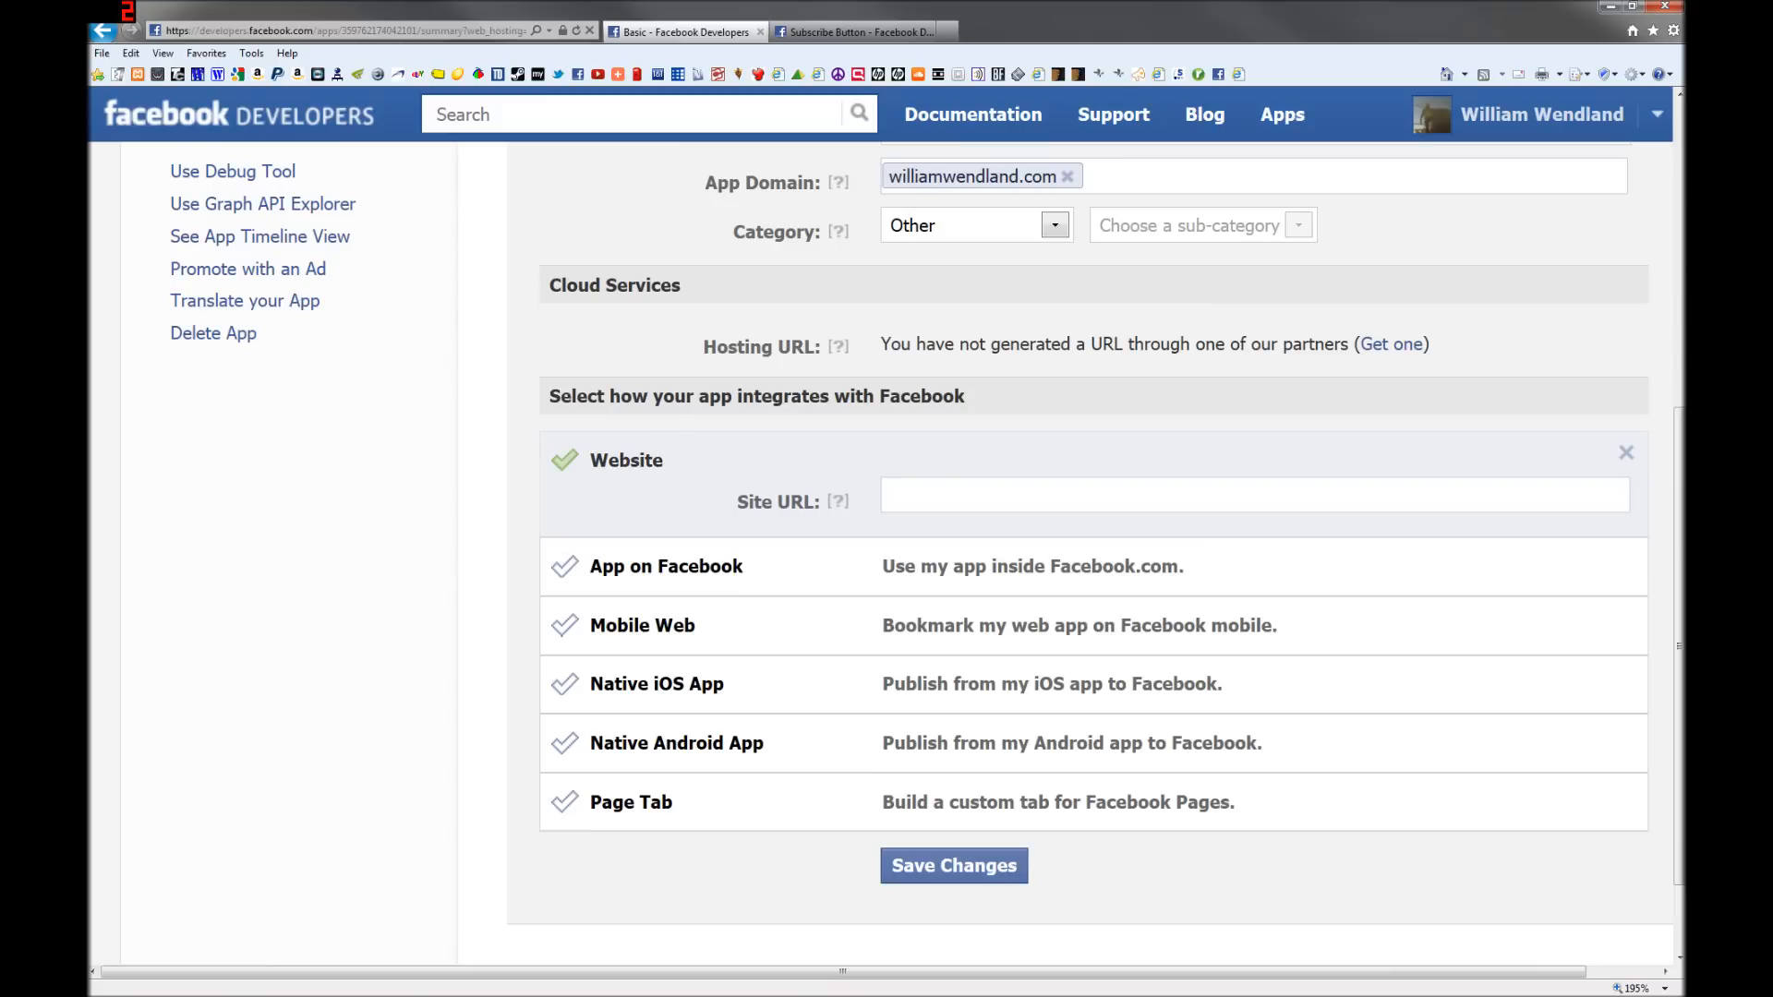
pyautogui.write('http://')
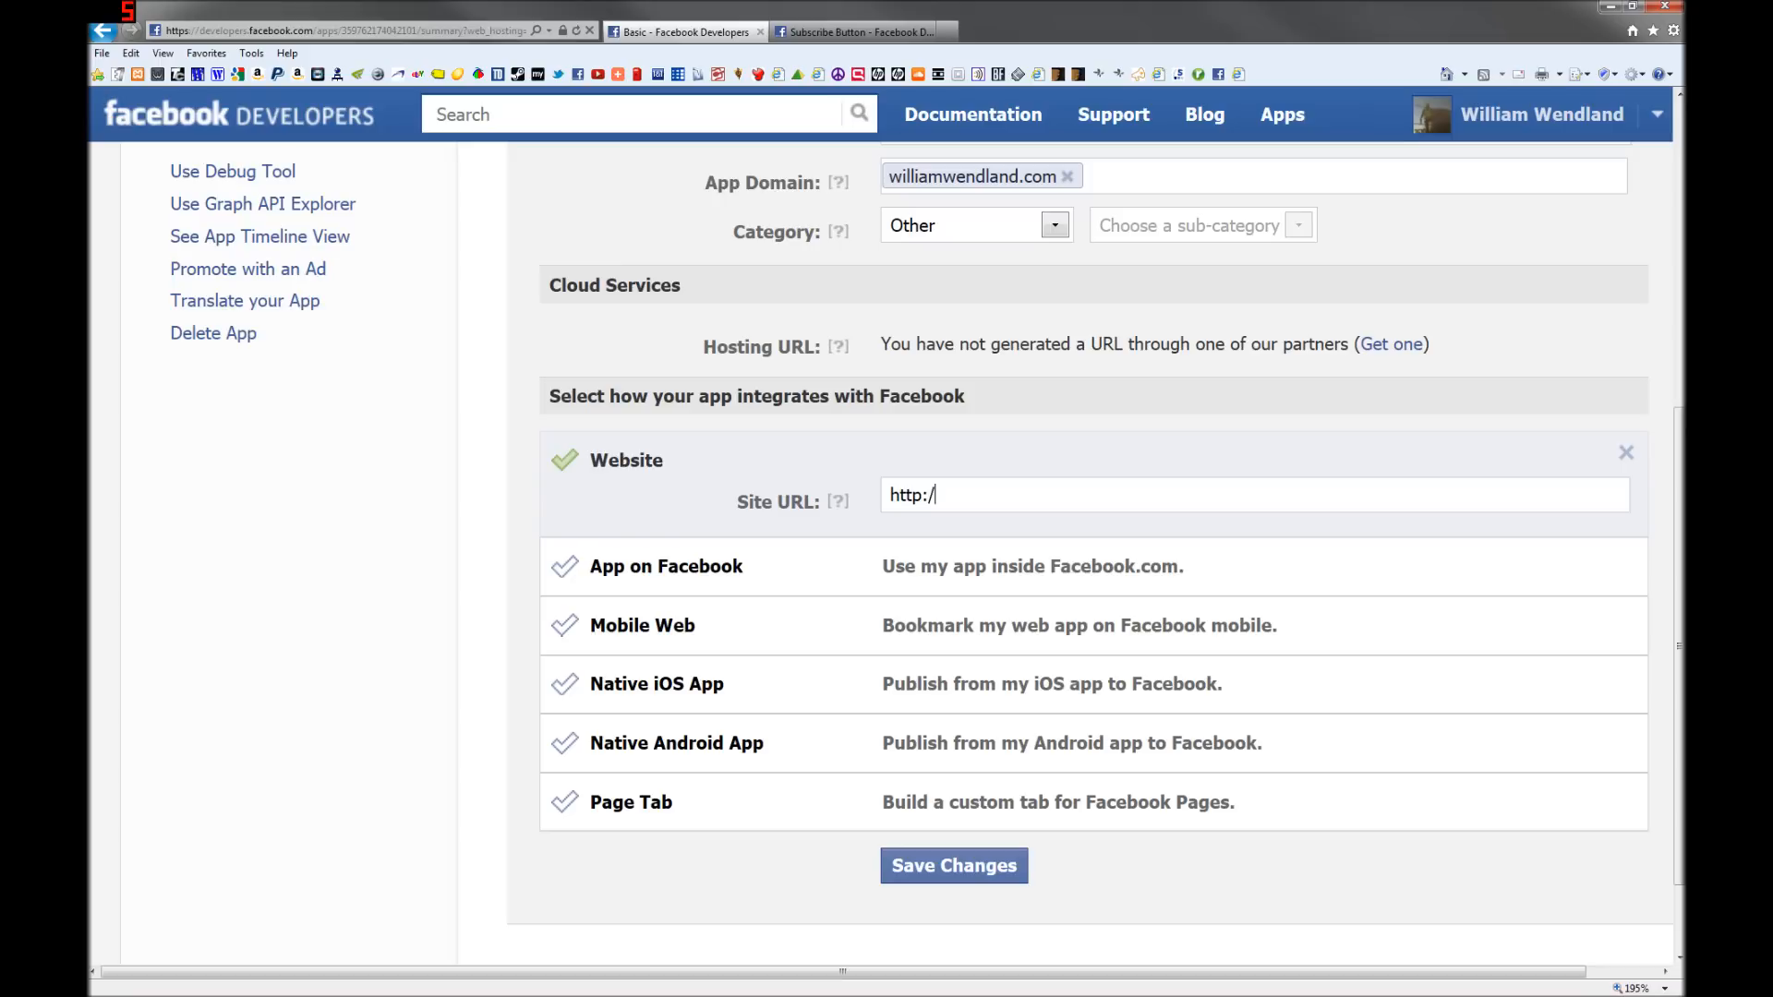
pyautogui.write('williamwend')
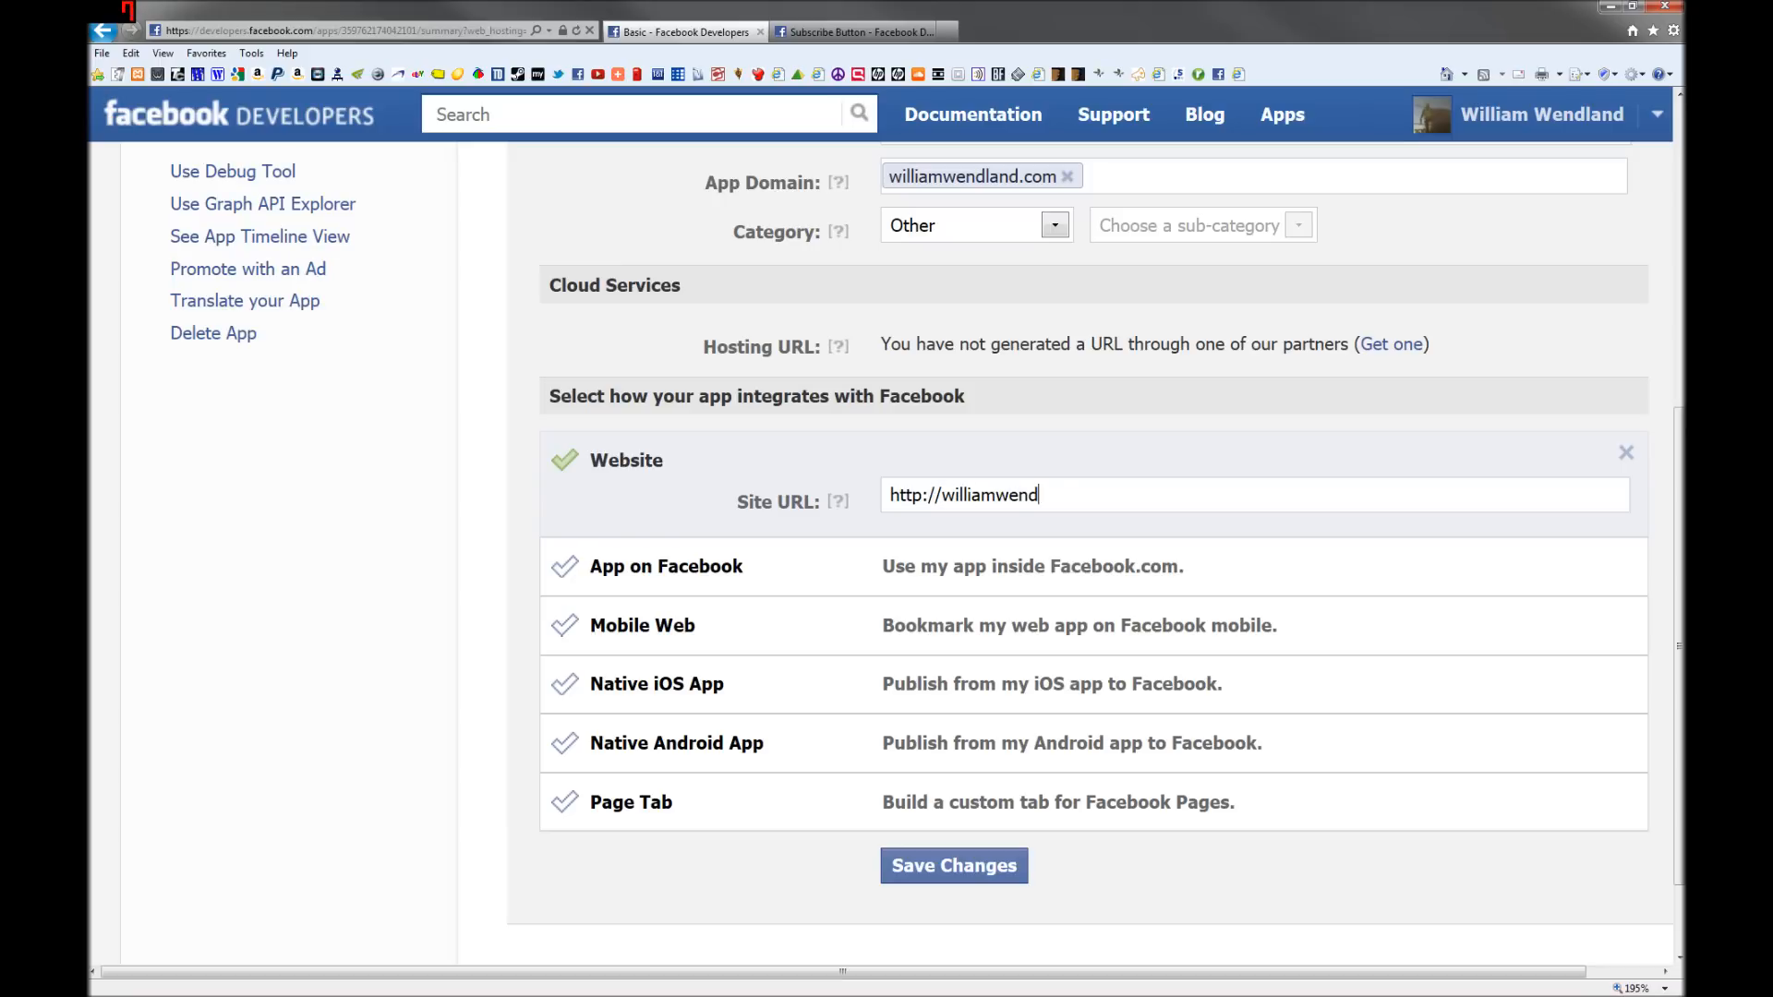
pyautogui.write('land.com')
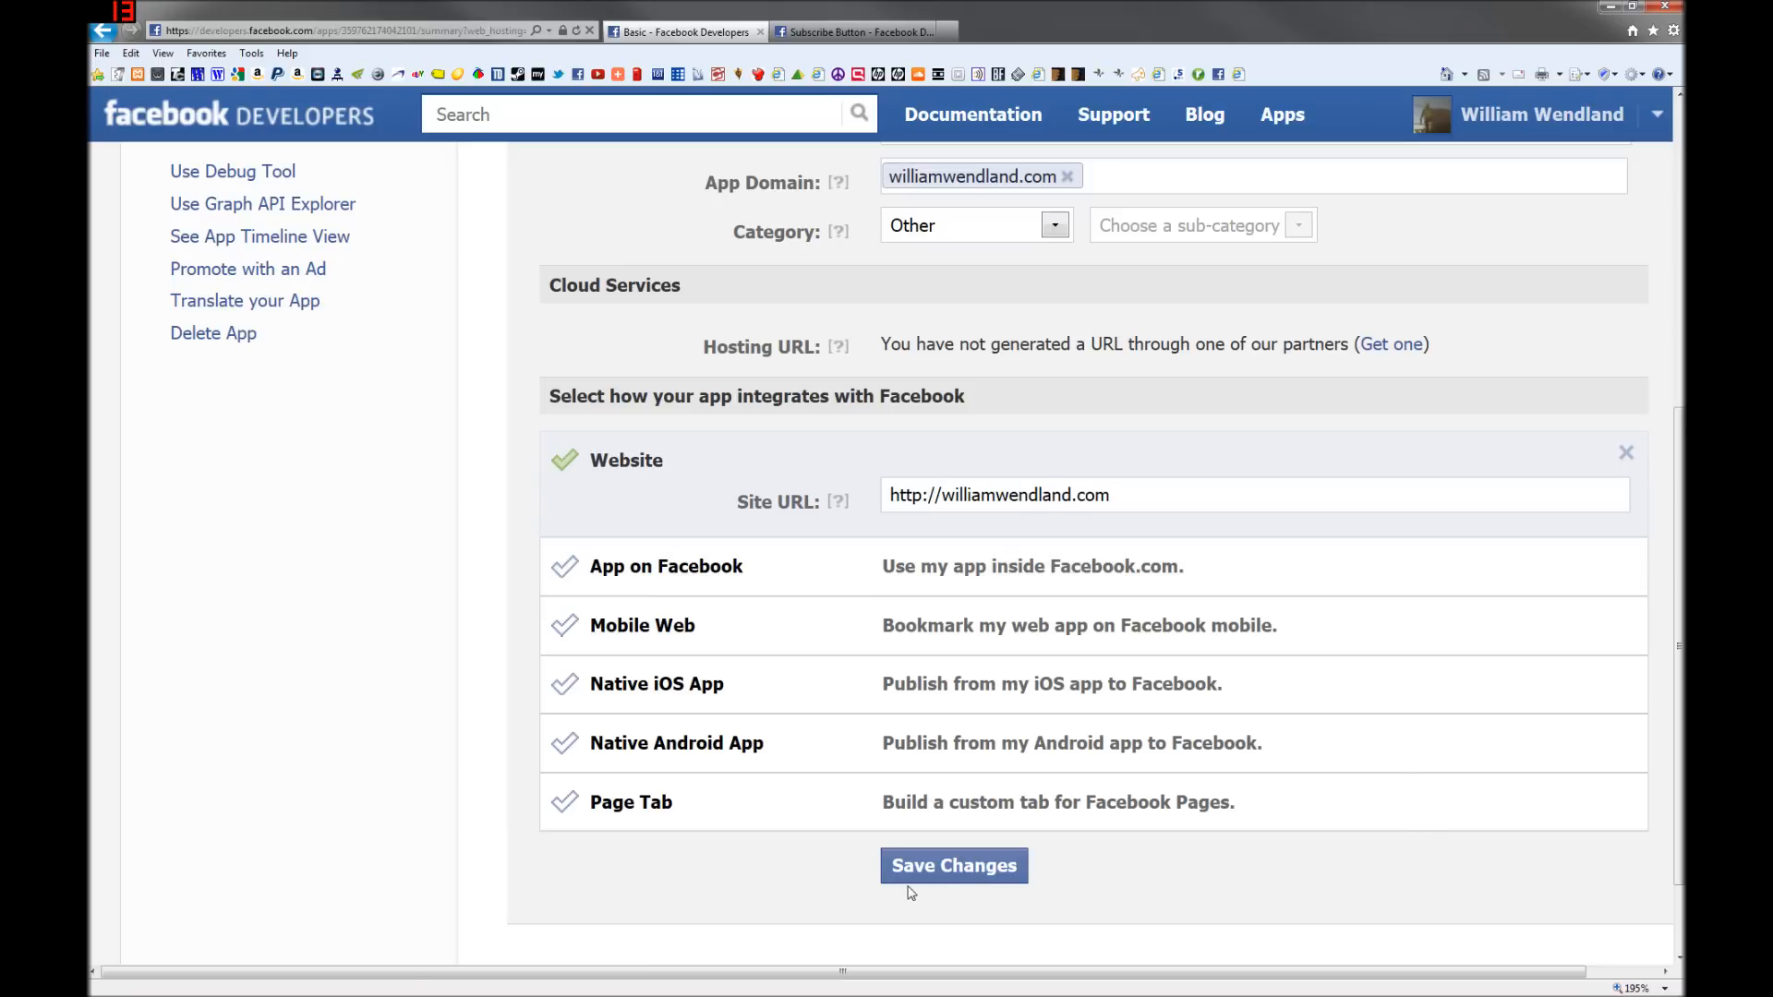
pyautogui.click(953, 866)
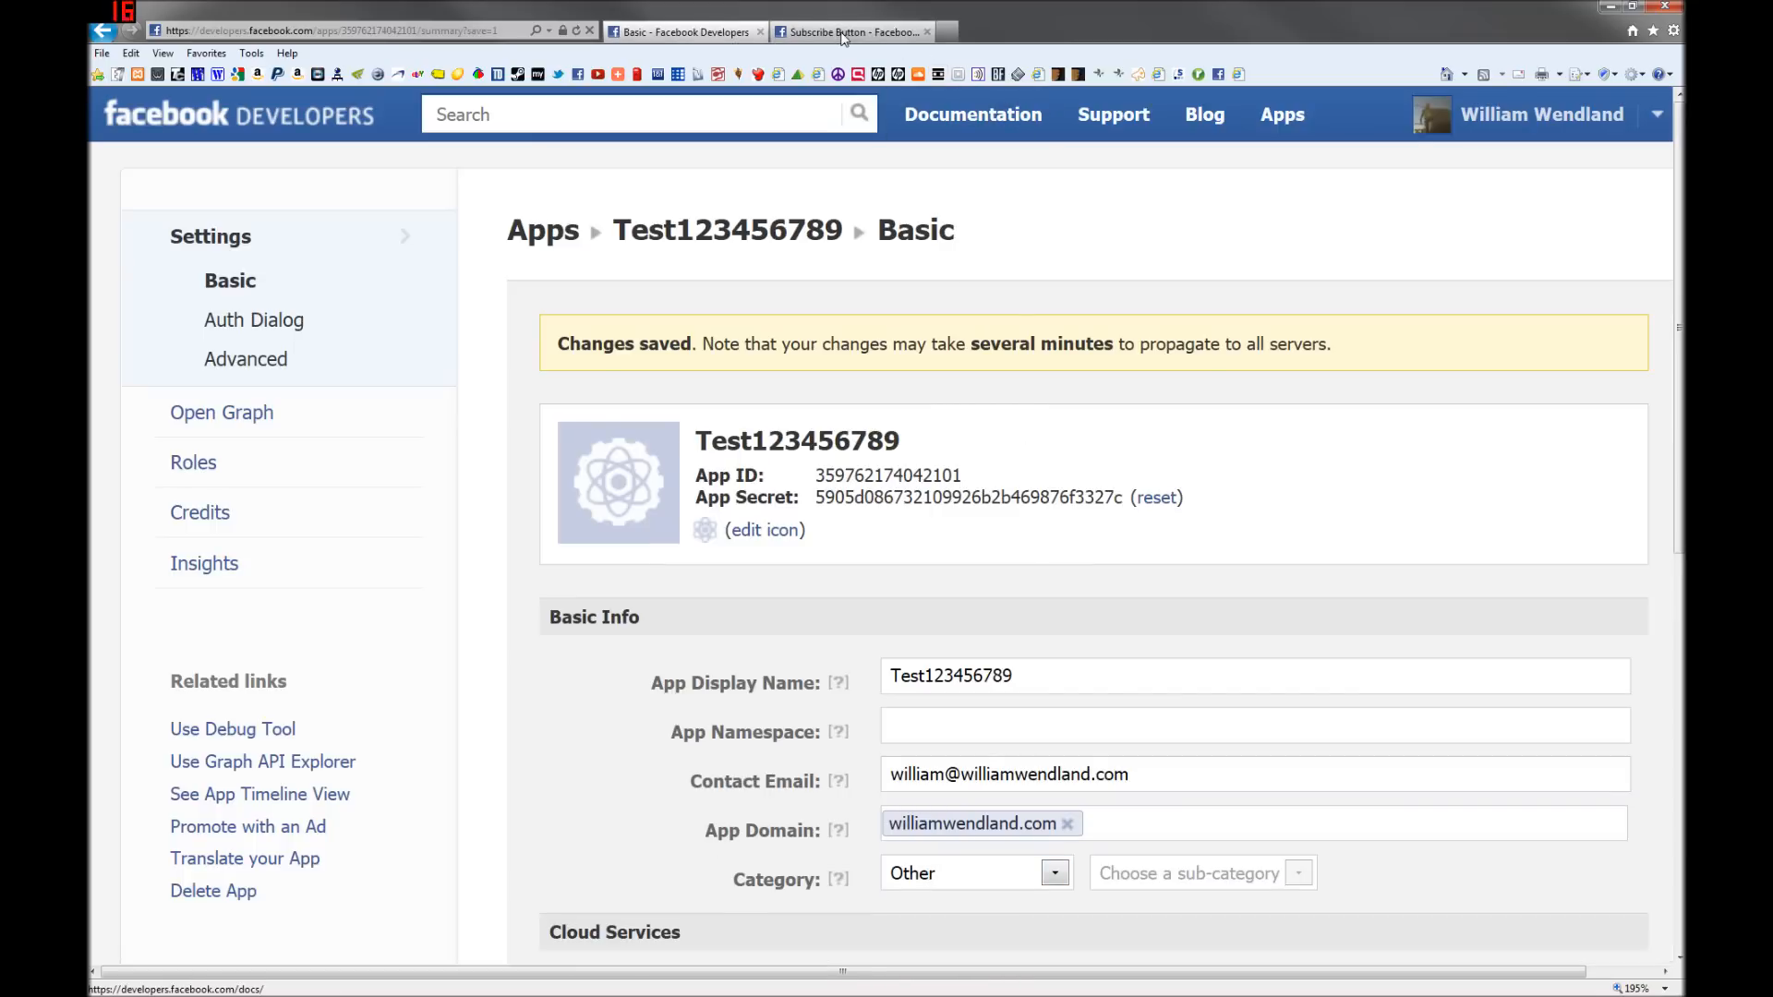
# Step: Switch to the Subscribe Button plugin page and select its Profile URL field
pyautogui.click(851, 31)
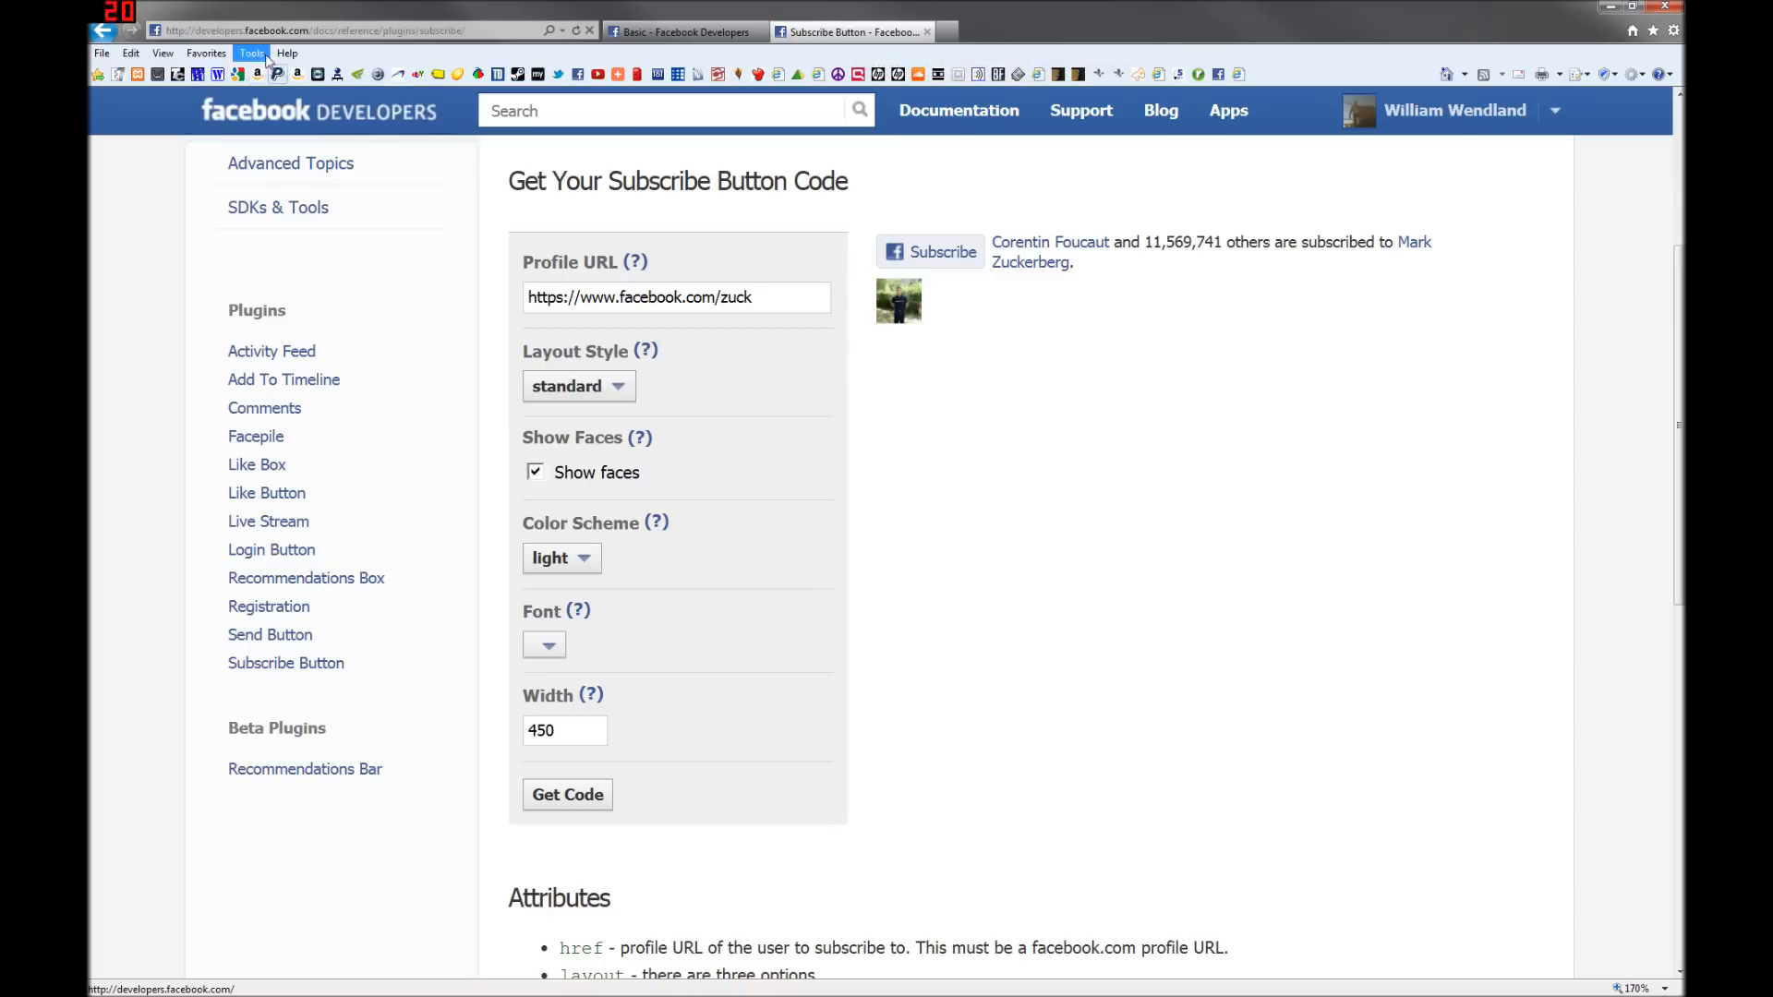
pyautogui.click(317, 31)
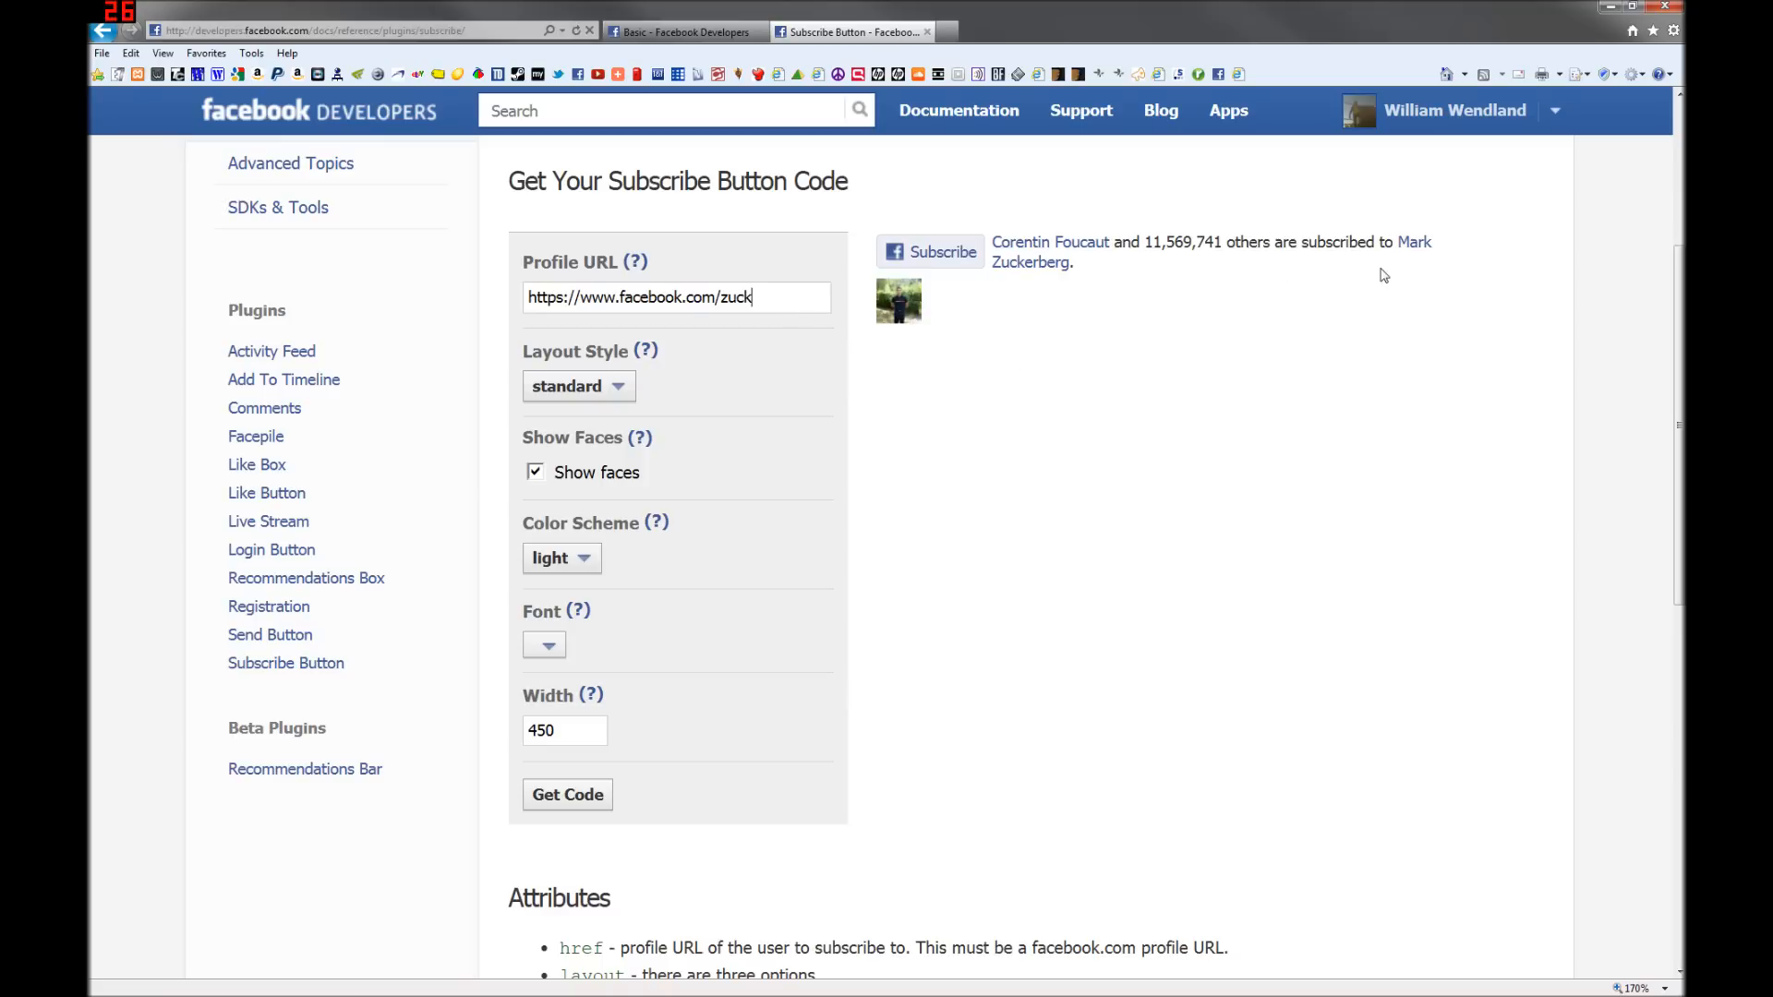
pyautogui.moveTo(903, 272)
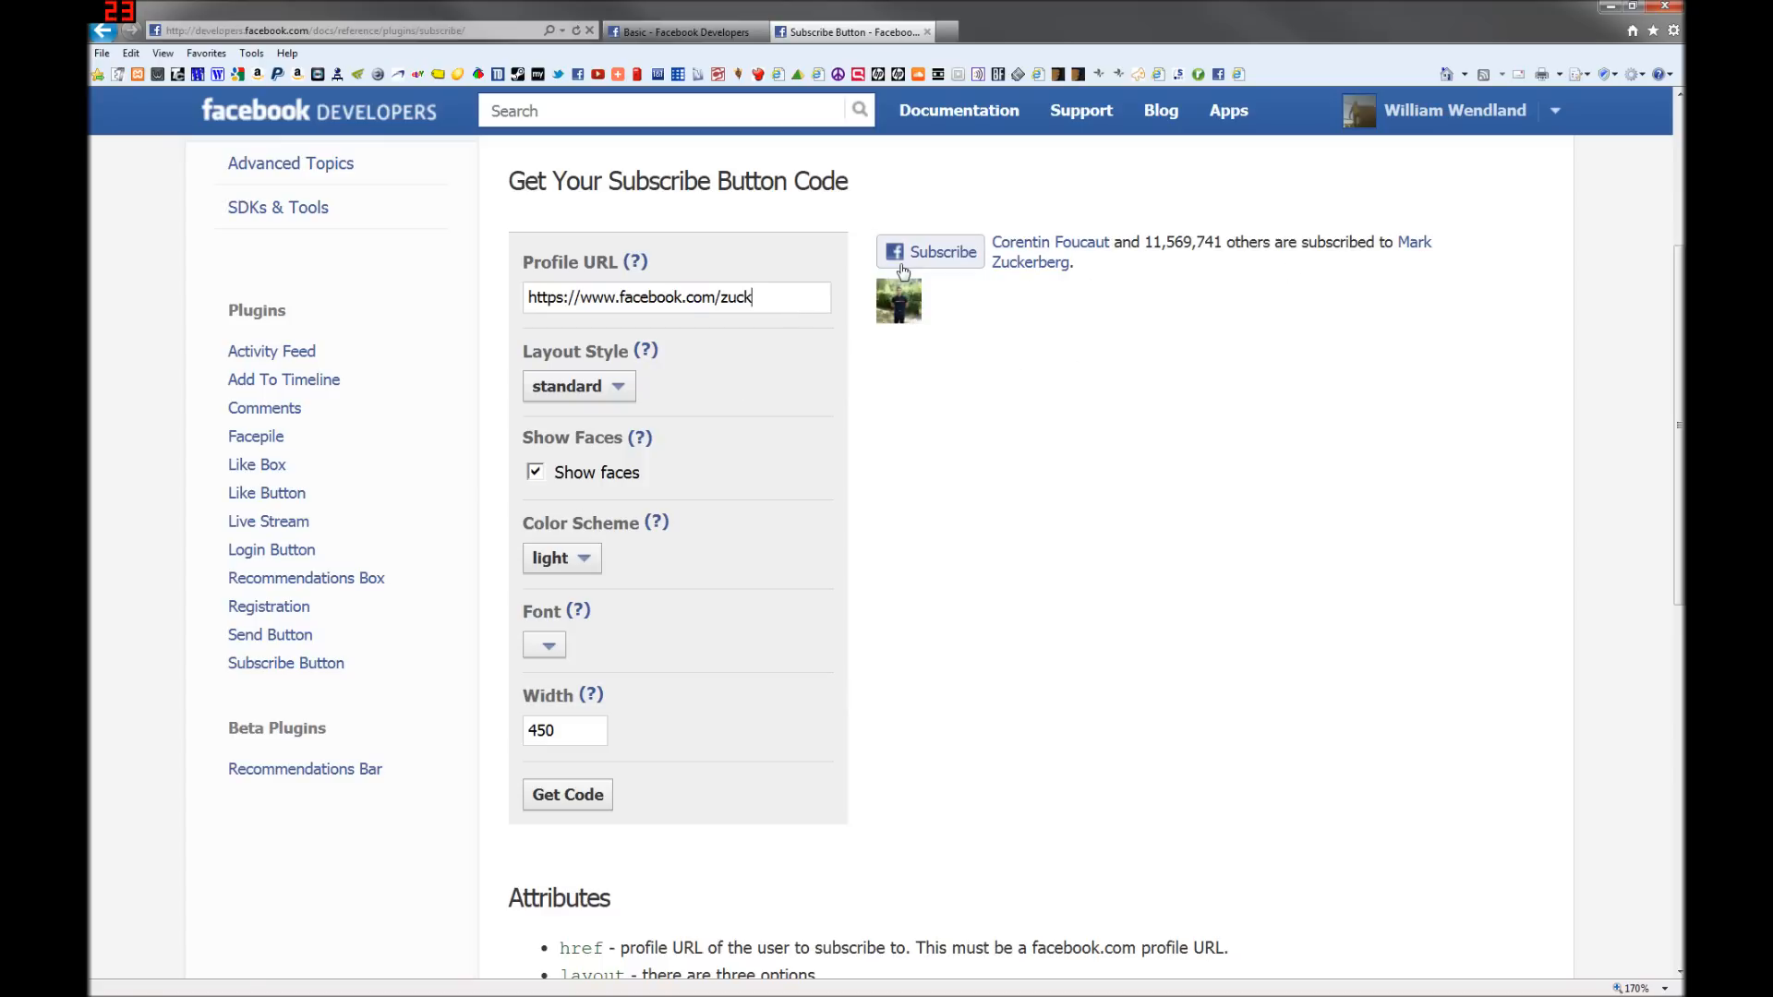
# Step: Preview the button_count and box_count layouts, then return to the standard layout
pyautogui.click(578, 386)
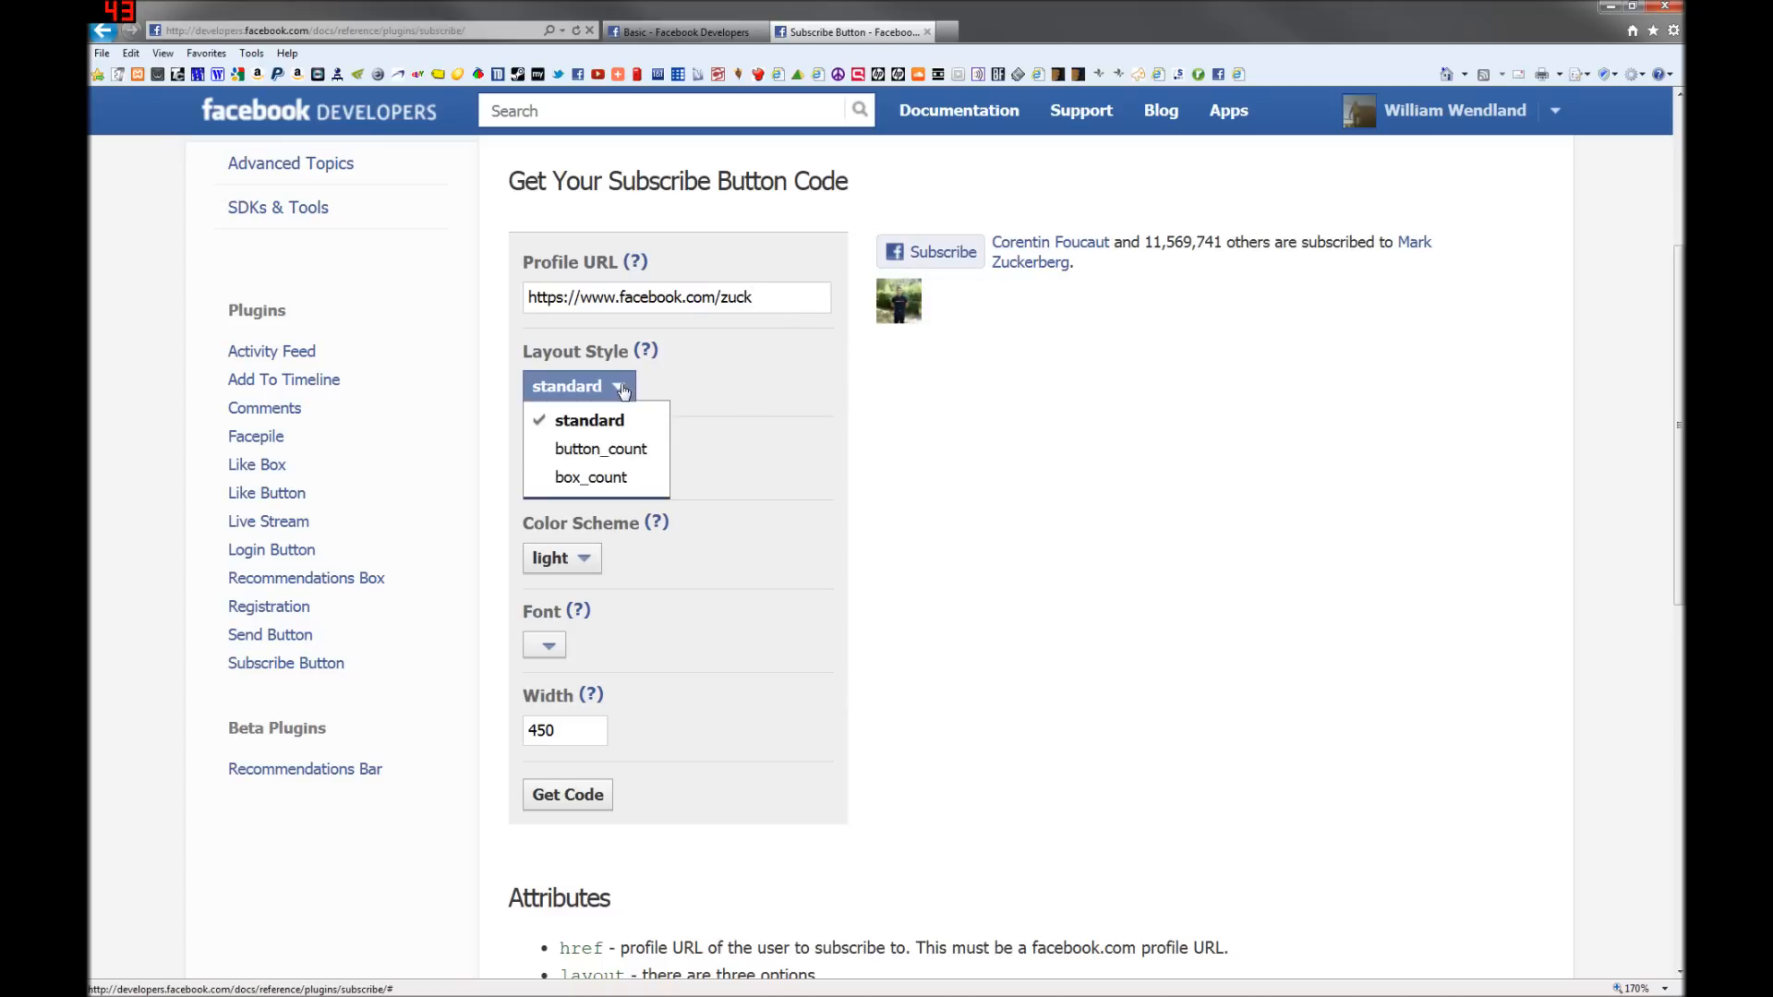
pyautogui.click(600, 448)
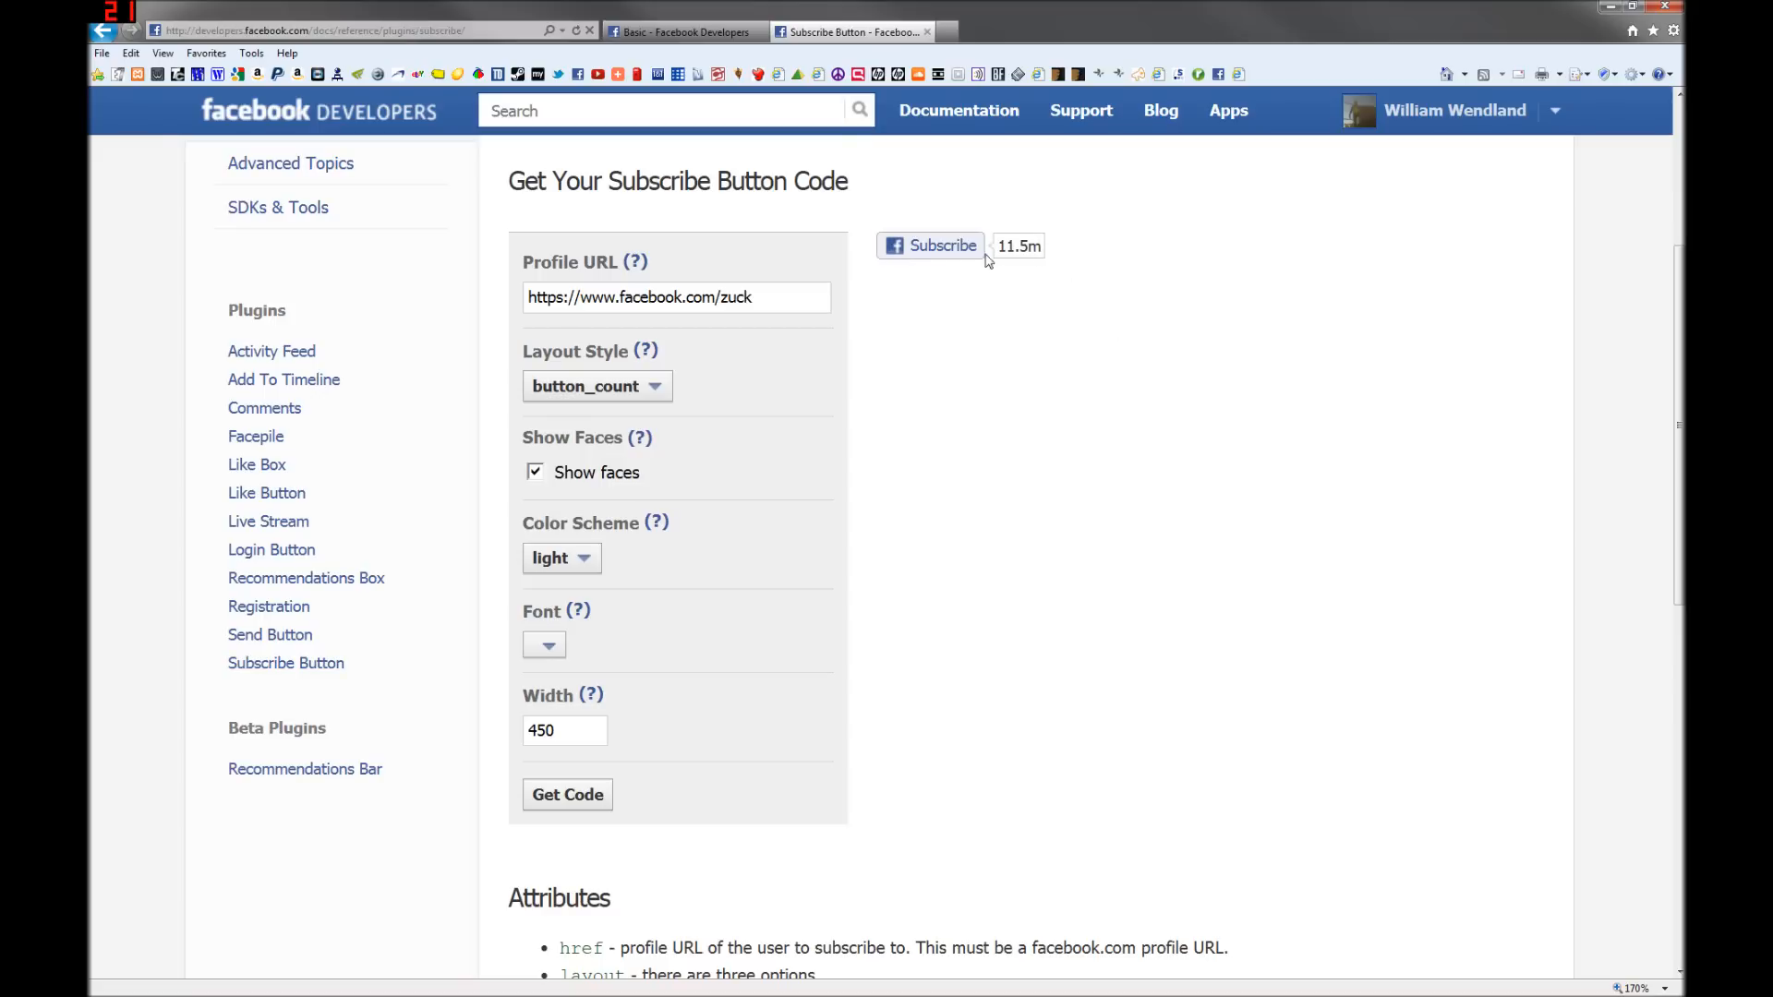
pyautogui.click(596, 386)
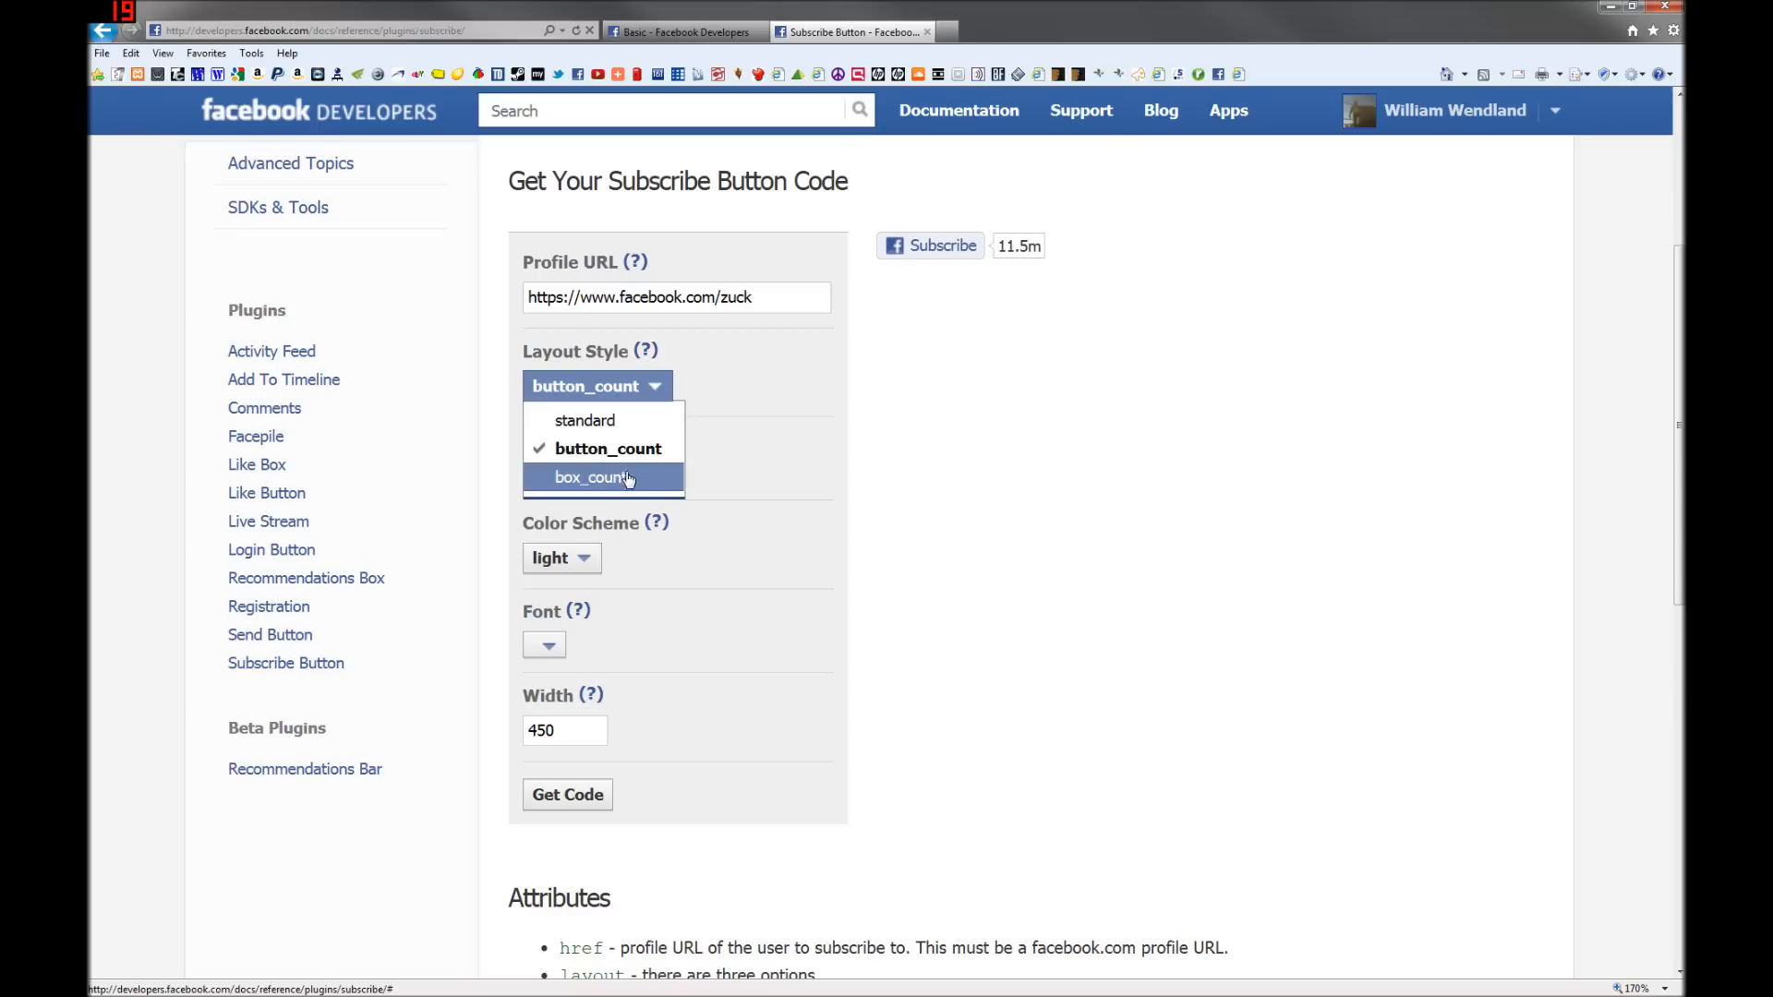
pyautogui.click(589, 476)
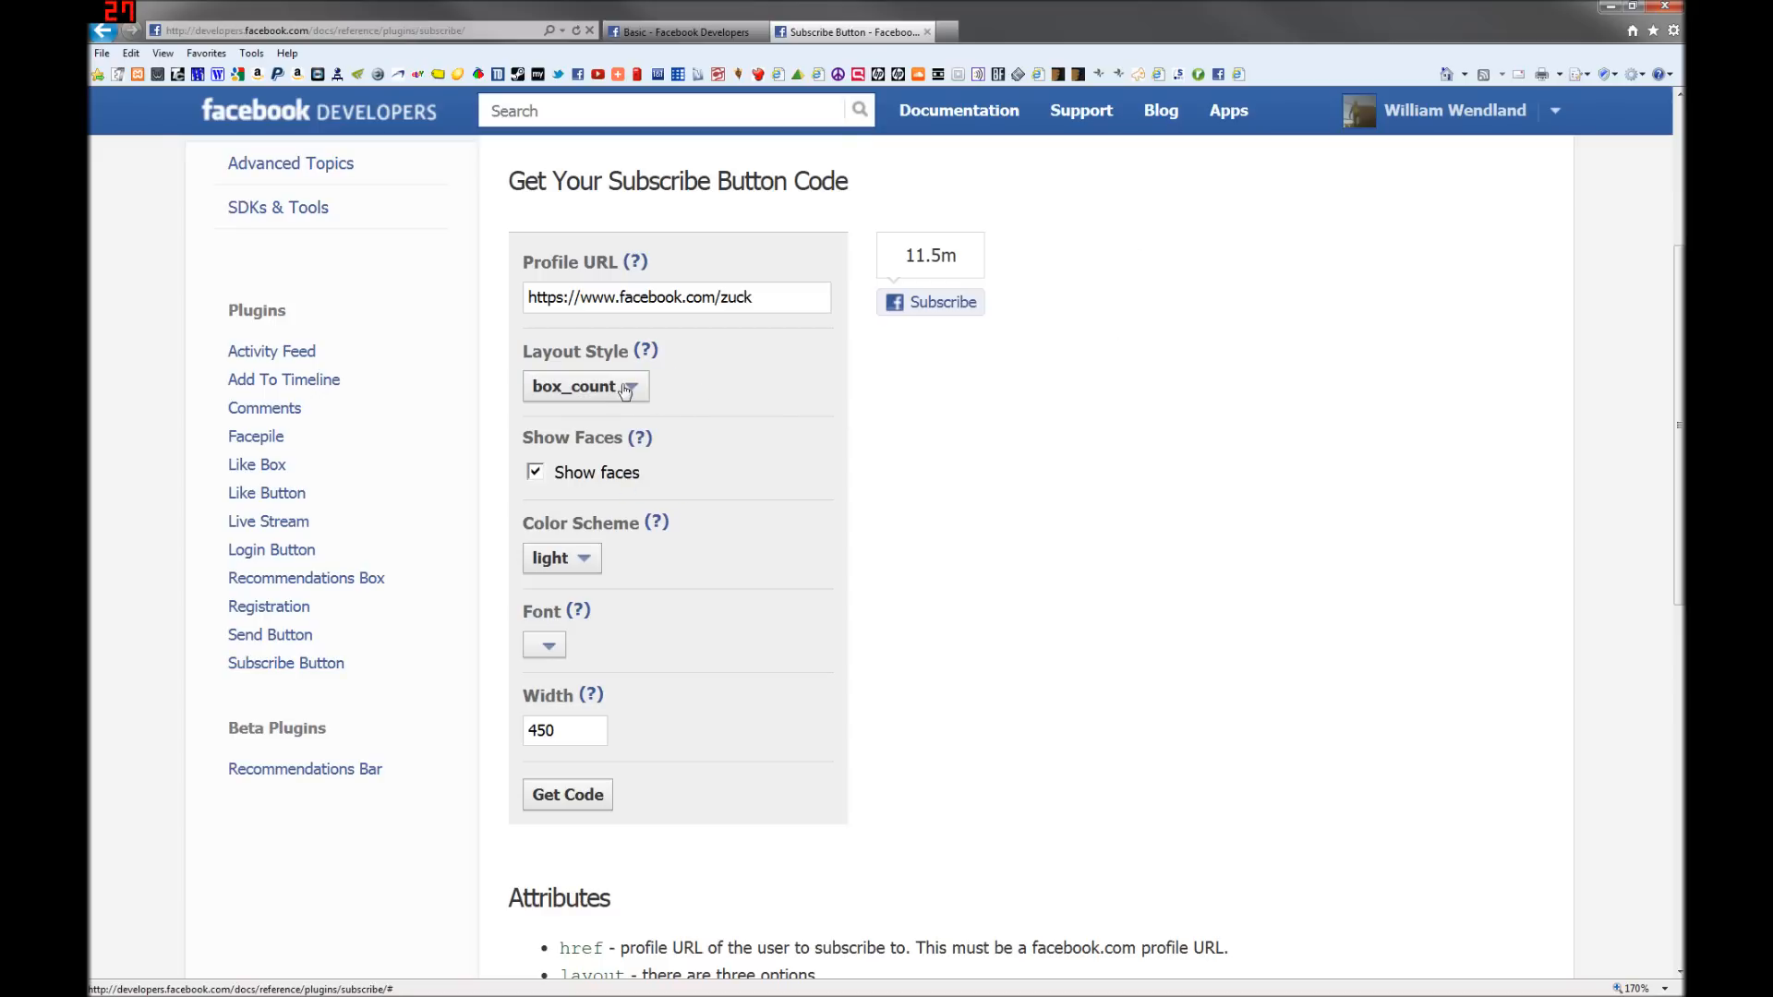
pyautogui.click(586, 386)
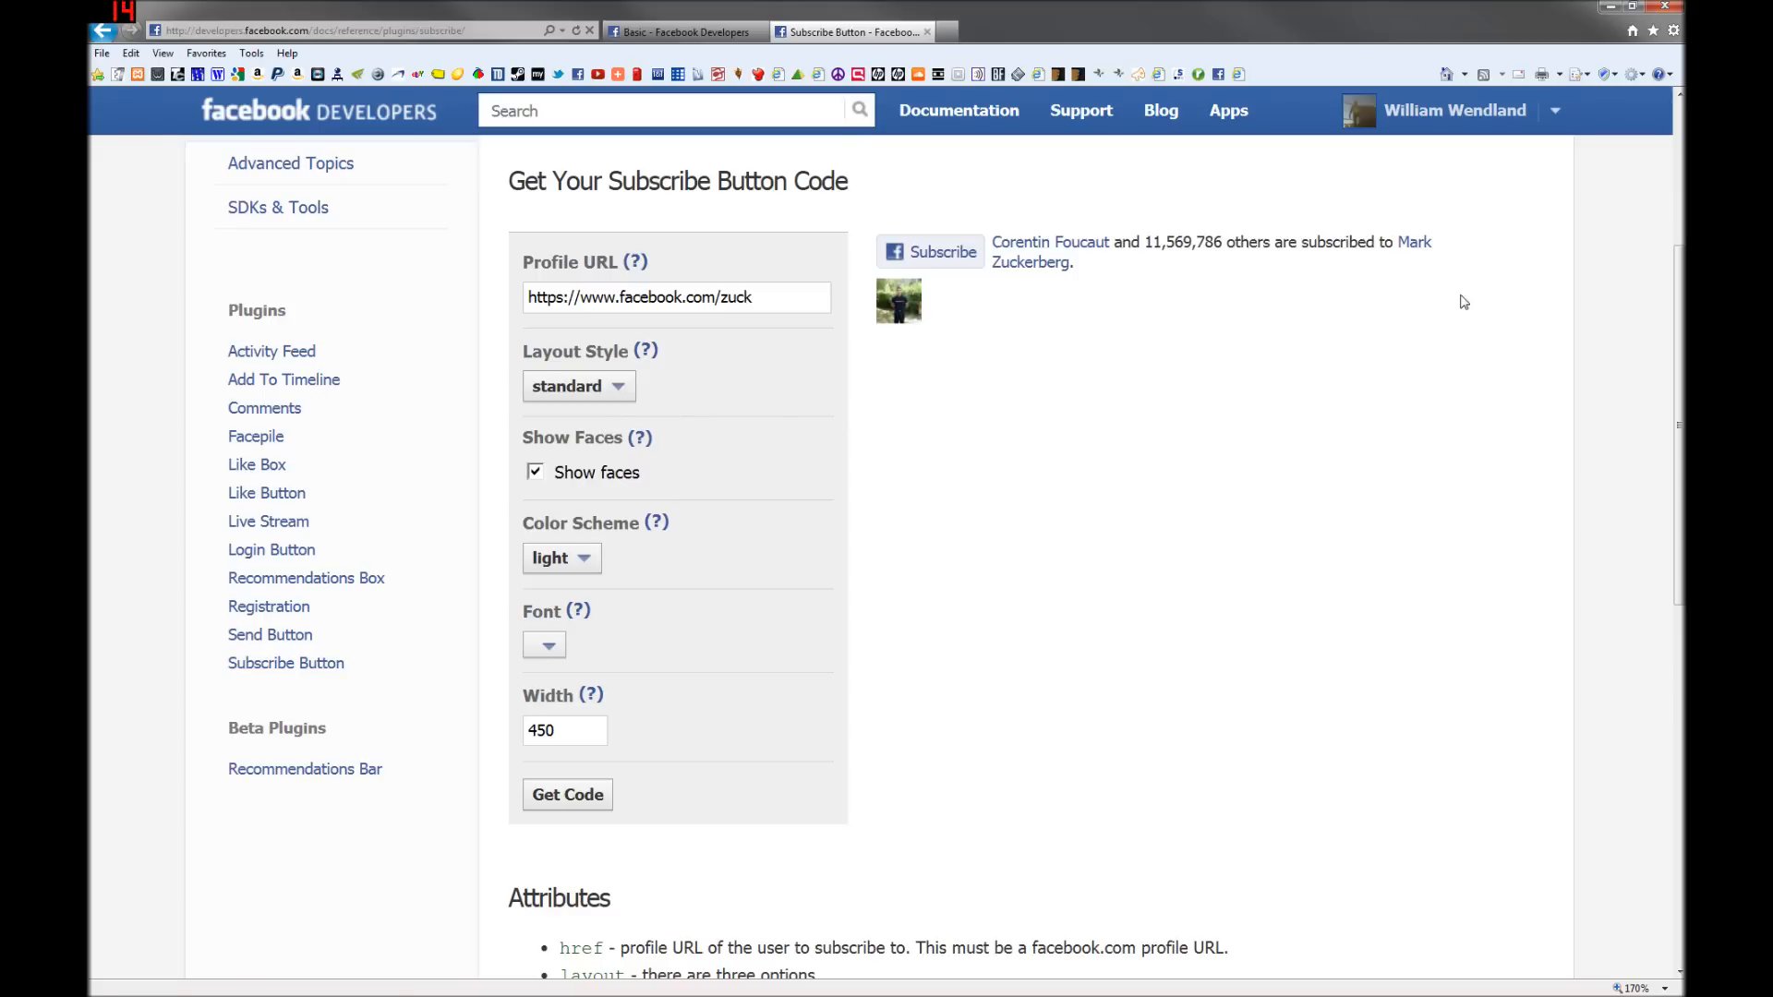
pyautogui.moveTo(978, 413)
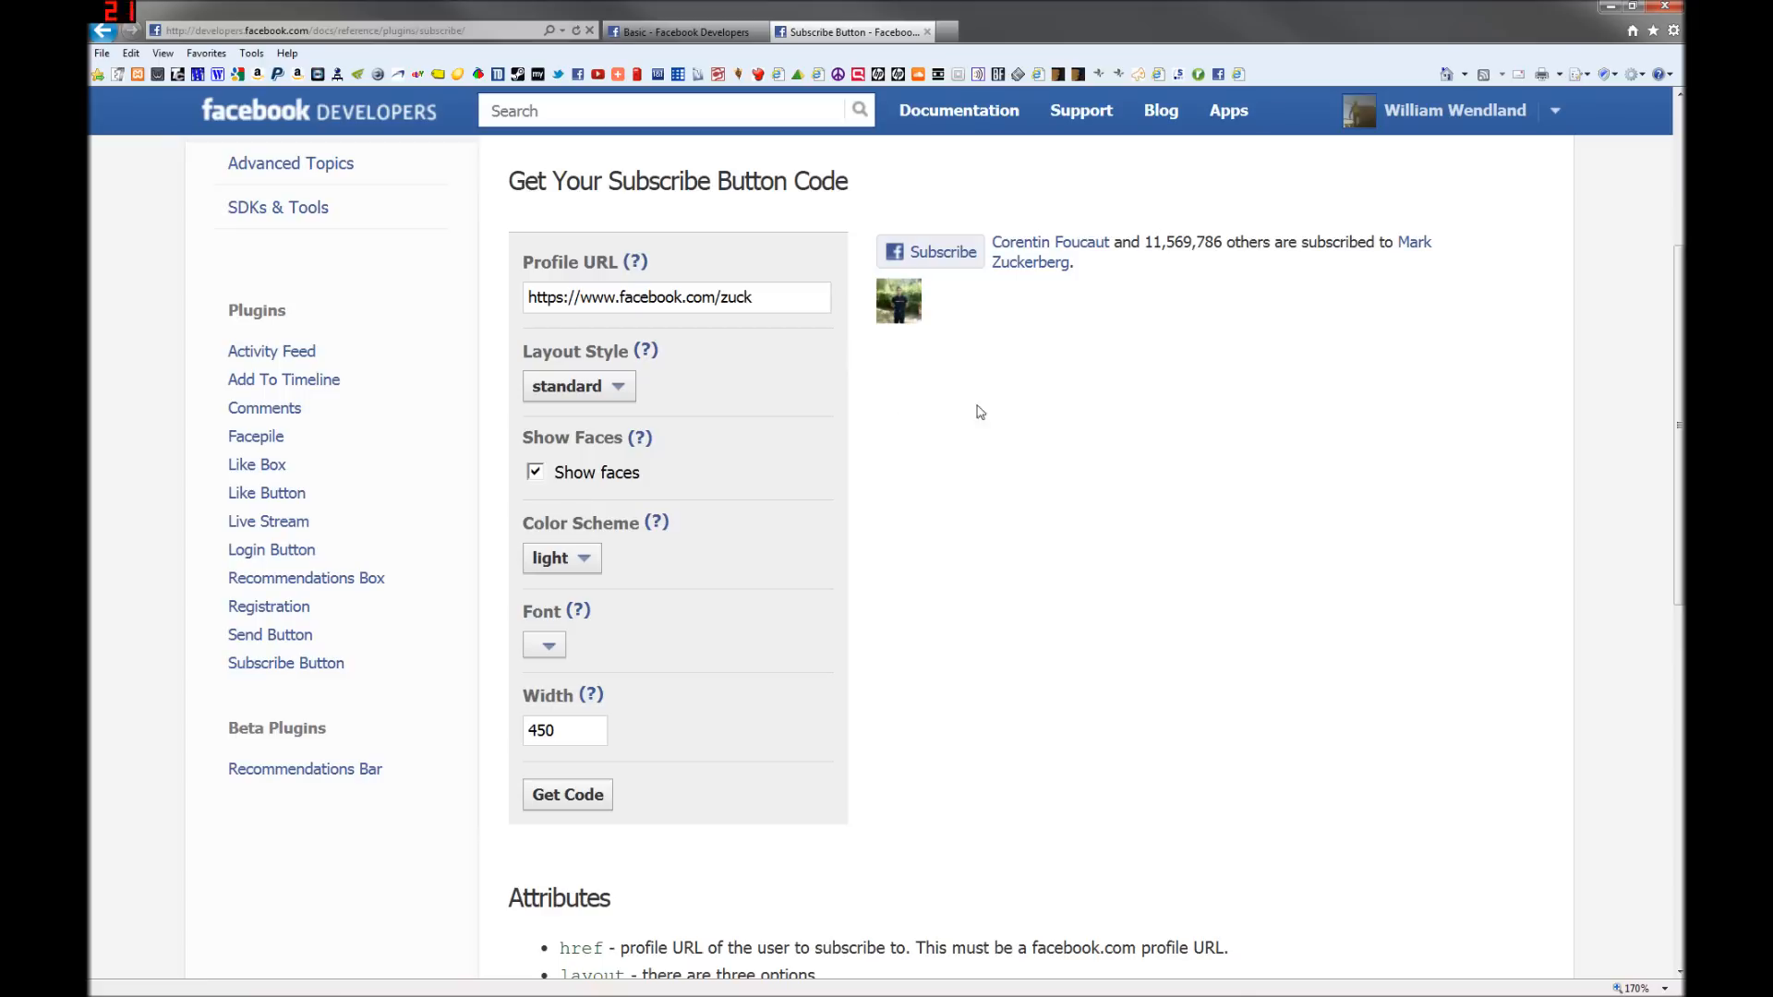
# Step: Try the dark scheme, keep light colours, choose verdana font and set button_count layout
pyautogui.click(559, 558)
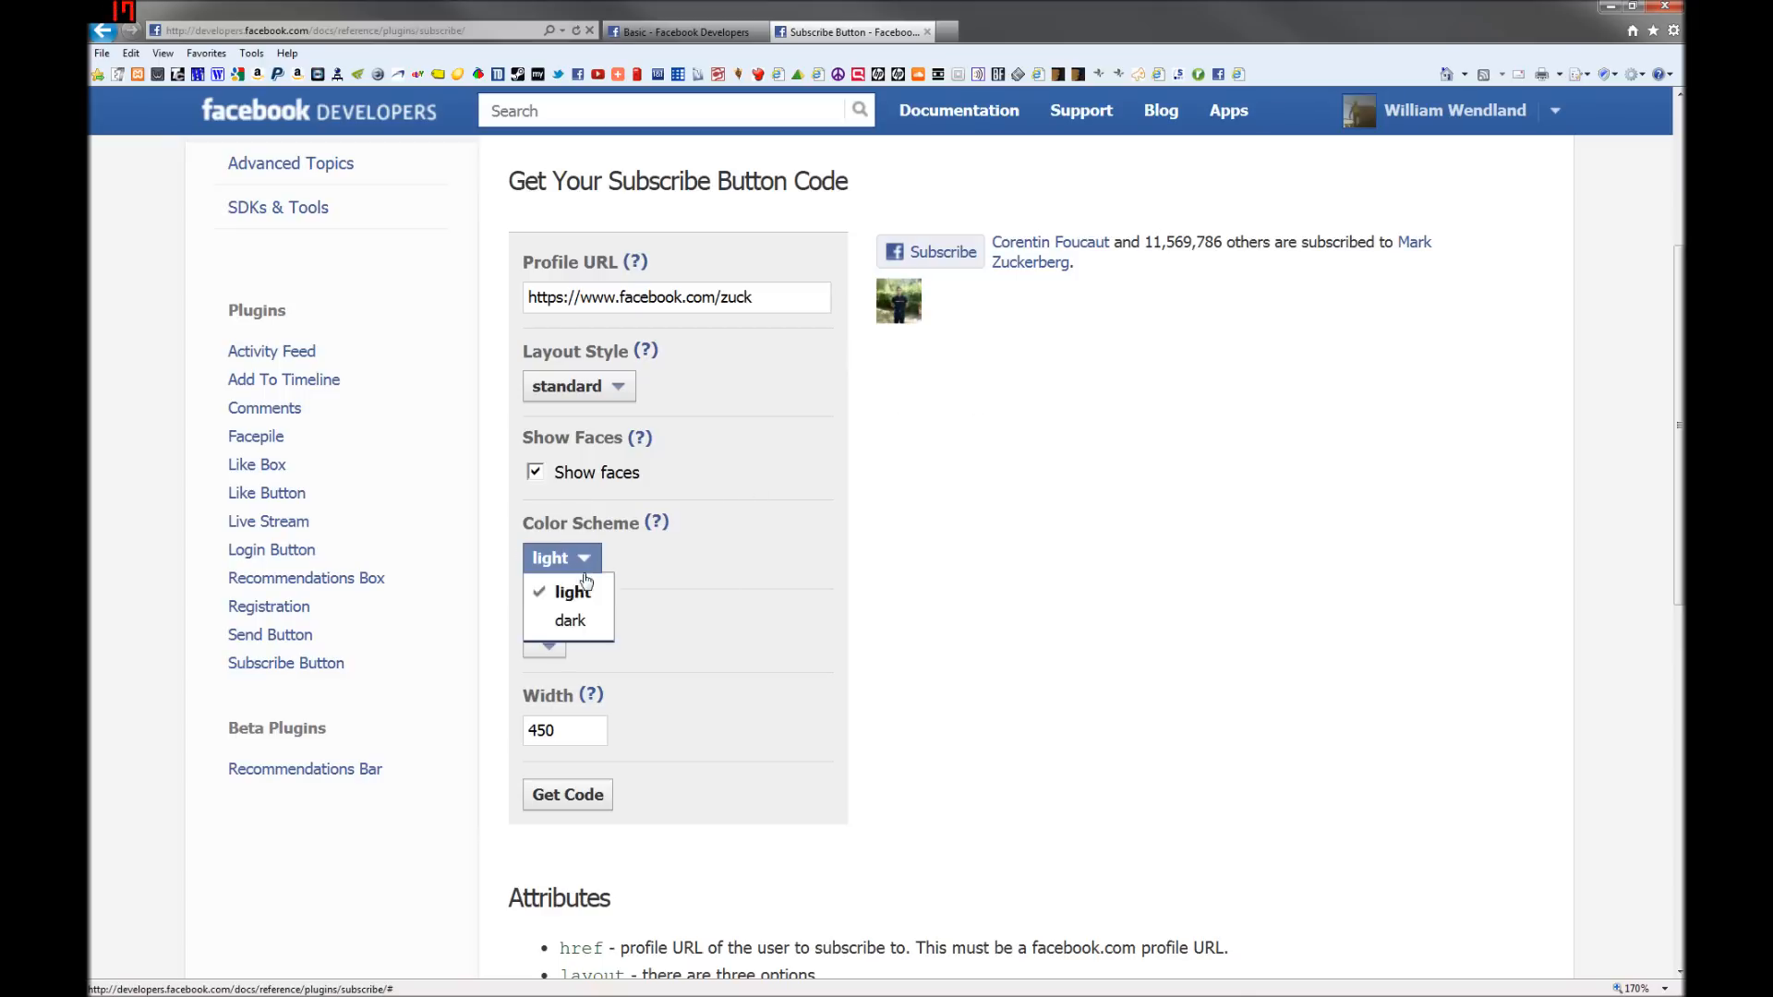
pyautogui.click(569, 619)
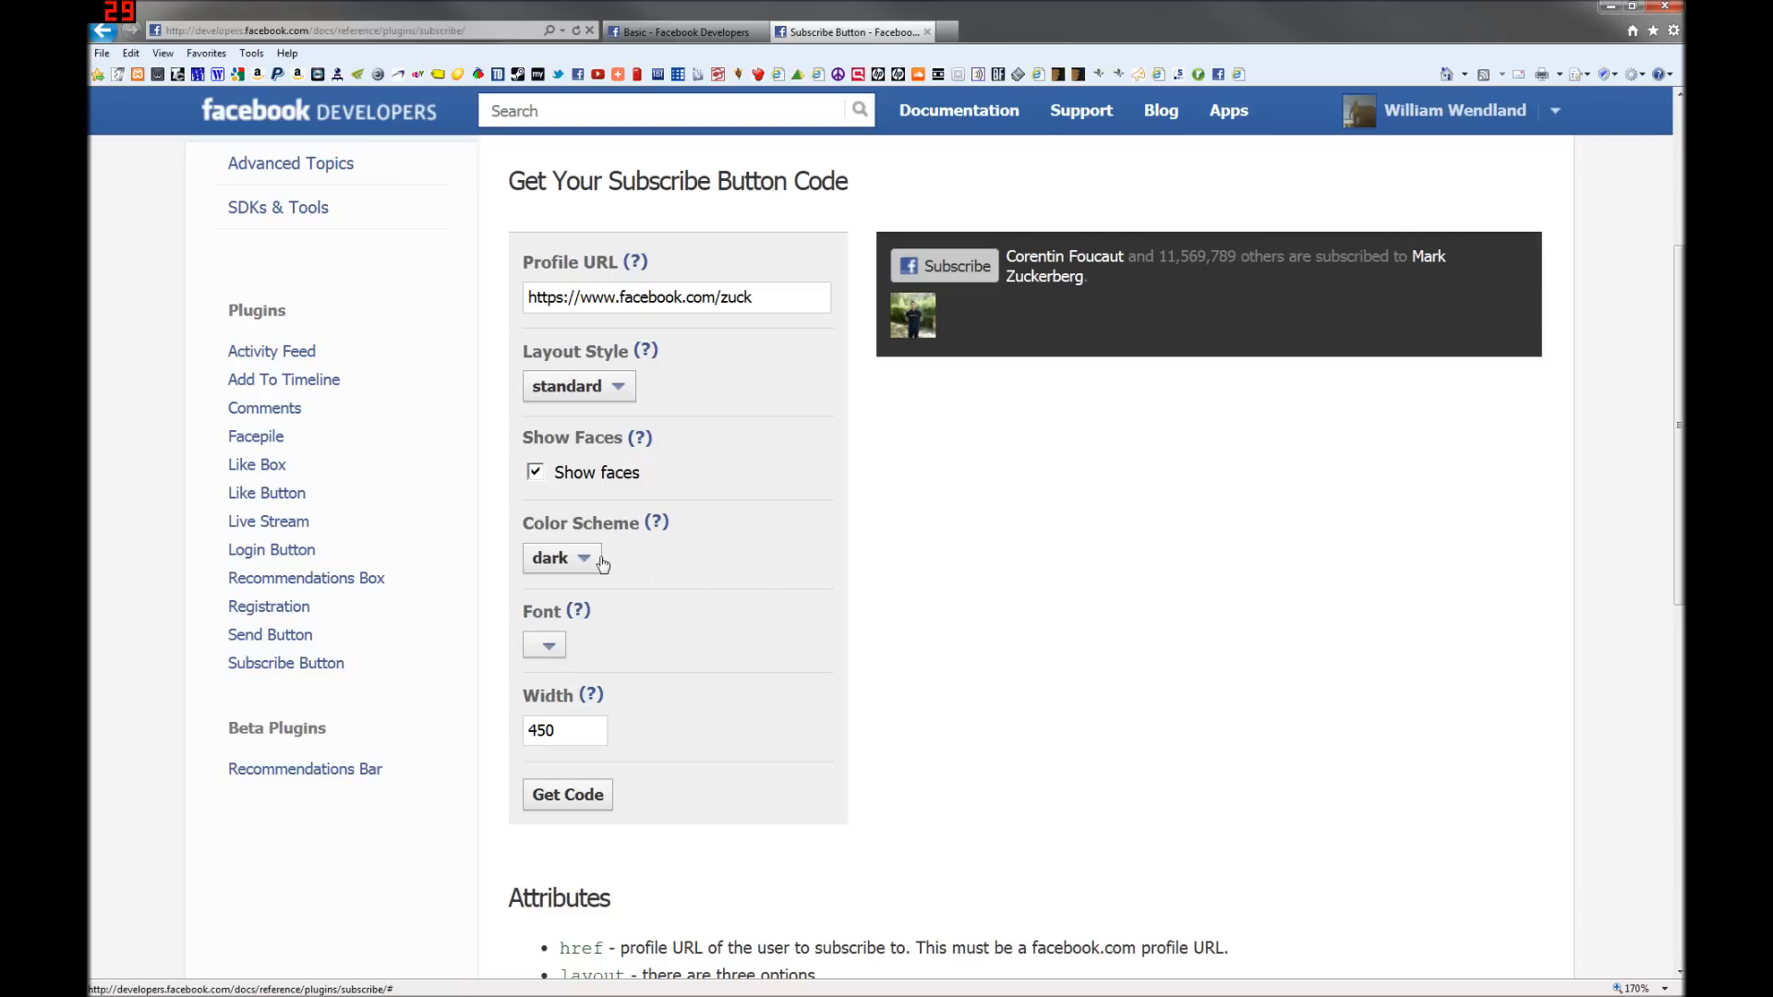
pyautogui.click(560, 558)
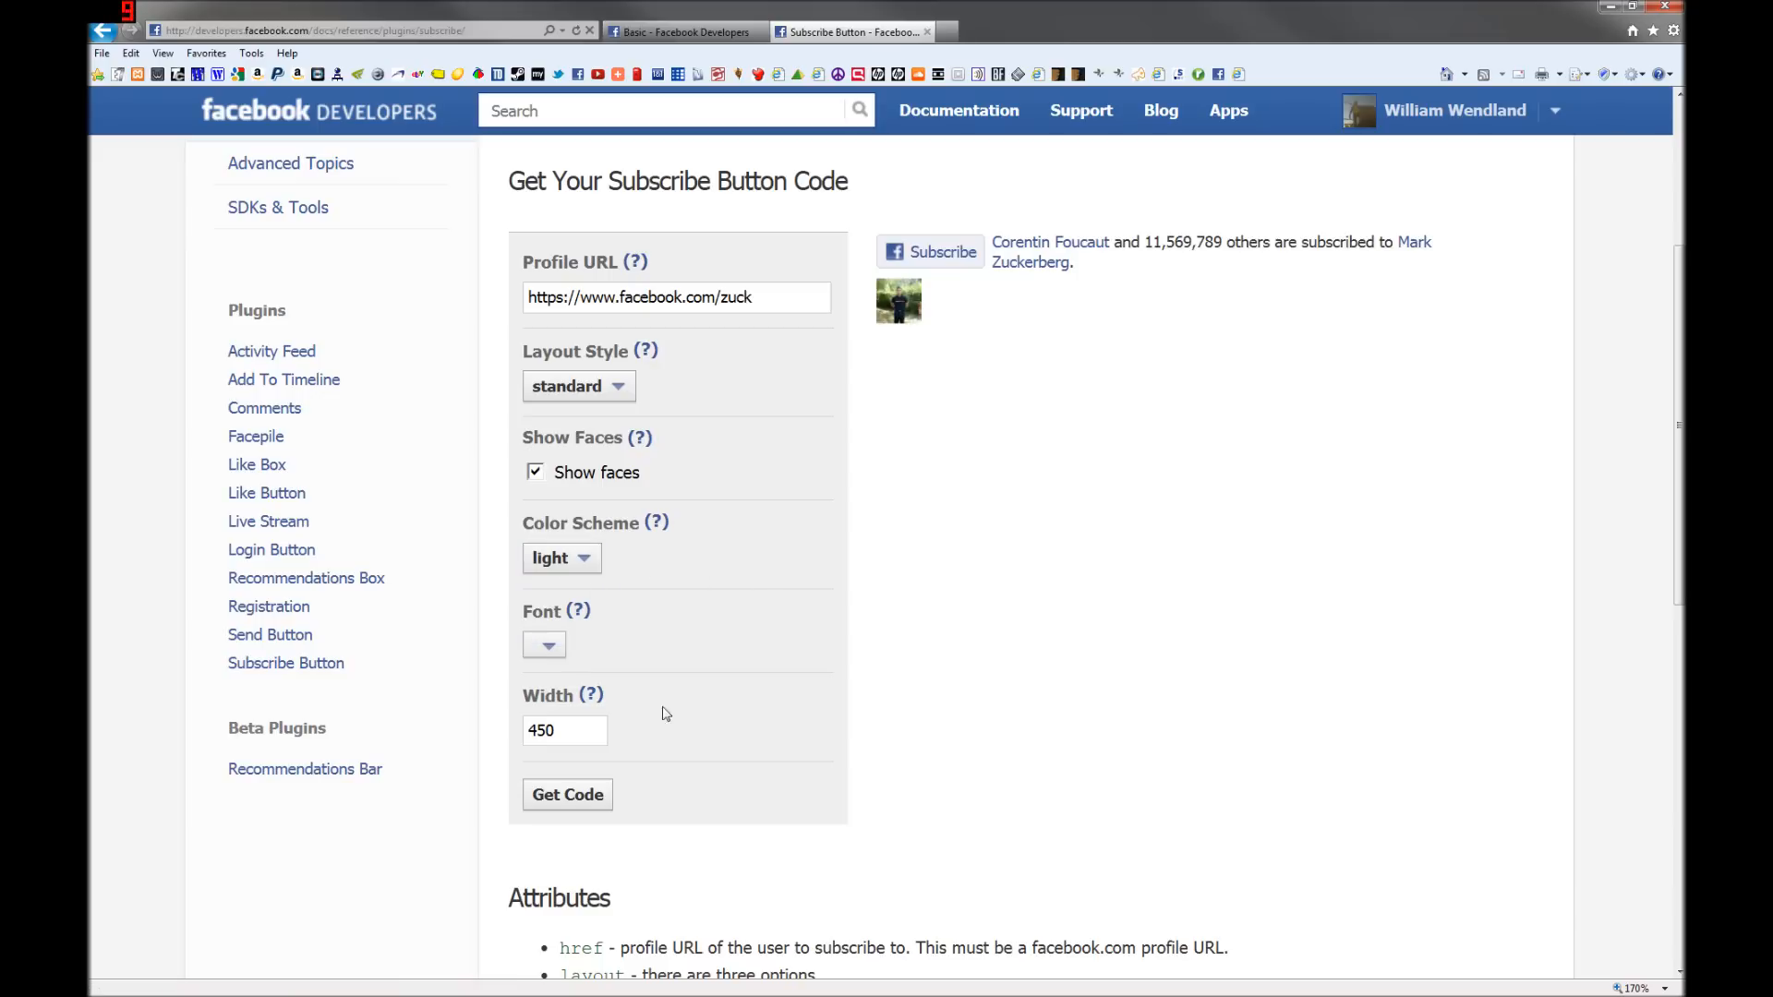
pyautogui.click(544, 646)
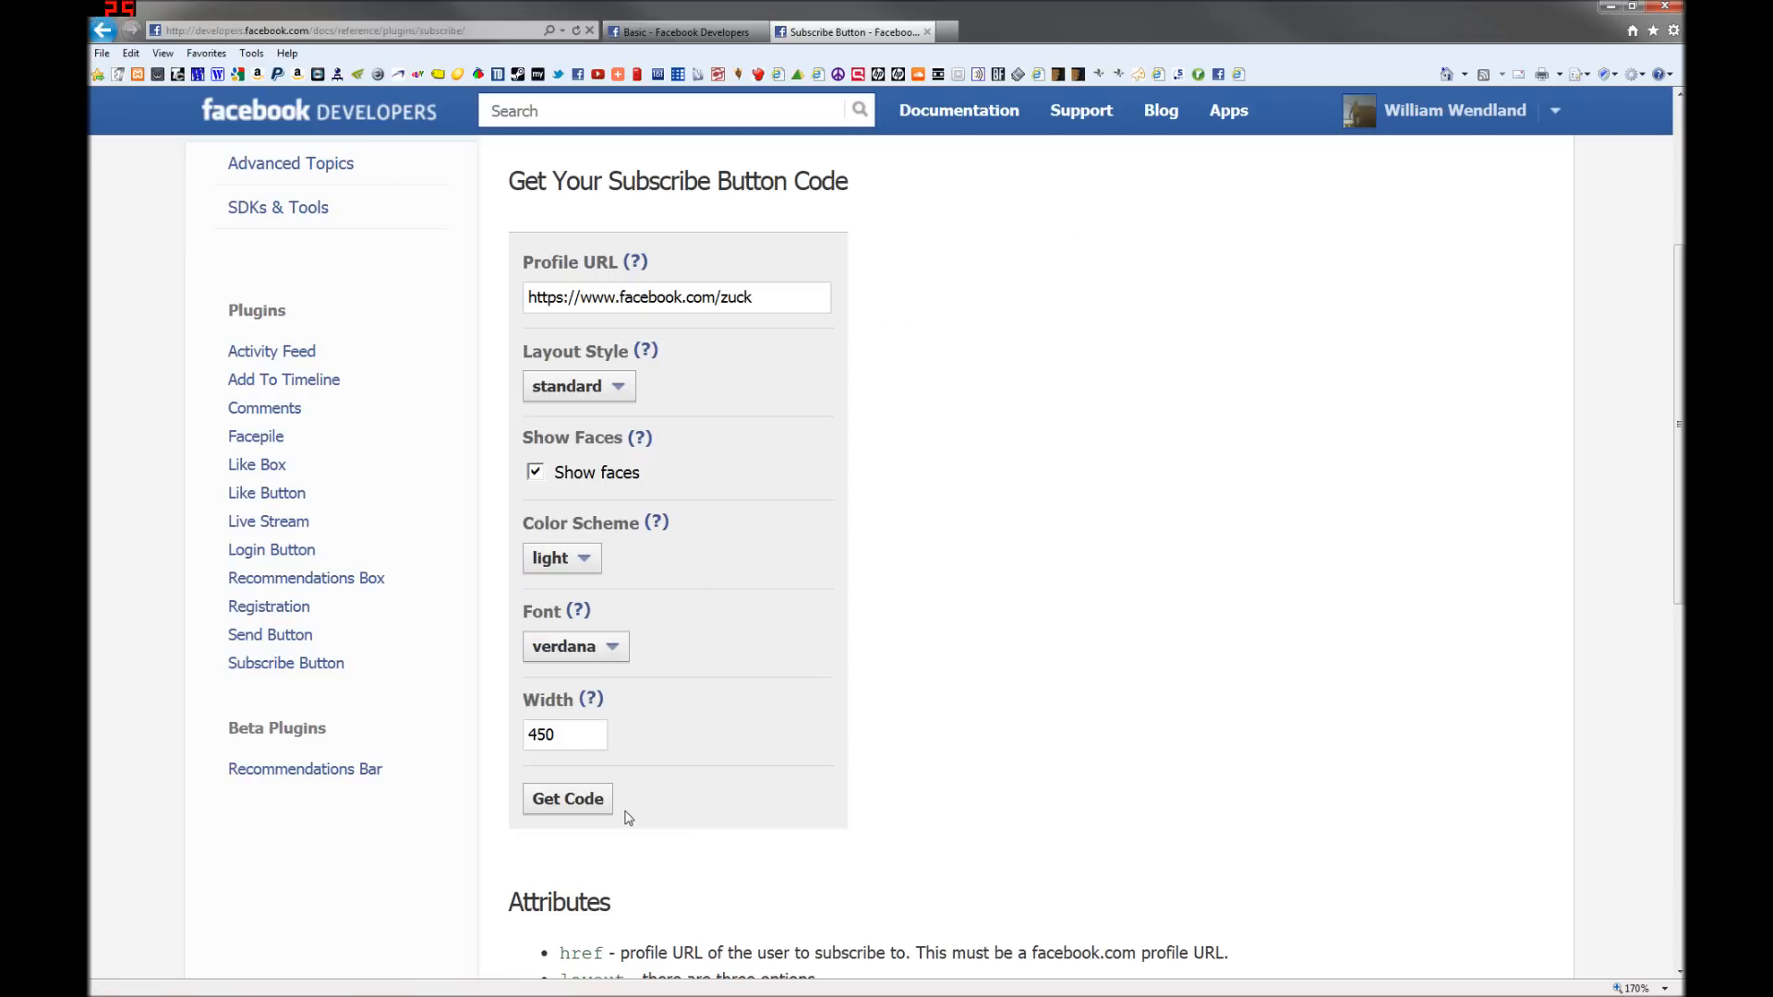
pyautogui.click(566, 798)
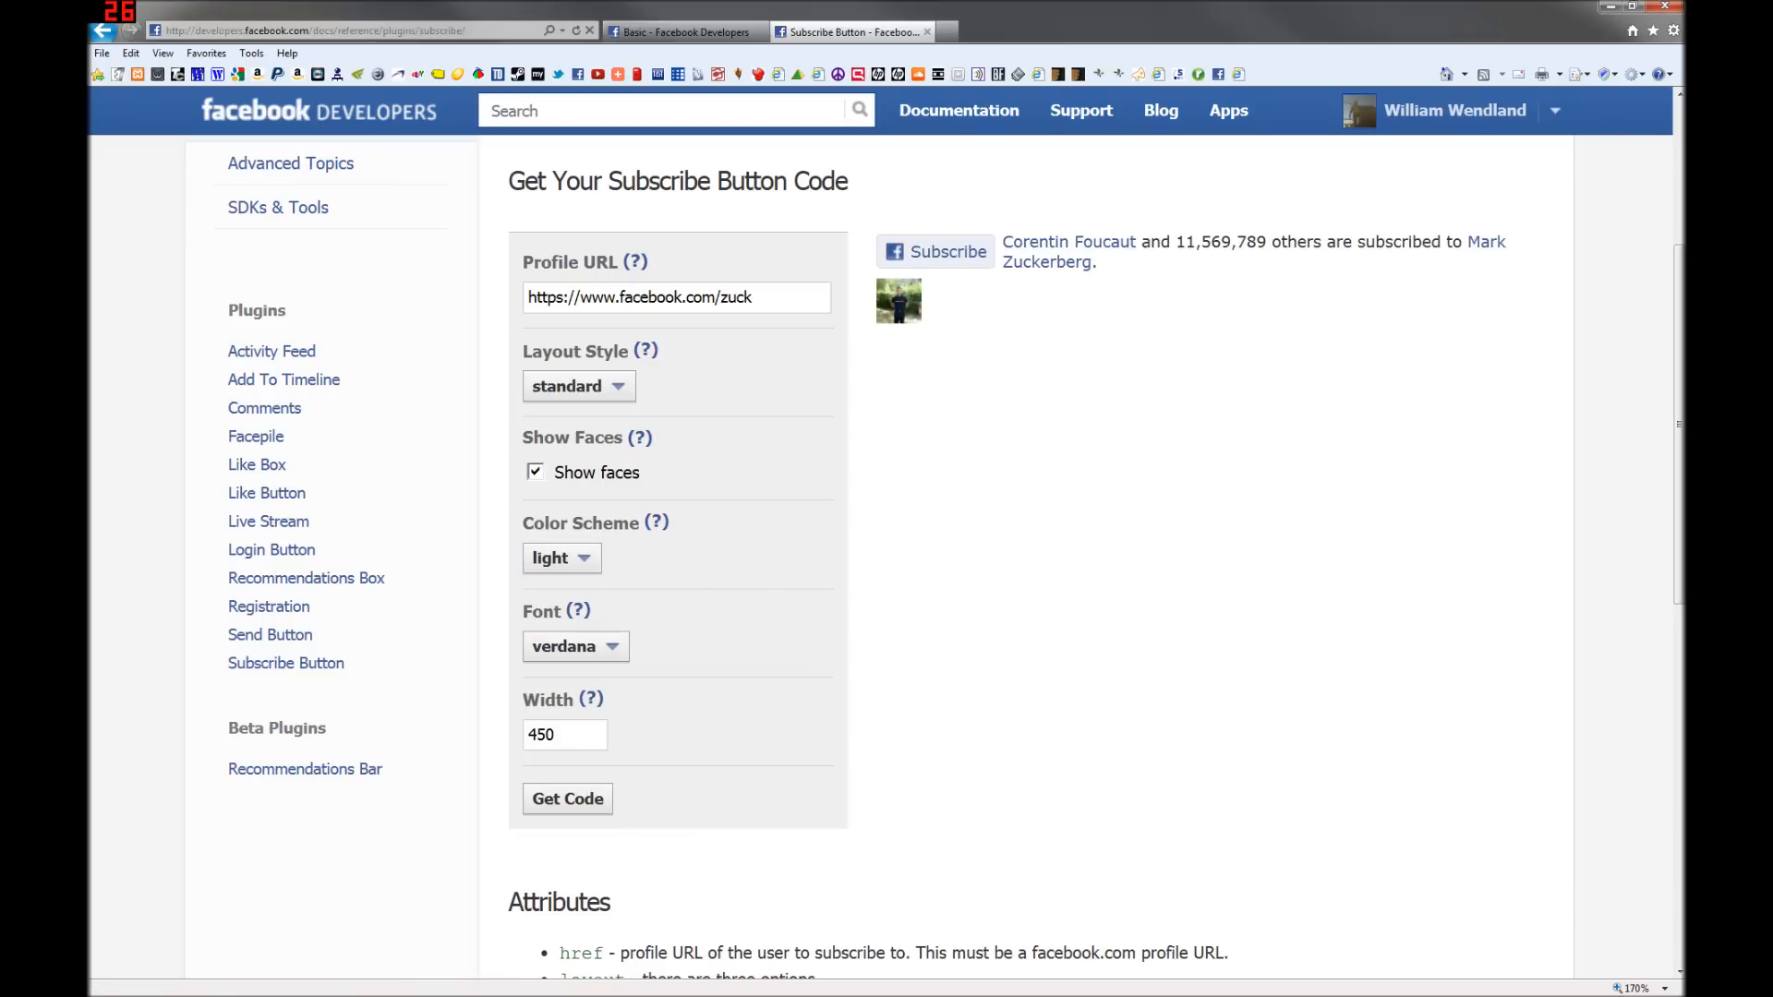
pyautogui.moveTo(1207, 425)
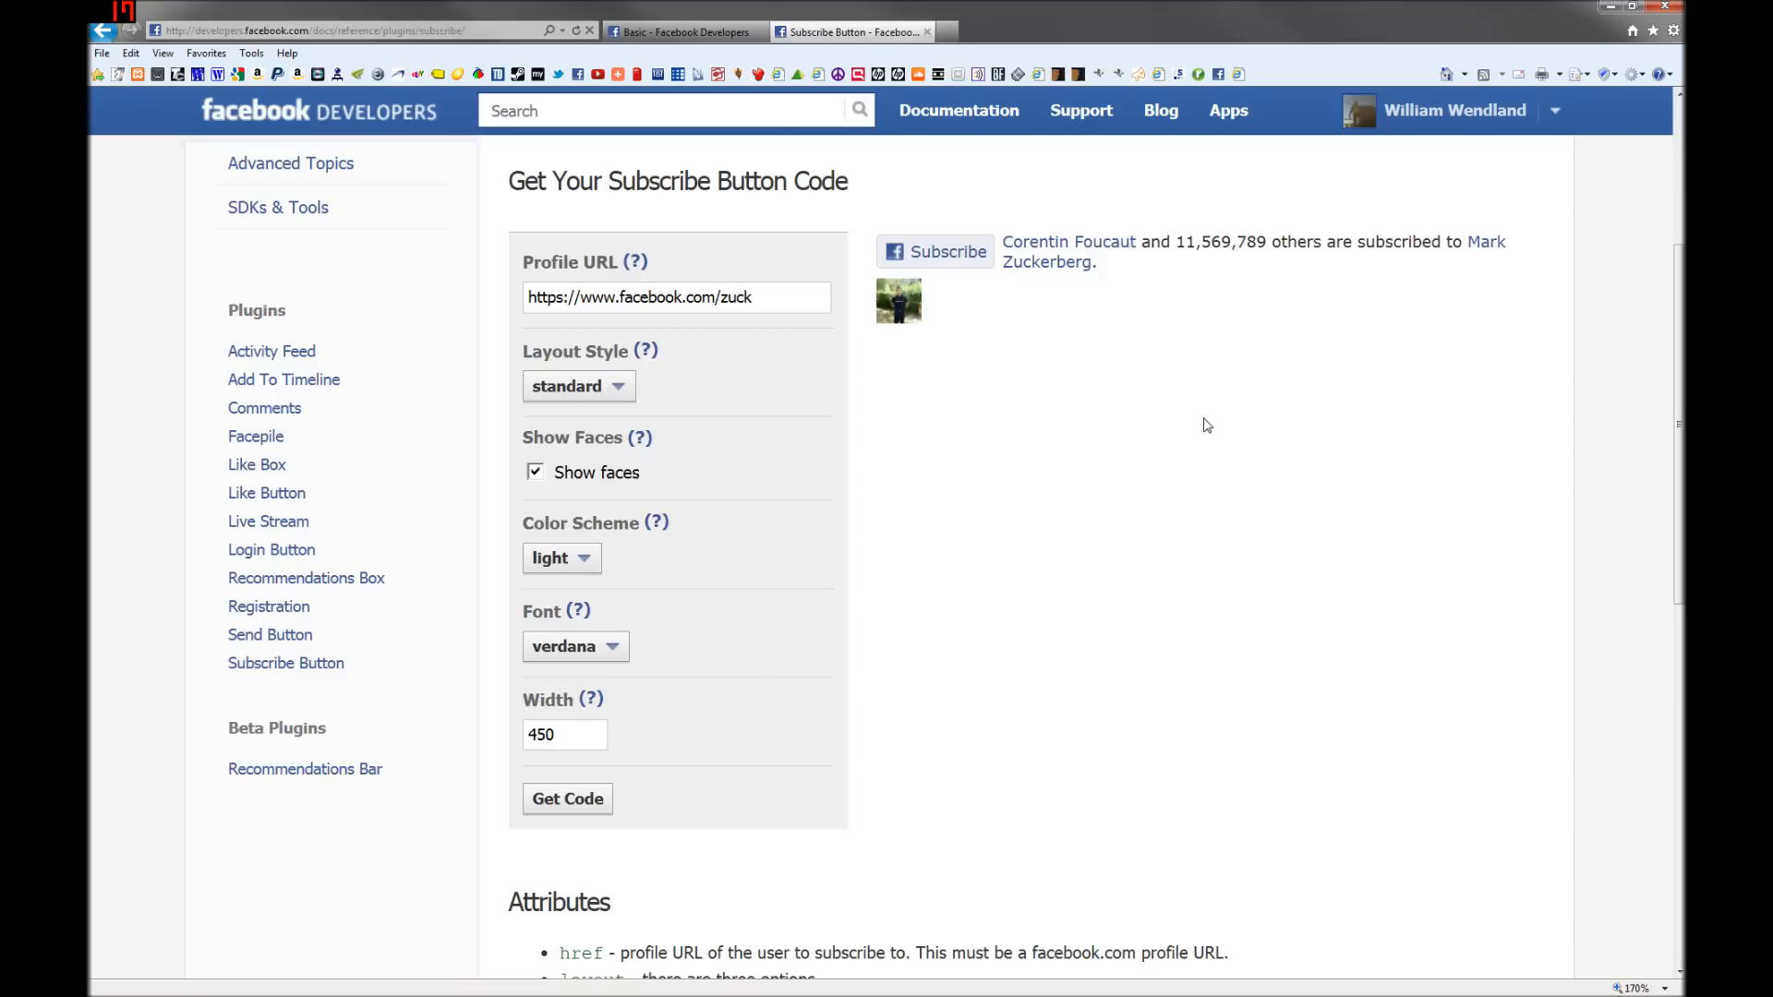
pyautogui.click(578, 387)
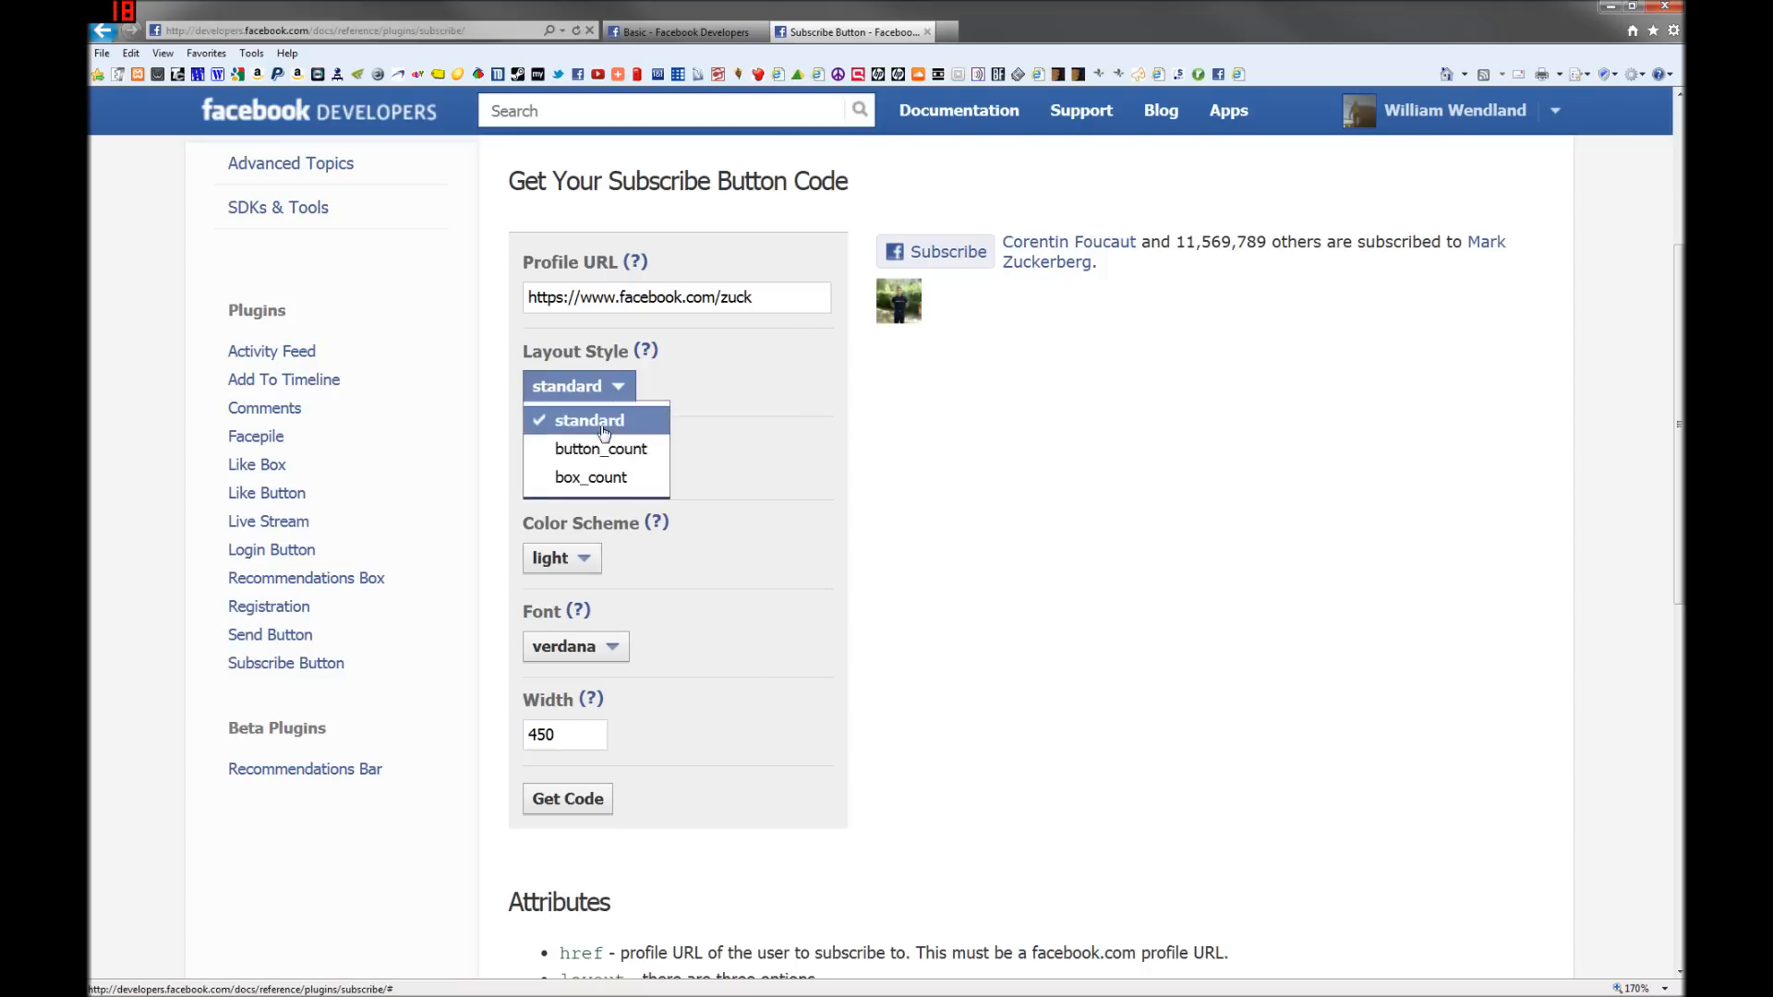
pyautogui.click(600, 449)
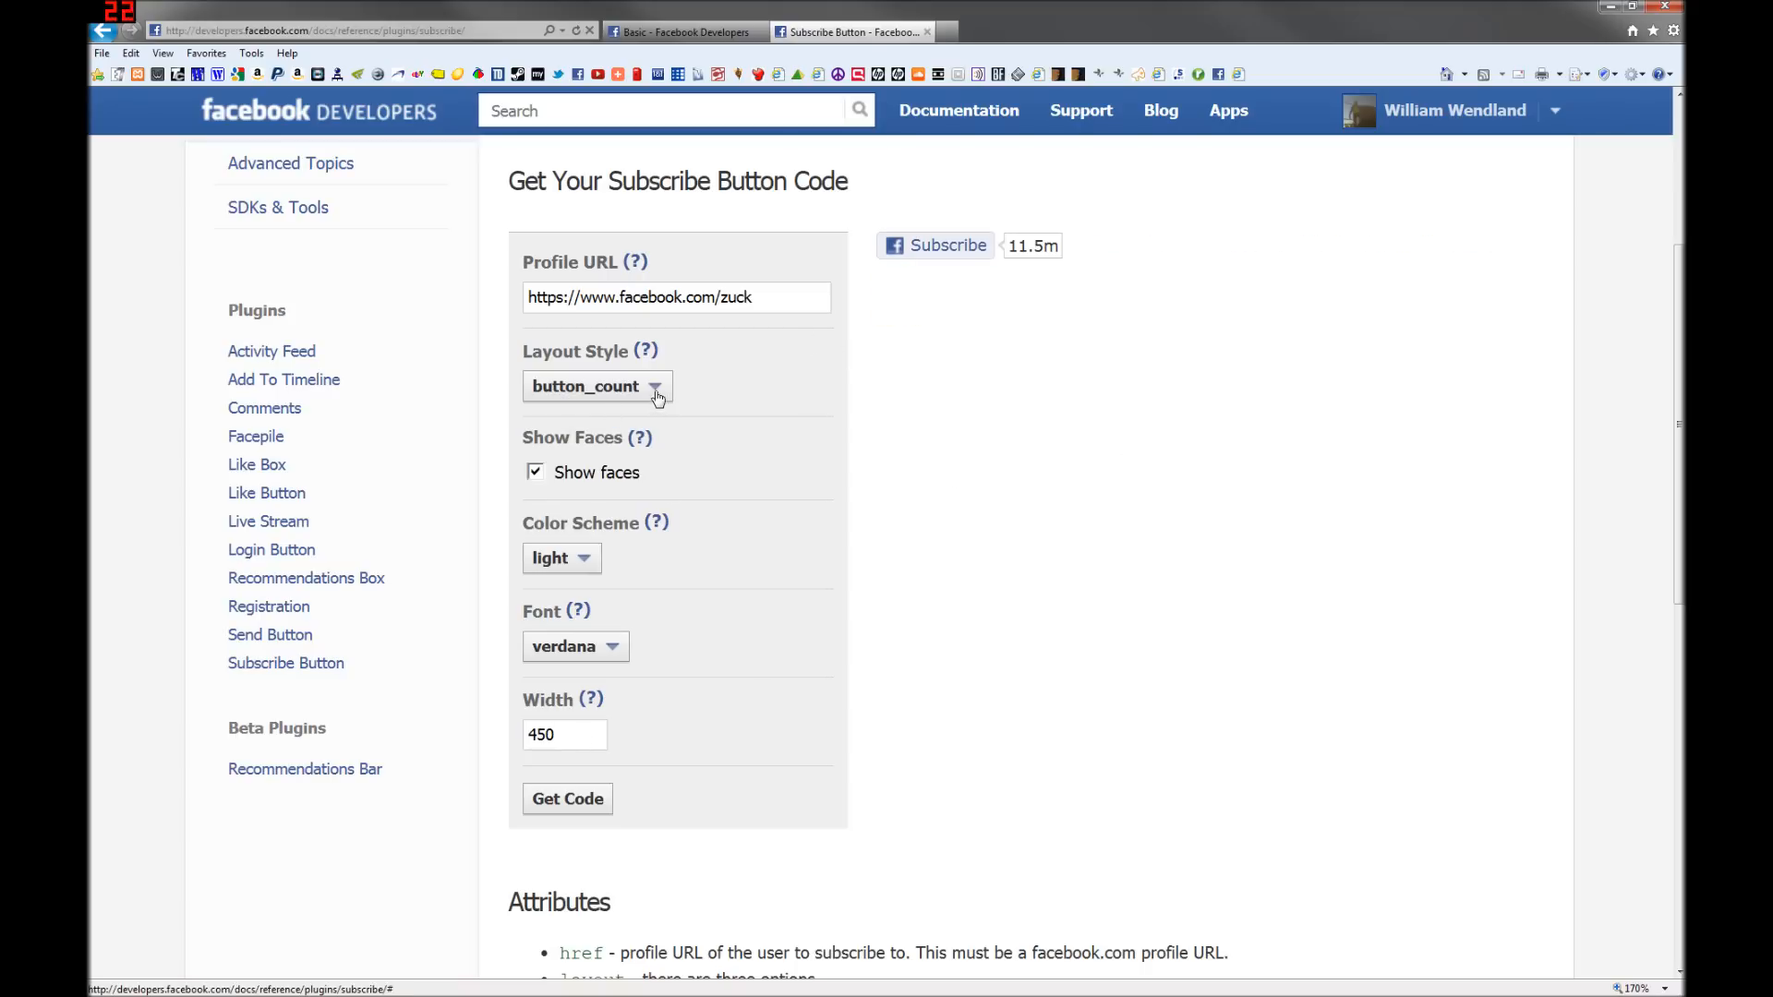
# Step: Get the HTML5 Subscribe button code and pick the Test123456789 app ID for its script
pyautogui.click(566, 798)
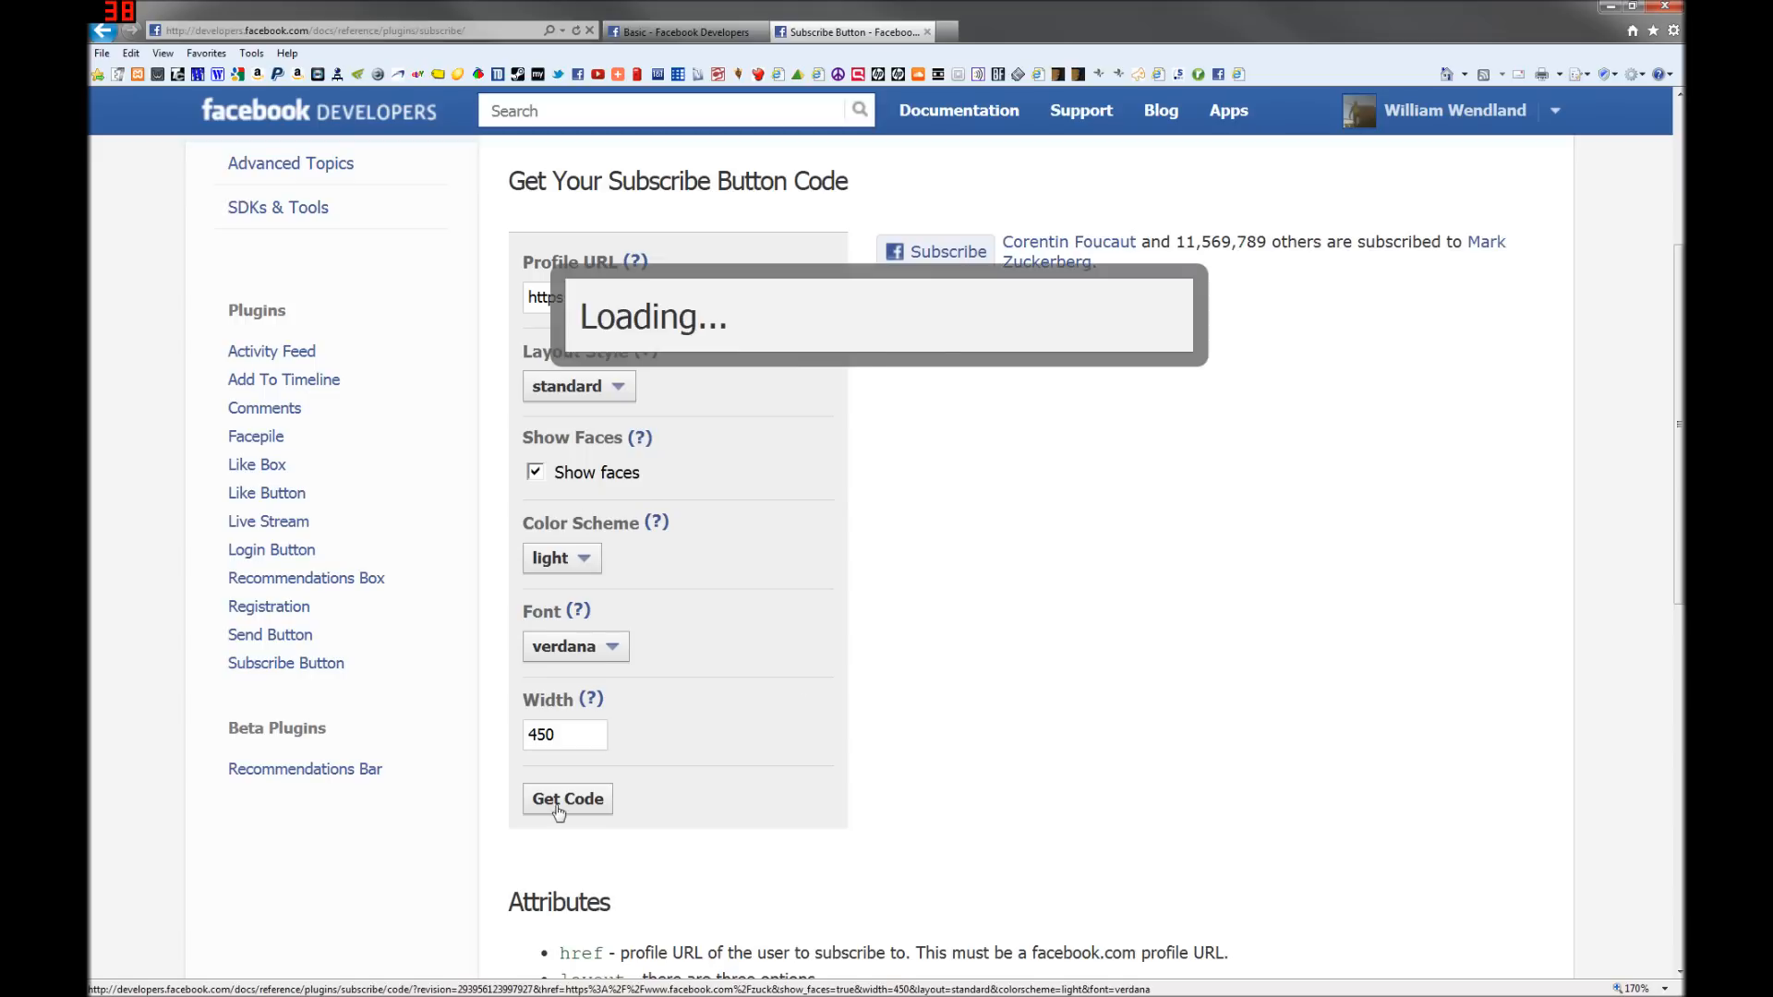
pyautogui.click(566, 798)
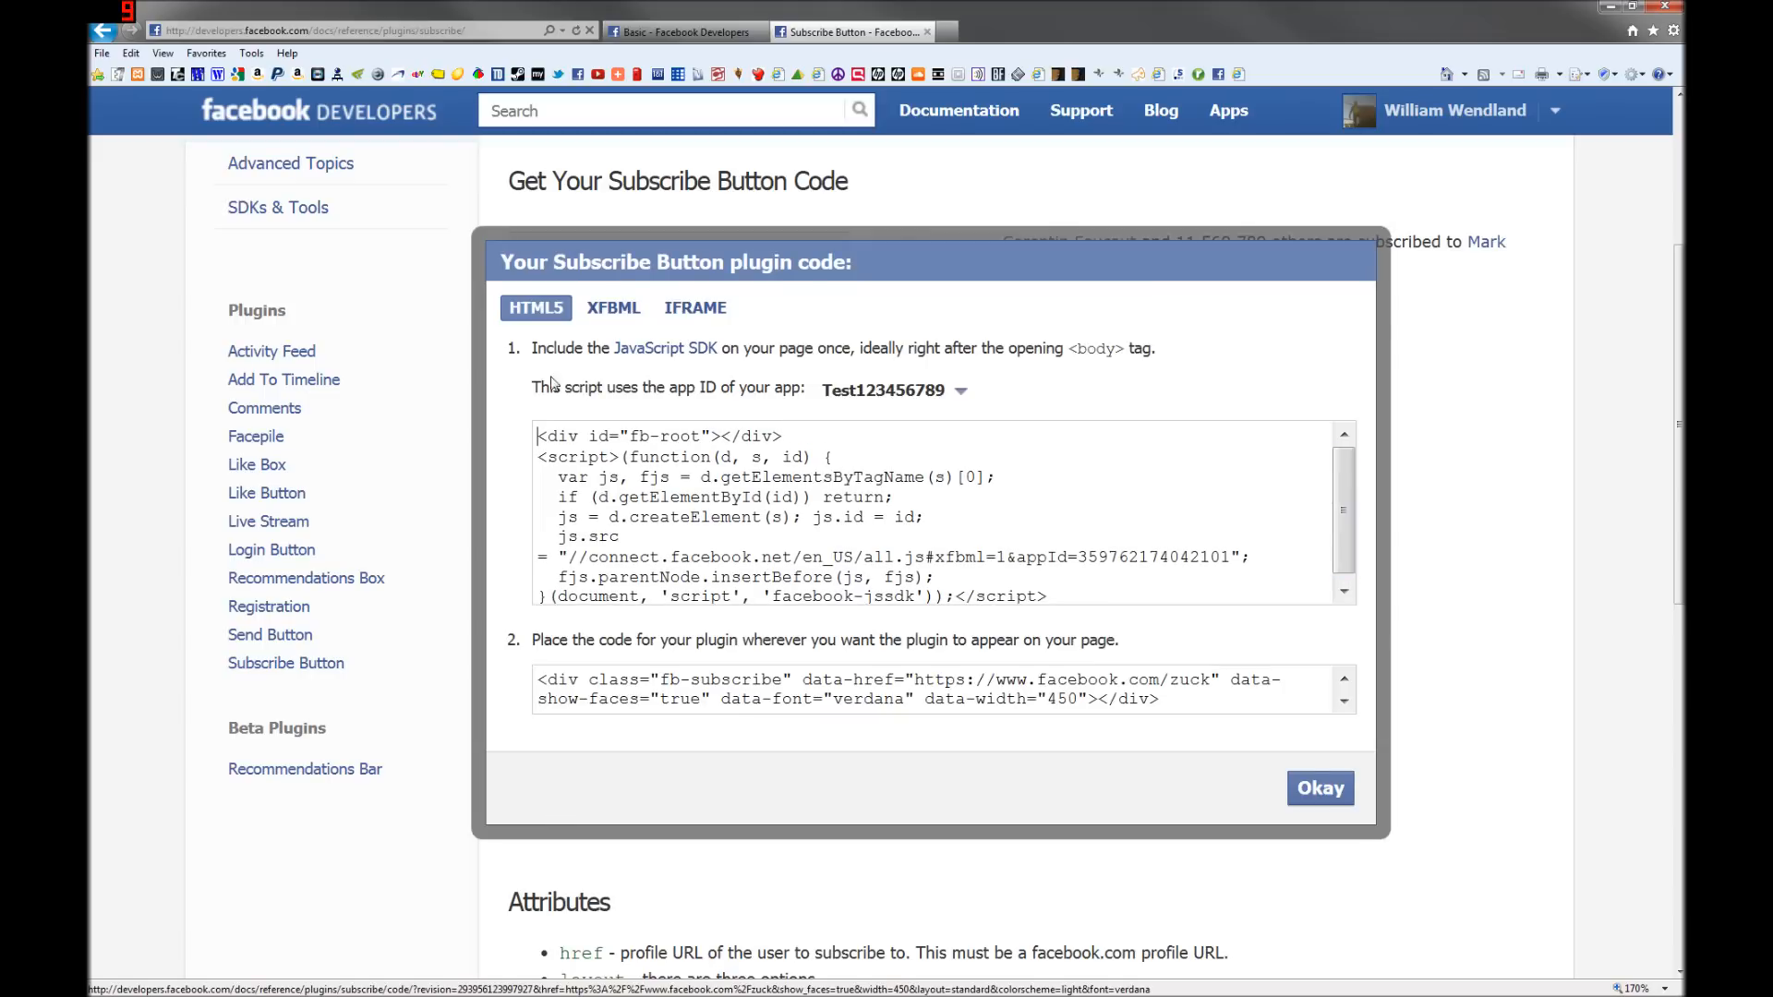
pyautogui.moveTo(746, 404)
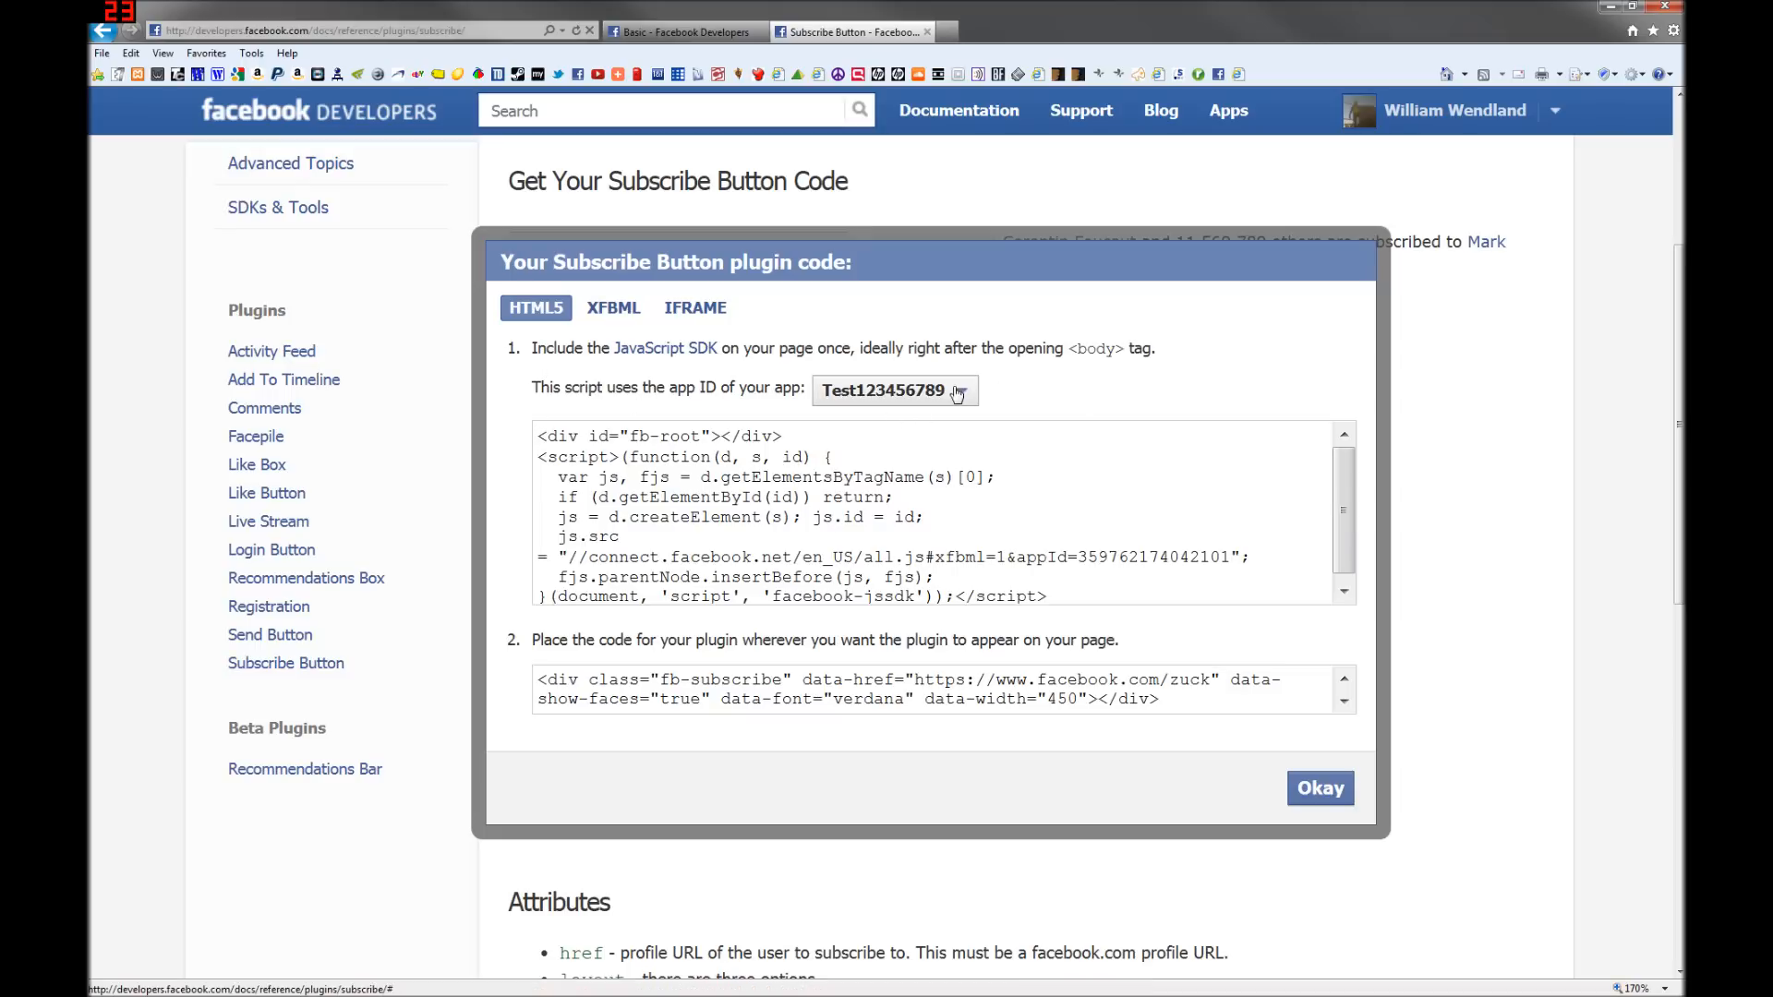
pyautogui.click(893, 390)
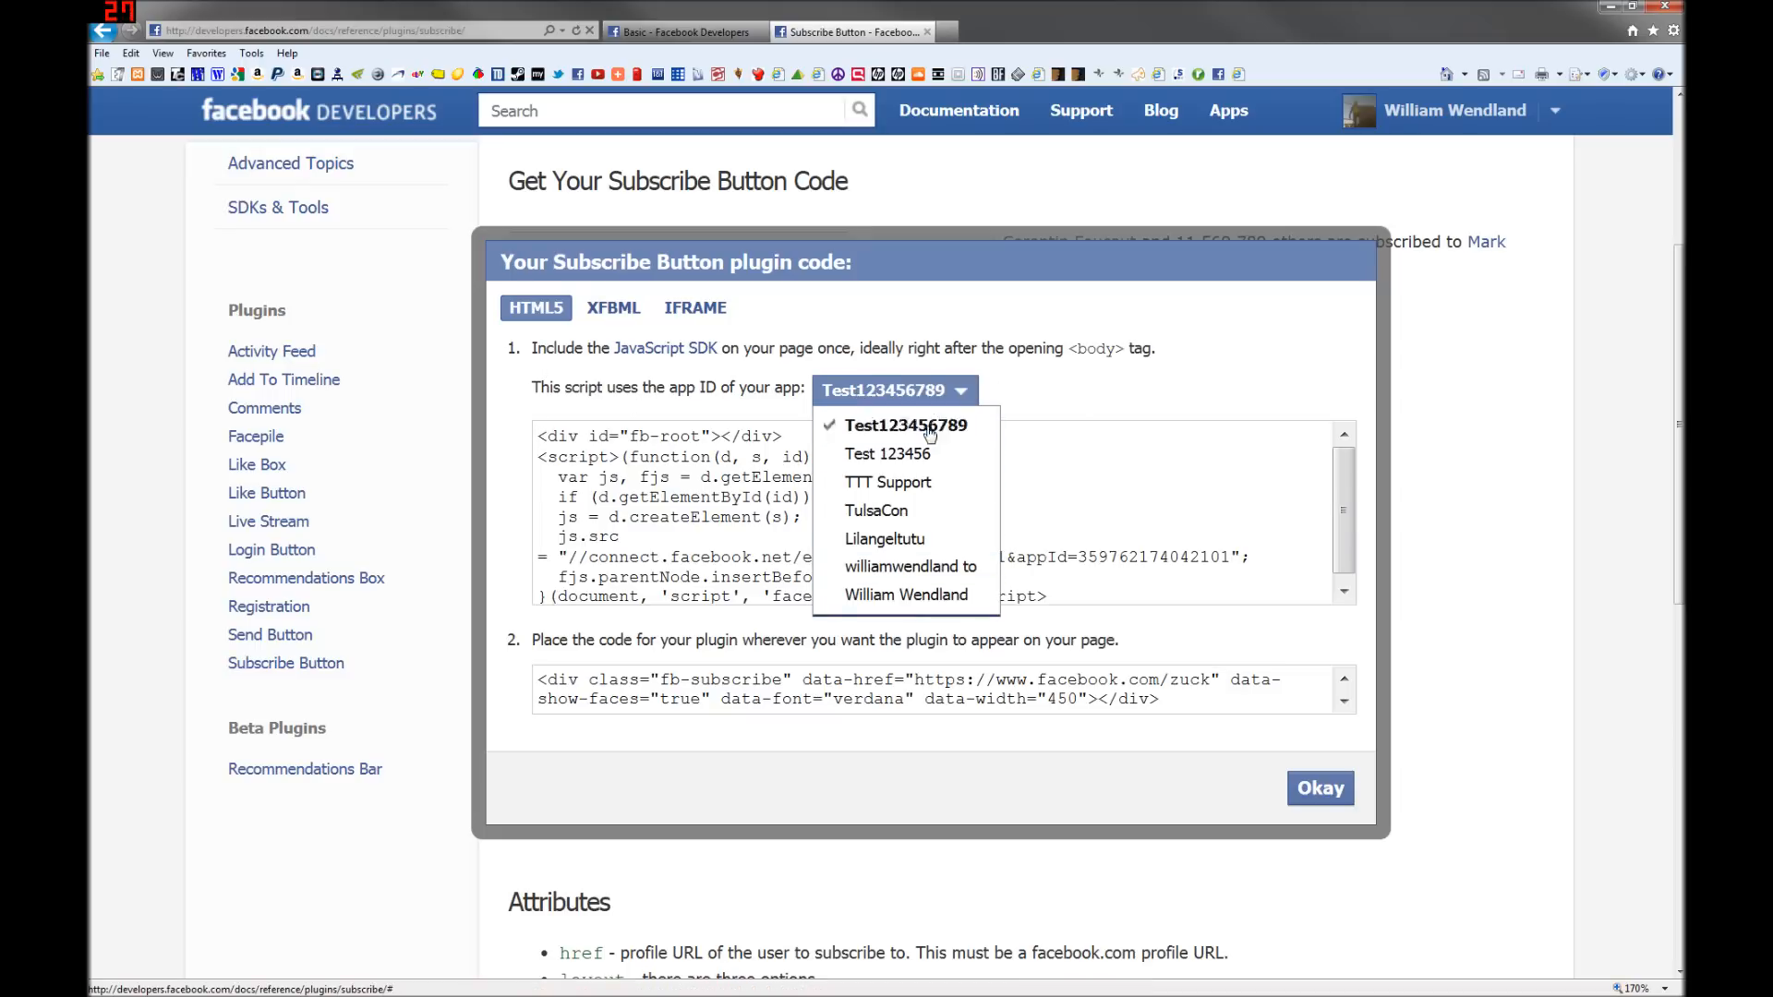
pyautogui.click(906, 424)
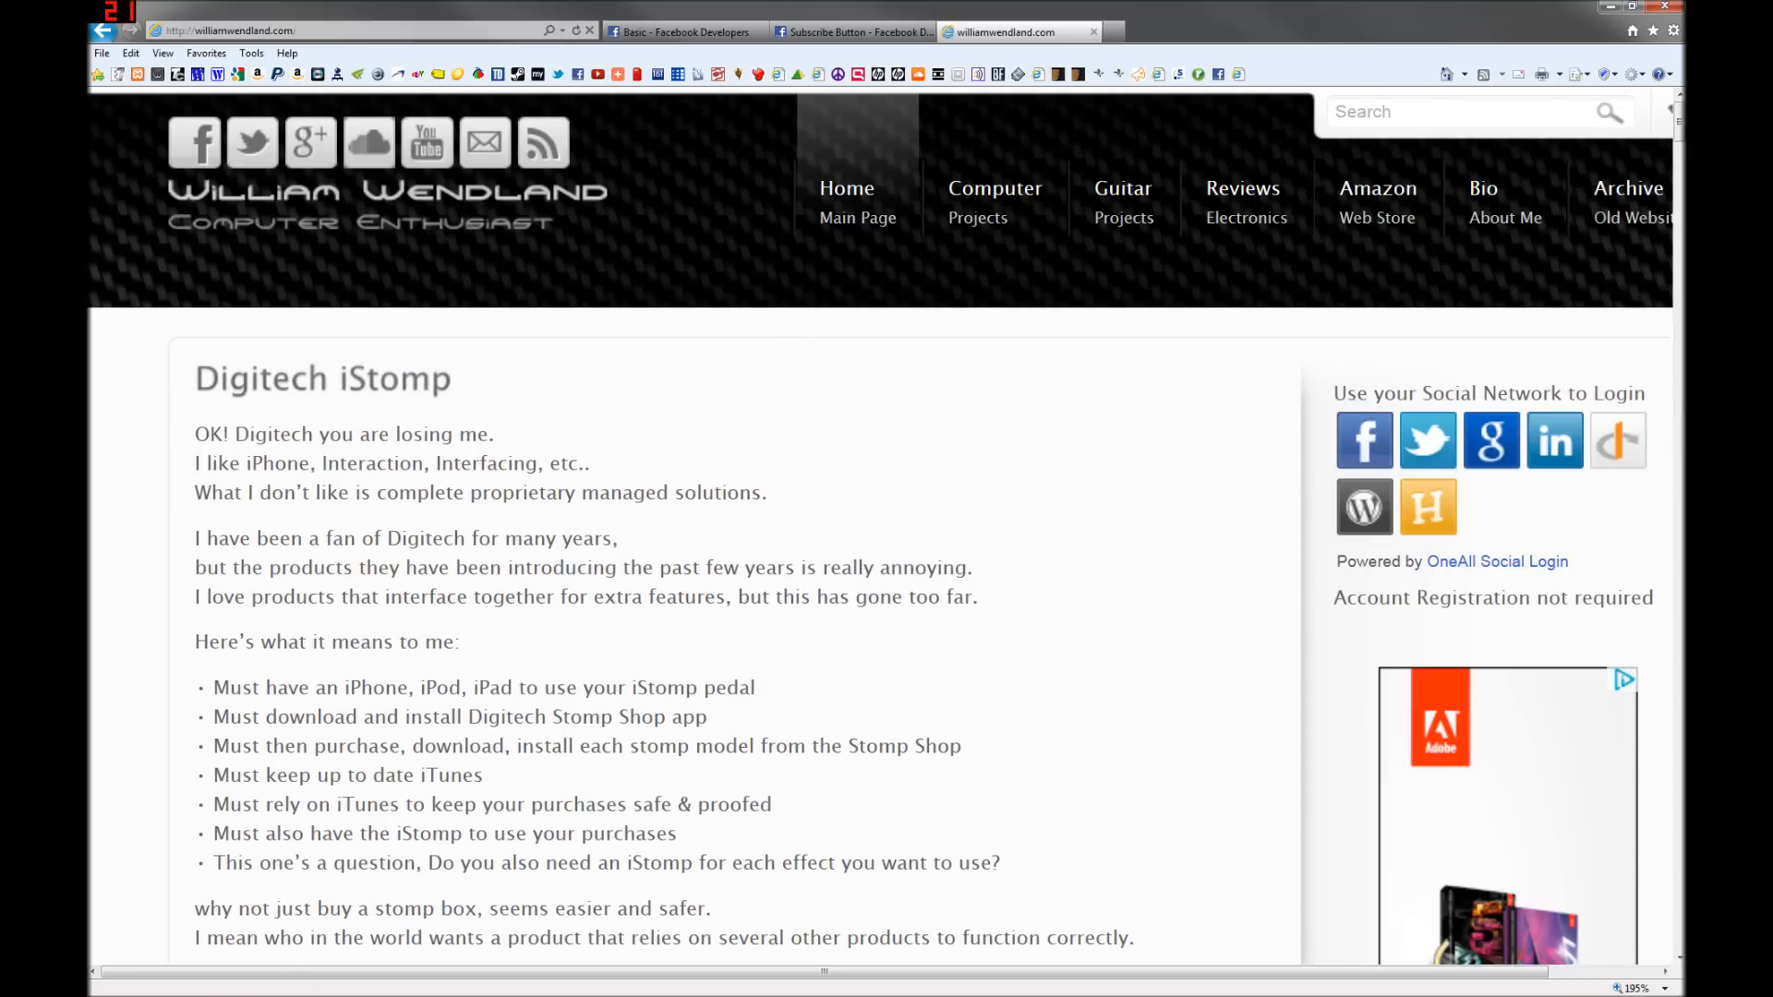
# Step: Open Widgets from the williamwendland.com admin bar's site-name menu
pyautogui.click(1364, 440)
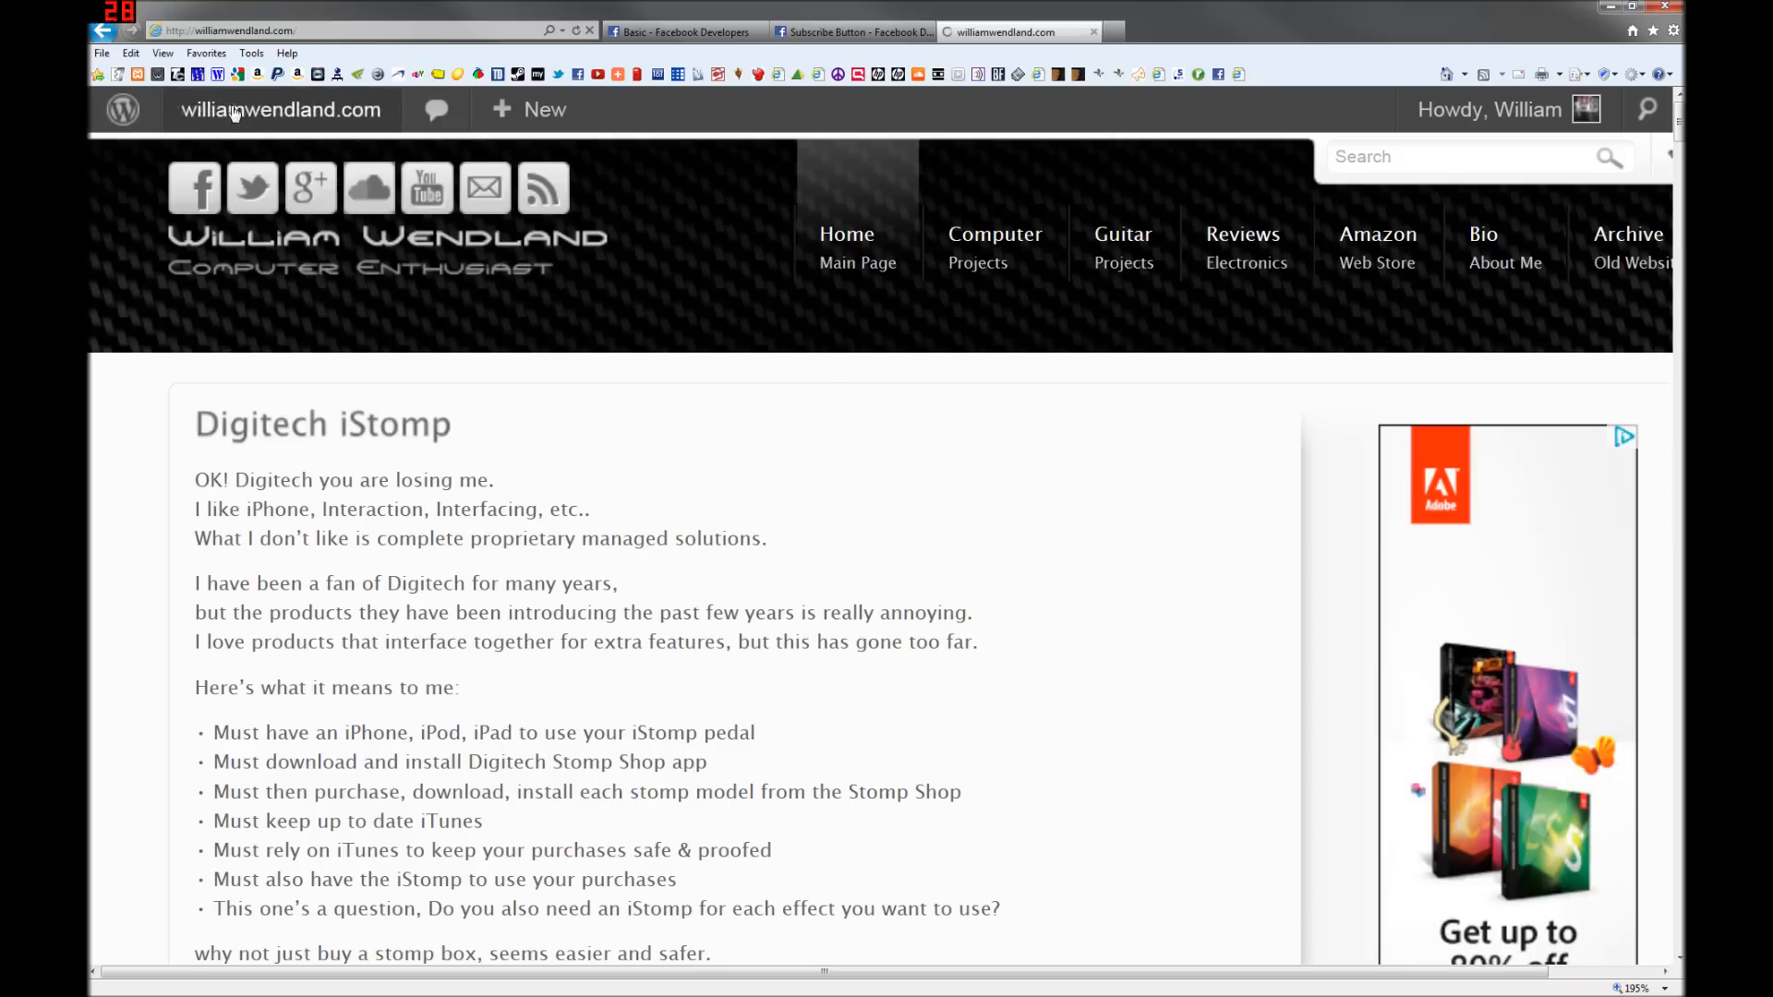
pyautogui.click(279, 109)
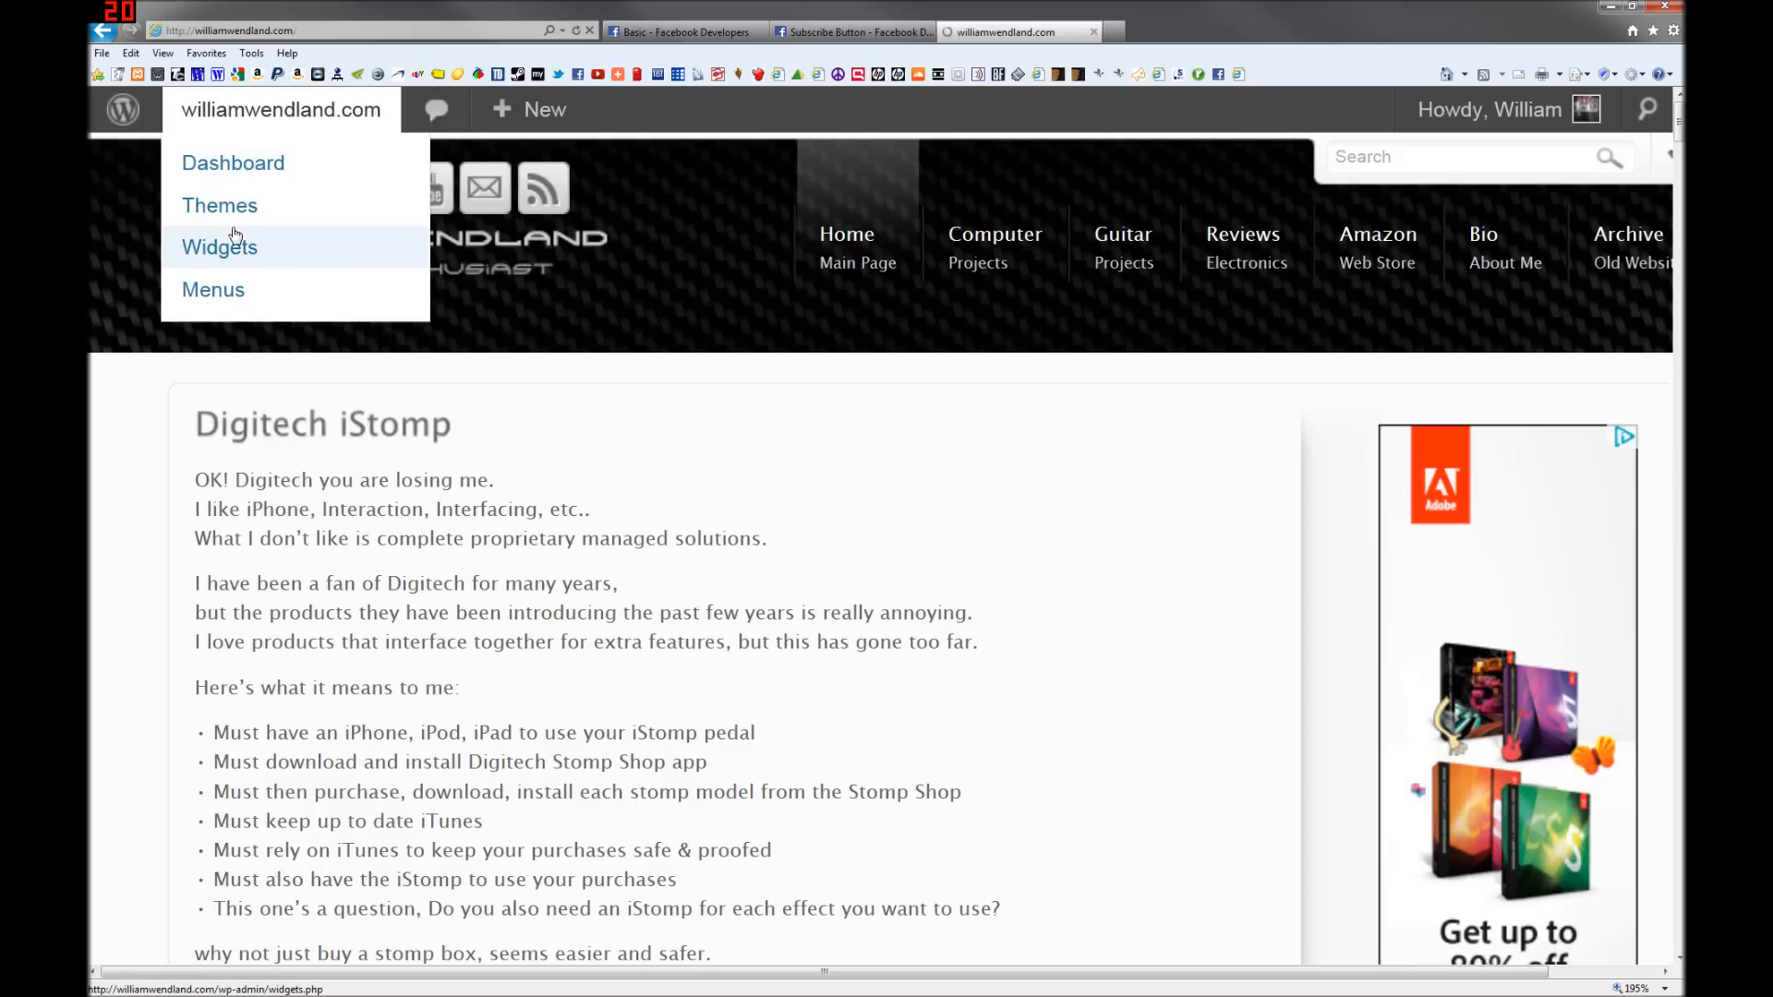
pyautogui.click(220, 247)
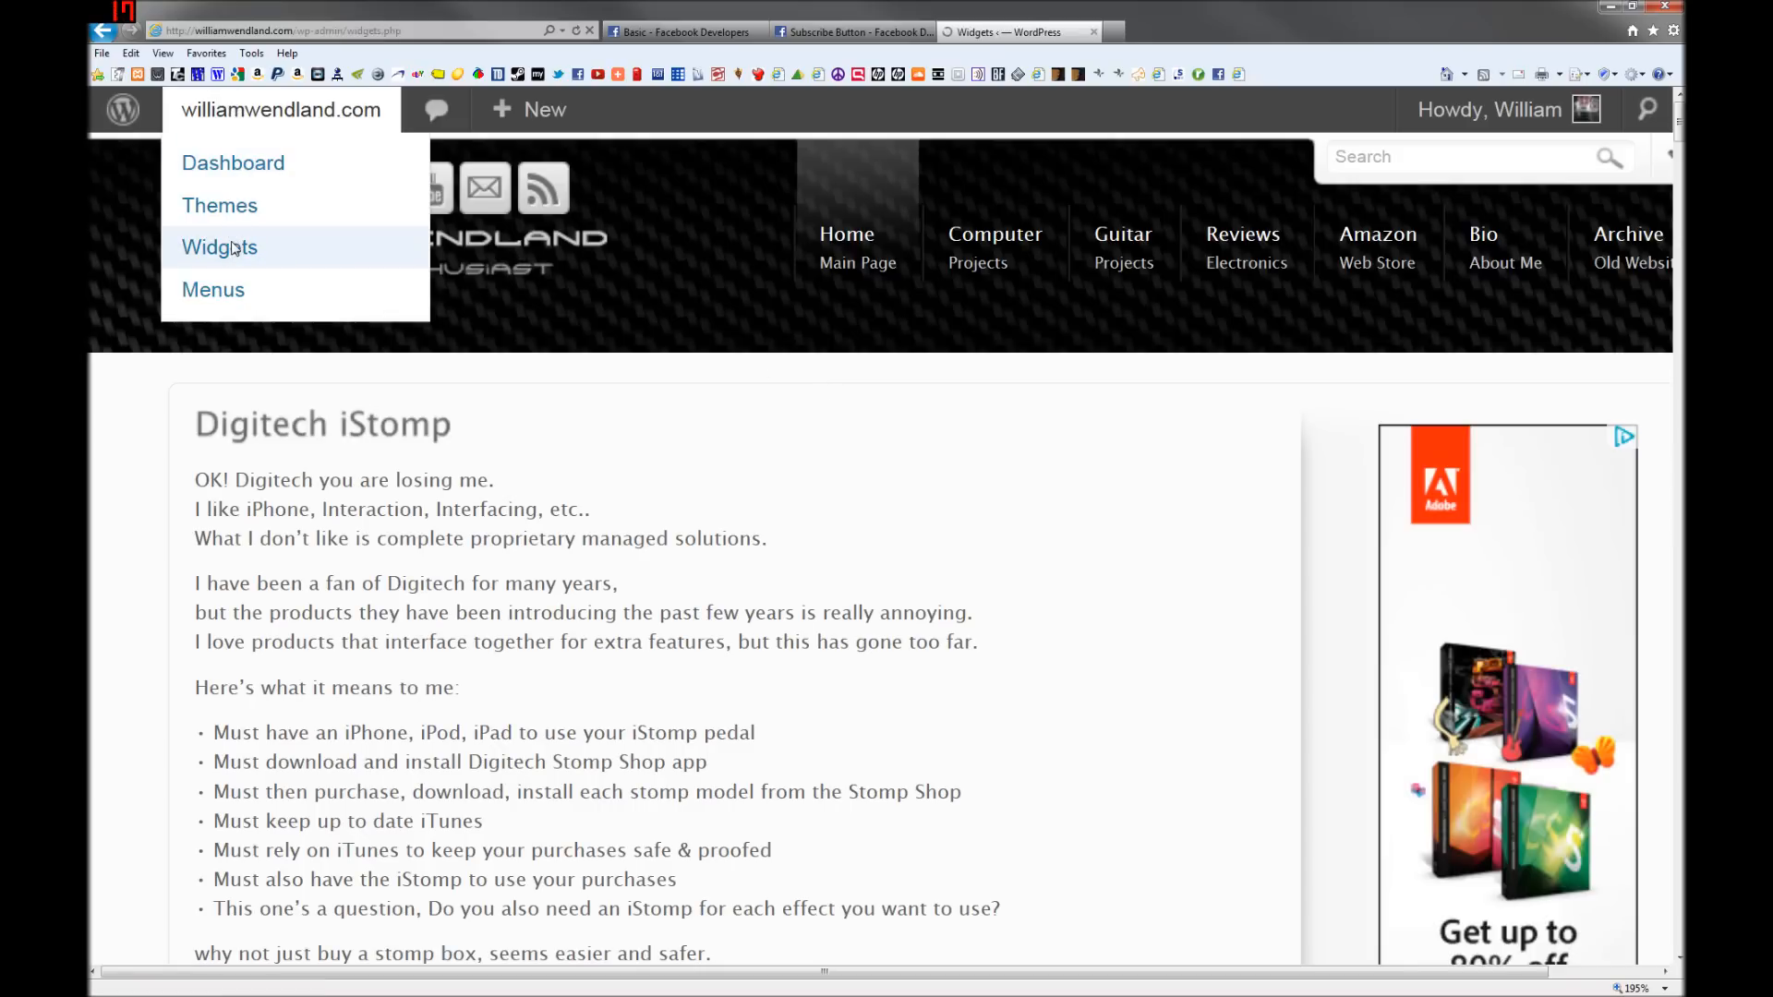
pyautogui.click(220, 247)
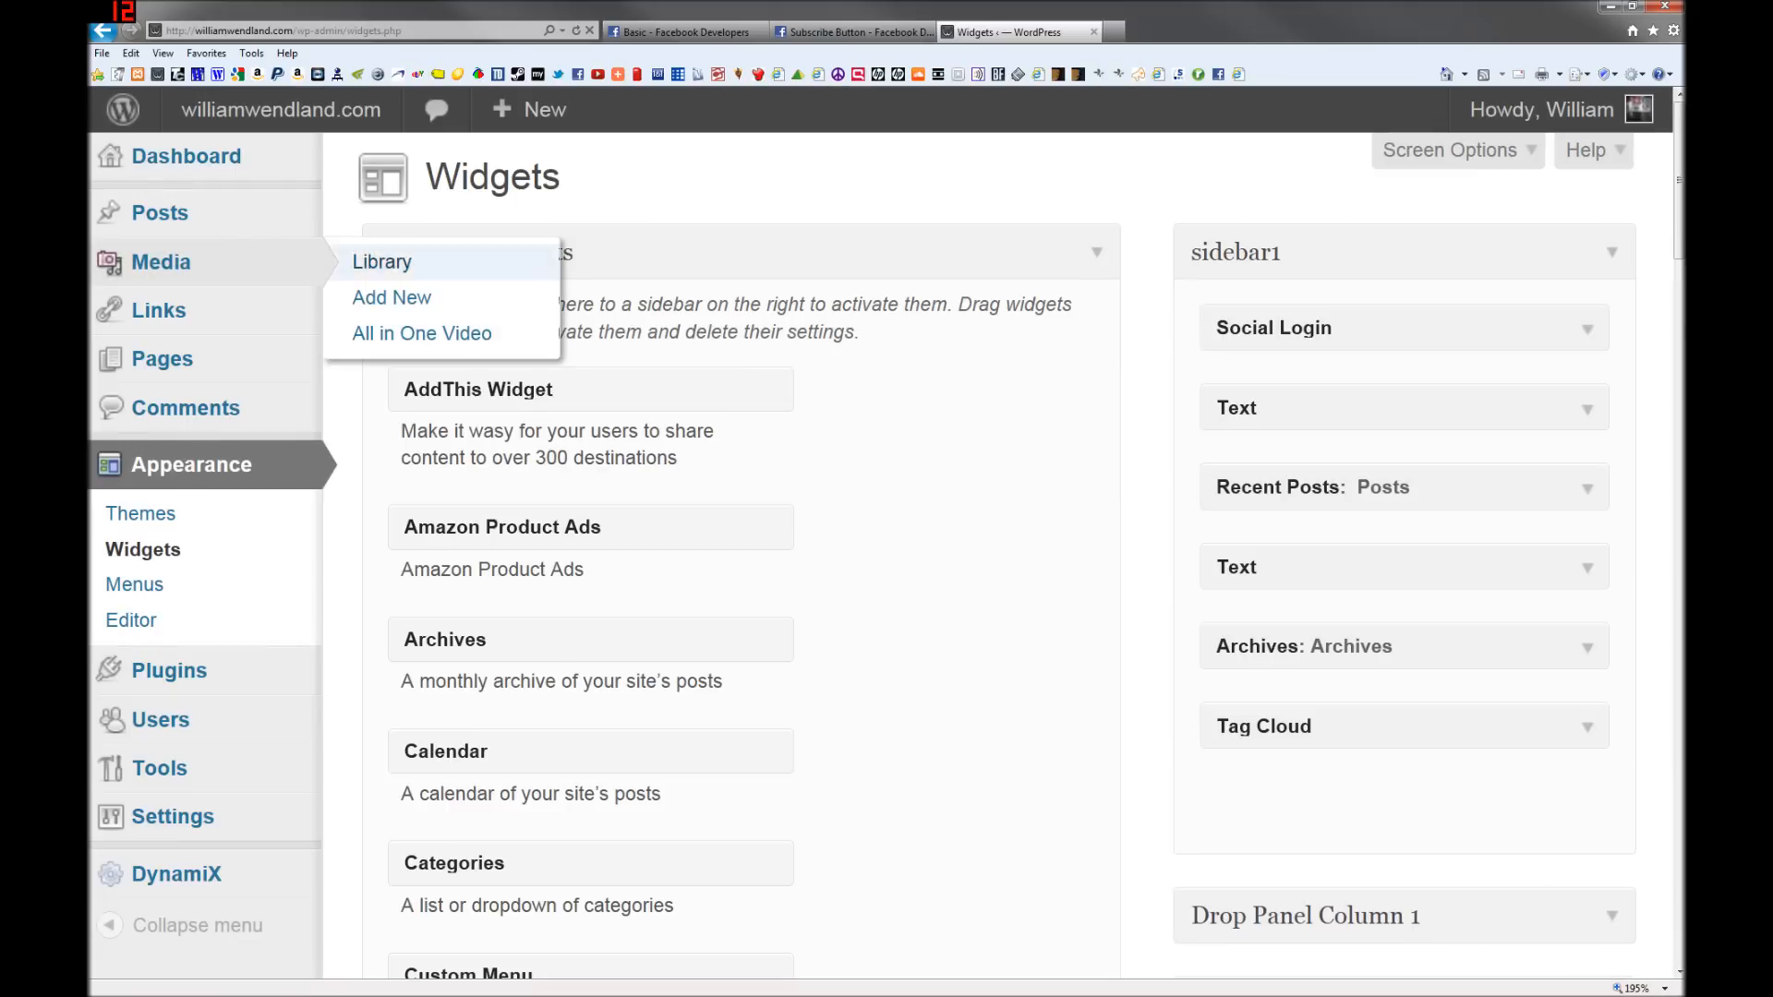
# Step: Add a sidebar1 Text widget holding the SDK script, zoom out, and place the cursor after it
pyautogui.scroll(-3)
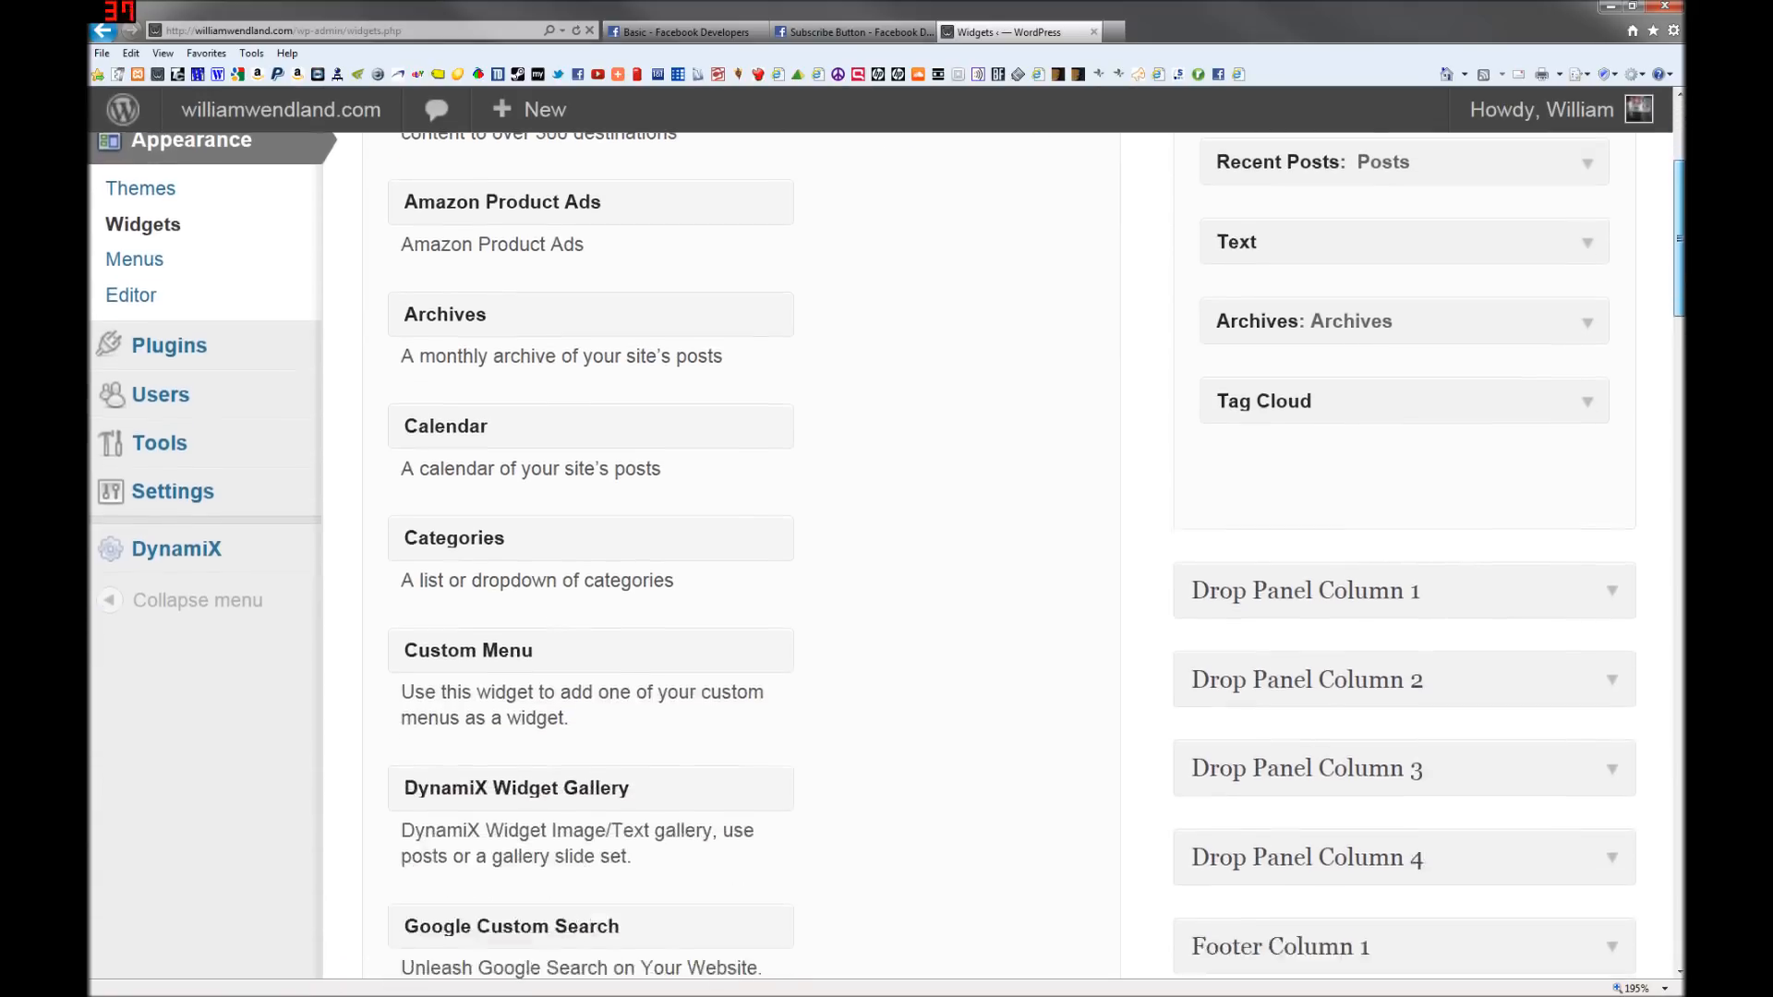
pyautogui.scroll(-3)
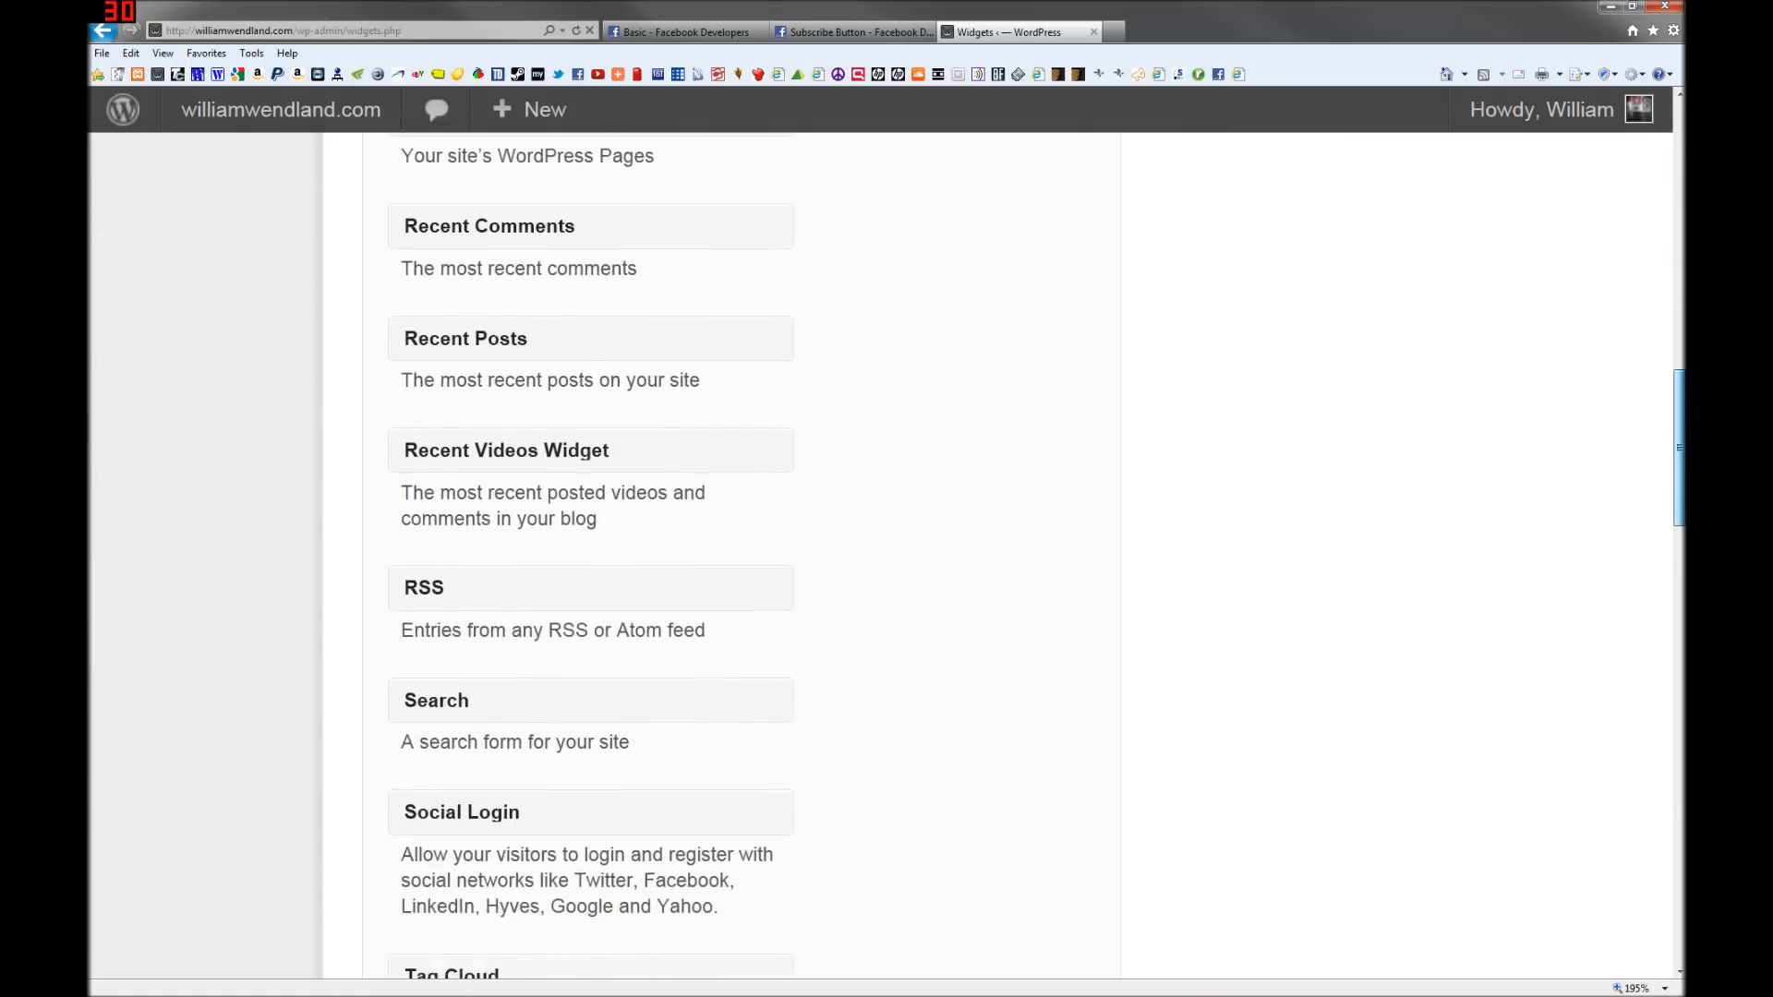
pyautogui.scroll(-3)
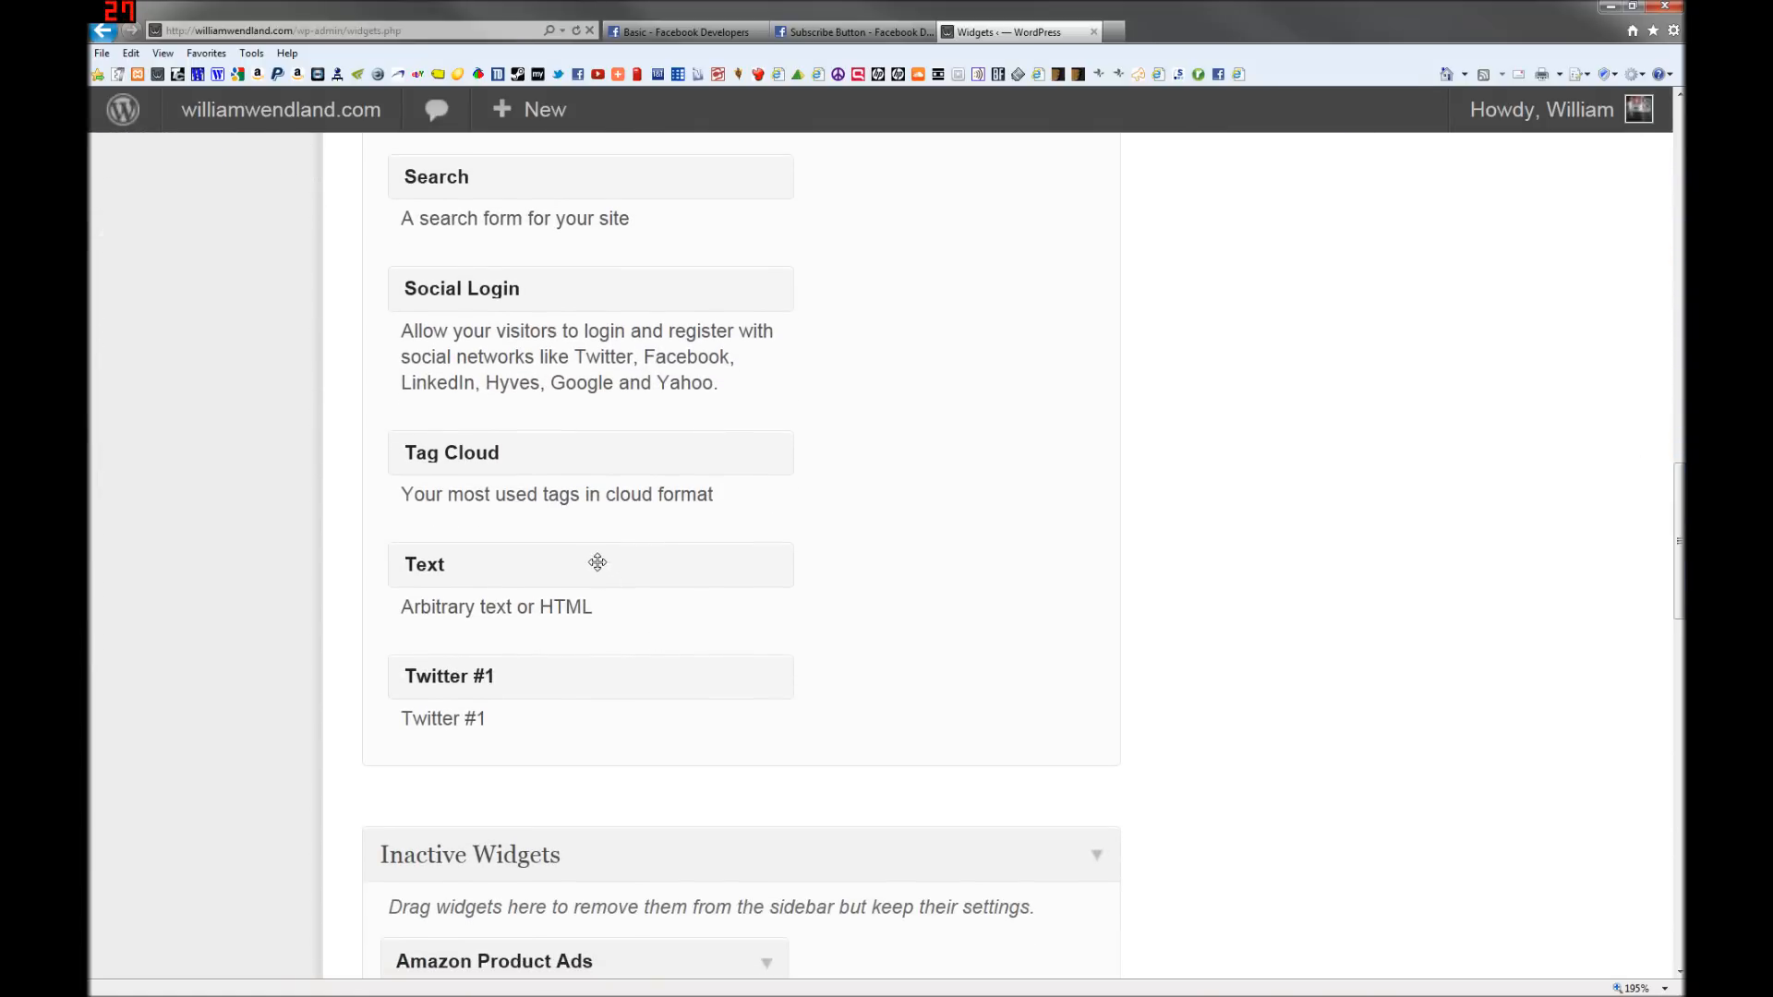
pyautogui.click(1542, 109)
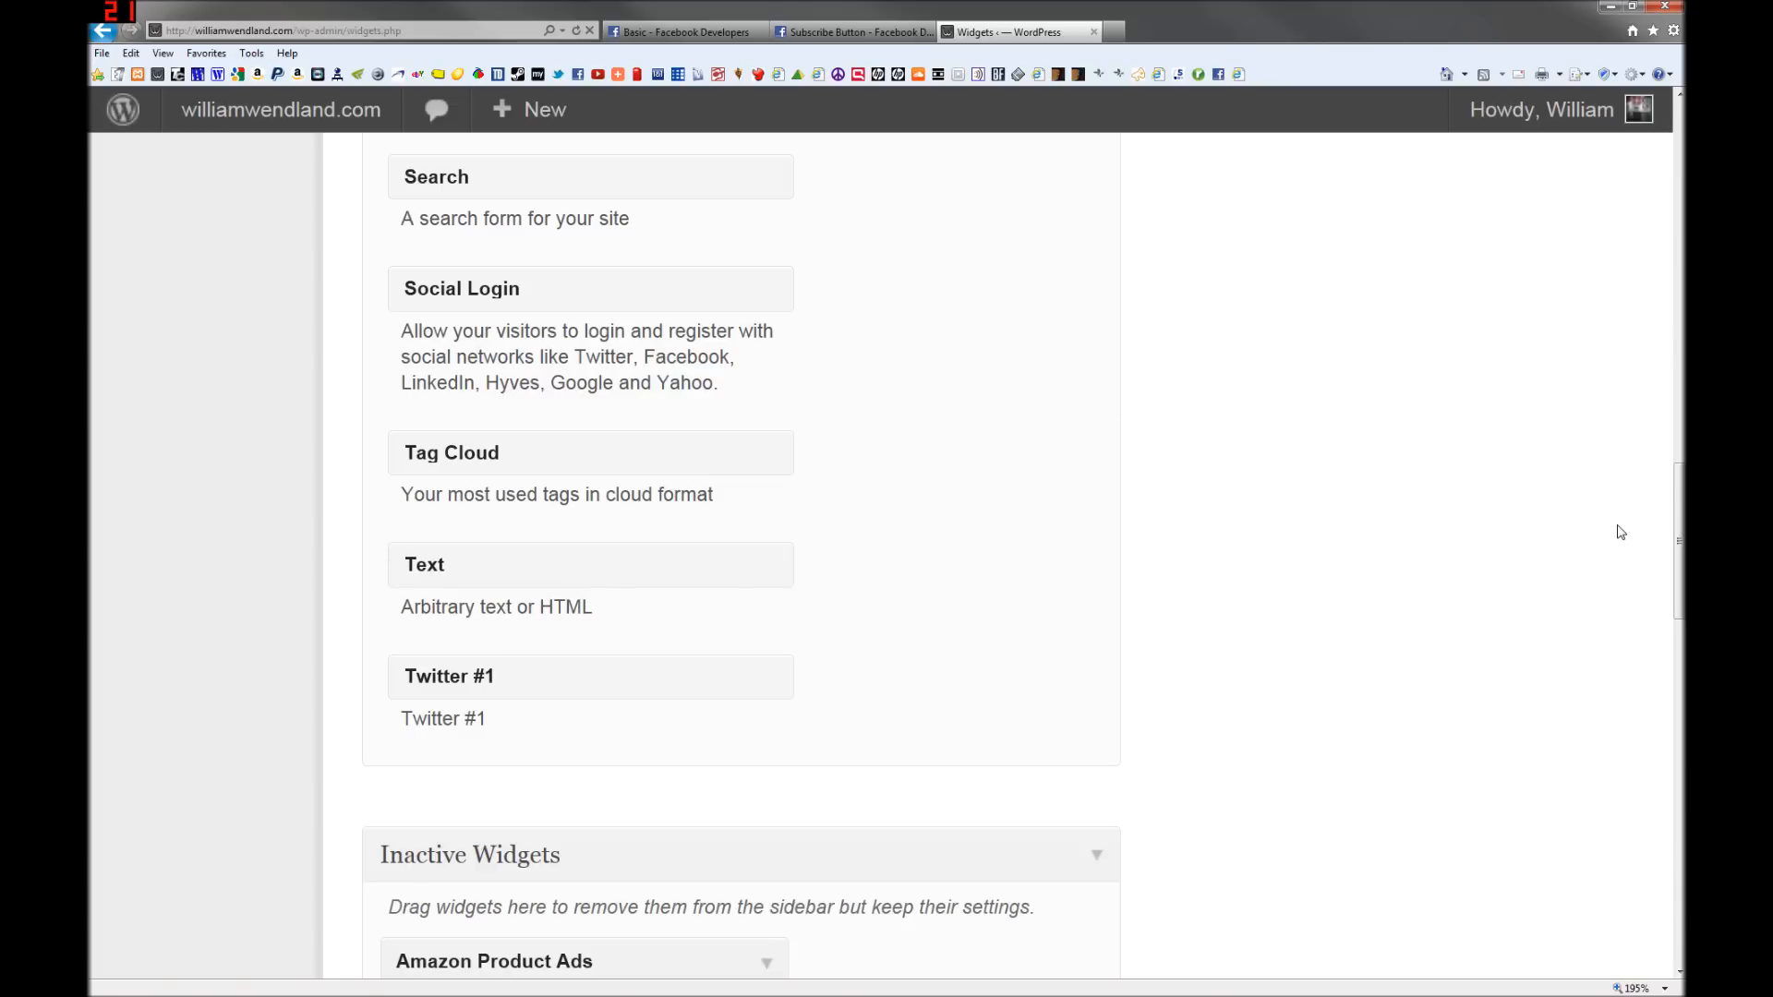
pyautogui.press('ctrl+plus')
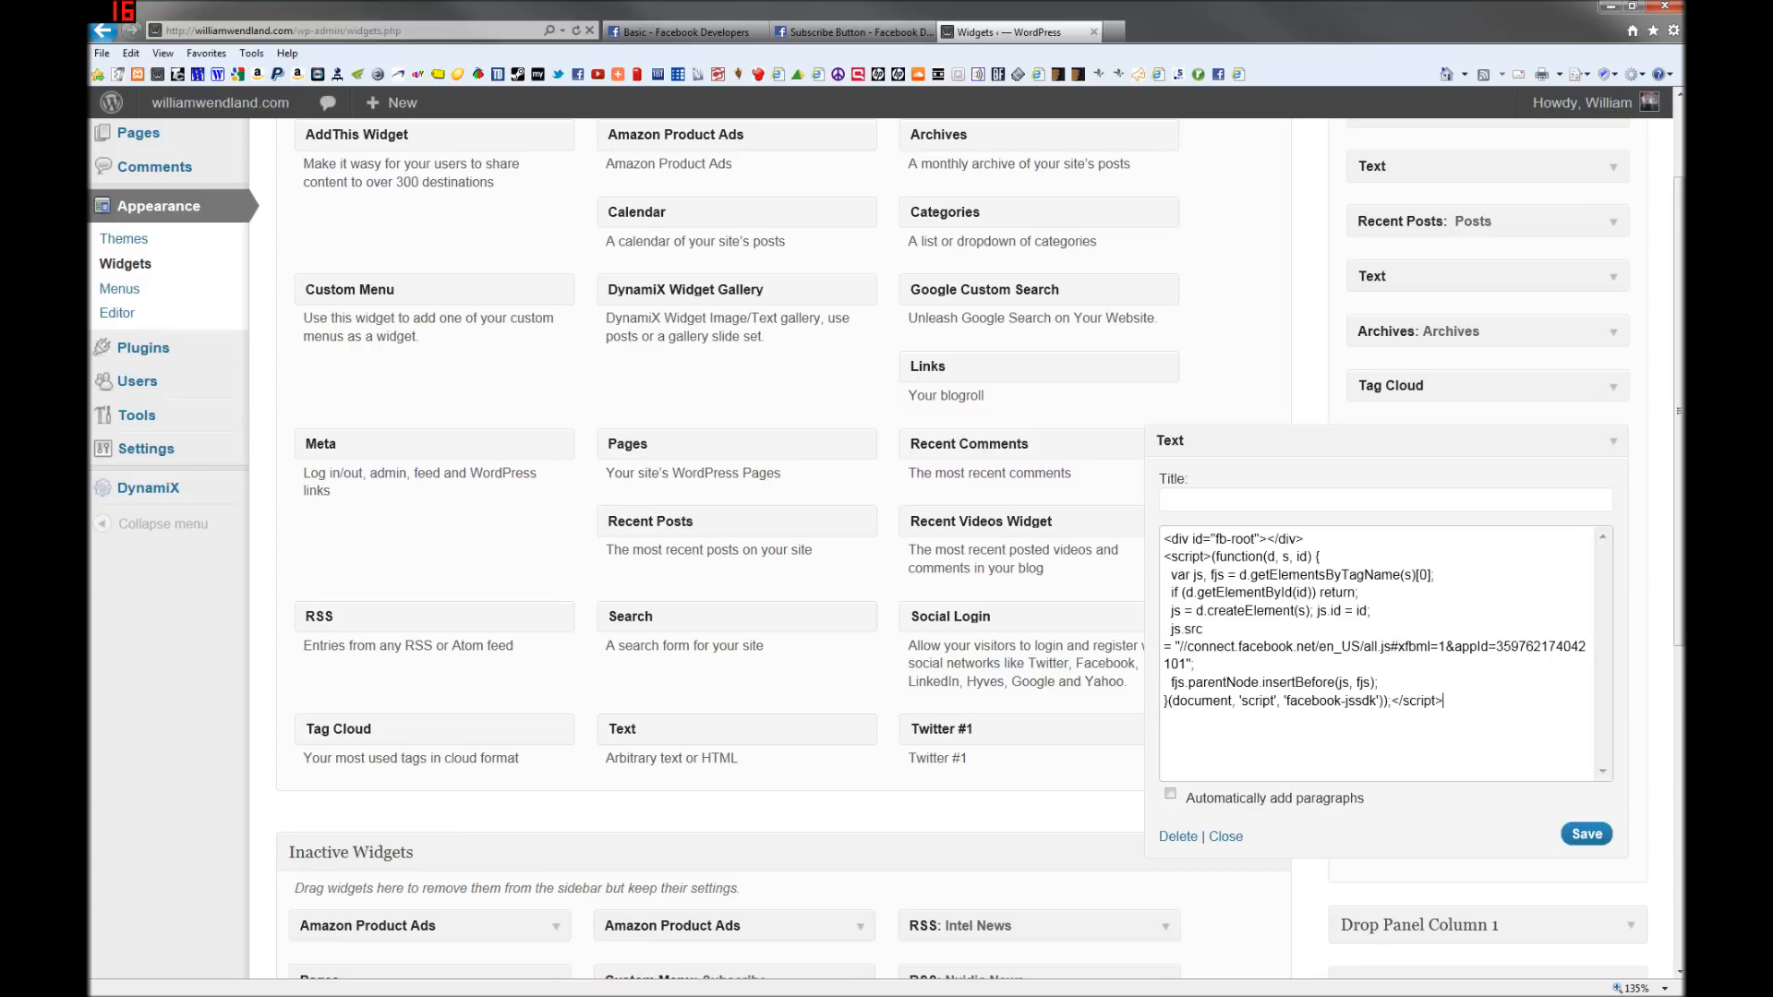
pyautogui.click(679, 31)
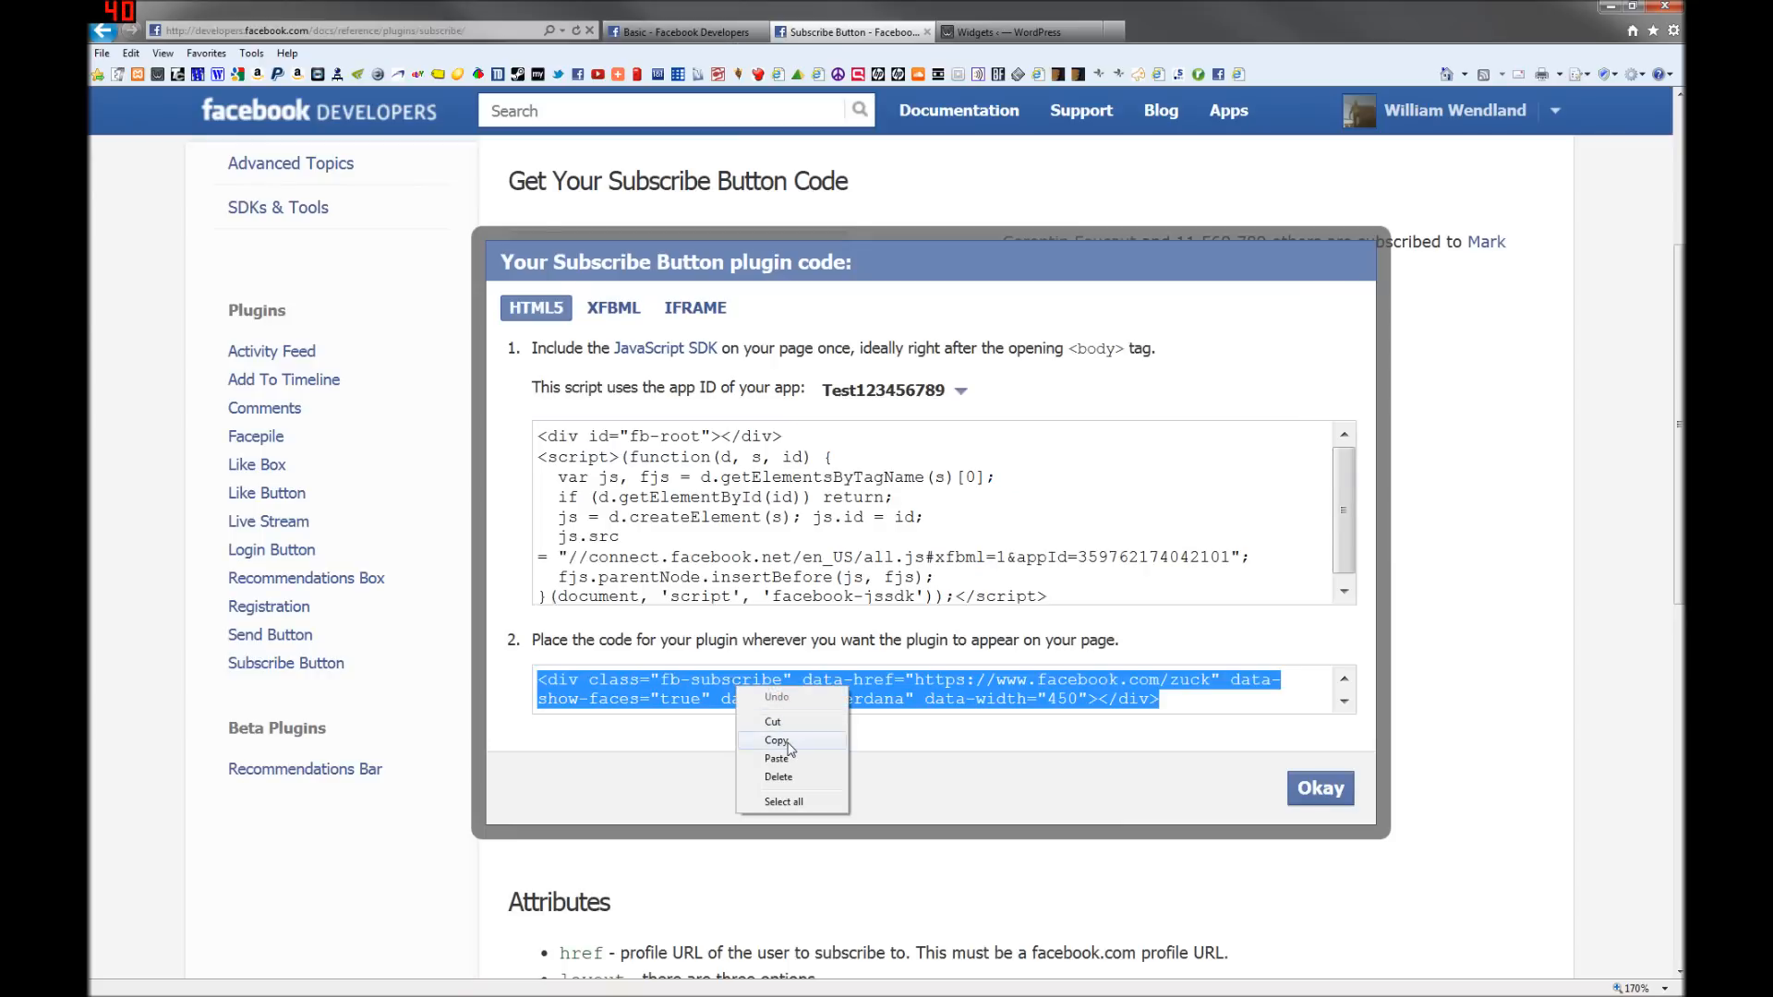
# Step: Copy the Subscribe button plugin code into the WordPress Text widget below the SDK script
pyautogui.click(777, 740)
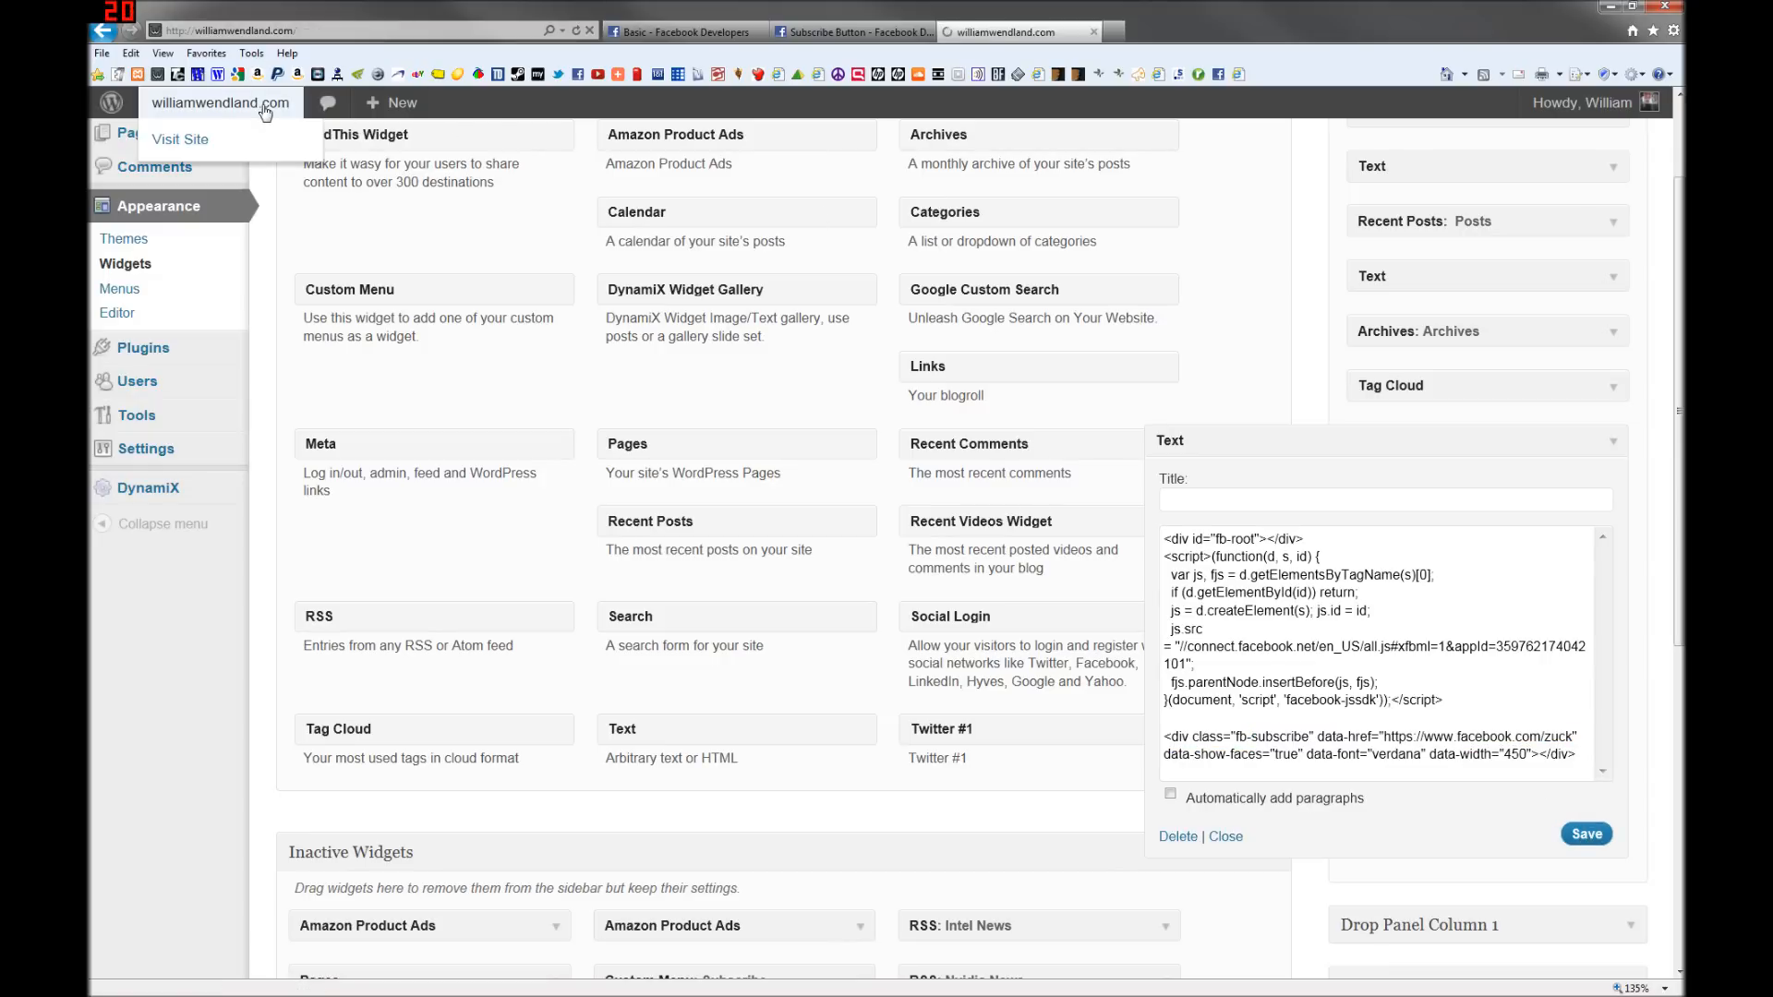
# Step: Check the live williamwendland.com sidebar's Subscribe button, then return to the Subscribe Button generator
pyautogui.click(180, 140)
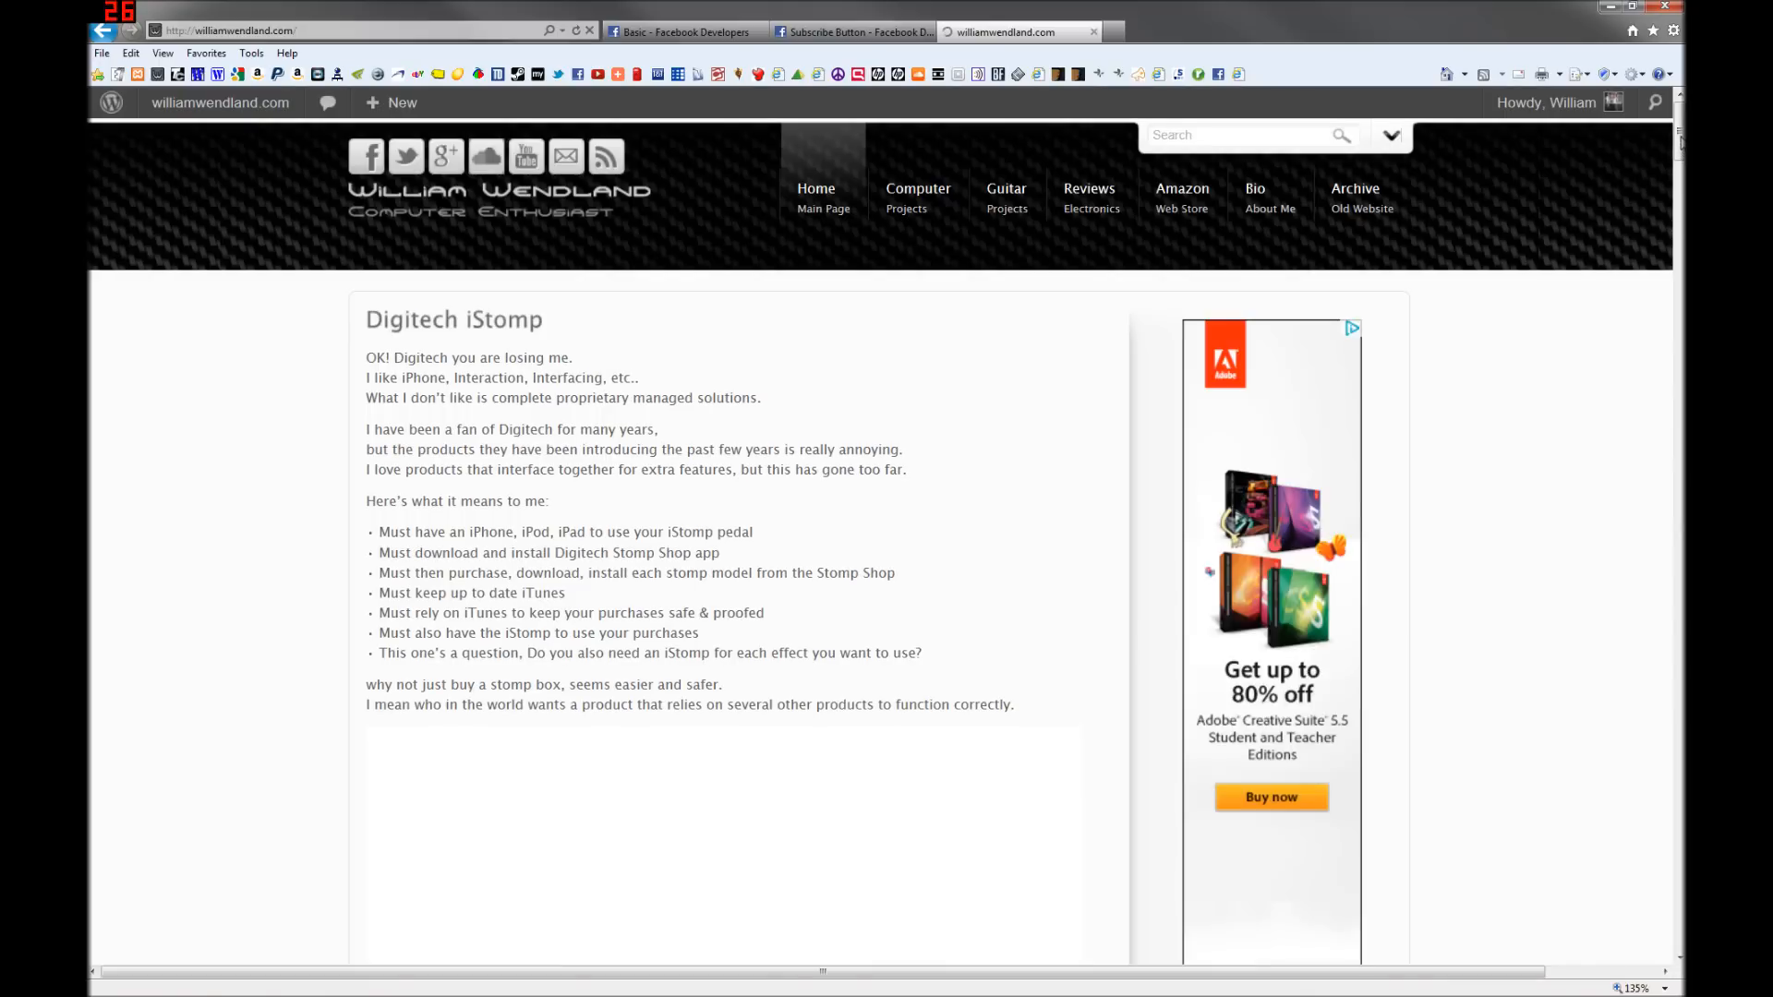
pyautogui.scroll(-3)
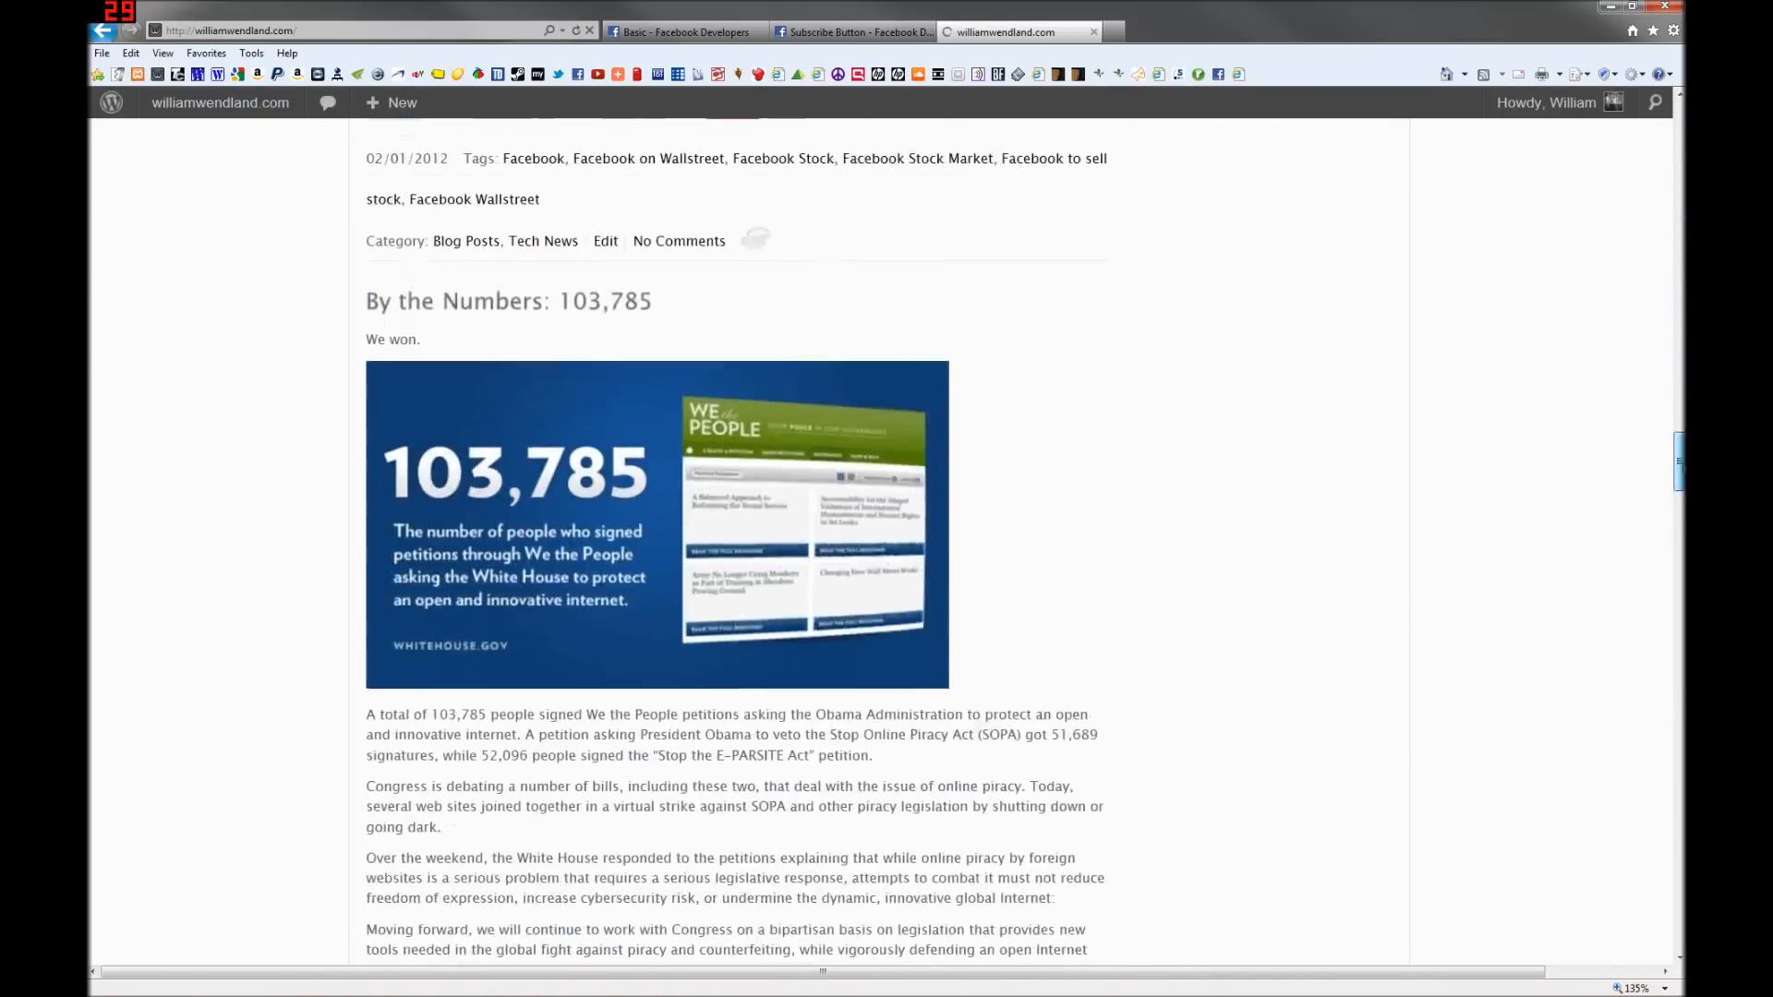
pyautogui.scroll(-3)
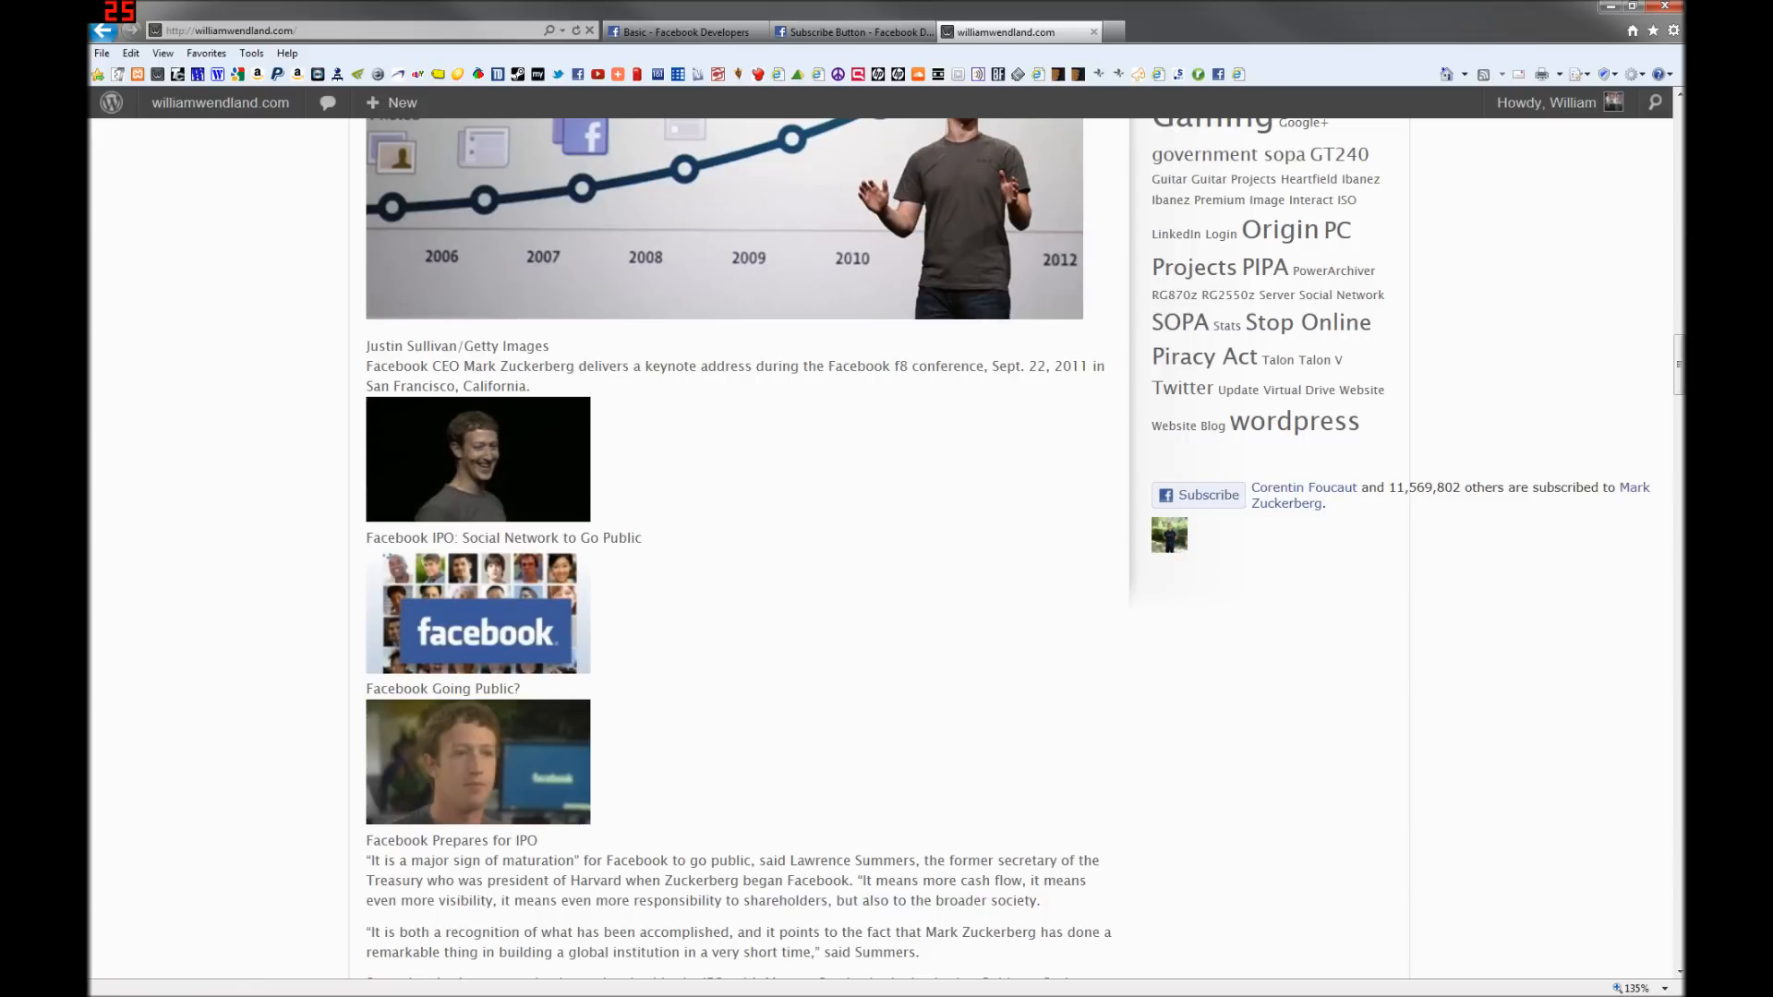
pyautogui.moveTo(820, 49)
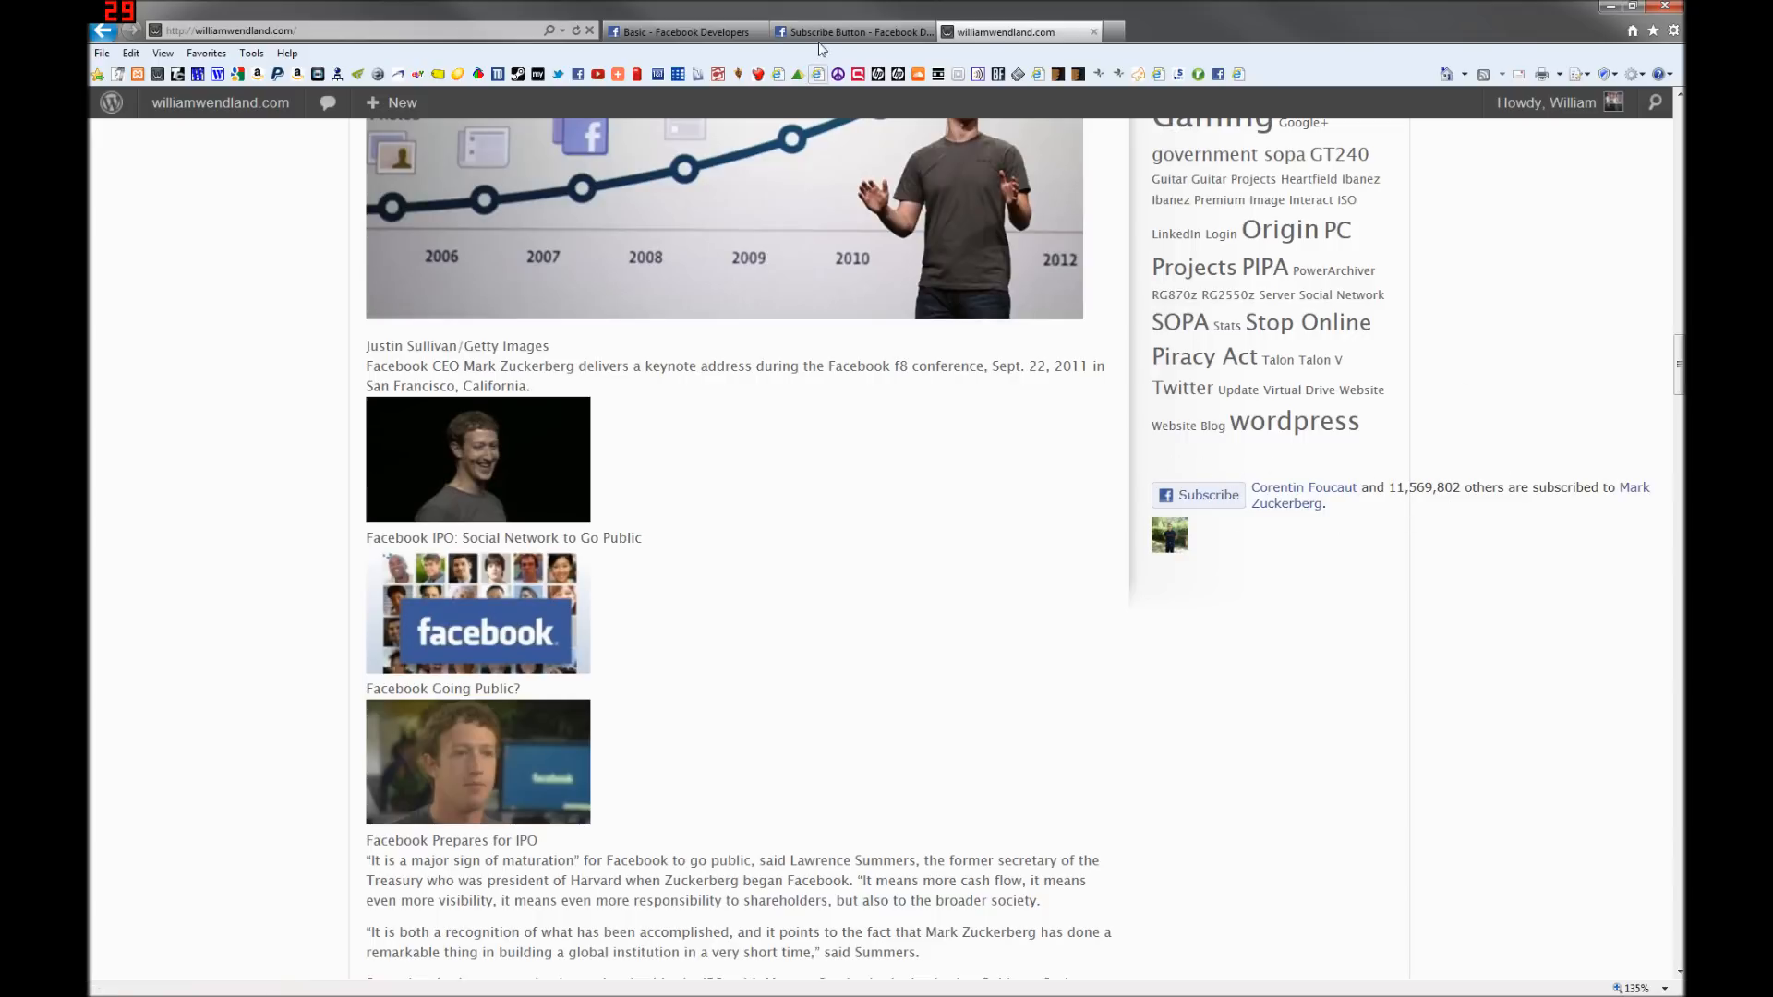
pyautogui.click(854, 31)
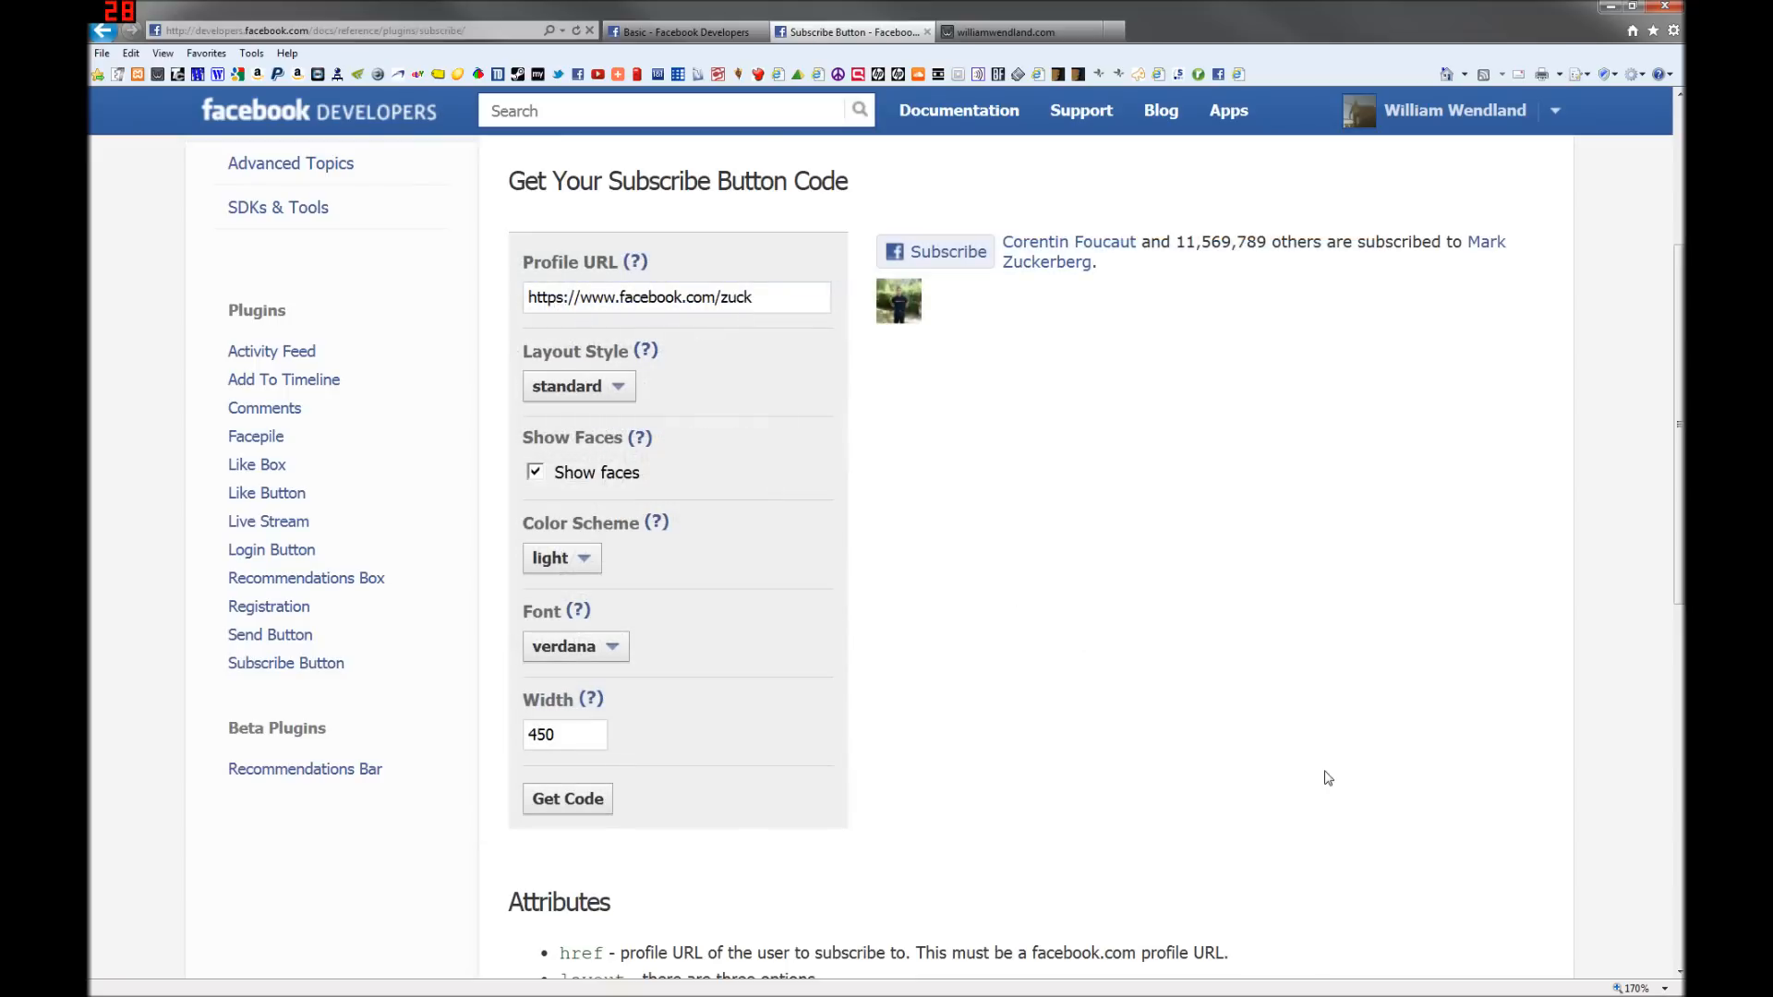
# Step: Set the Subscribe button's Layout Style to button_count and generate its HTML5 plugin code
pyautogui.click(578, 386)
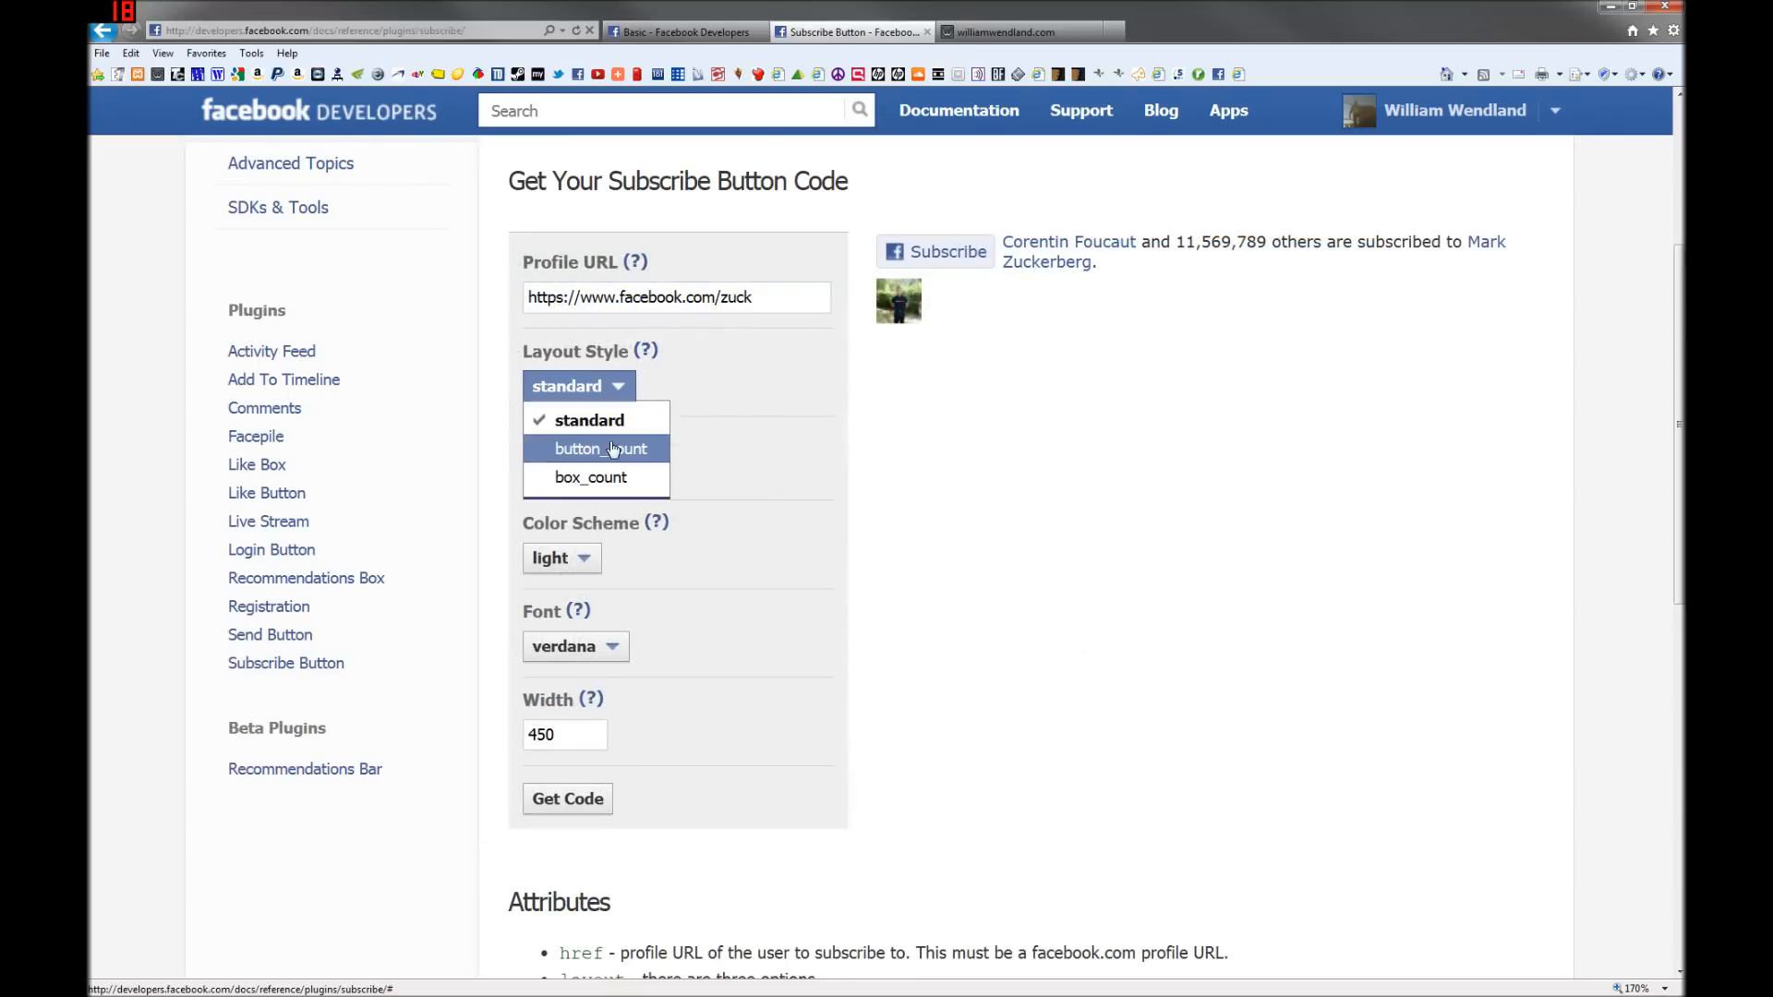
pyautogui.click(599, 448)
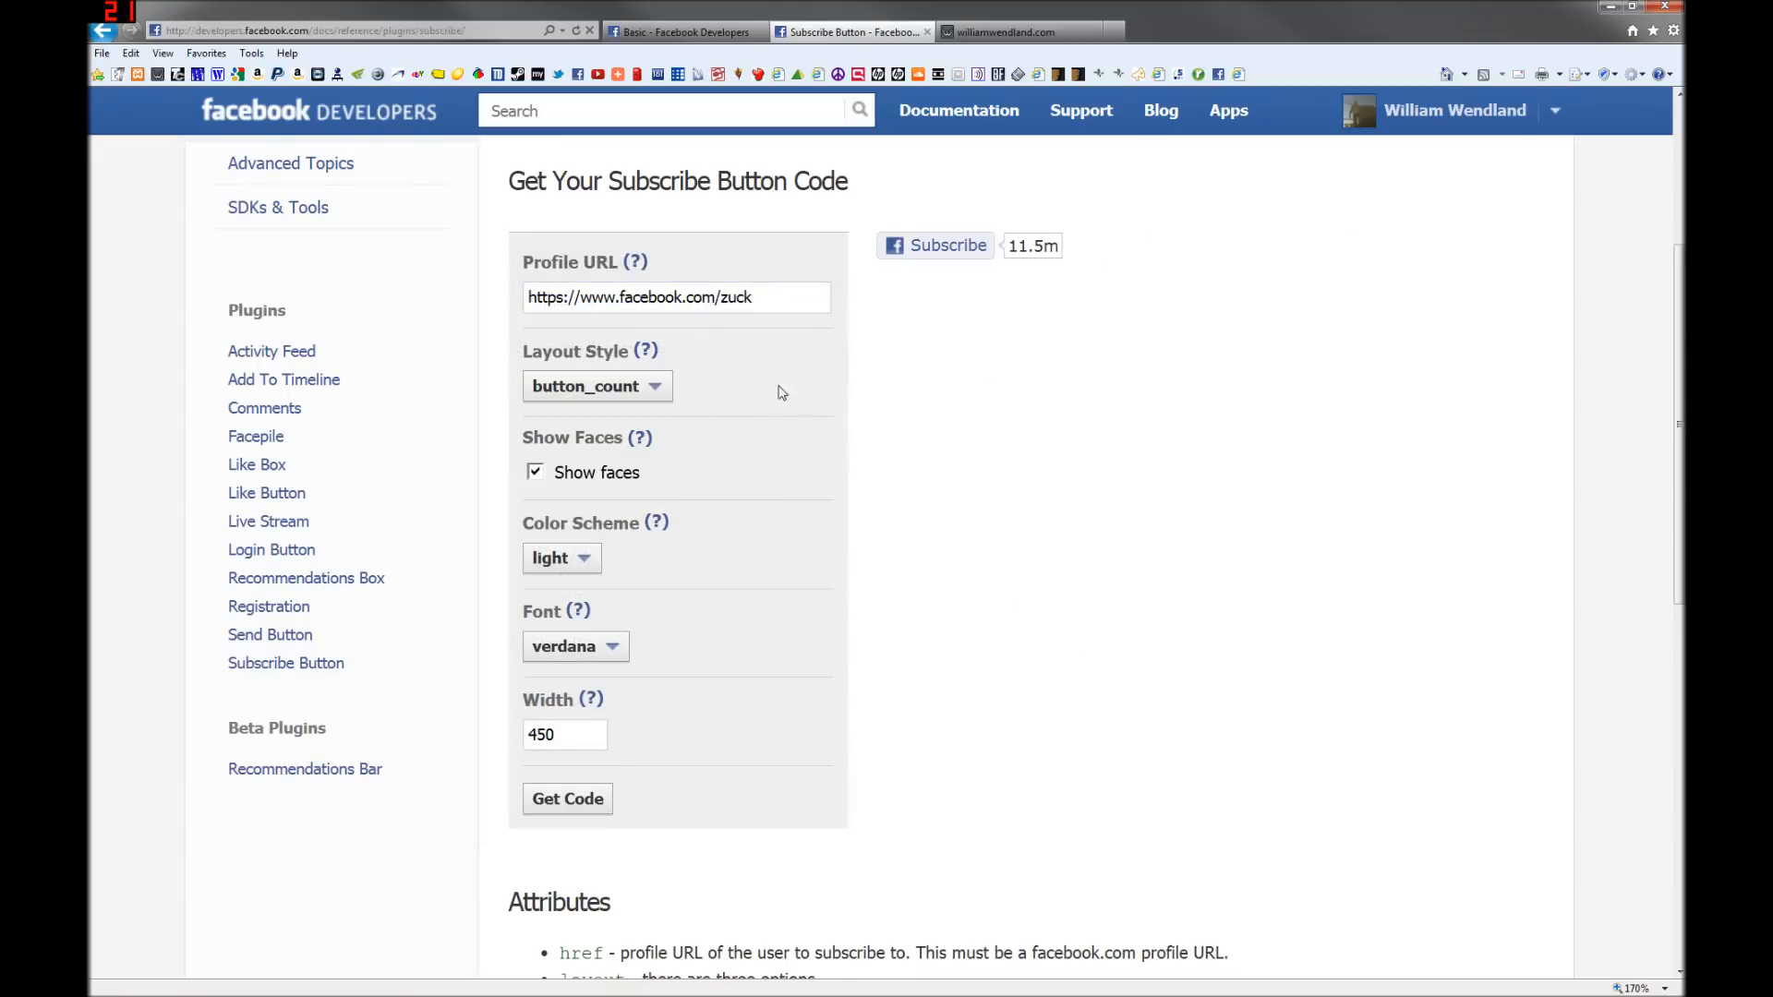
pyautogui.click(535, 472)
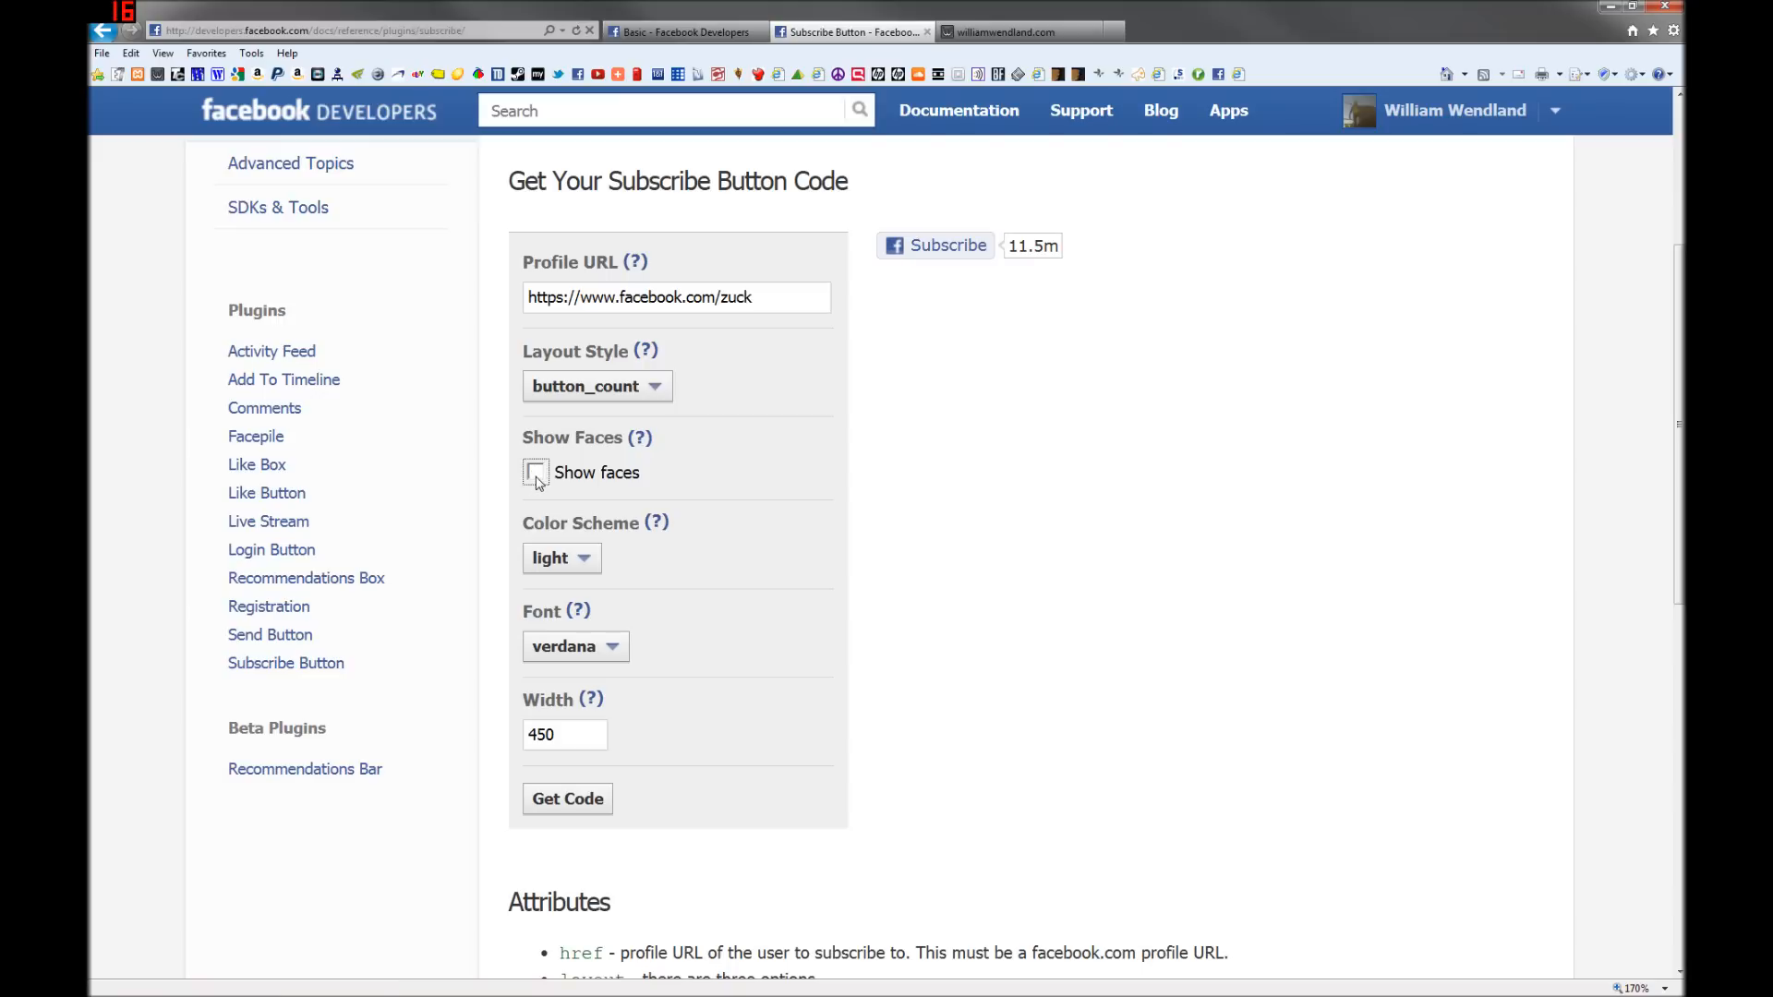
pyautogui.click(596, 386)
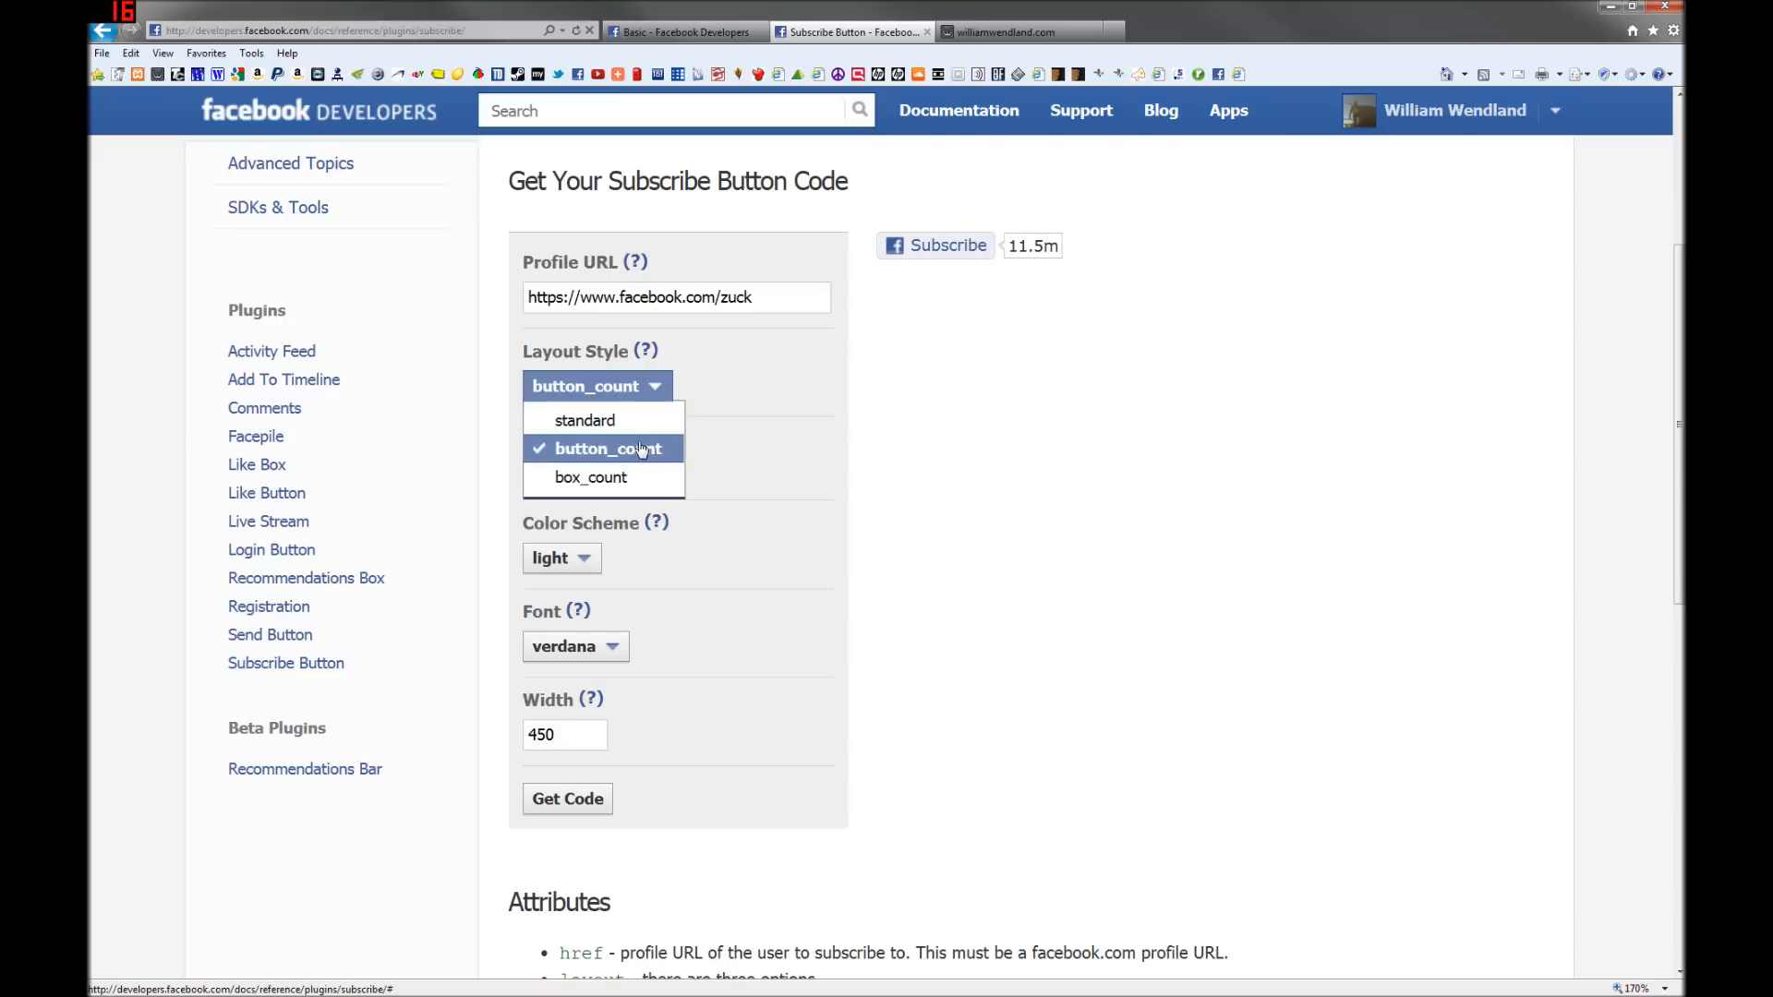
pyautogui.click(584, 420)
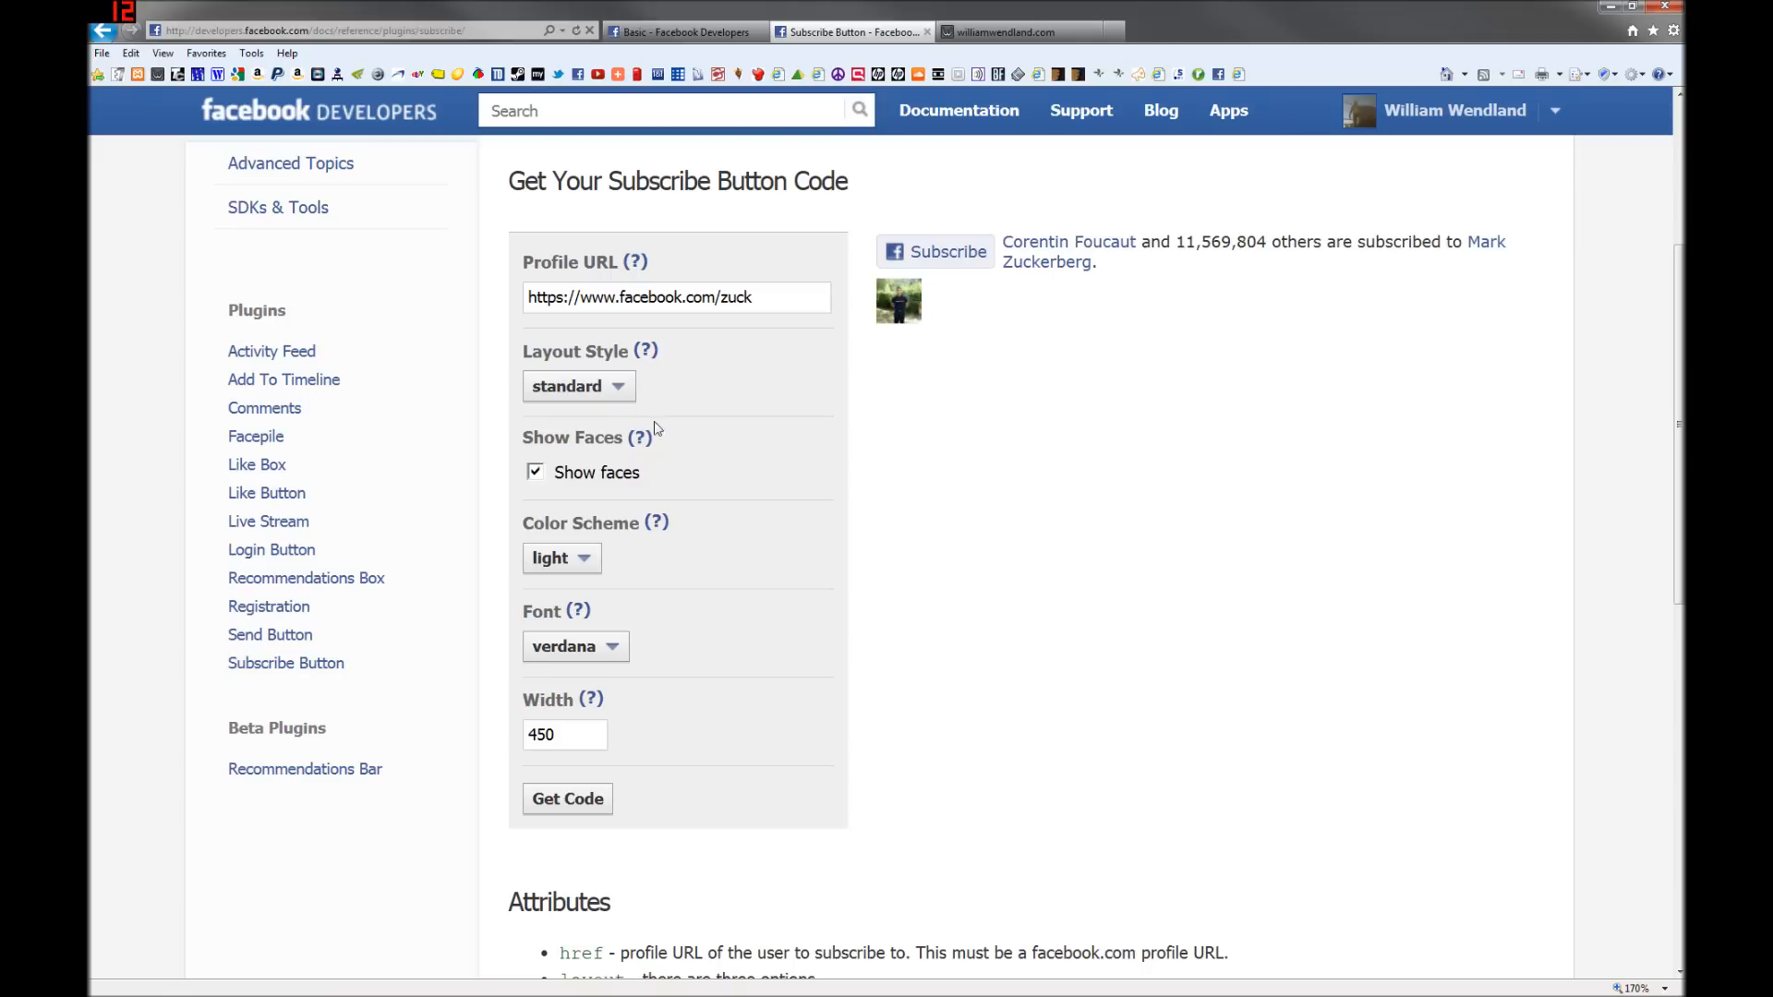
pyautogui.click(578, 386)
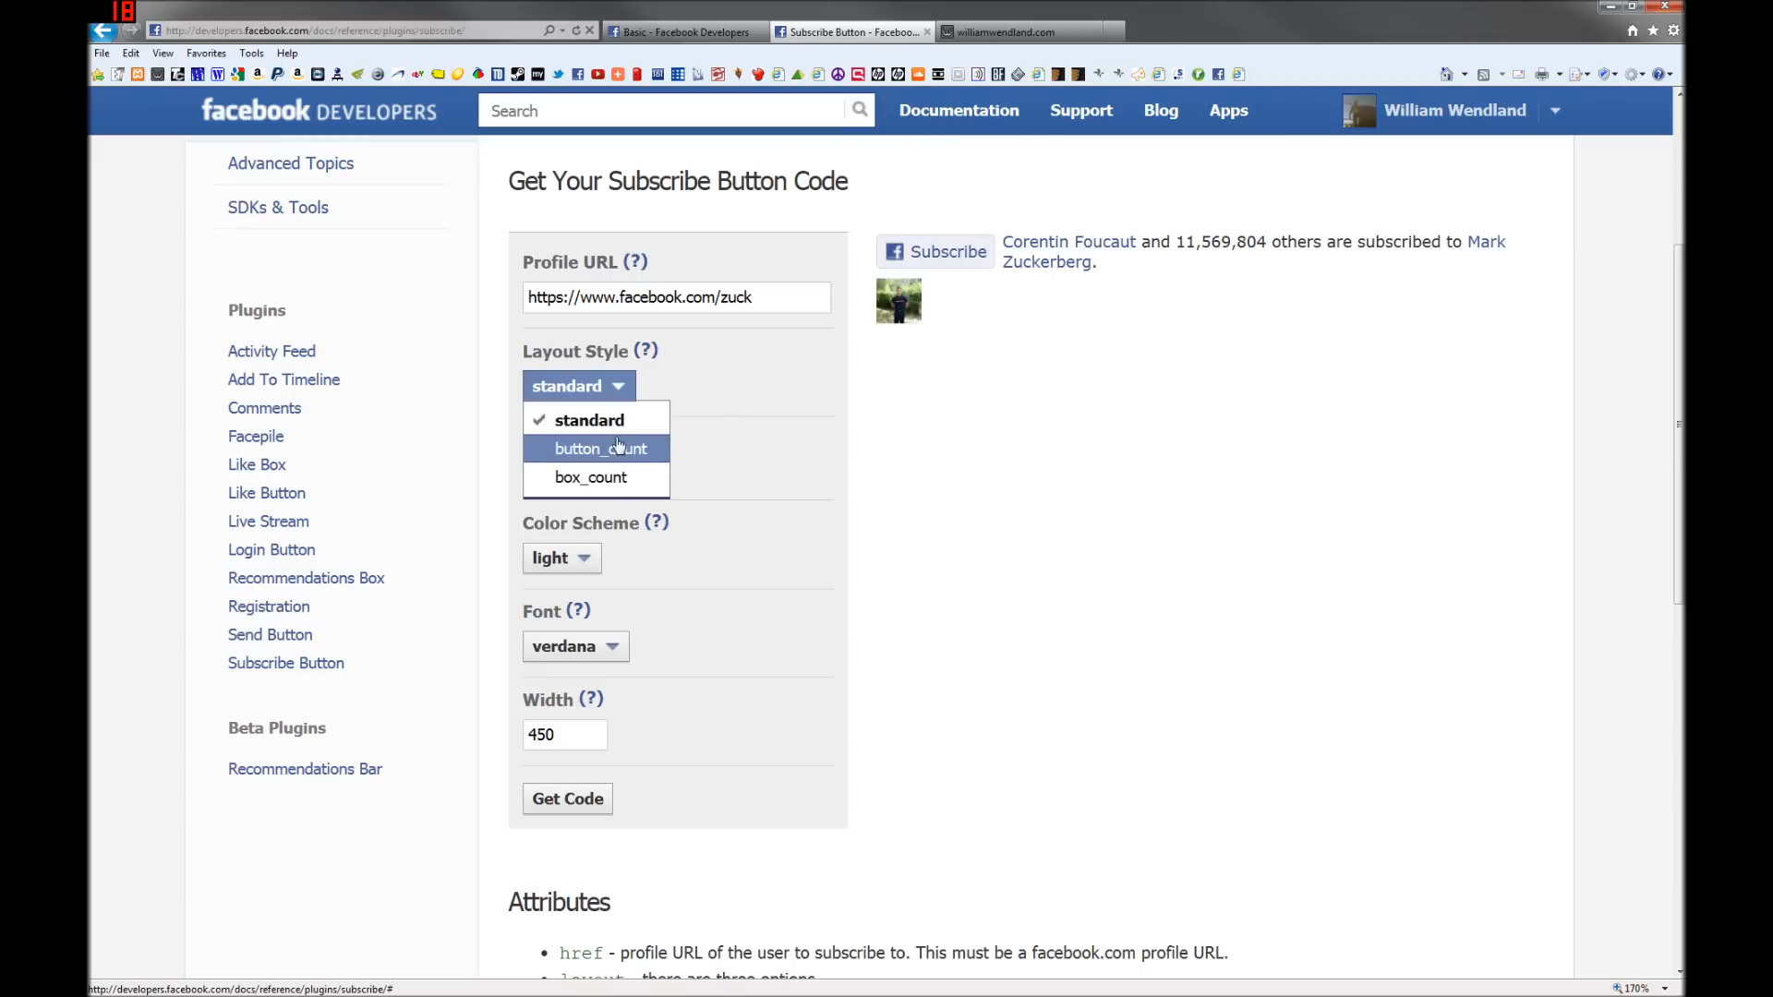
pyautogui.click(600, 448)
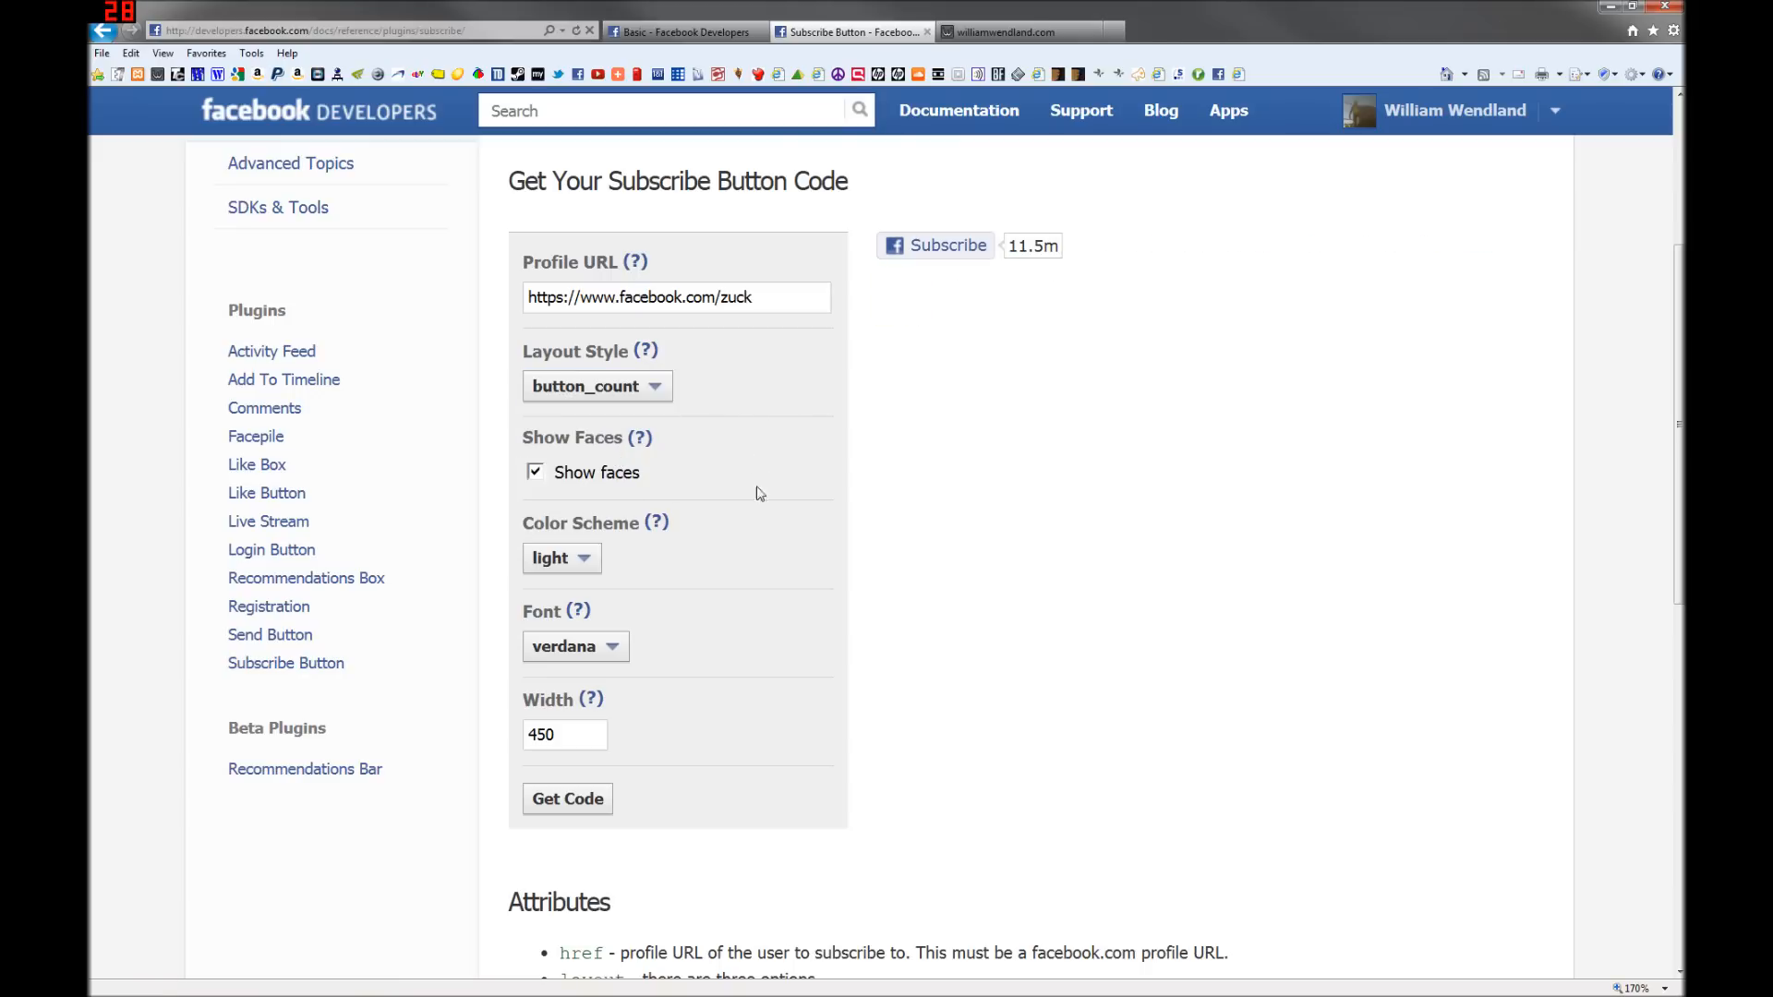
pyautogui.click(566, 798)
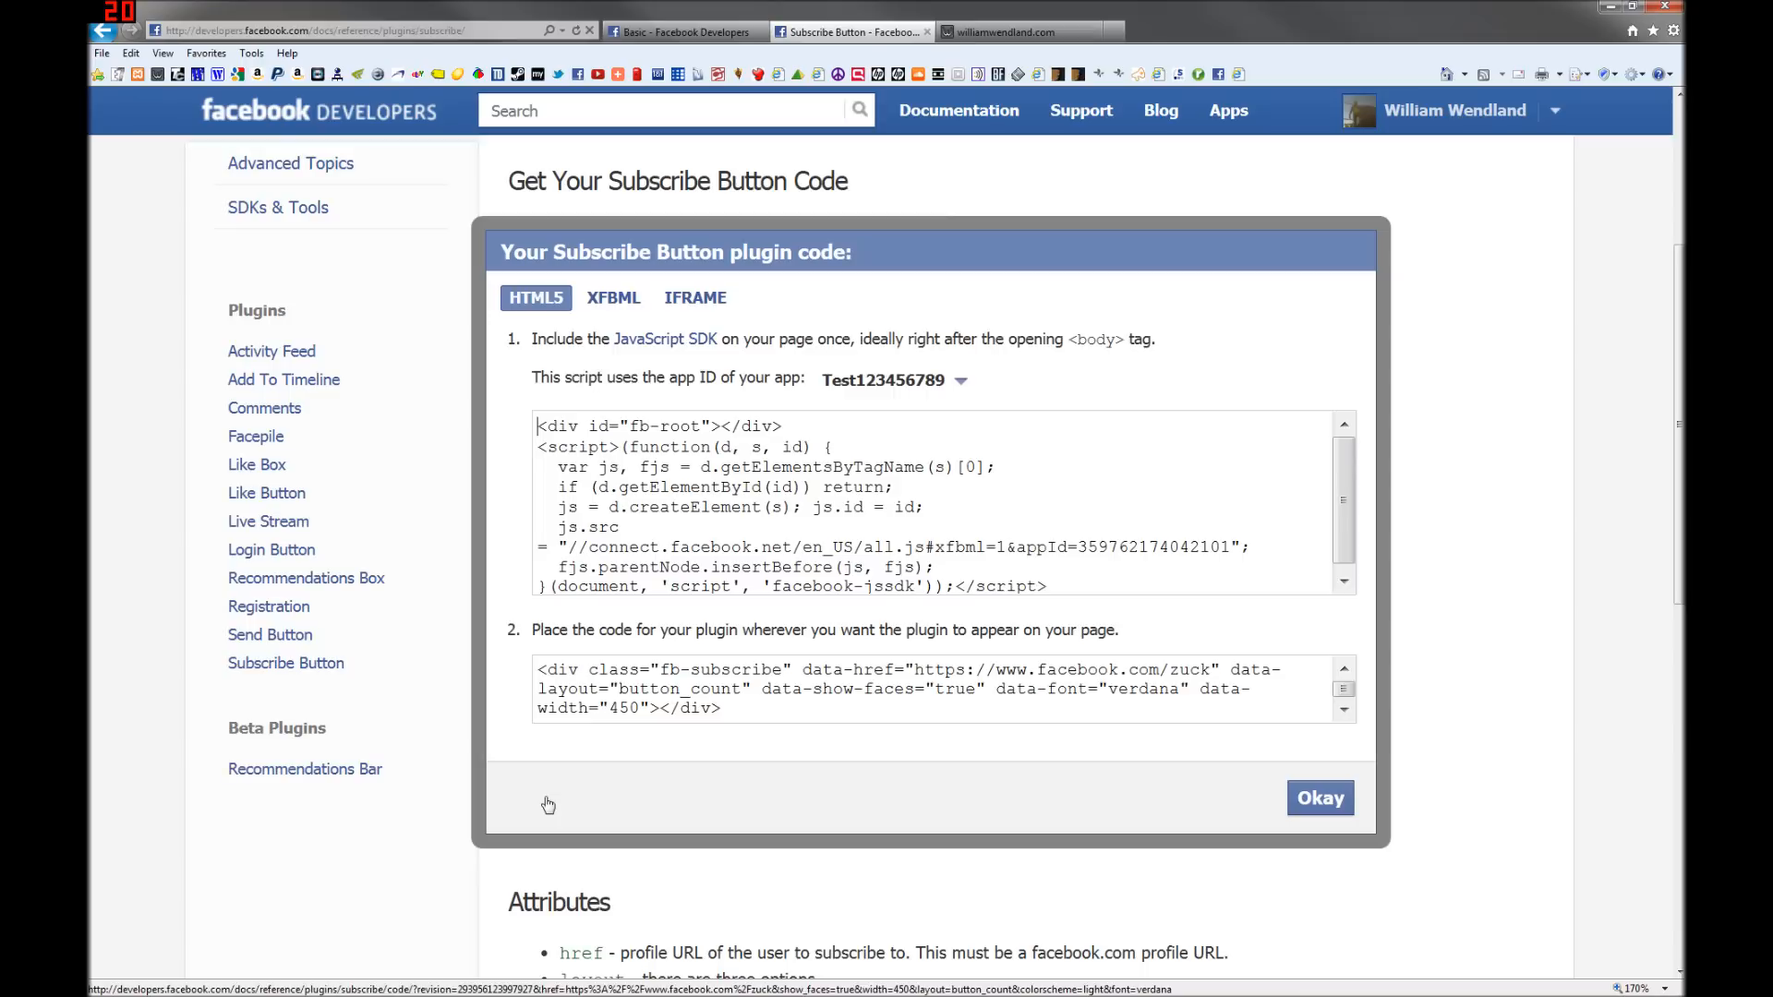
# Step: Copy the button_count plugin code and go back to the williamwendland.com tab
pyautogui.rightClick(740, 689)
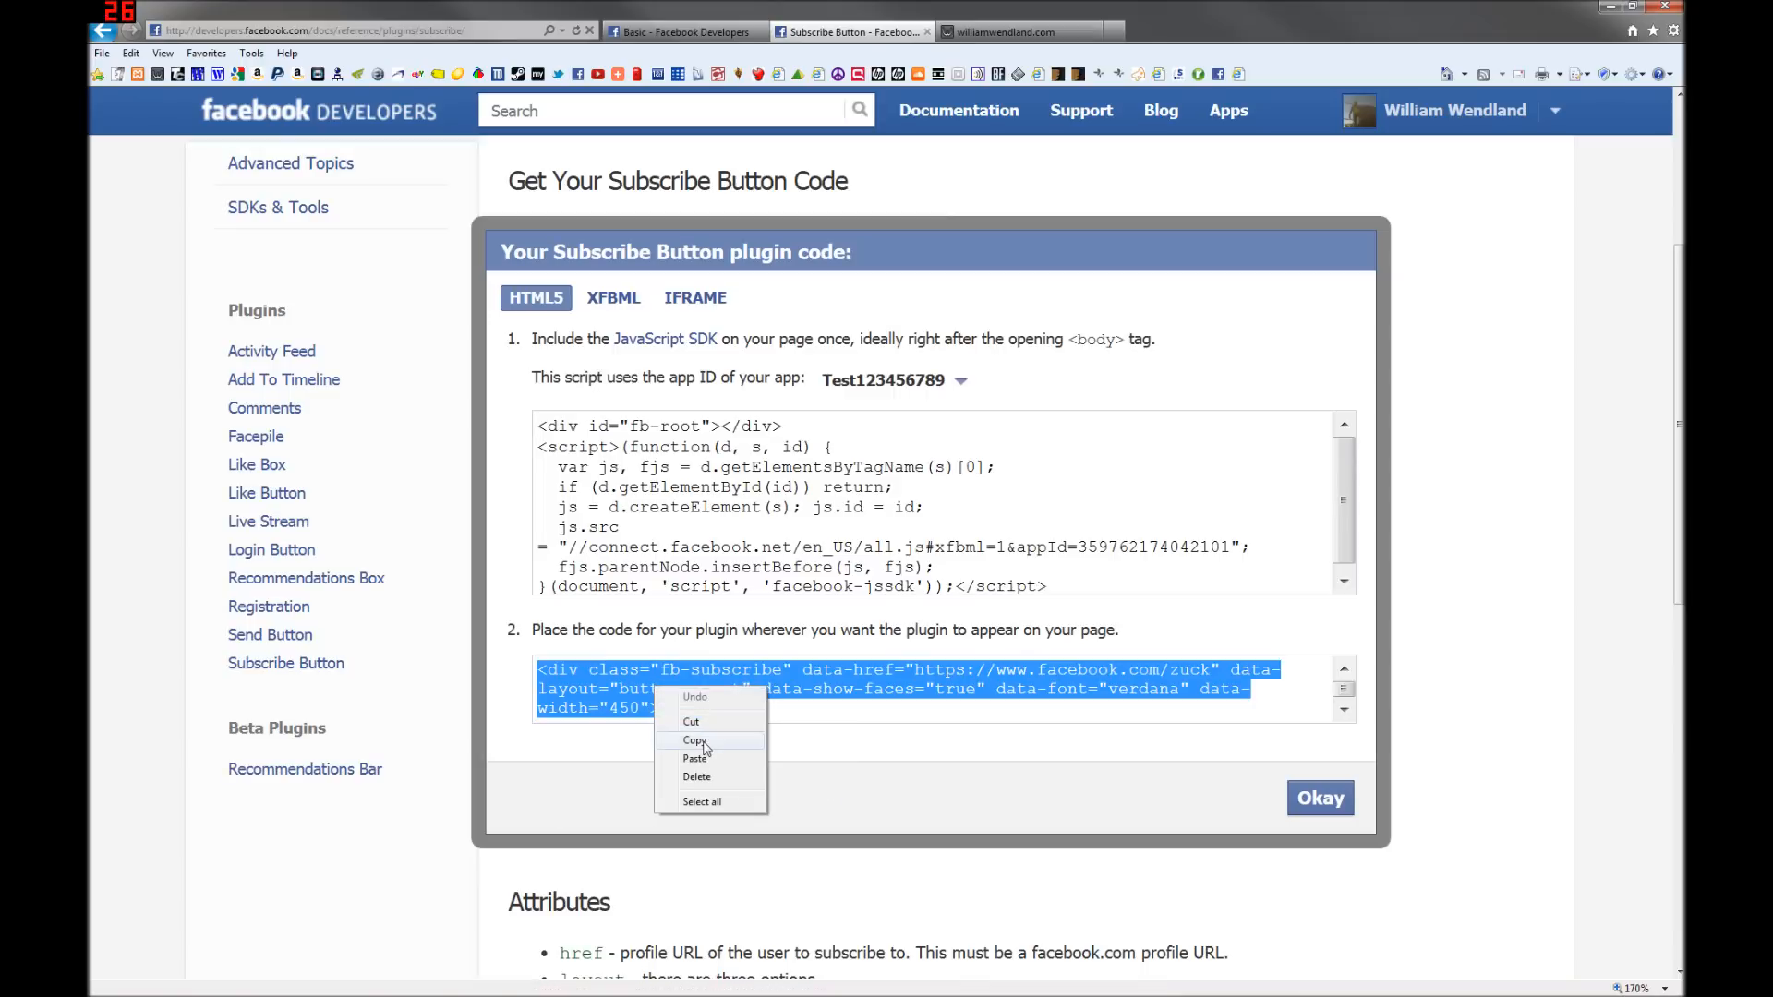
pyautogui.click(1004, 31)
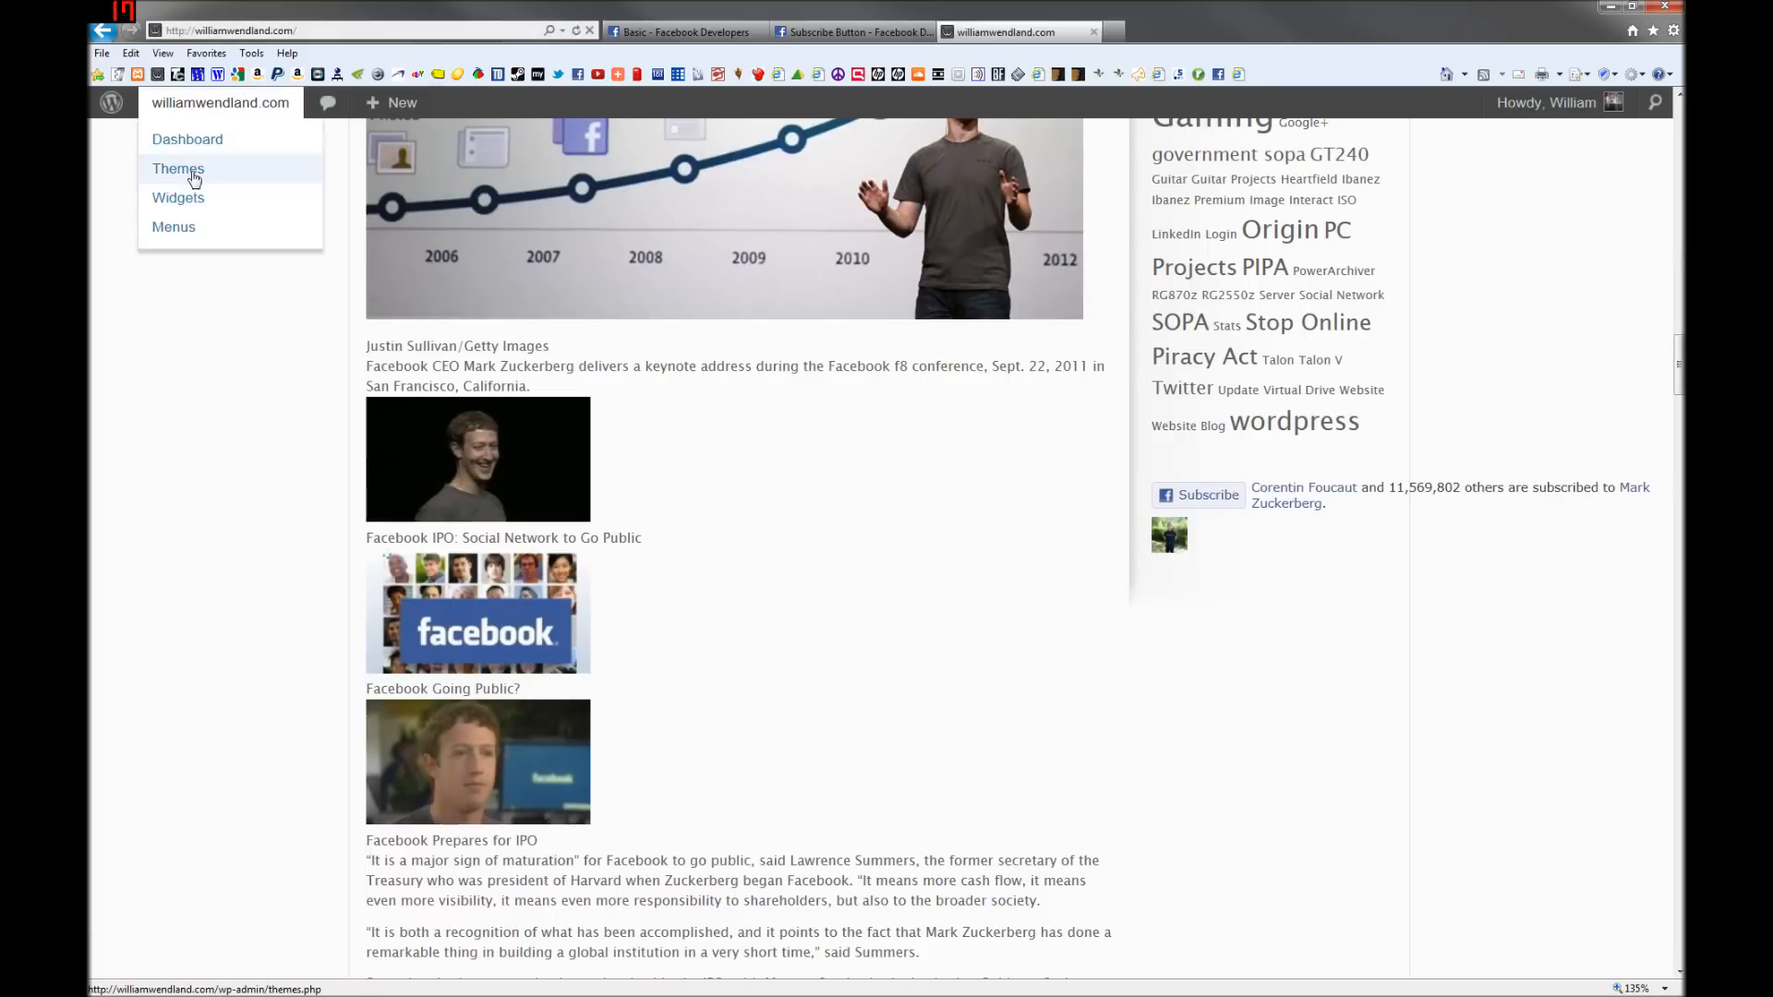
# Step: Select the old div code in the sidebar Text widget and copy the Facebook SDK script
pyautogui.click(177, 196)
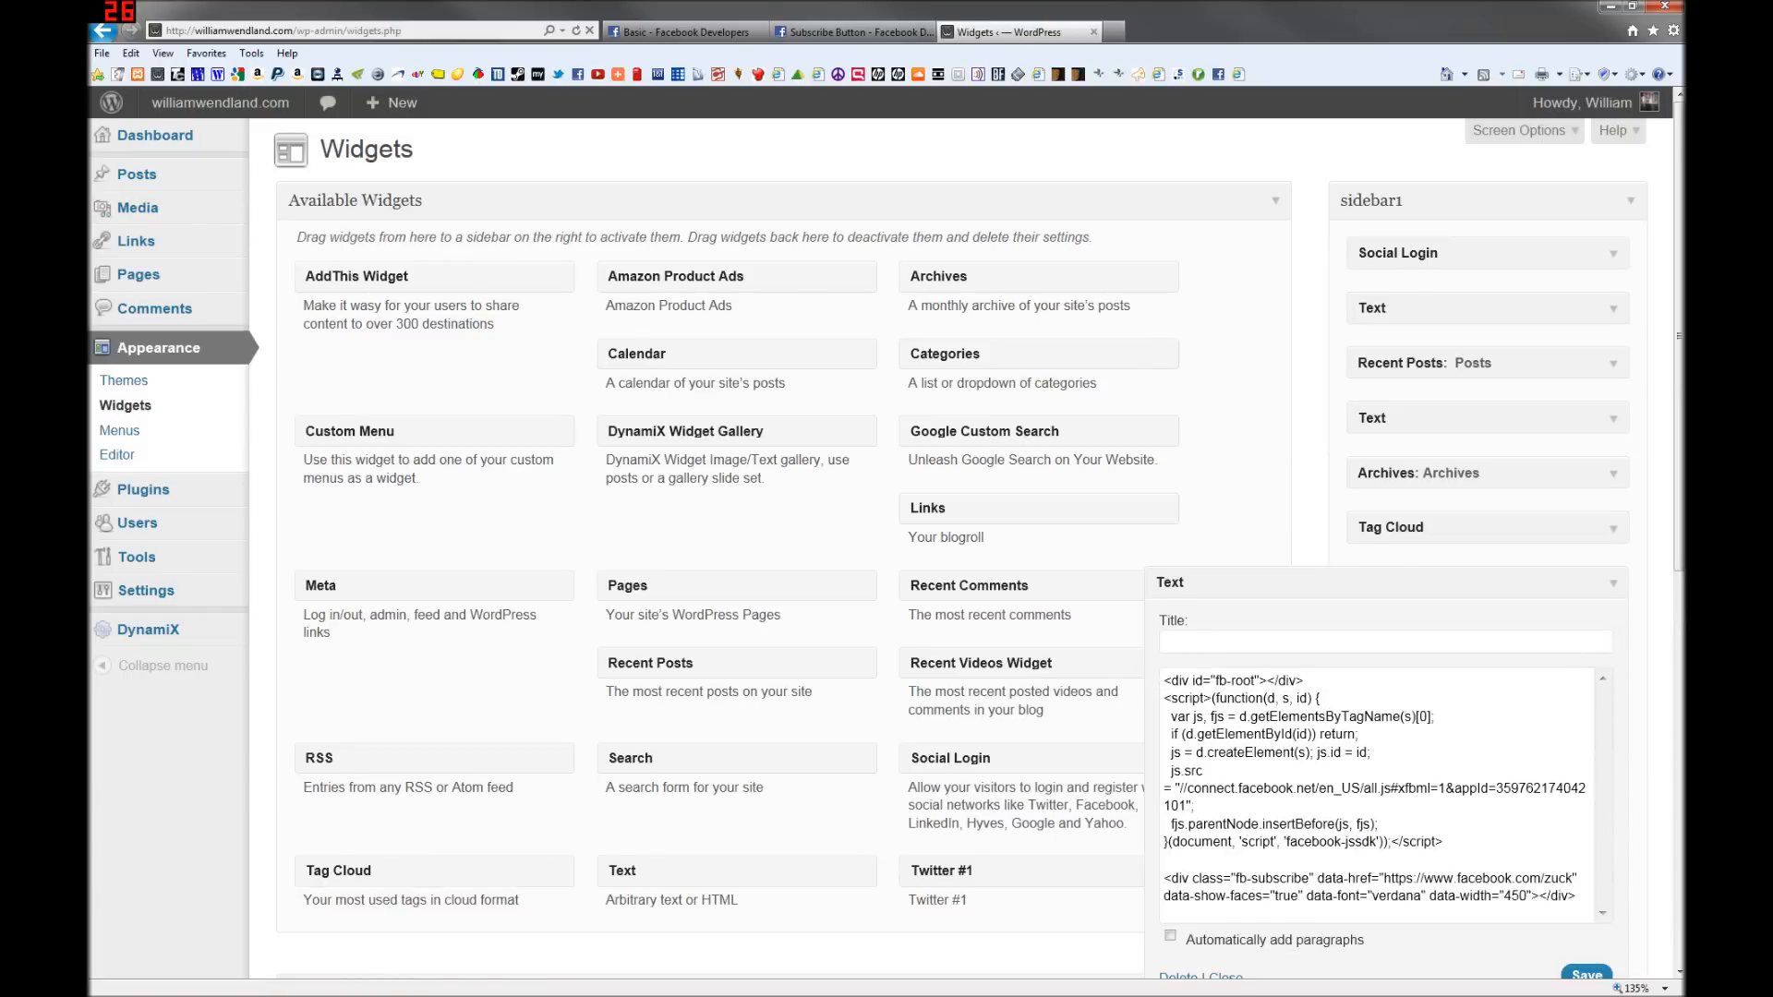
pyautogui.moveTo(1165, 879); pyautogui.dragTo(1575, 896)
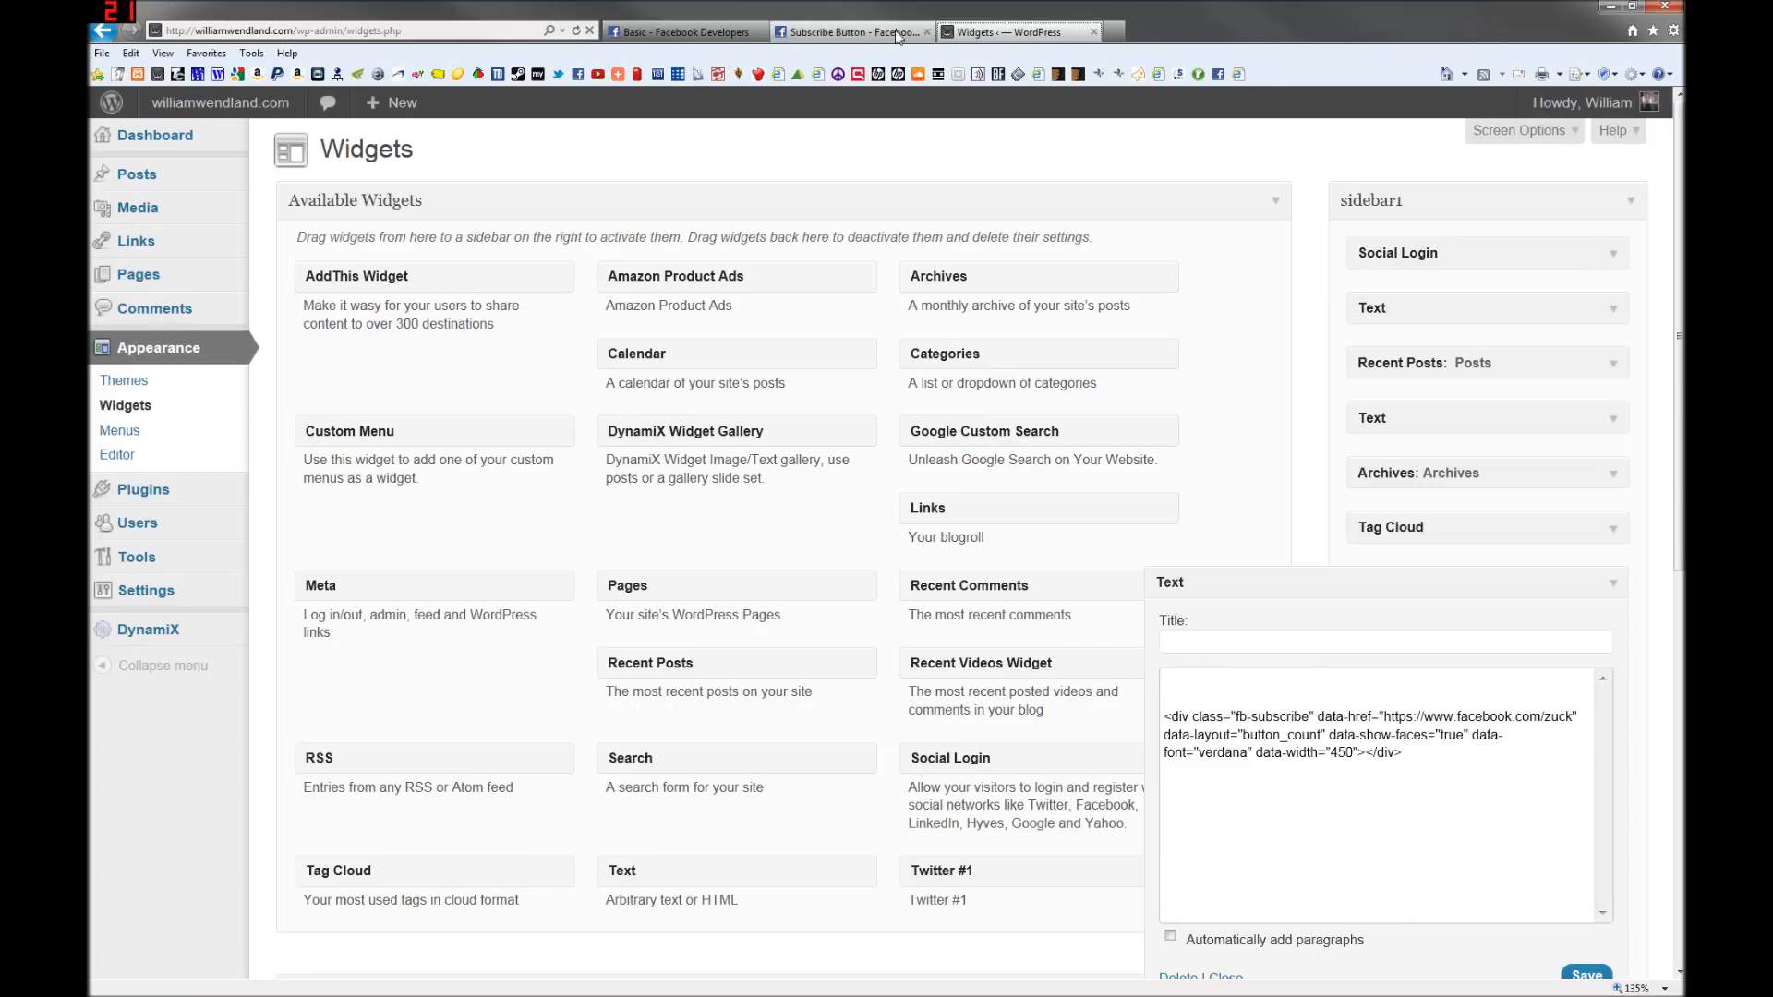
pyautogui.click(850, 31)
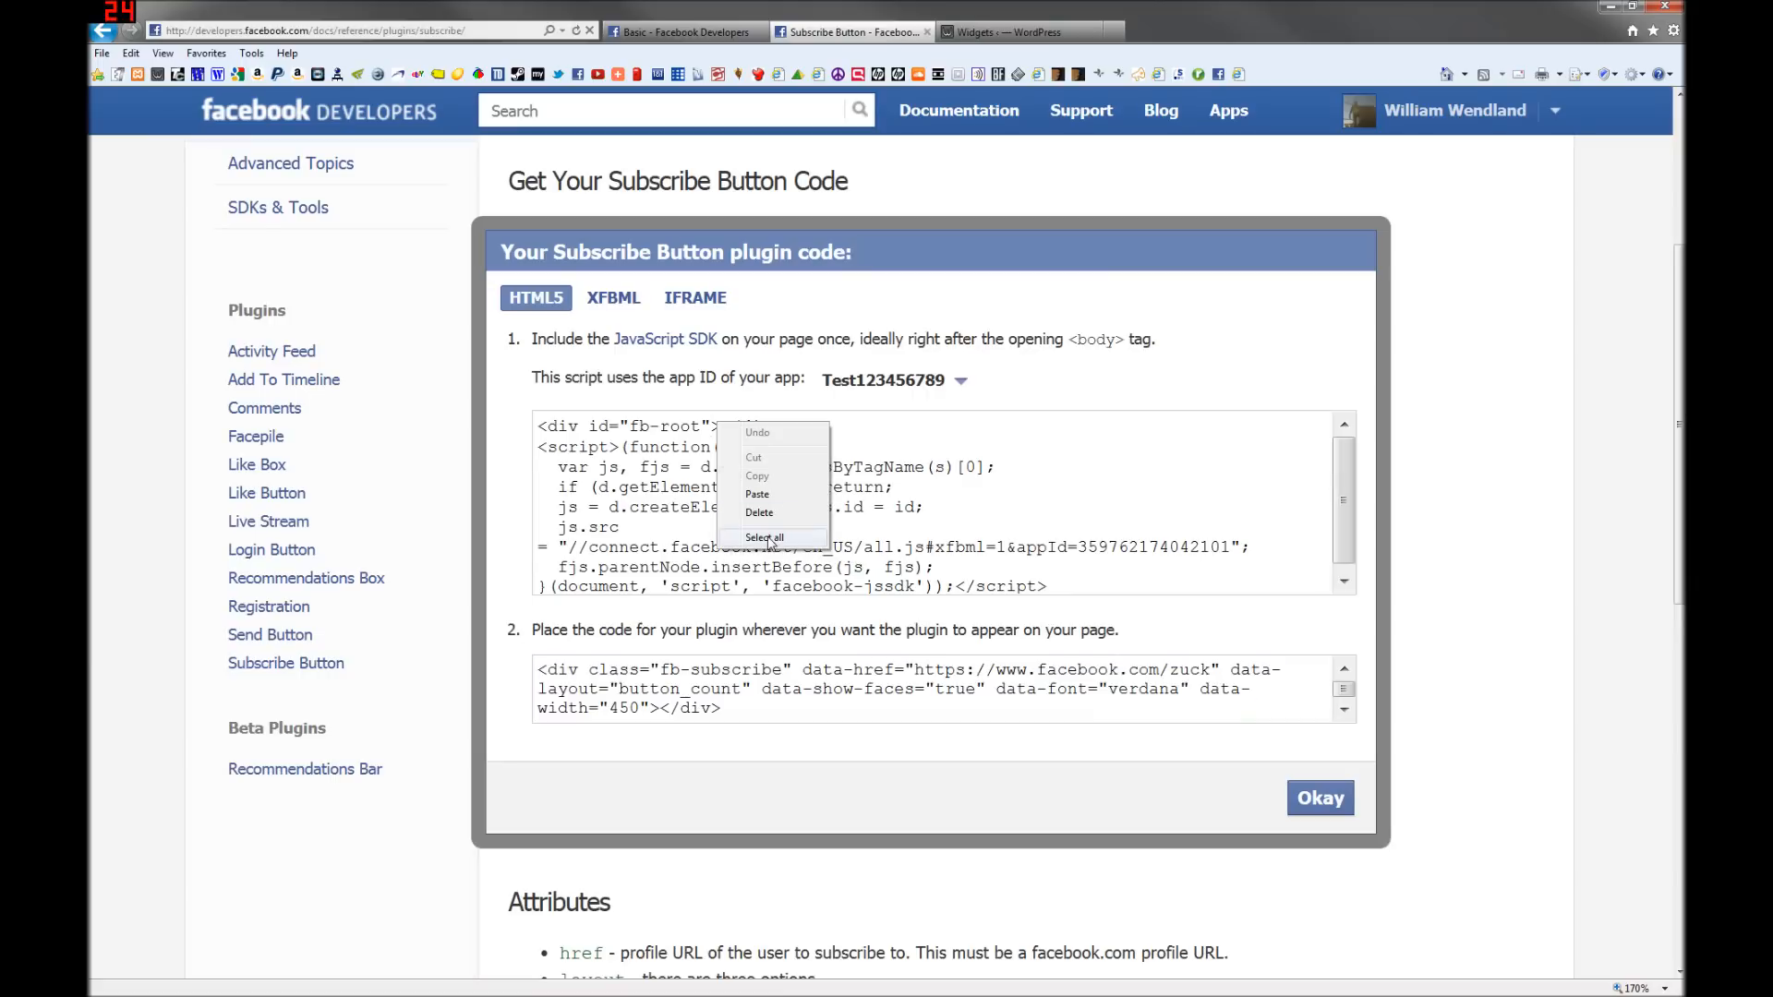
pyautogui.click(765, 537)
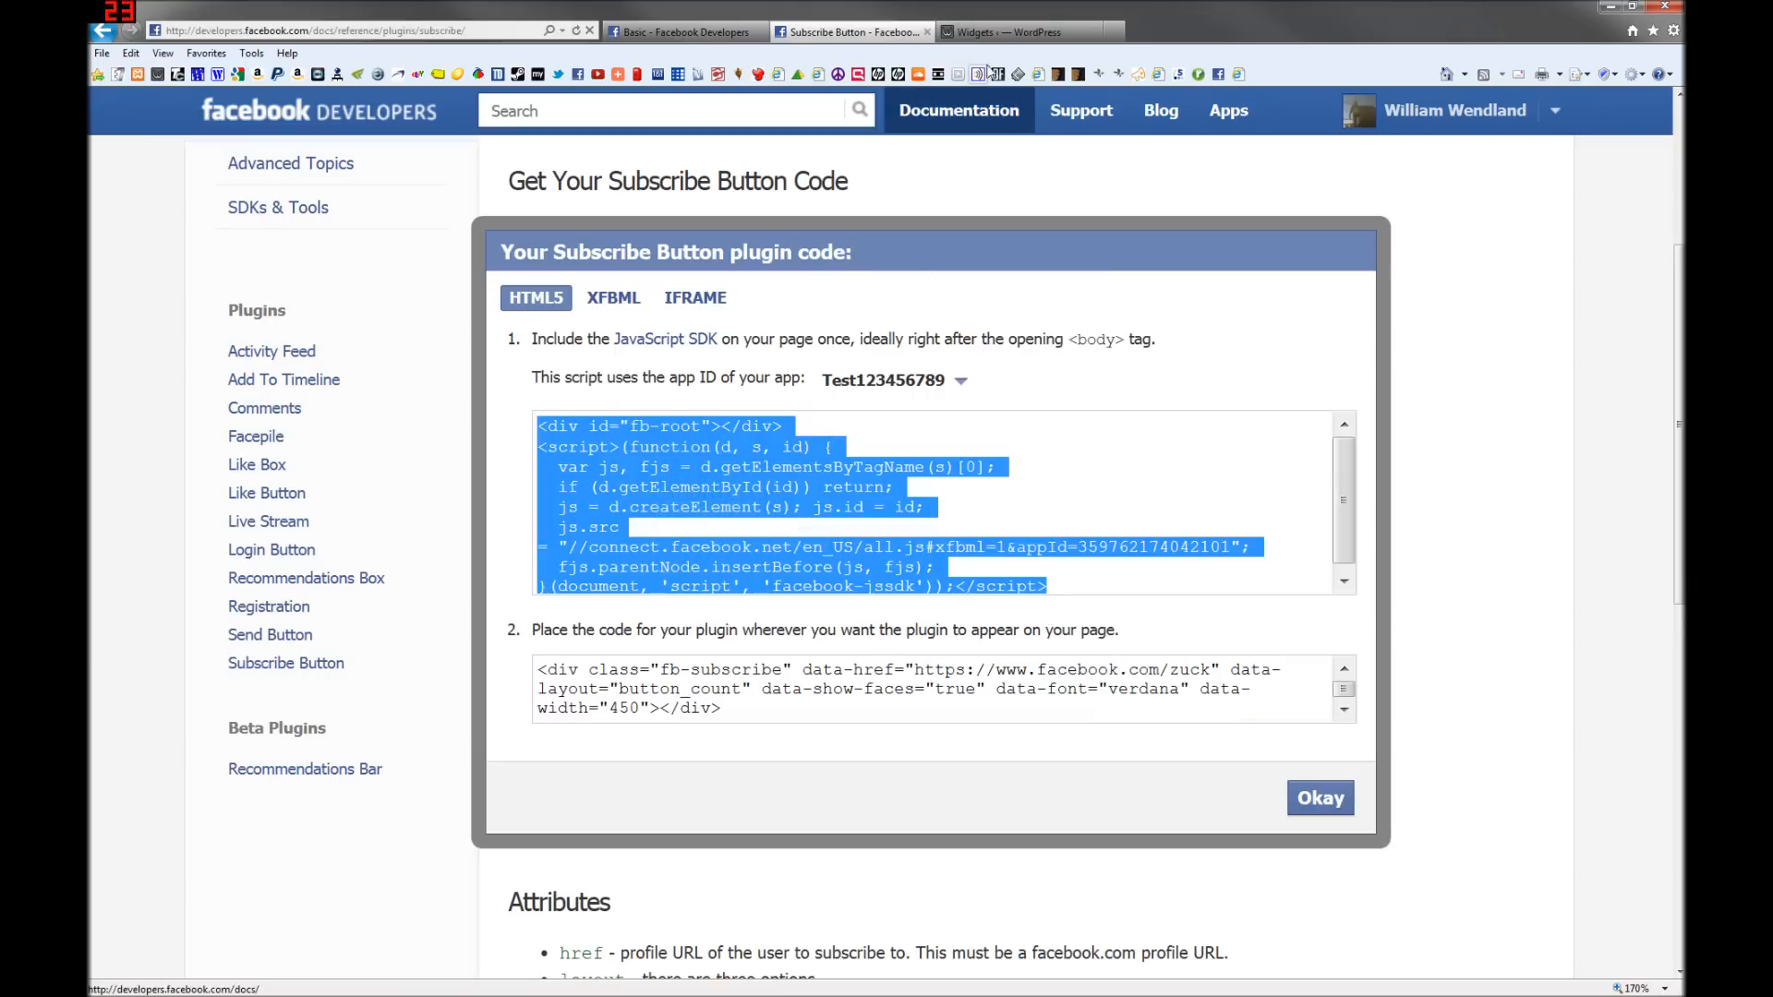
pyautogui.click(1012, 32)
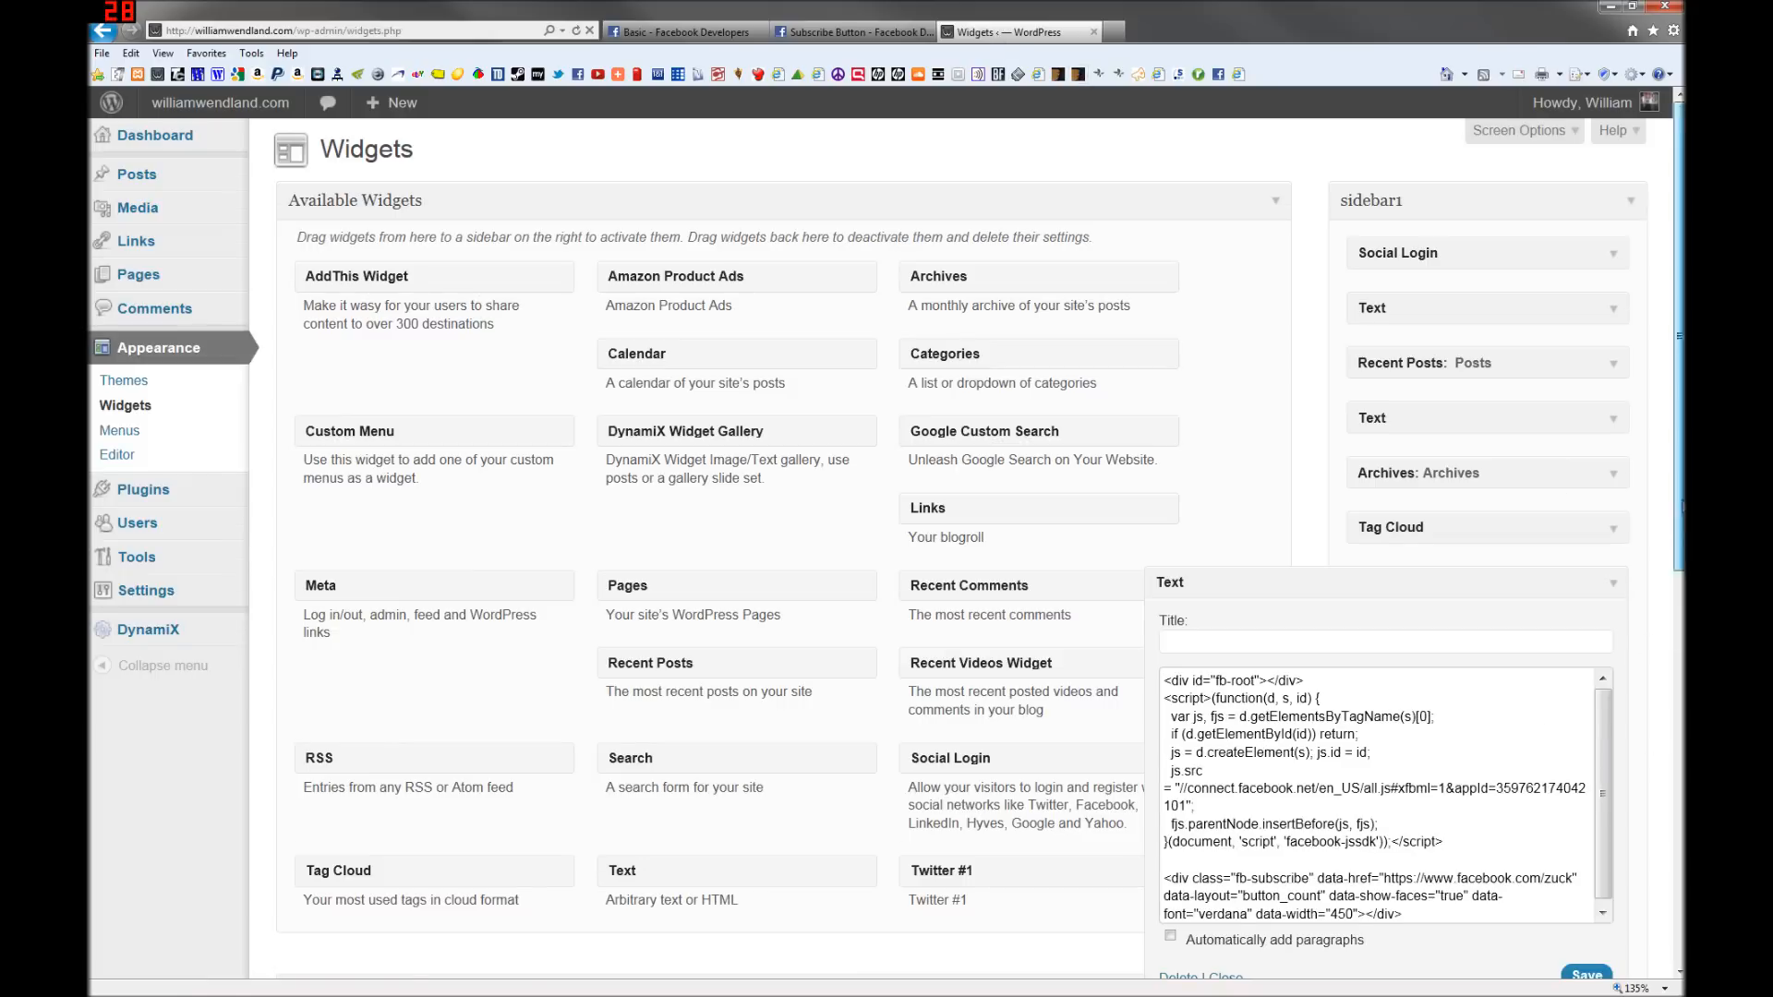
# Step: Save the sidebar Text widget holding the SDK script and button_count Subscribe code
pyautogui.scroll(-3)
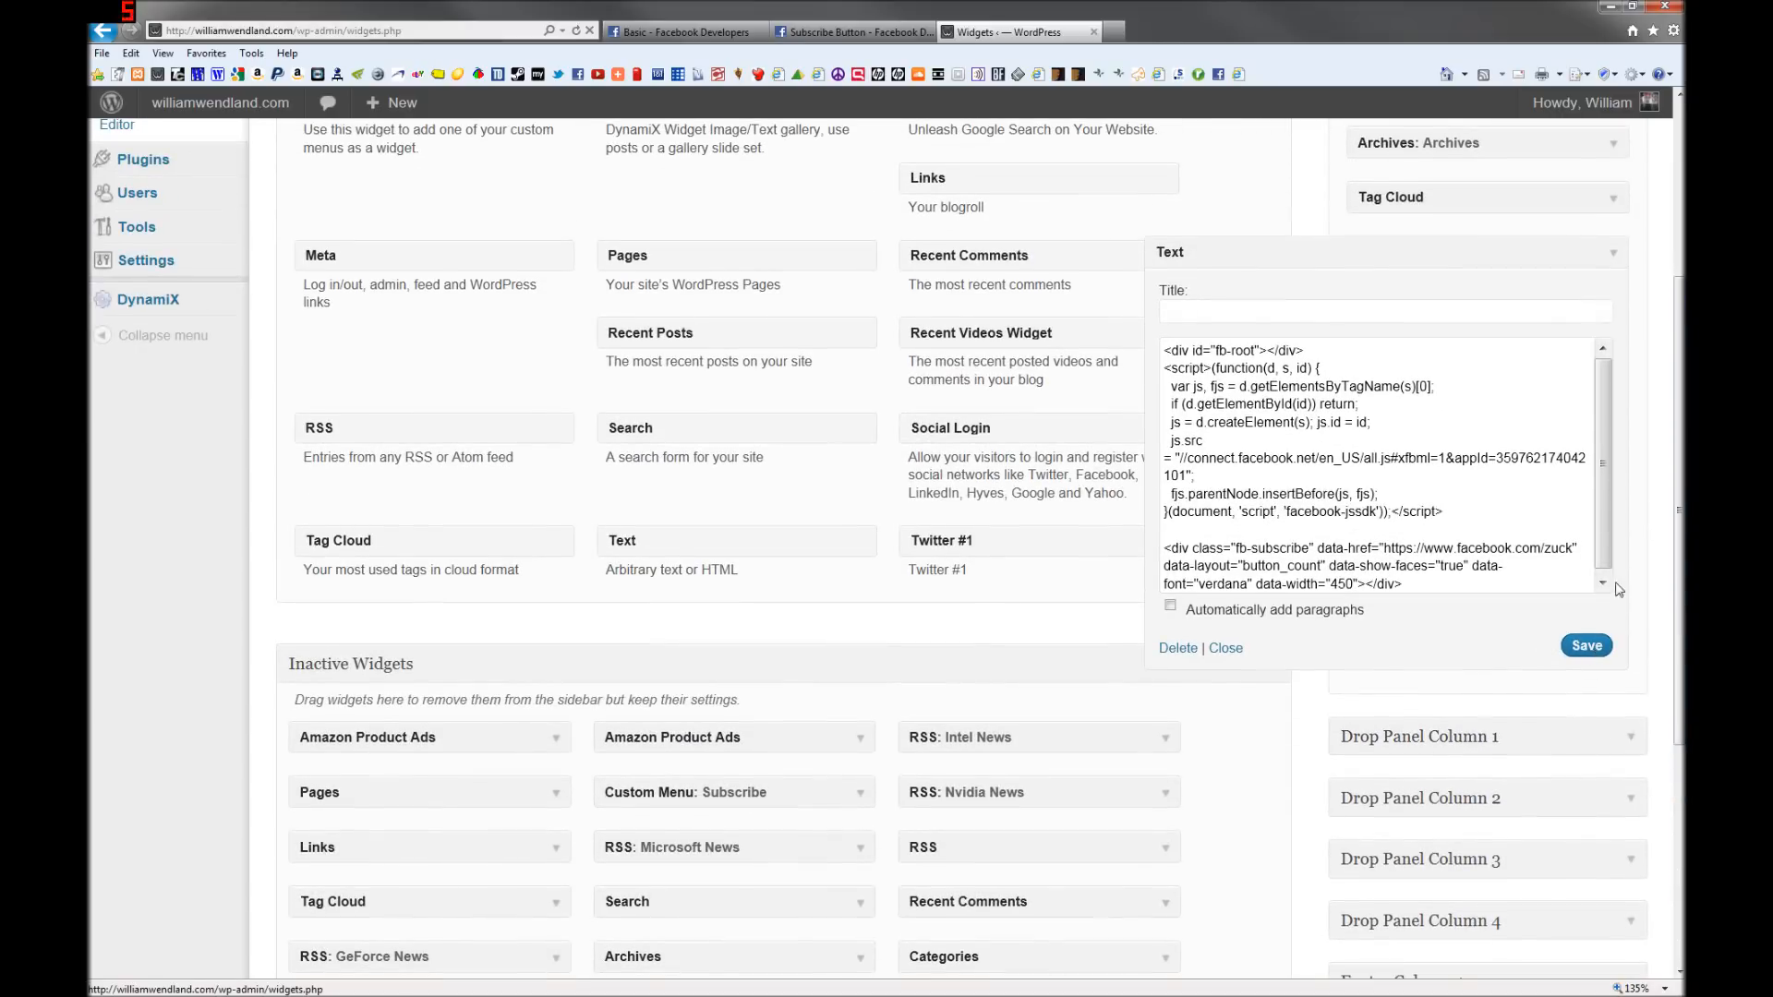
pyautogui.click(1226, 649)
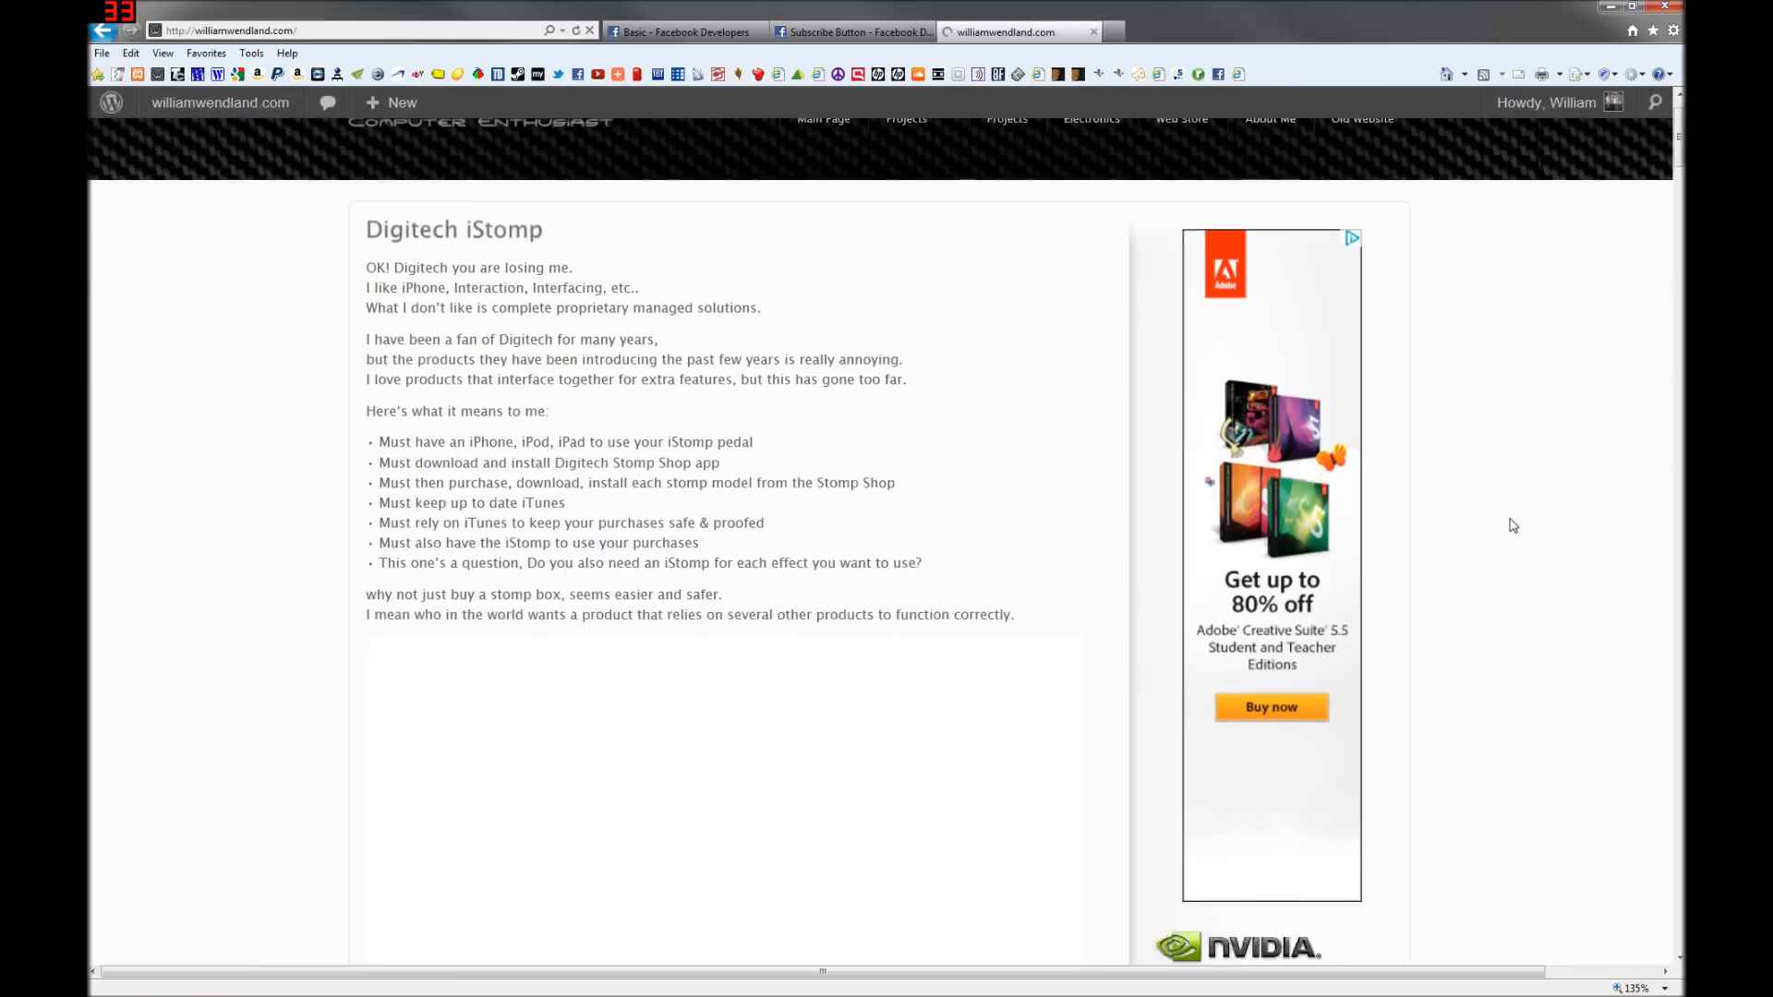
# Step: Scroll the live site down to the iStomp post's sharing counts and the Posts and Archives lists
pyautogui.scroll(-3)
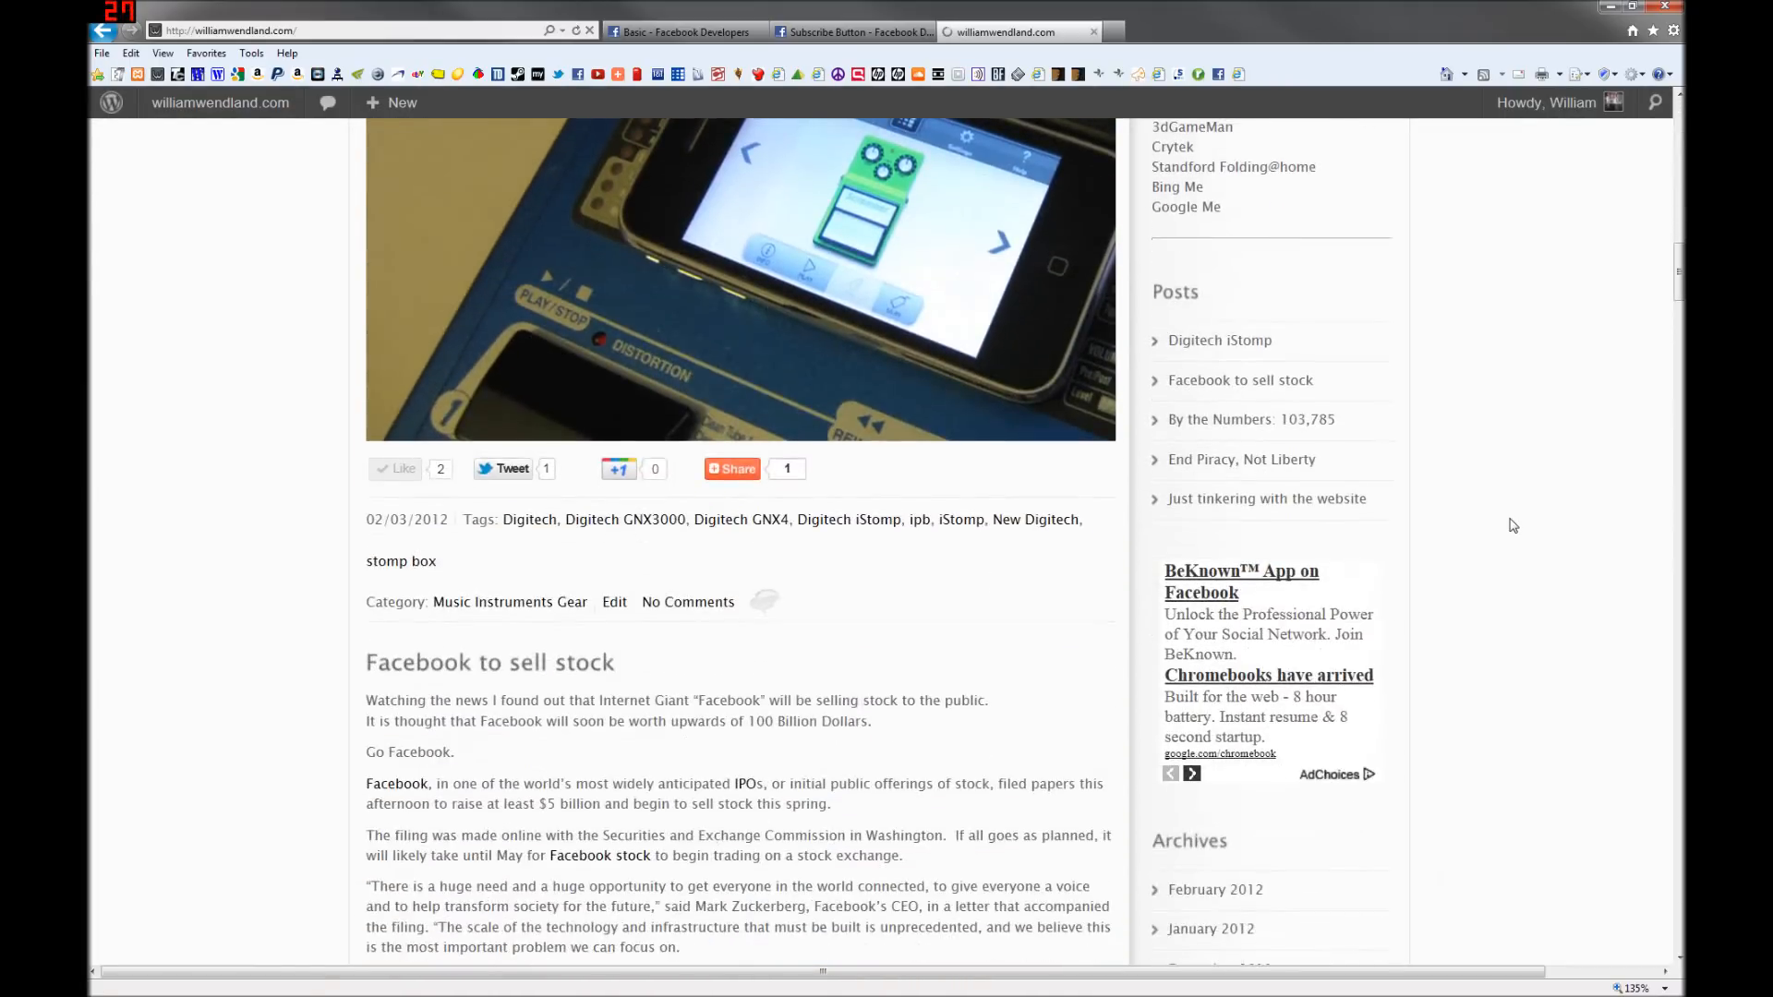